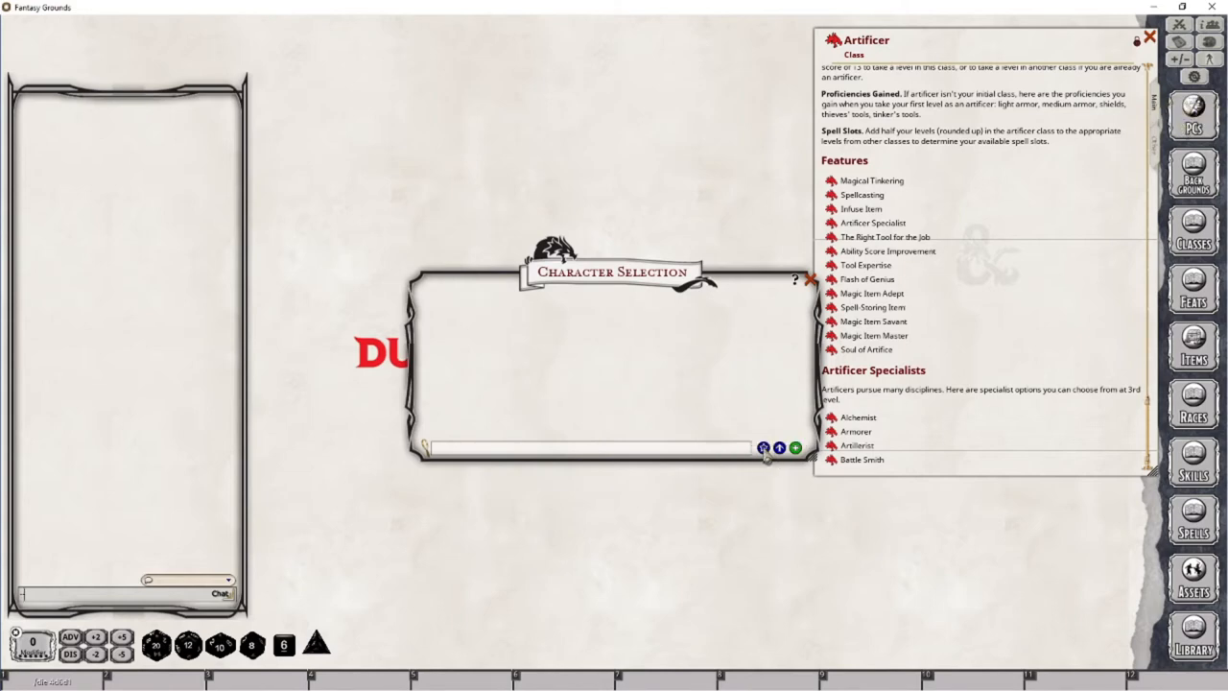
pyautogui.moveTo(779, 447)
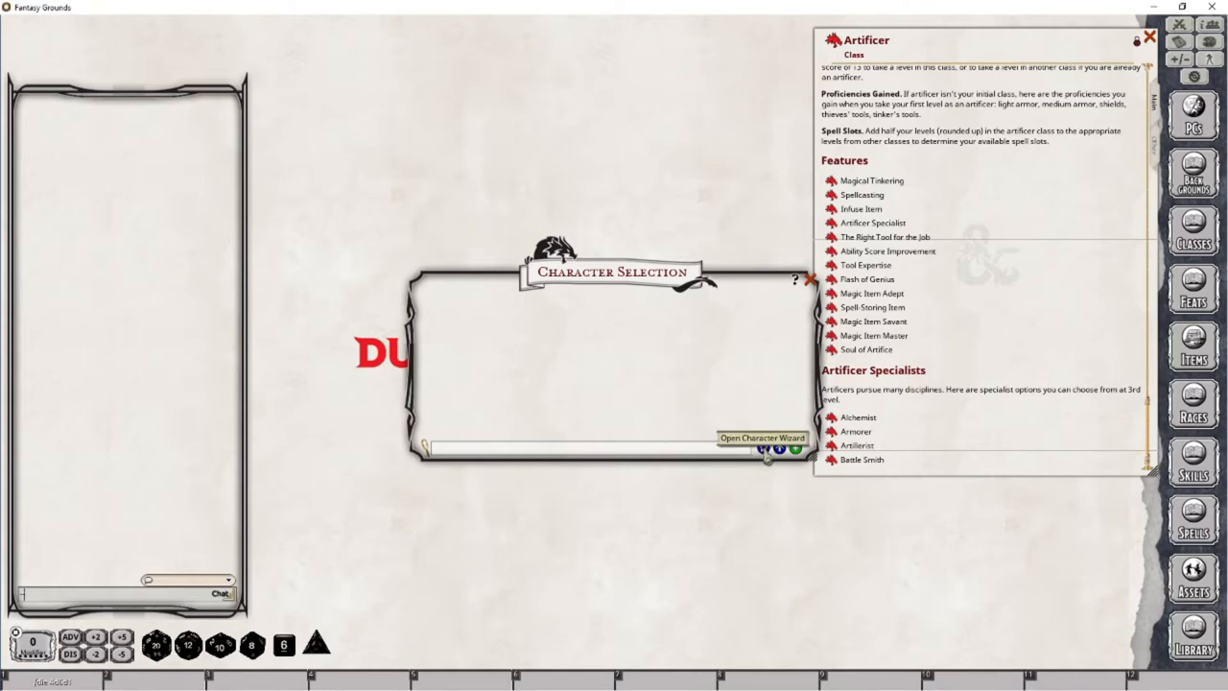
# Launch the character creation wizard from Character Selection, landing on the race step.
pyautogui.click(767, 448)
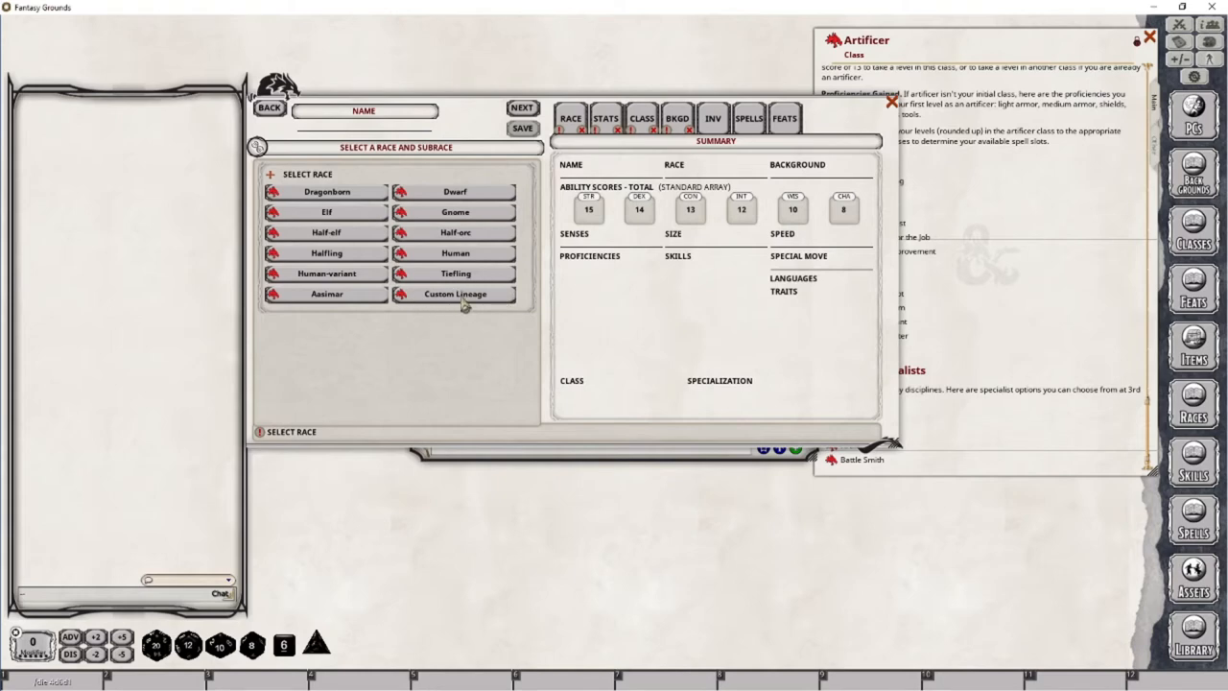
# Choose Custom Lineage, Medium size, Darkvision, an Intelligence increase, and Elvish language.
pyautogui.click(455, 294)
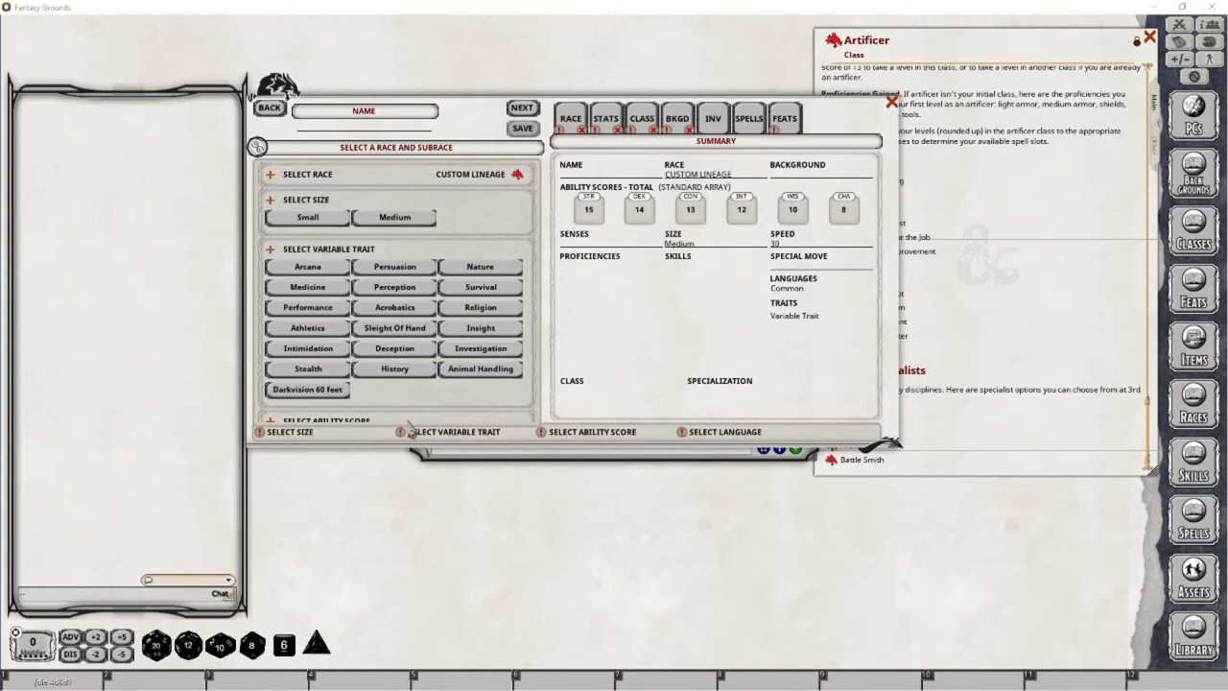
pyautogui.moveTo(744, 437)
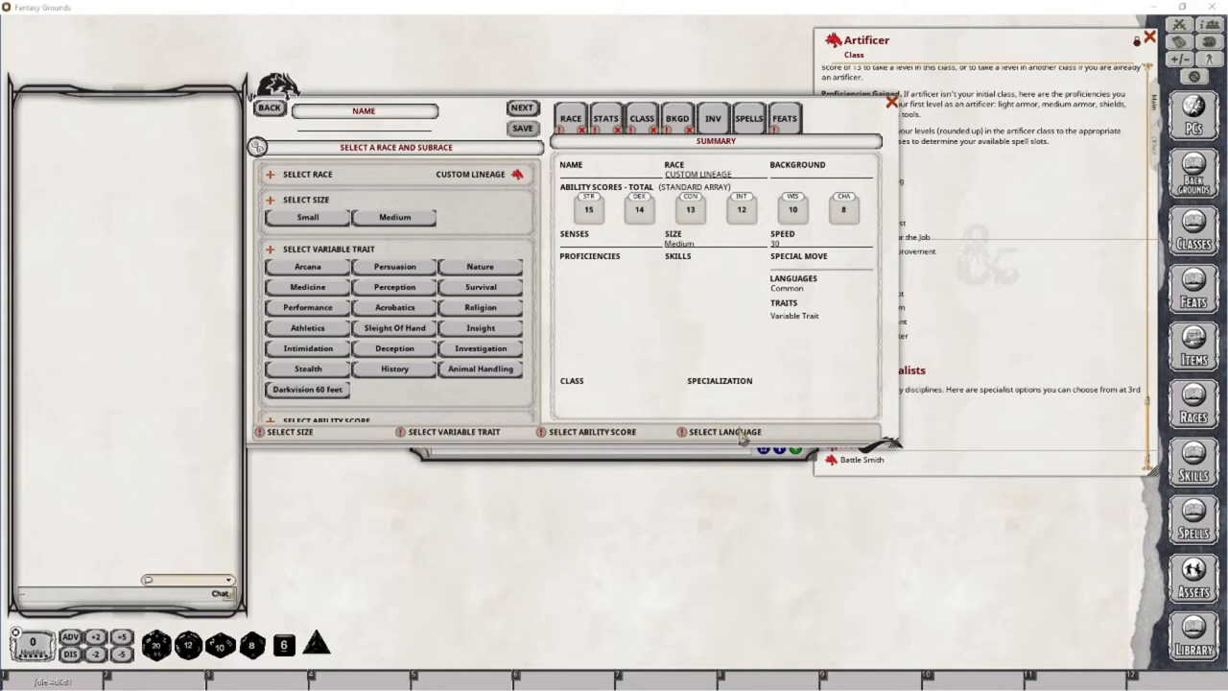
pyautogui.moveTo(624, 382)
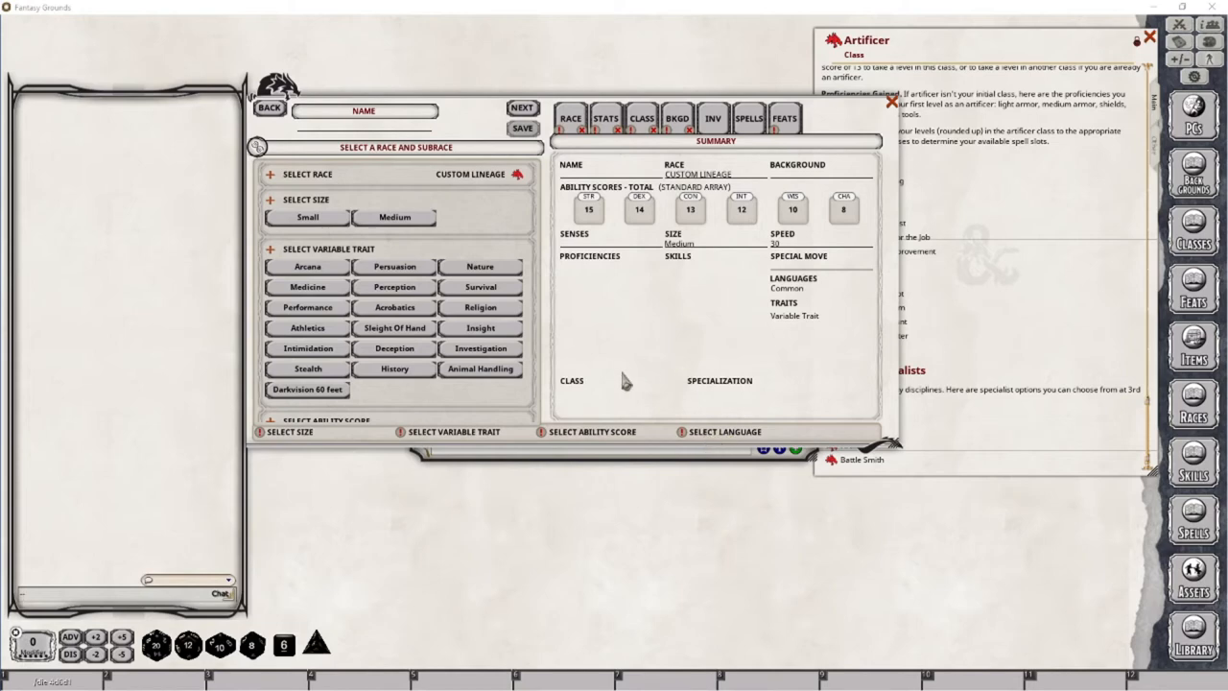
pyautogui.moveTo(441, 222)
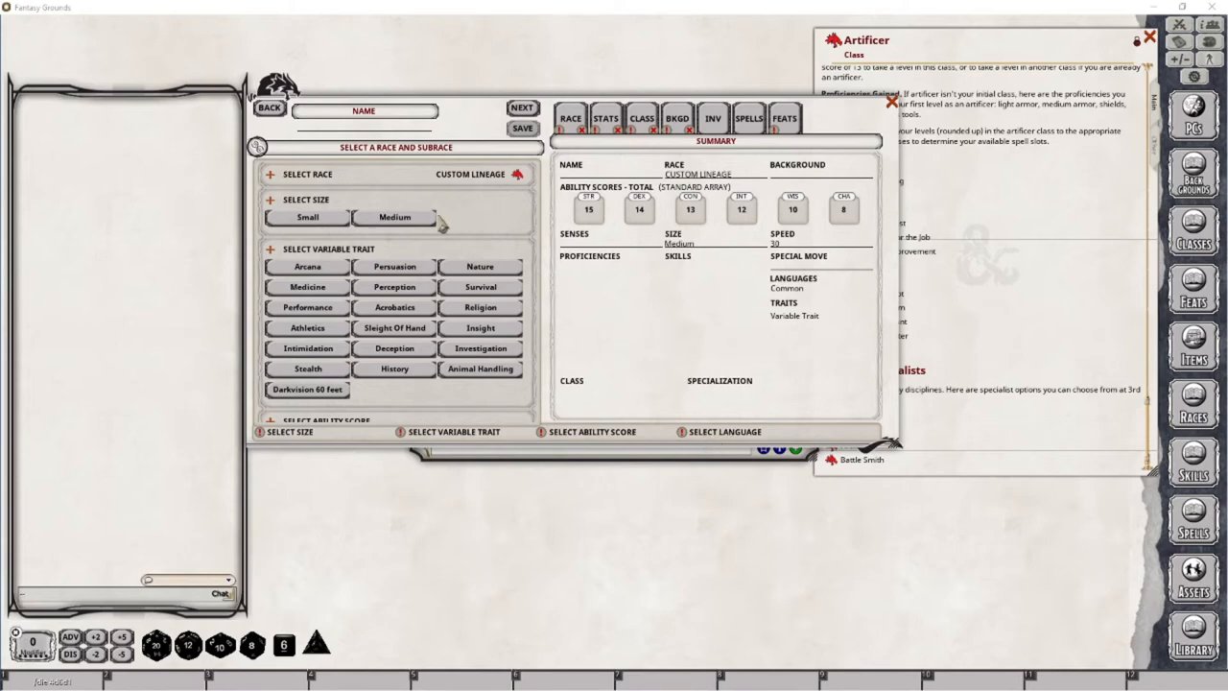
pyautogui.click(394, 217)
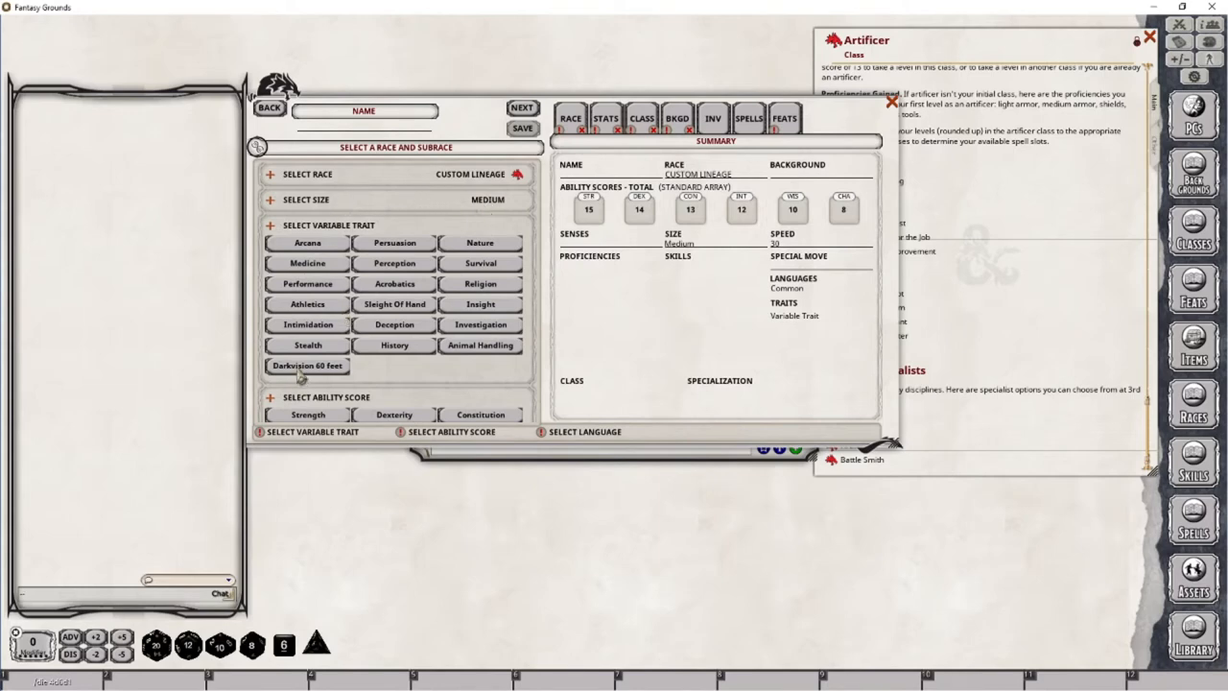
pyautogui.click(307, 365)
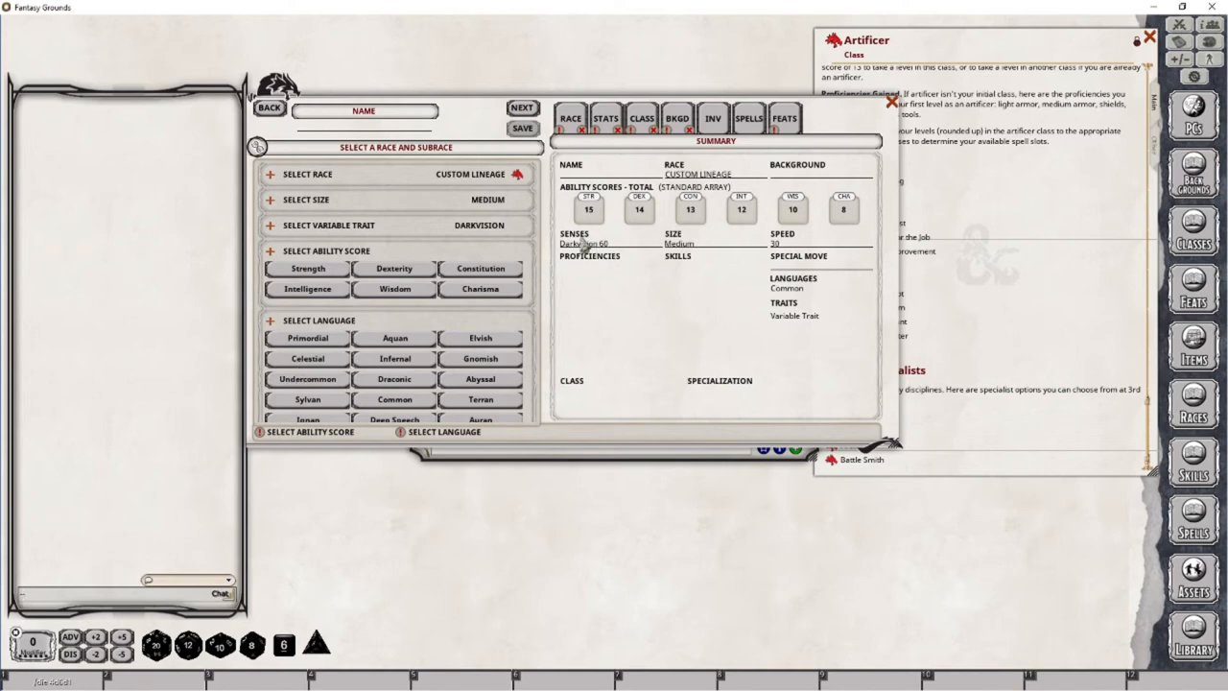
pyautogui.moveTo(604, 281)
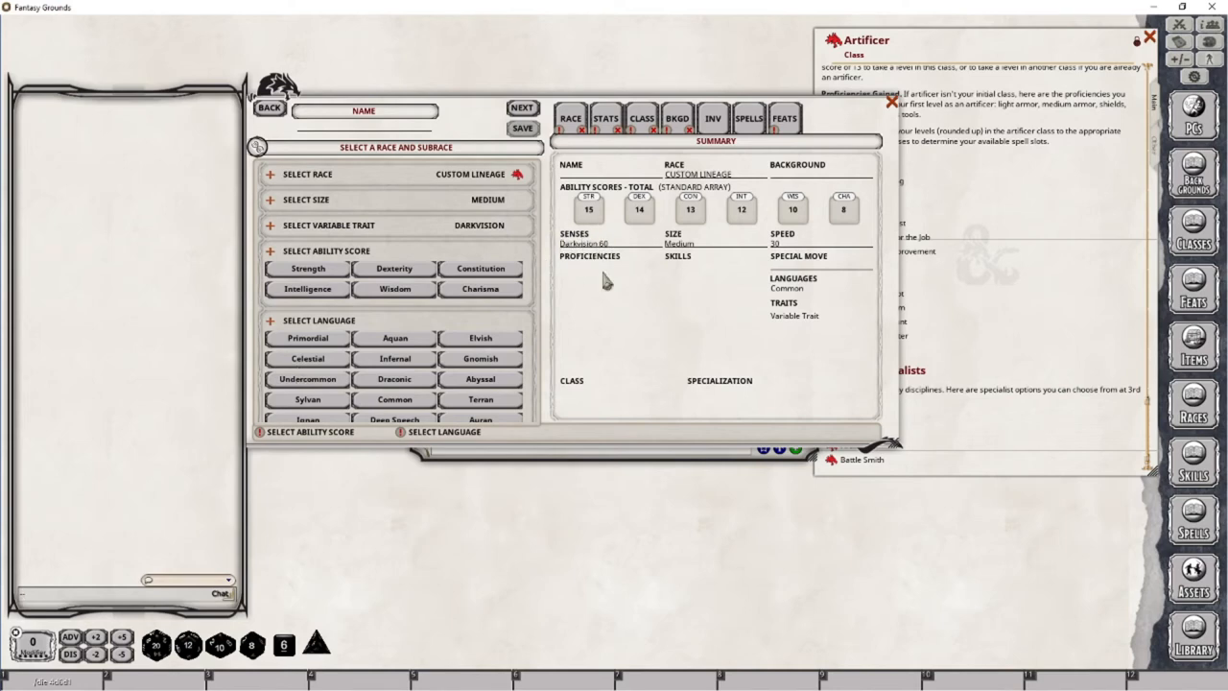
pyautogui.moveTo(782, 302)
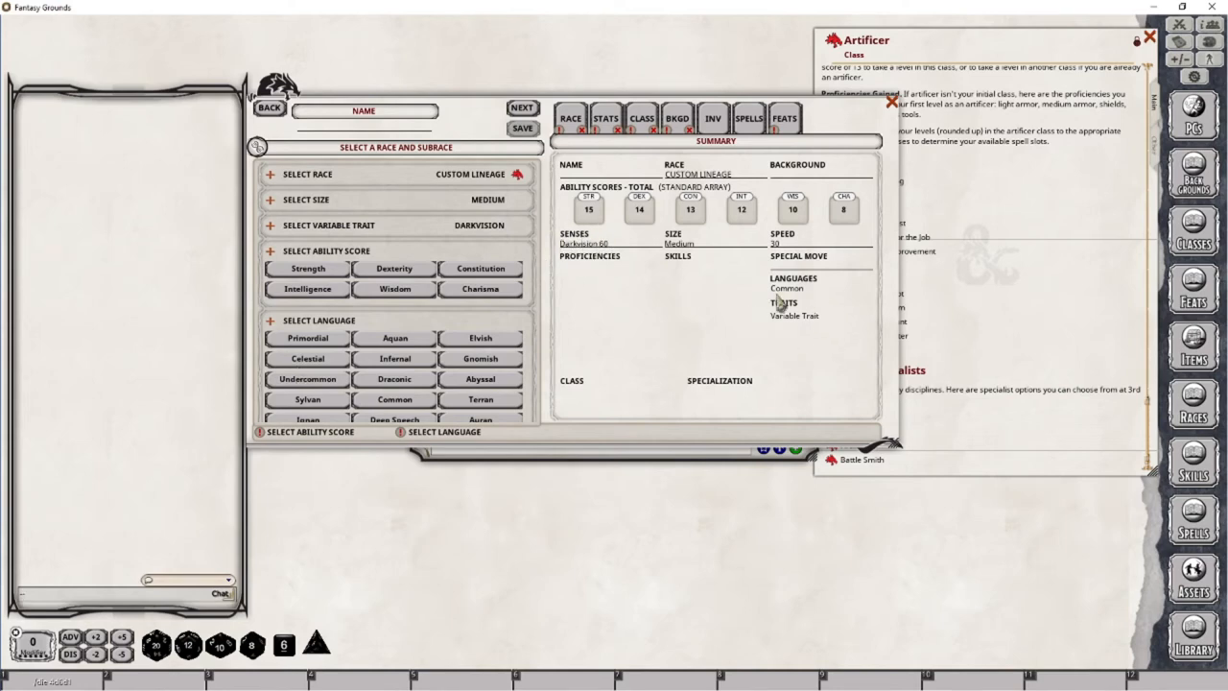
pyautogui.moveTo(374, 248)
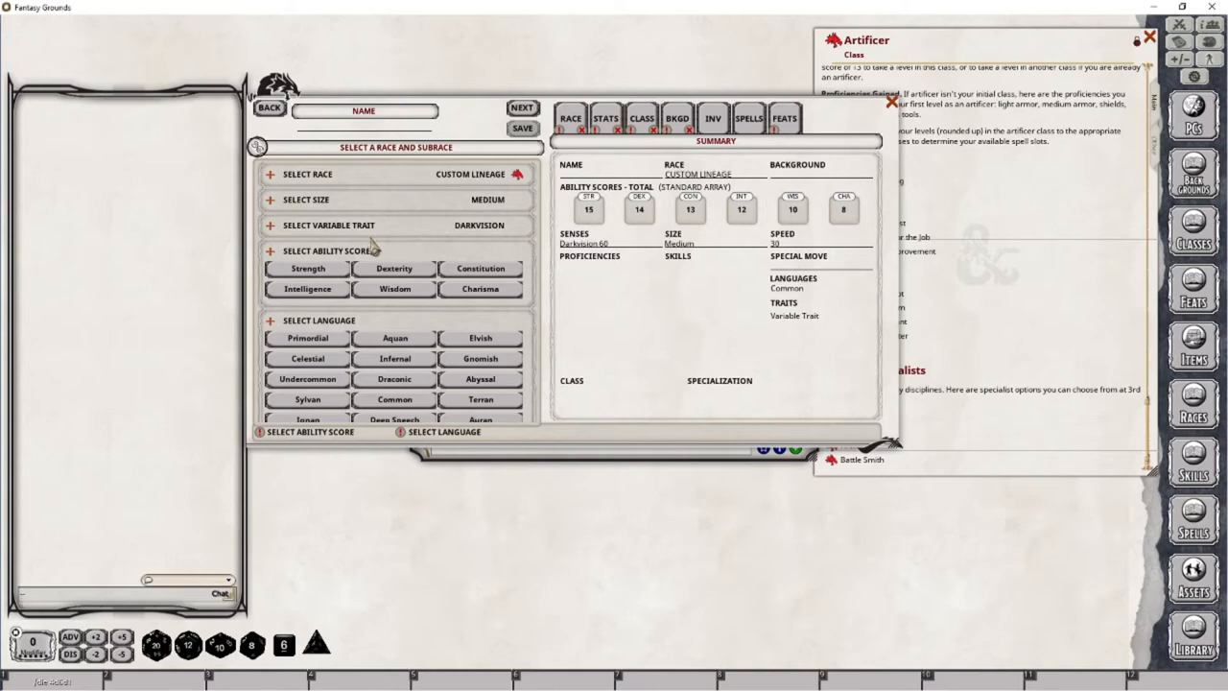
pyautogui.click(306, 289)
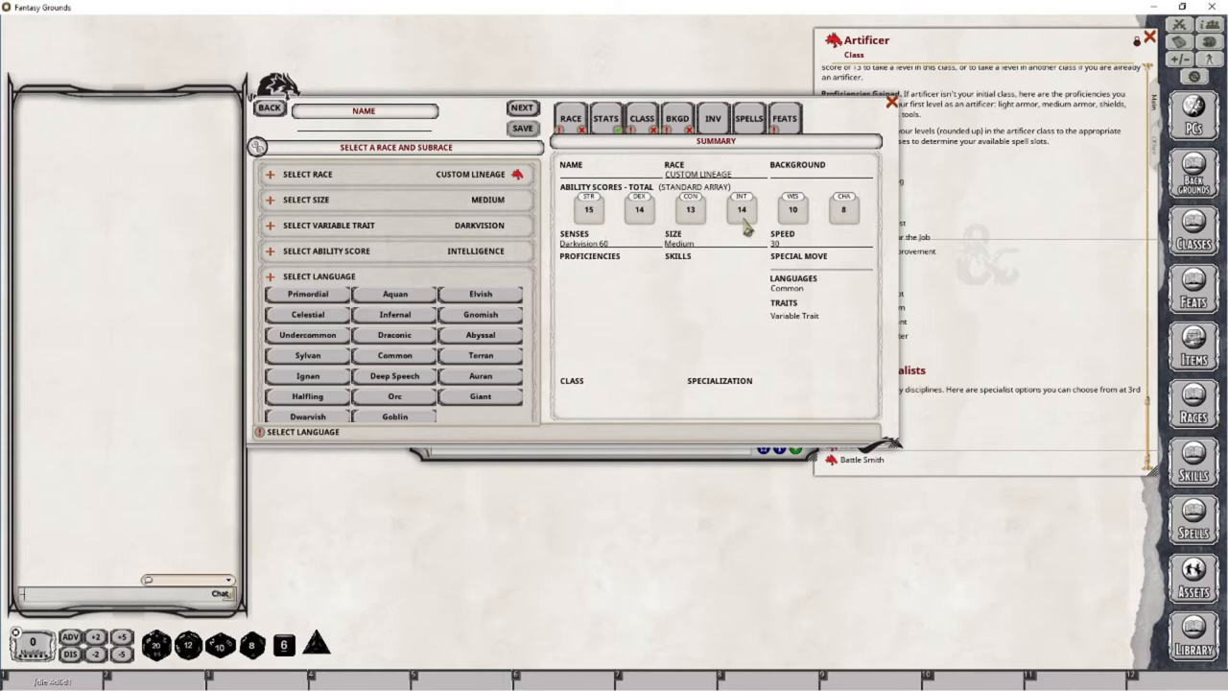
pyautogui.click(480, 294)
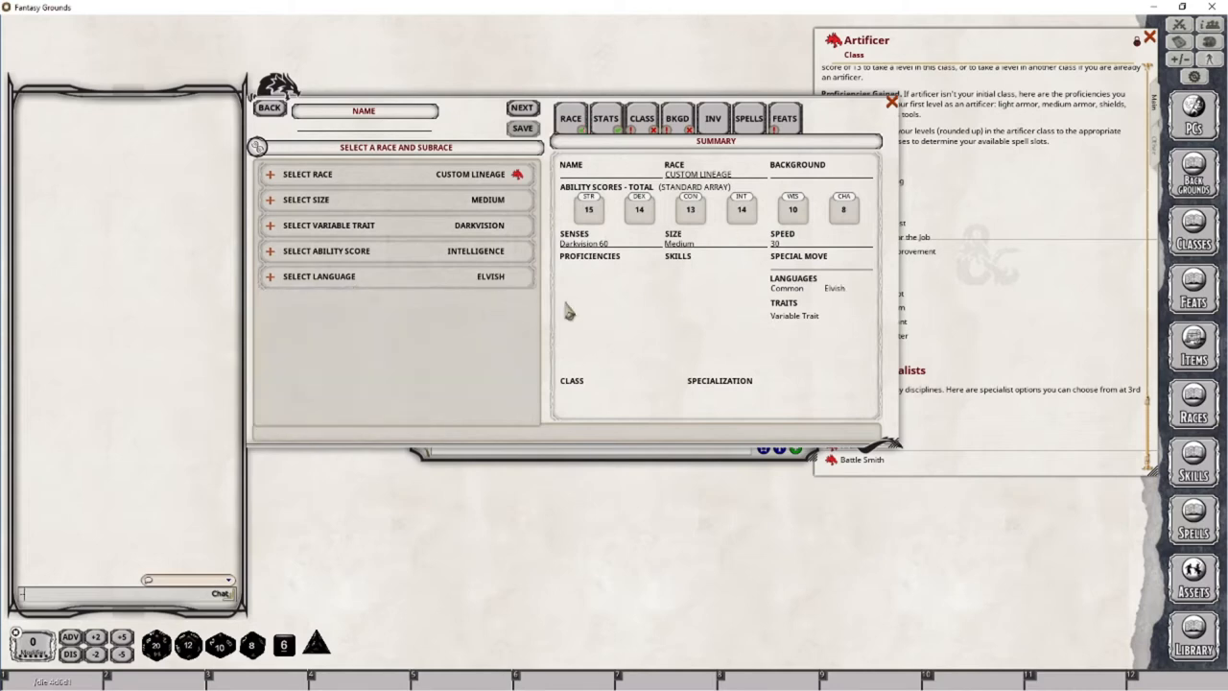
pyautogui.moveTo(568, 312)
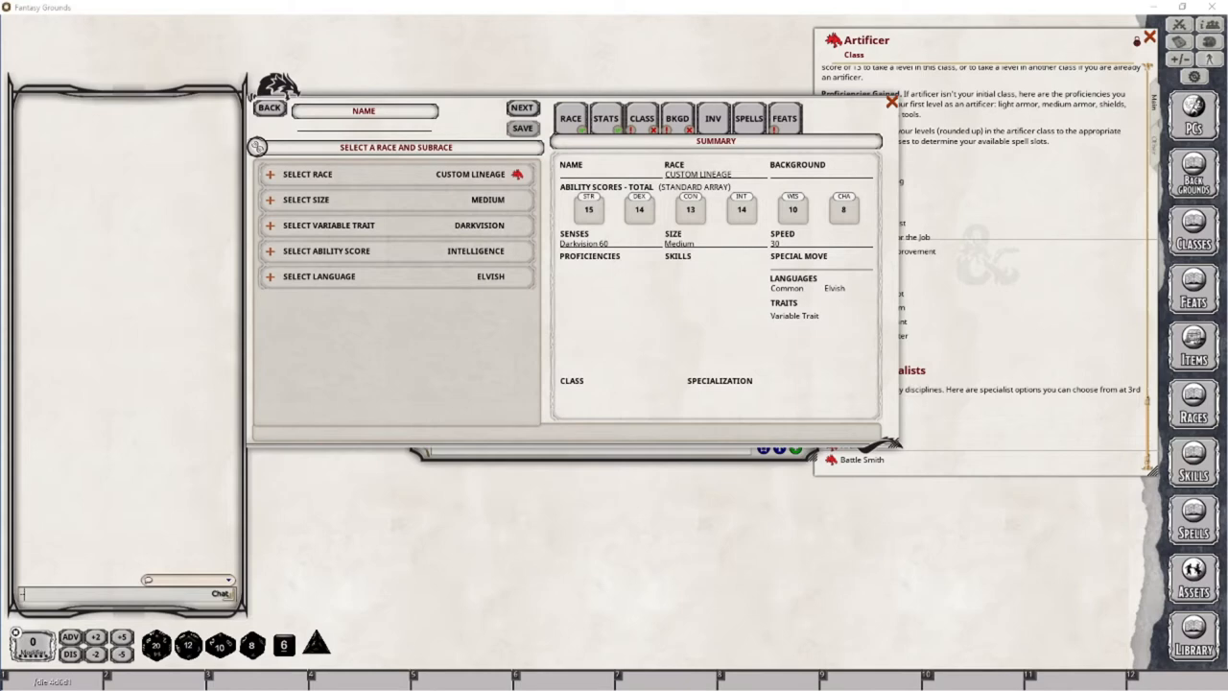
pyautogui.moveTo(621, 312)
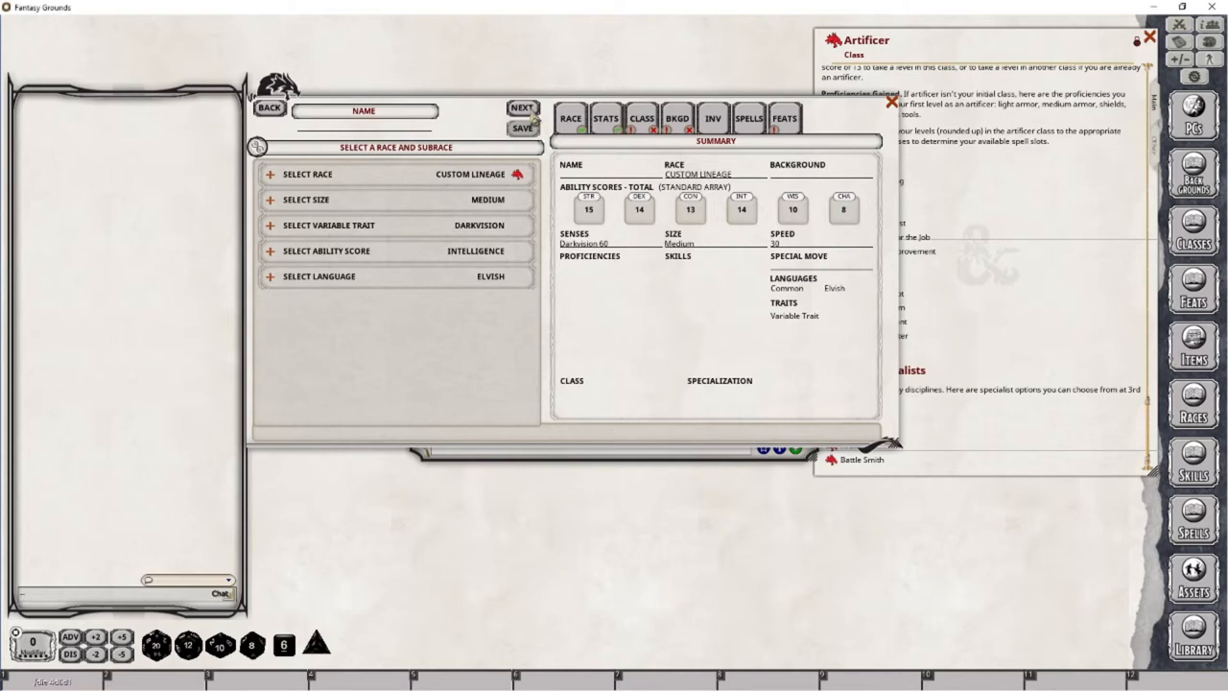
# Switch the ability score method to Dice Roll: STR 11, DEX 15, CON 11, INT 18, WIS 15, CHA 8.
pyautogui.click(606, 118)
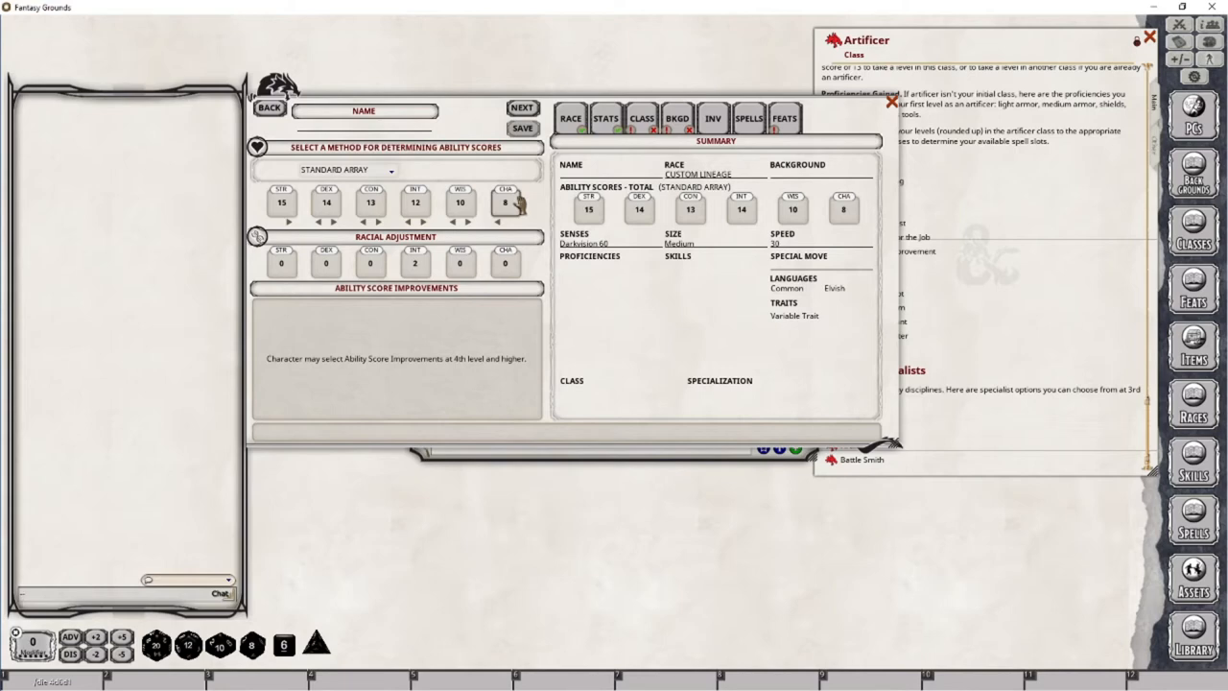
pyautogui.moveTo(883, 220)
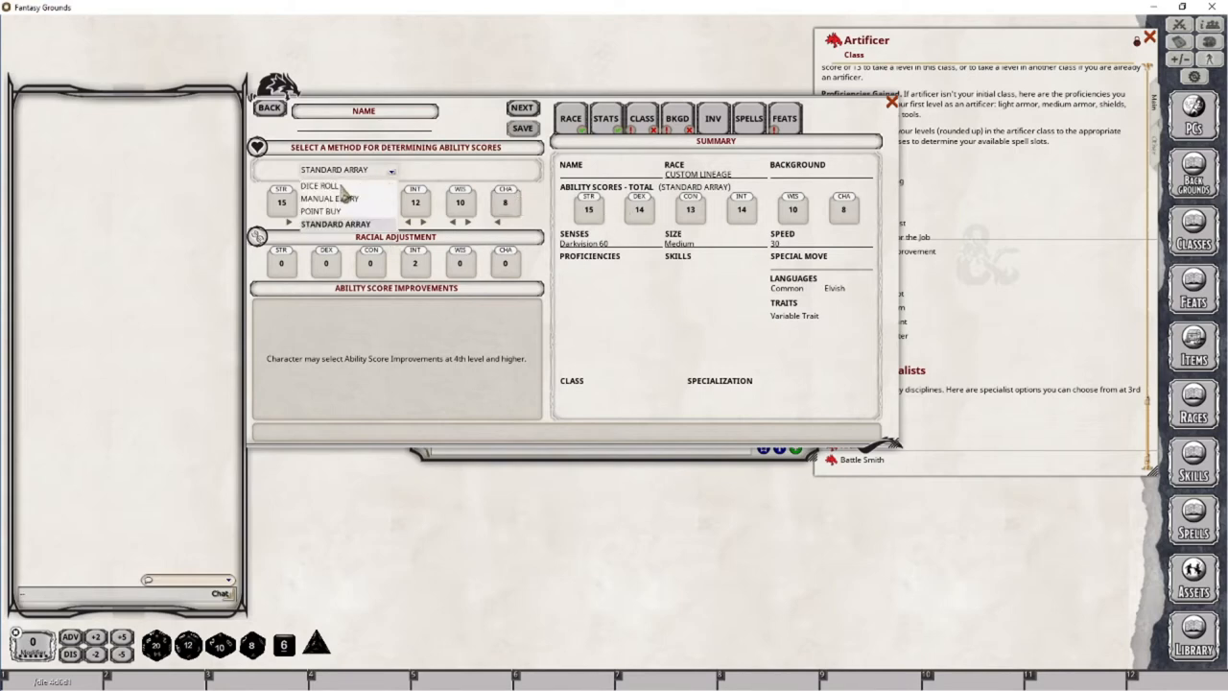
pyautogui.click(321, 184)
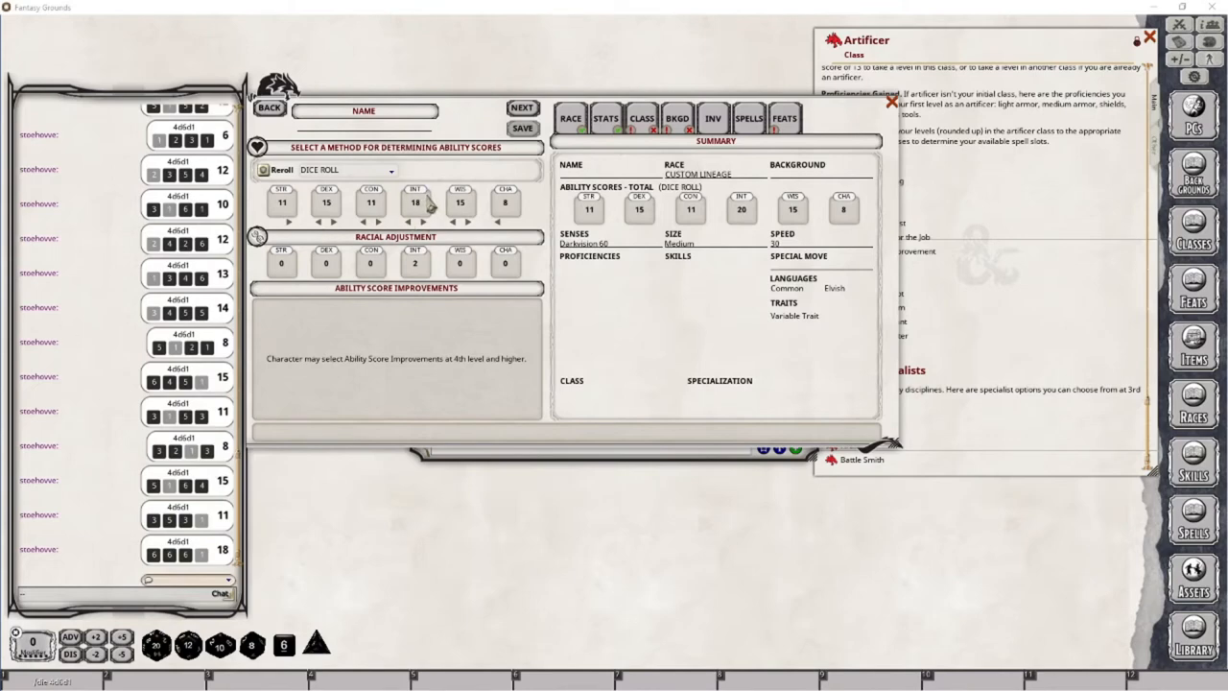
pyautogui.moveTo(516, 221)
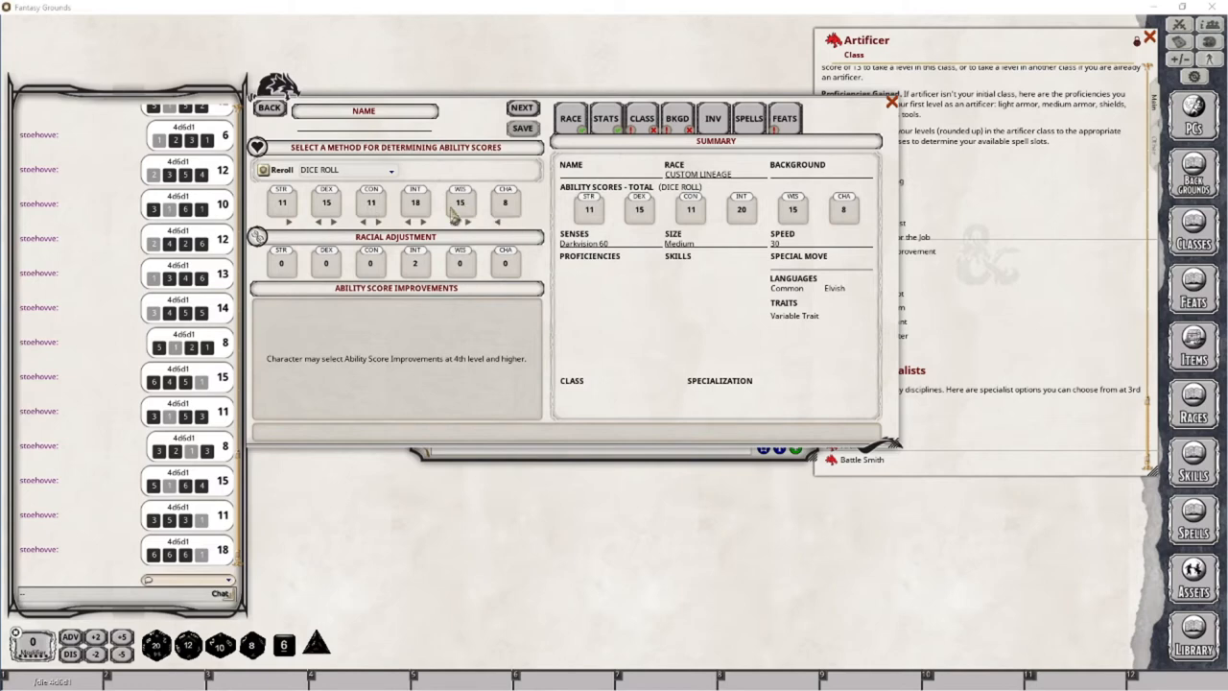
pyautogui.moveTo(499, 225)
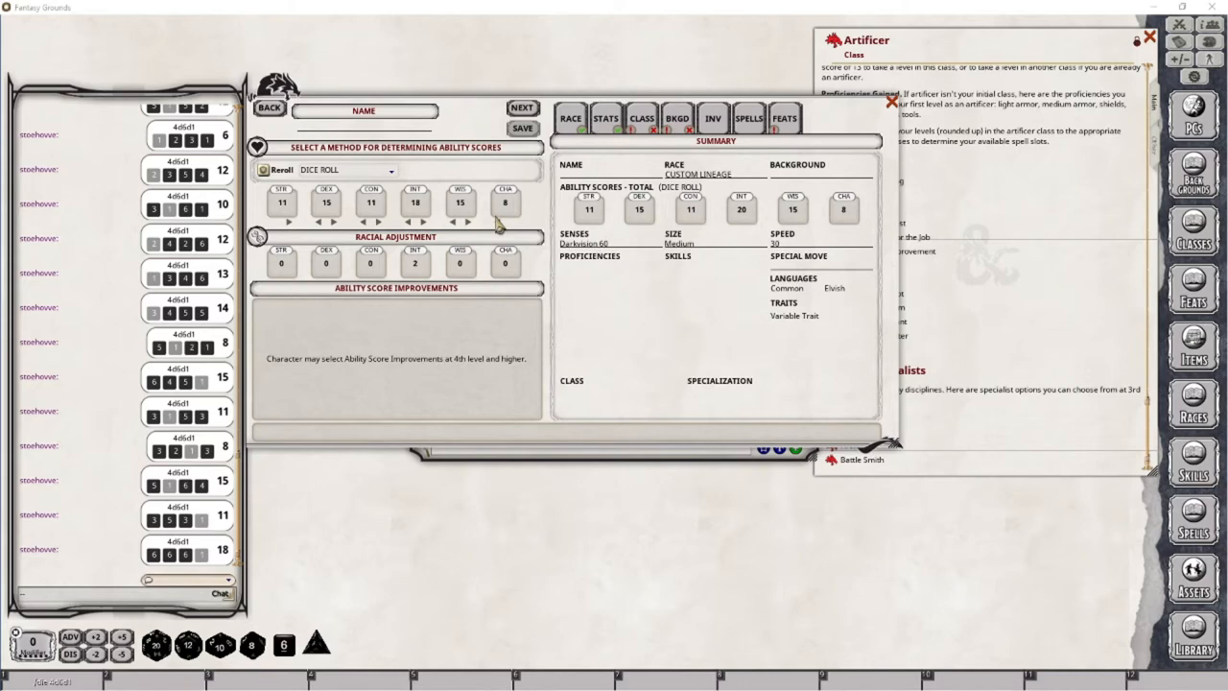
pyautogui.moveTo(494, 225)
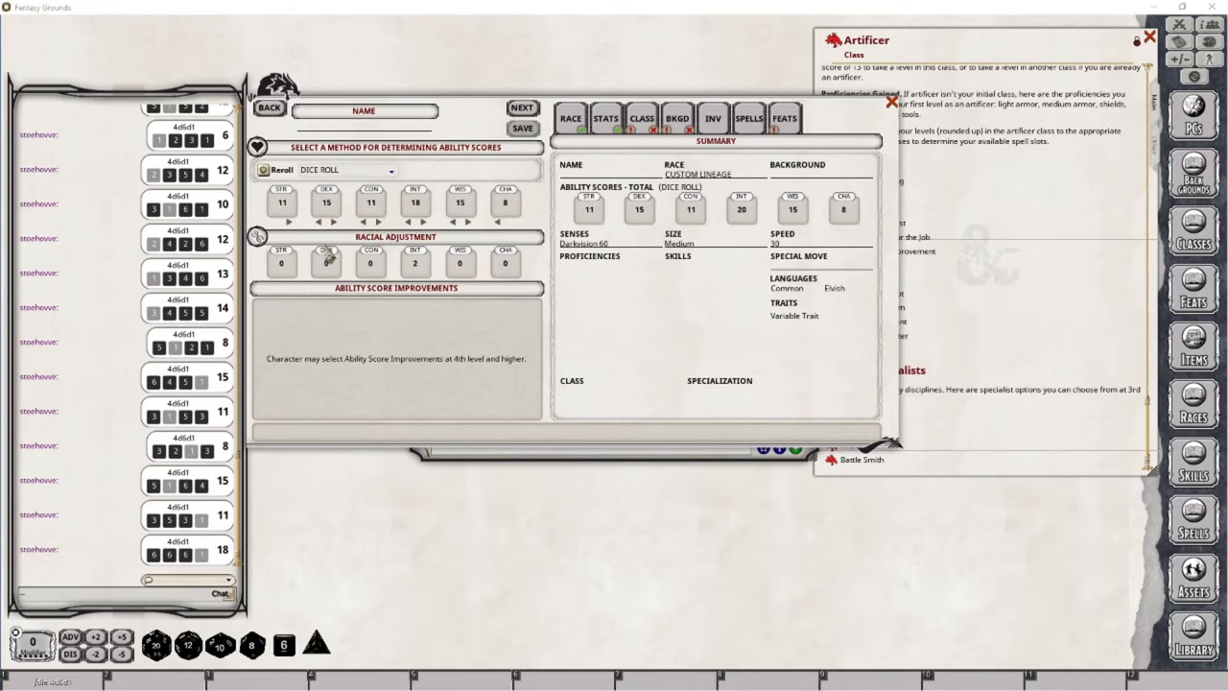
pyautogui.moveTo(522, 214)
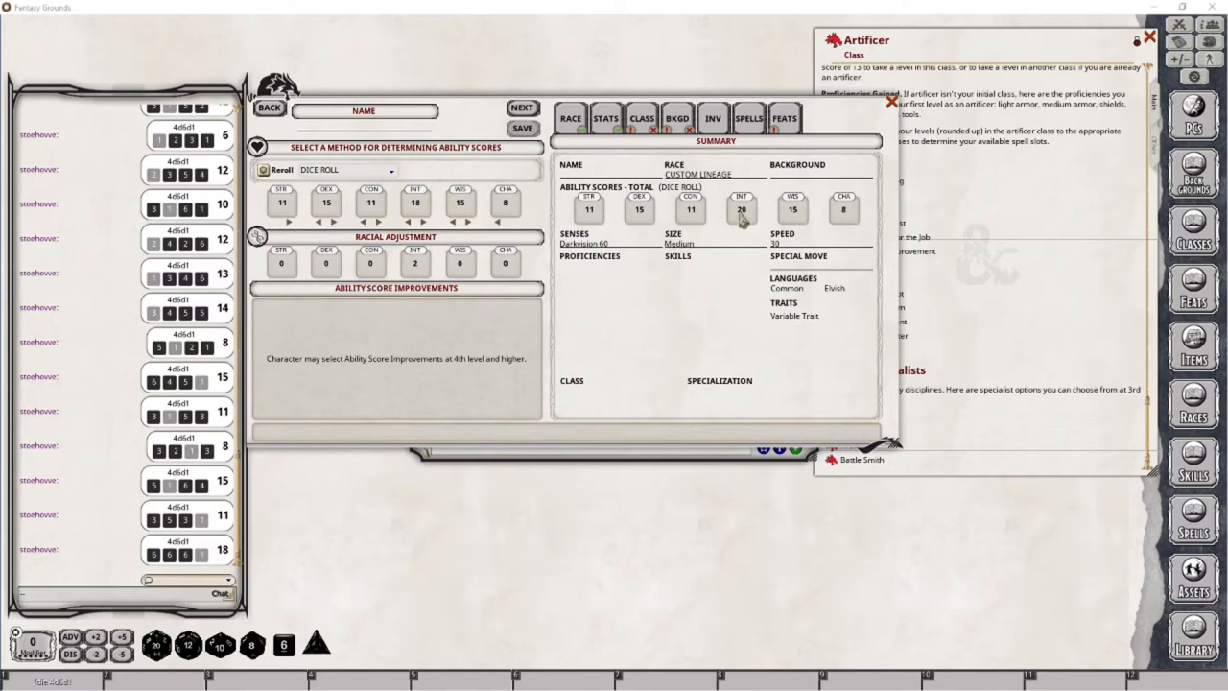
pyautogui.moveTo(731, 224)
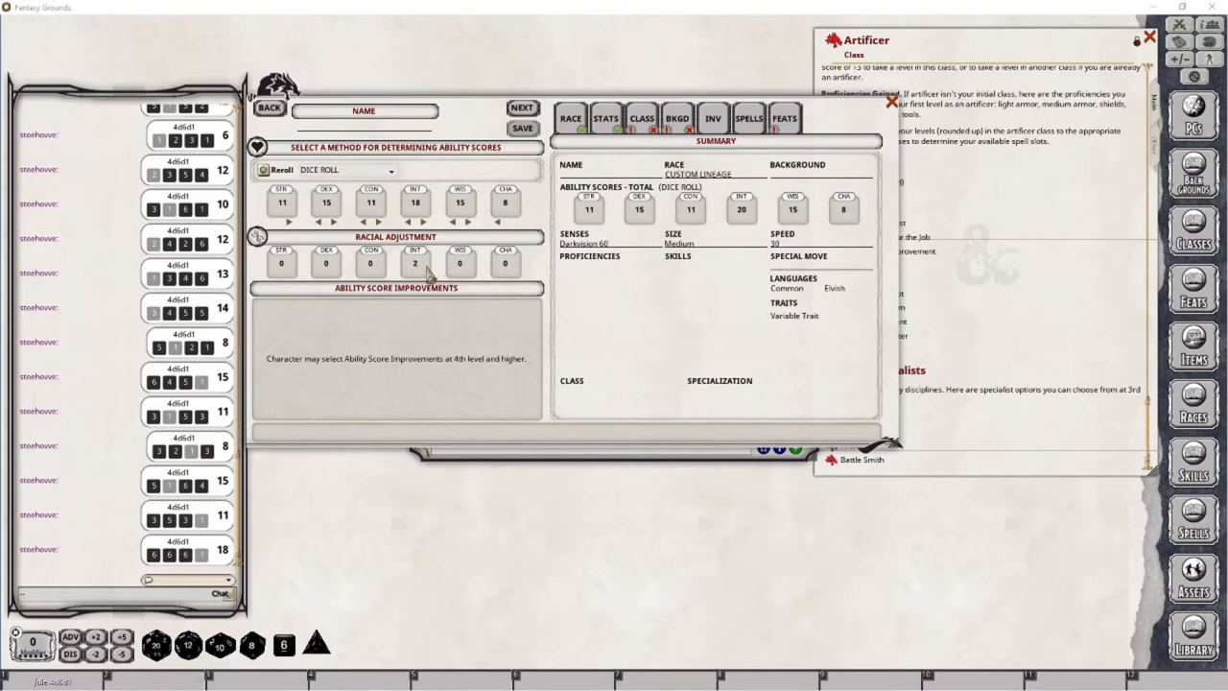
pyautogui.moveTo(417, 267)
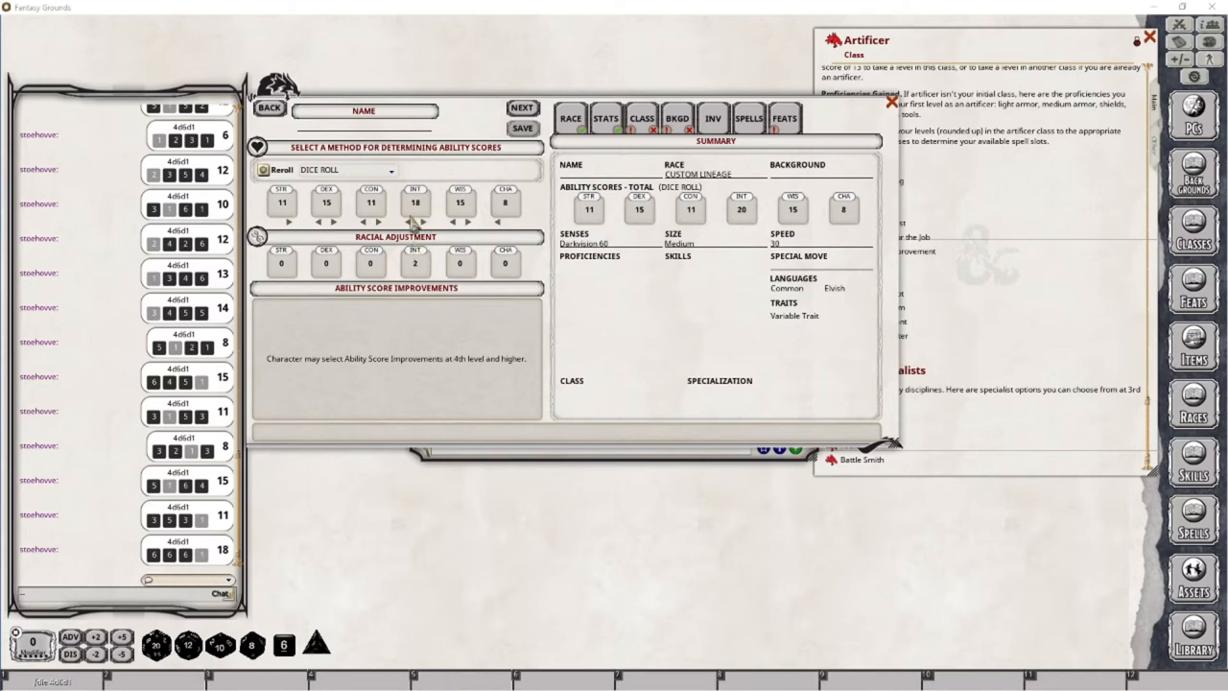
pyautogui.moveTo(808, 224)
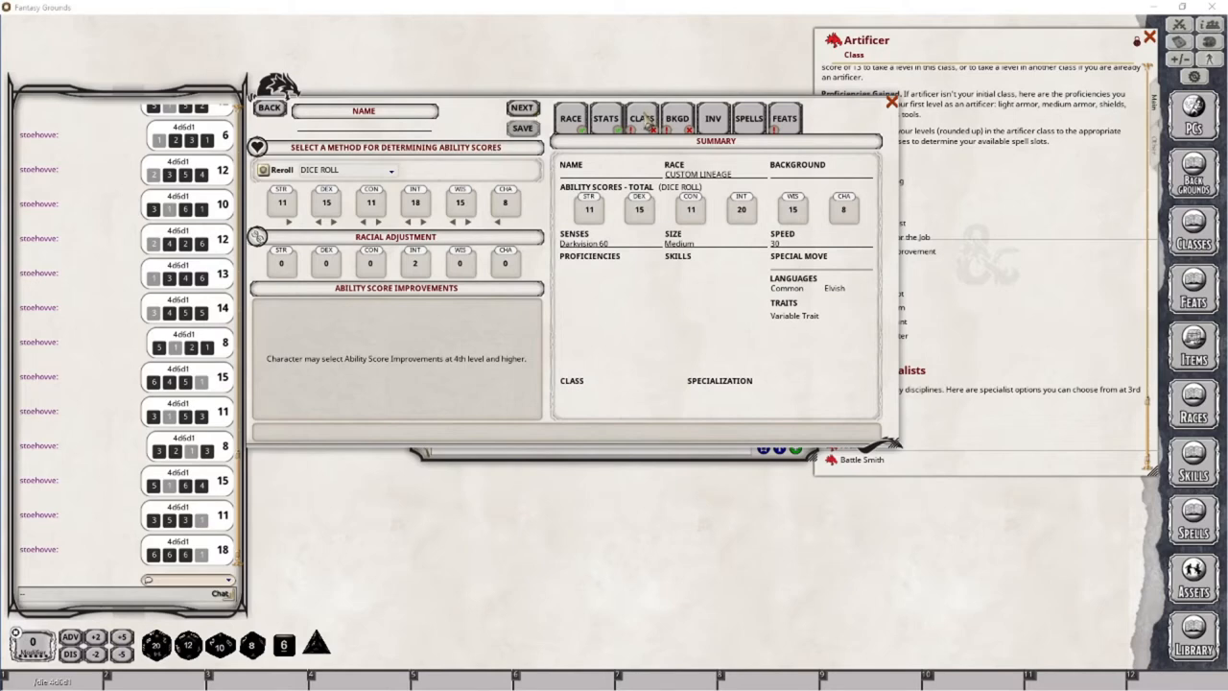
# Select Artificer as the class with Perception and Investigation skill proficiencies.
pyautogui.click(641, 117)
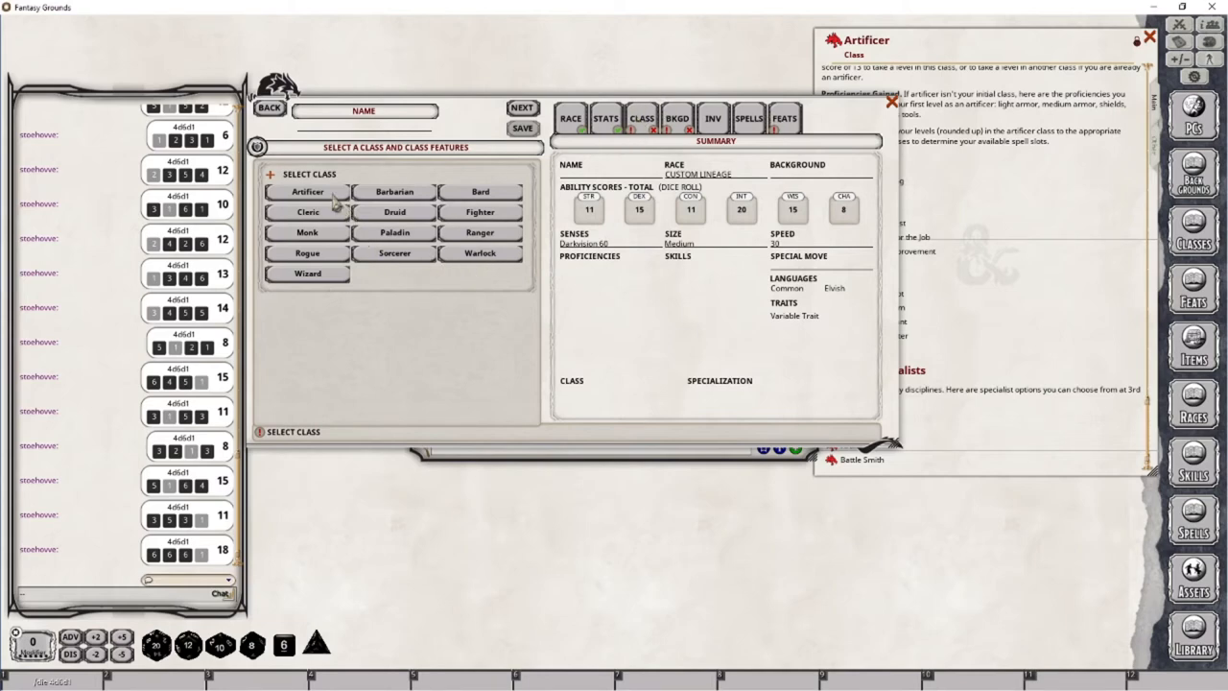
pyautogui.click(307, 192)
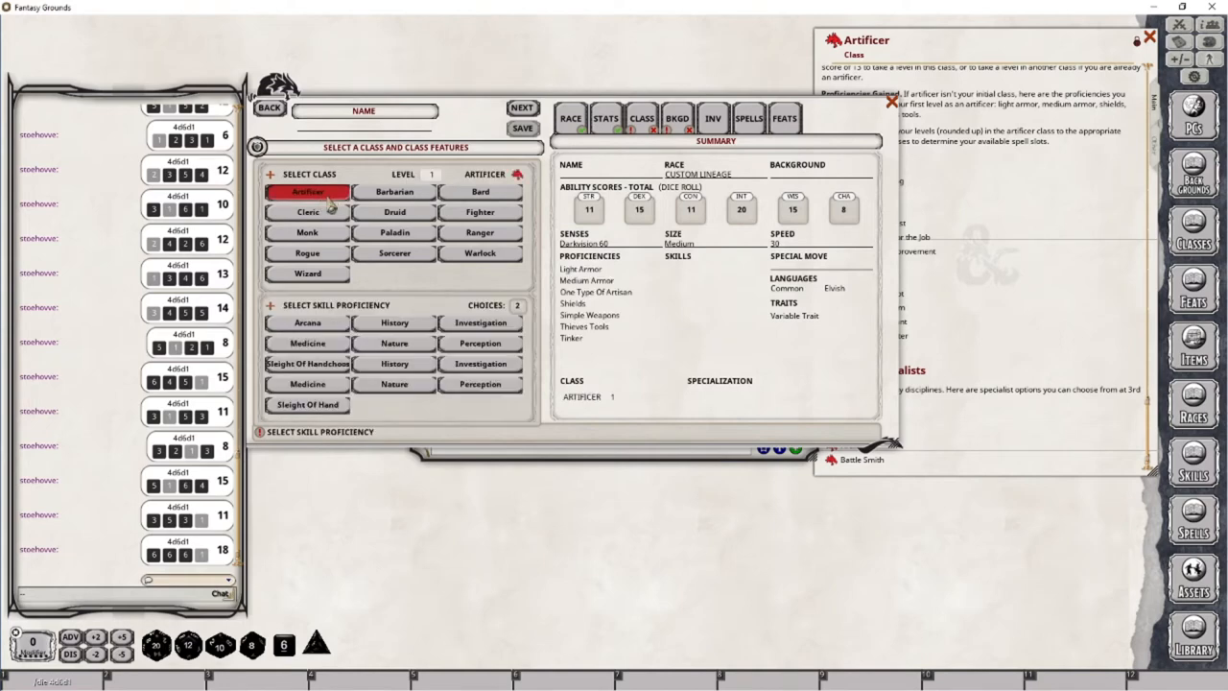
pyautogui.moveTo(489, 331)
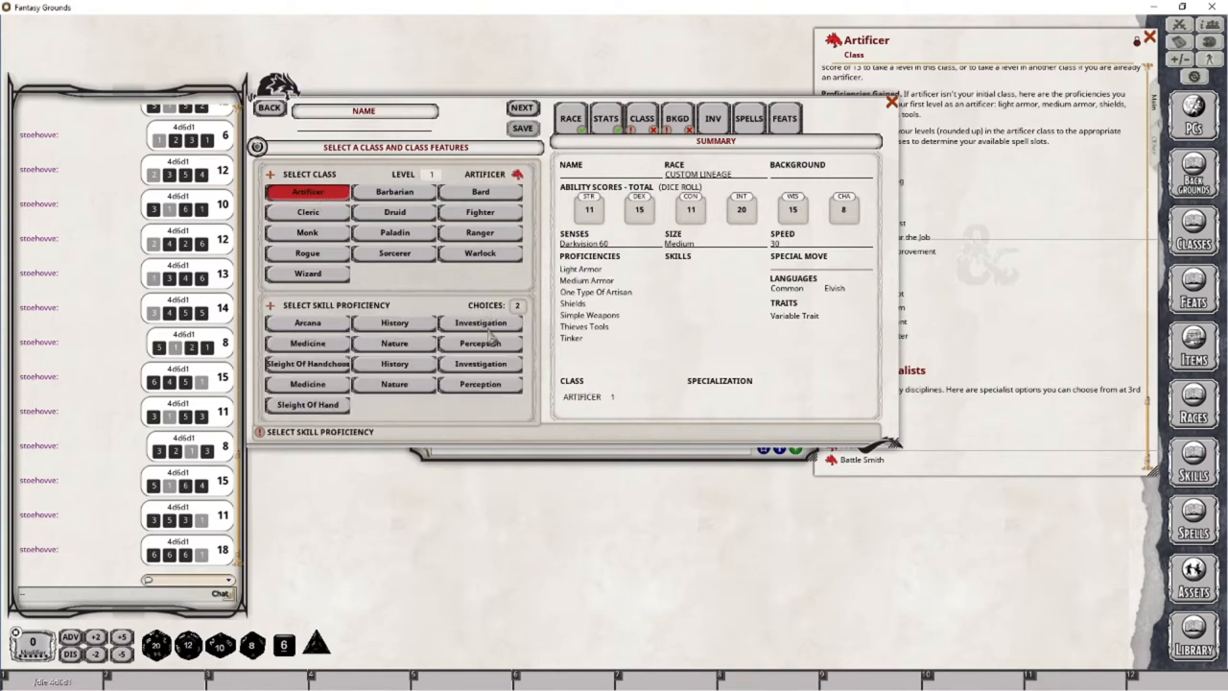
pyautogui.moveTo(494, 348)
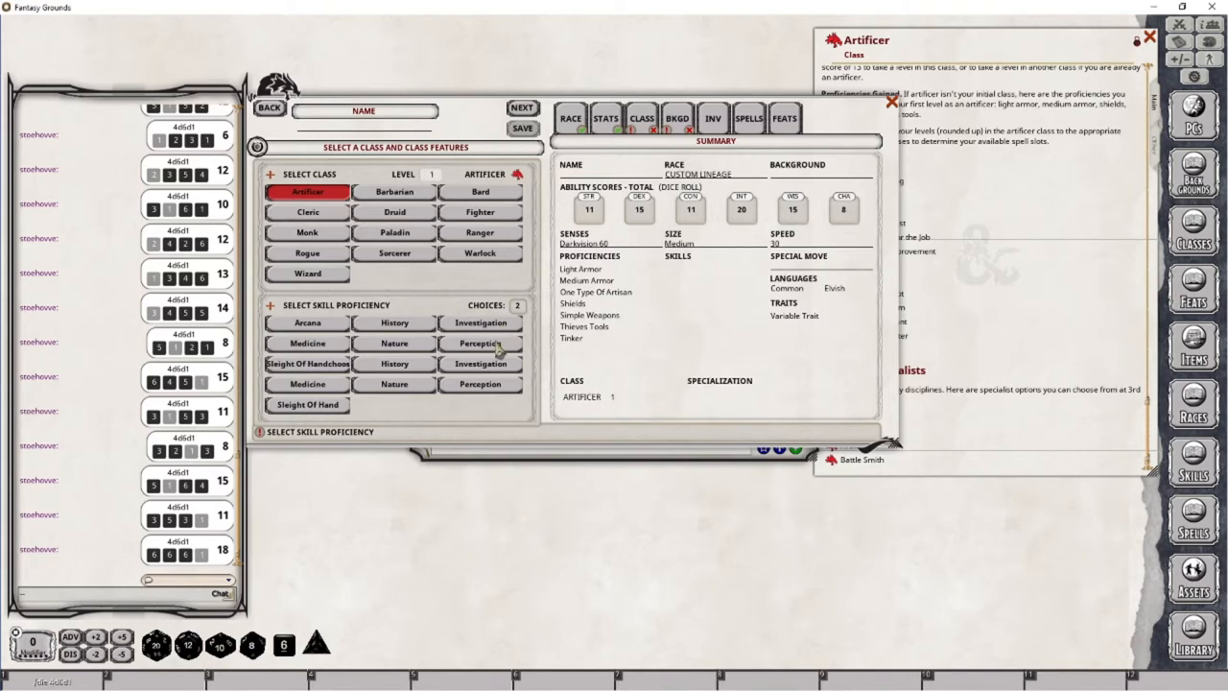
pyautogui.click(480, 342)
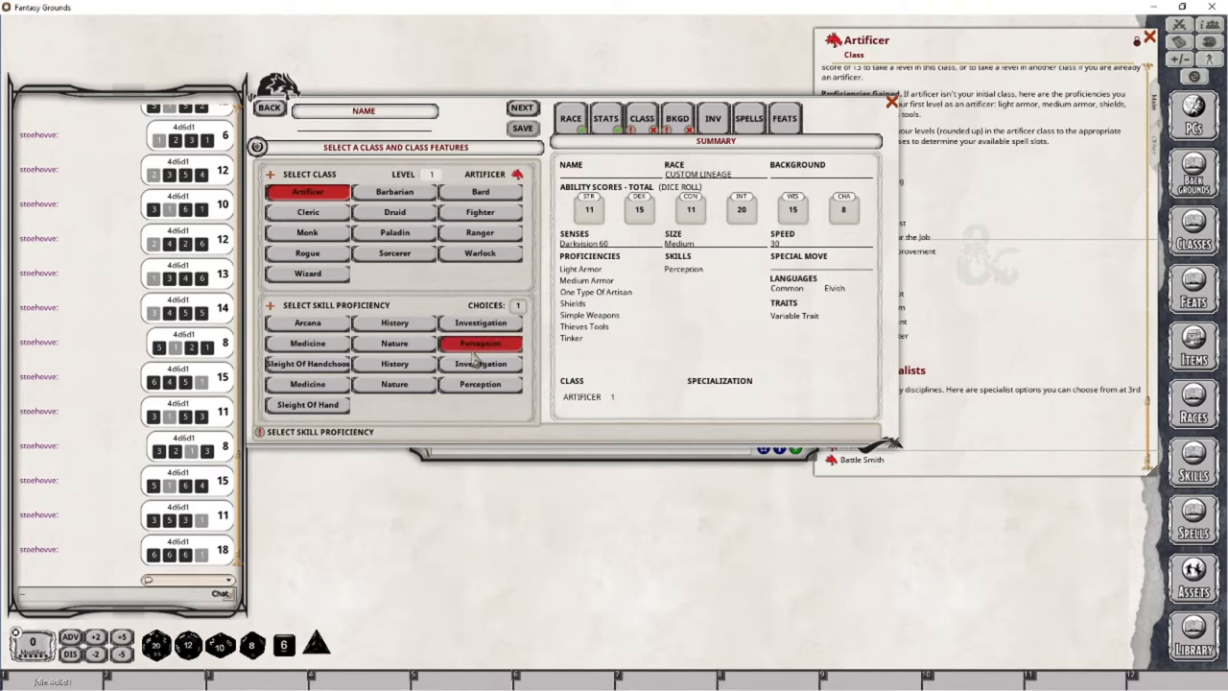
pyautogui.click(480, 343)
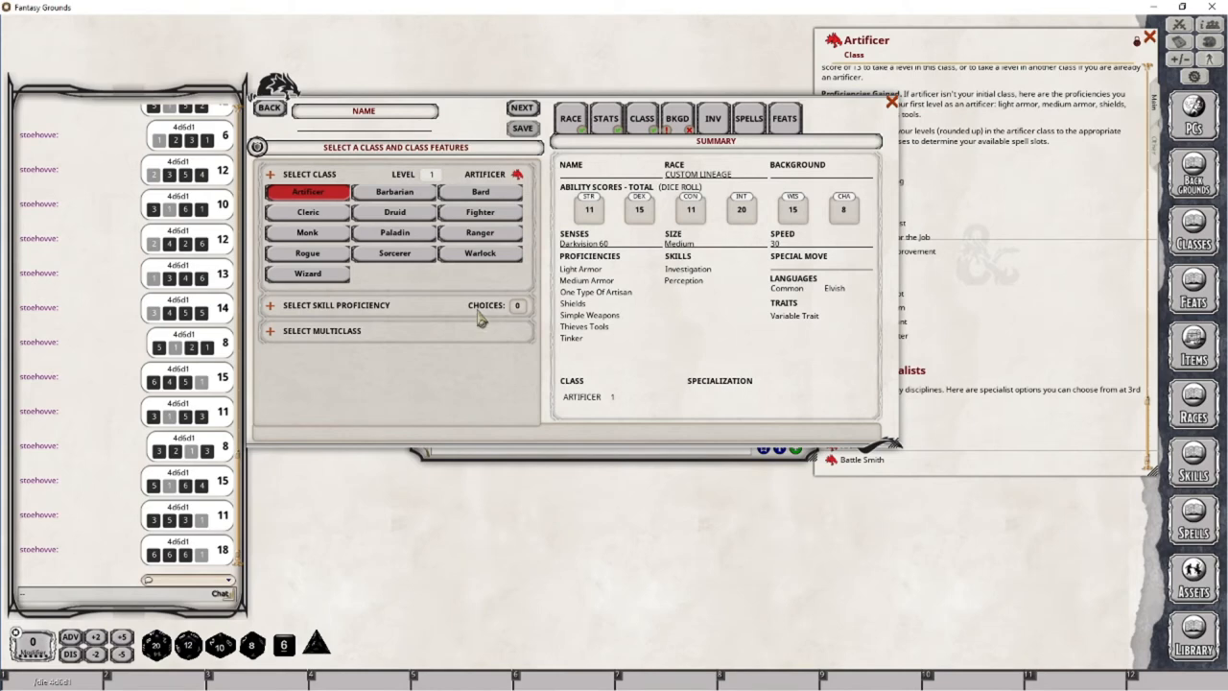
pyautogui.click(270, 305)
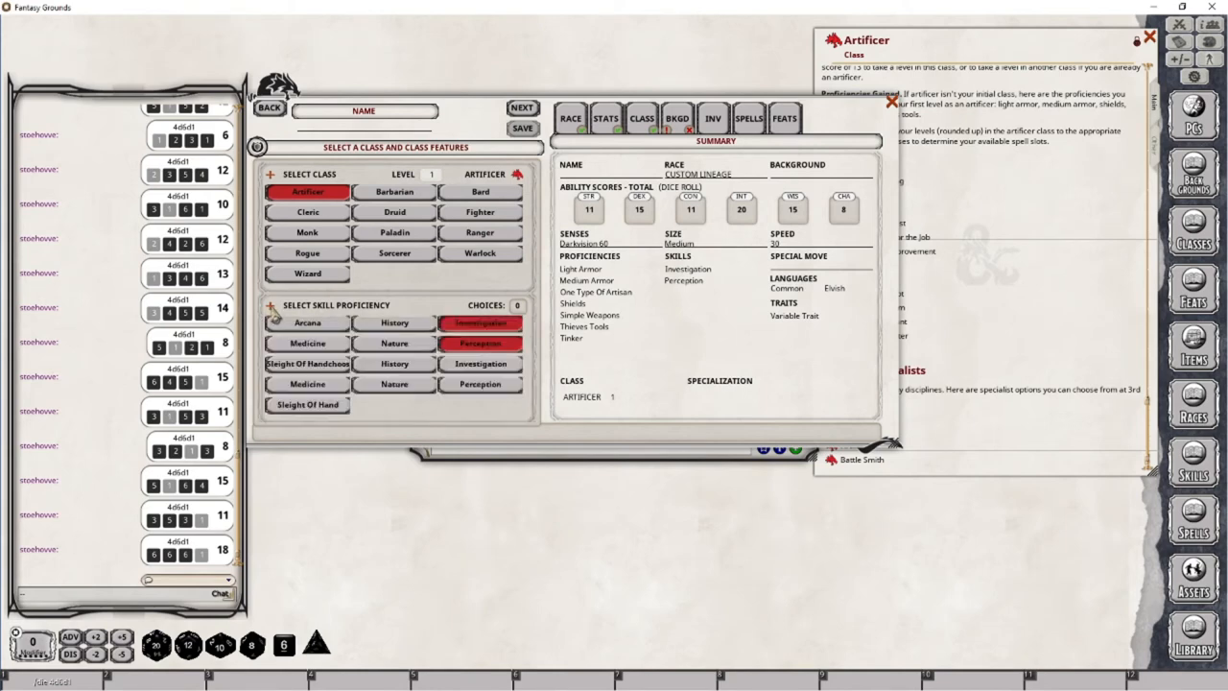
pyautogui.moveTo(321, 383)
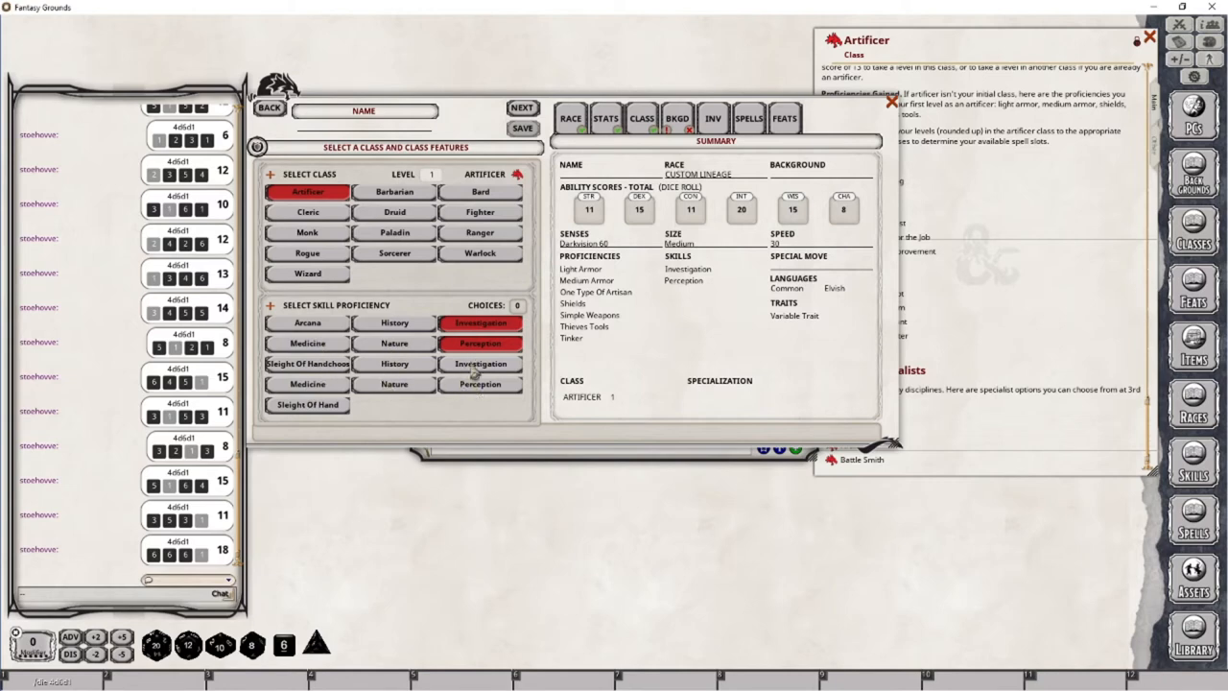
pyautogui.moveTo(474, 364)
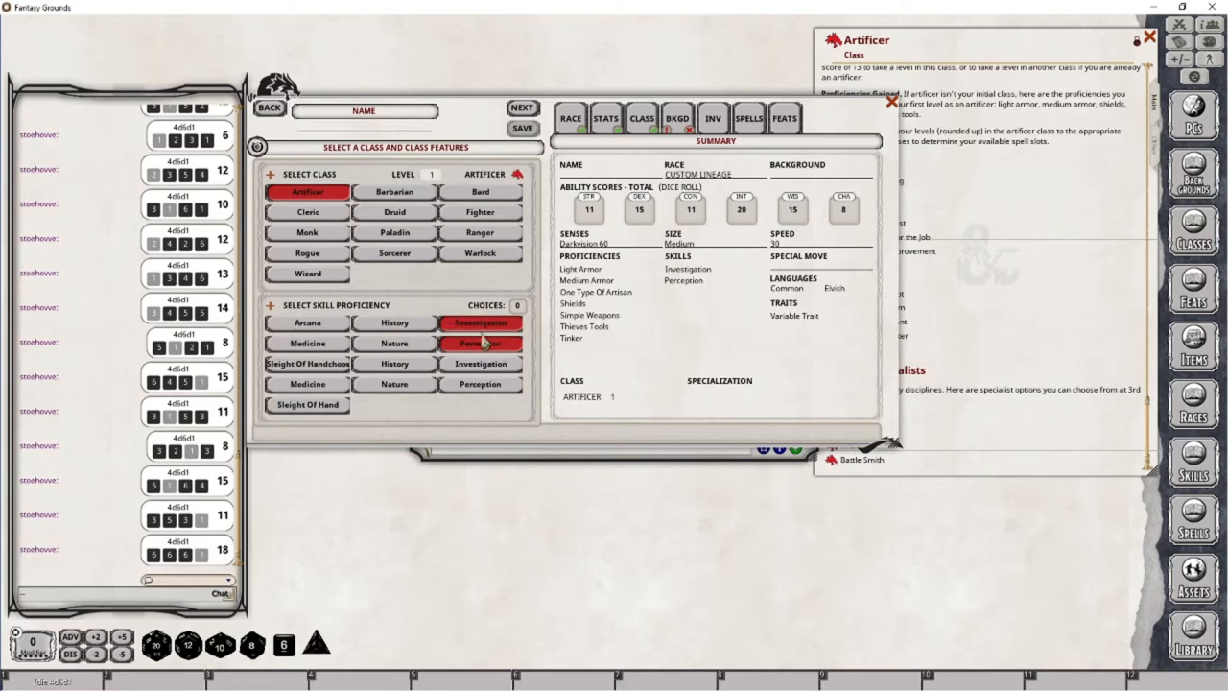
pyautogui.click(480, 342)
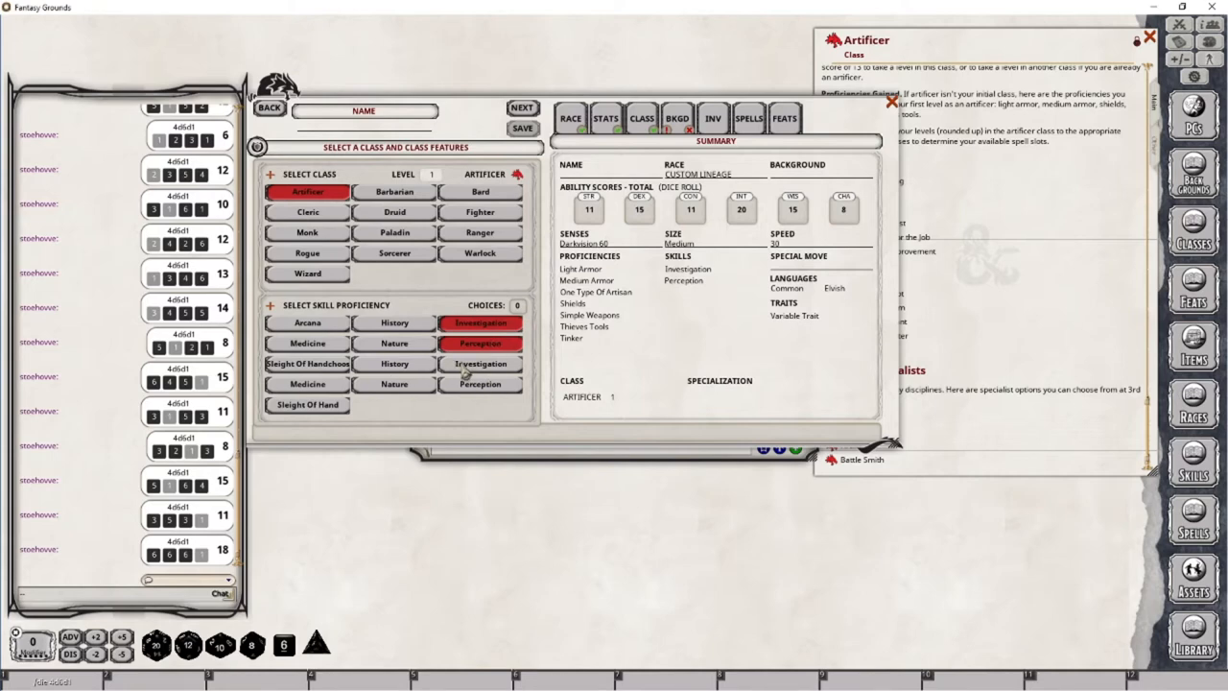
pyautogui.moveTo(463, 372)
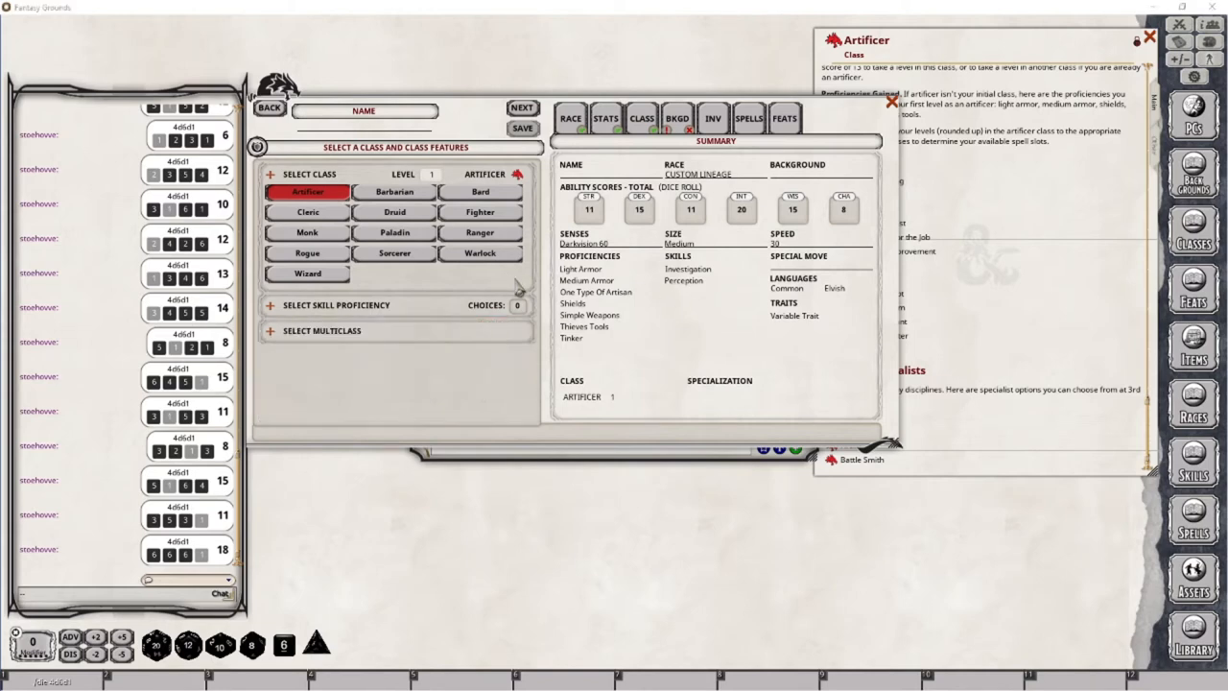
pyautogui.moveTo(518, 287)
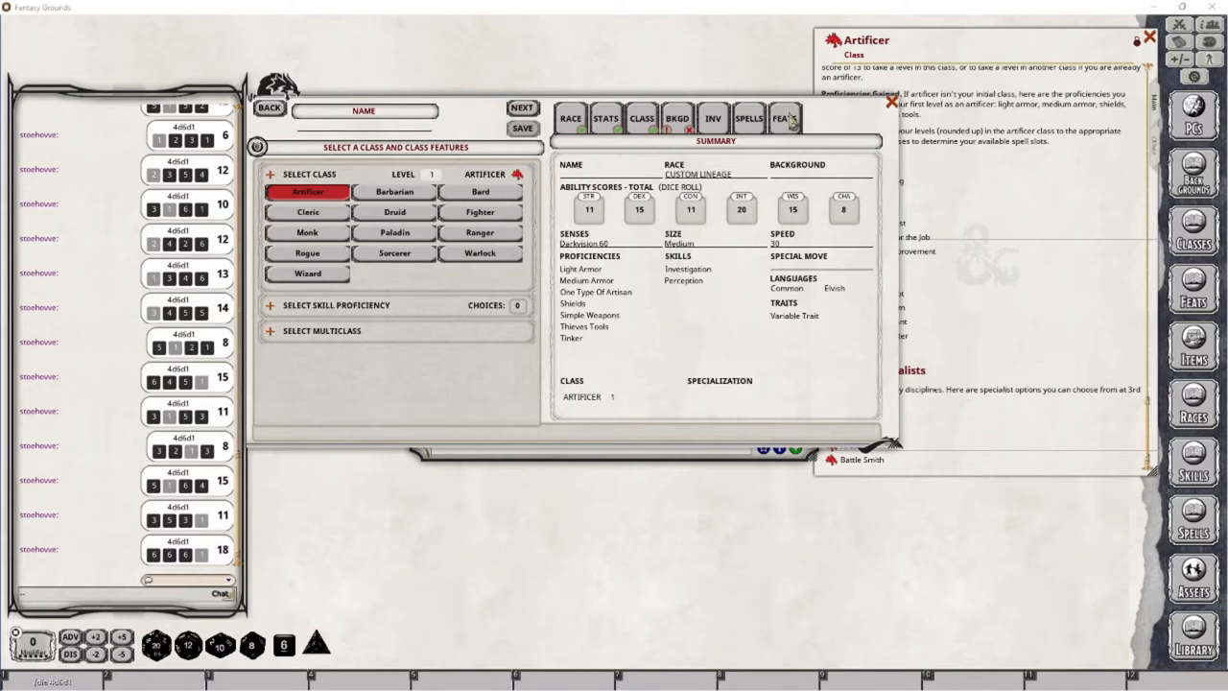
# Open the feat choices and view the Telepathic description beside the Feats library.
pyautogui.click(785, 118)
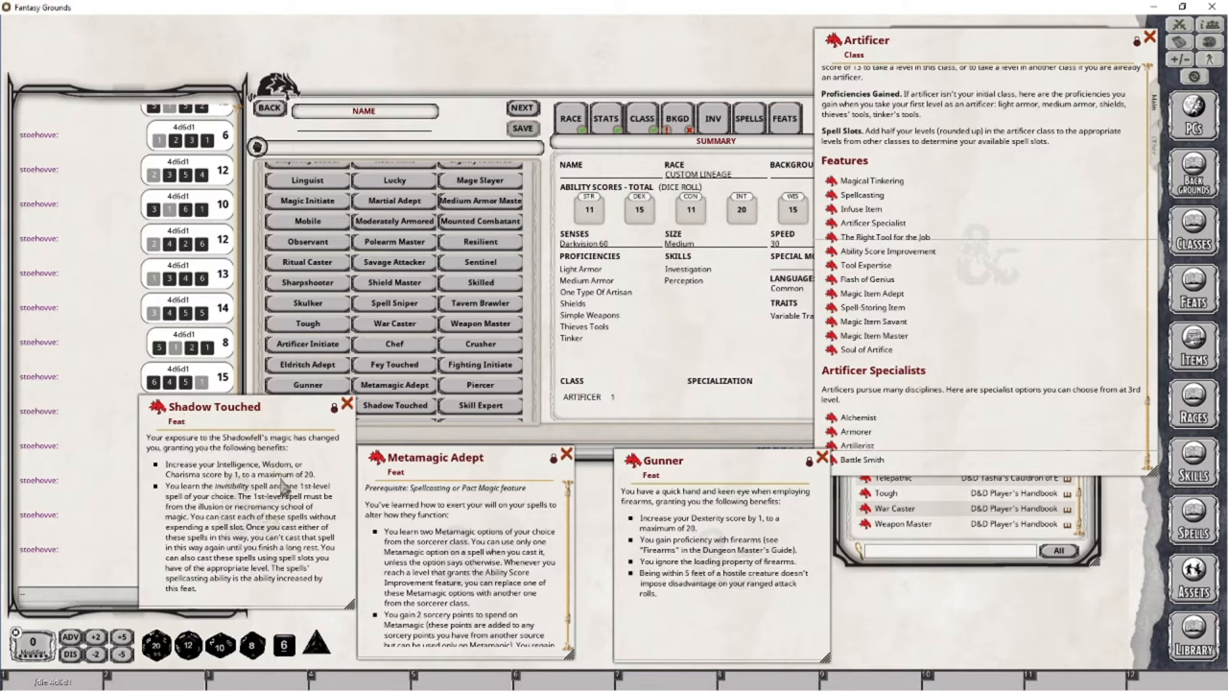
pyautogui.moveTo(282, 485)
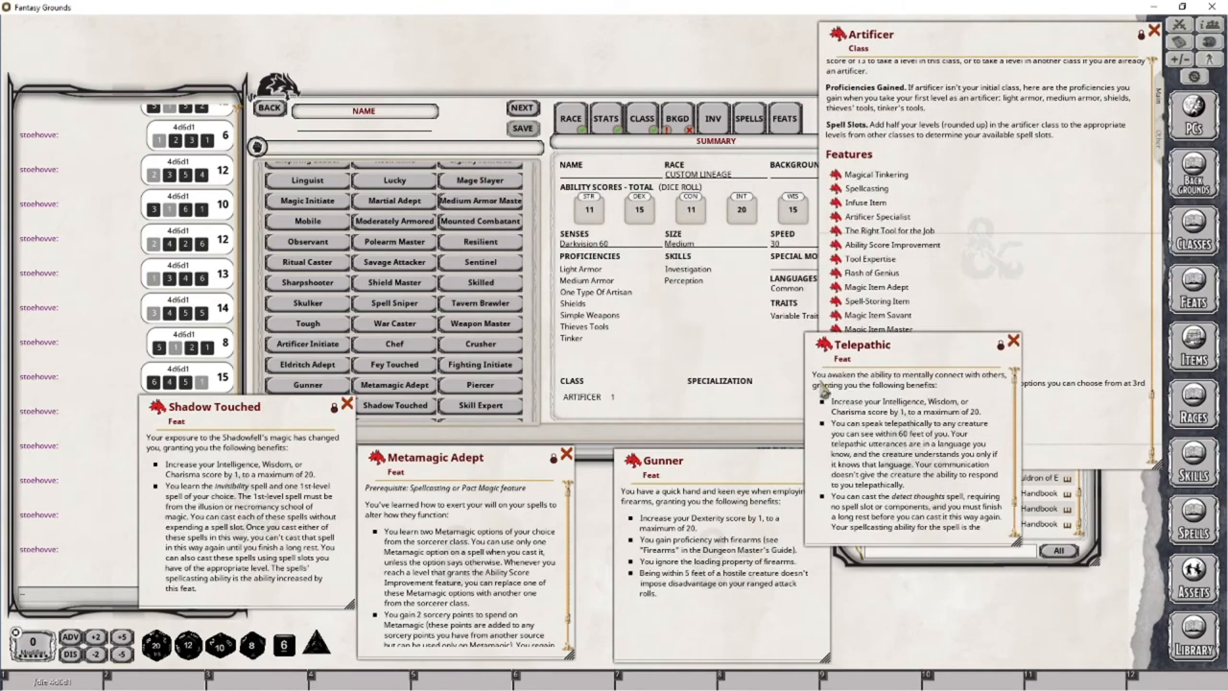
pyautogui.moveTo(973, 441)
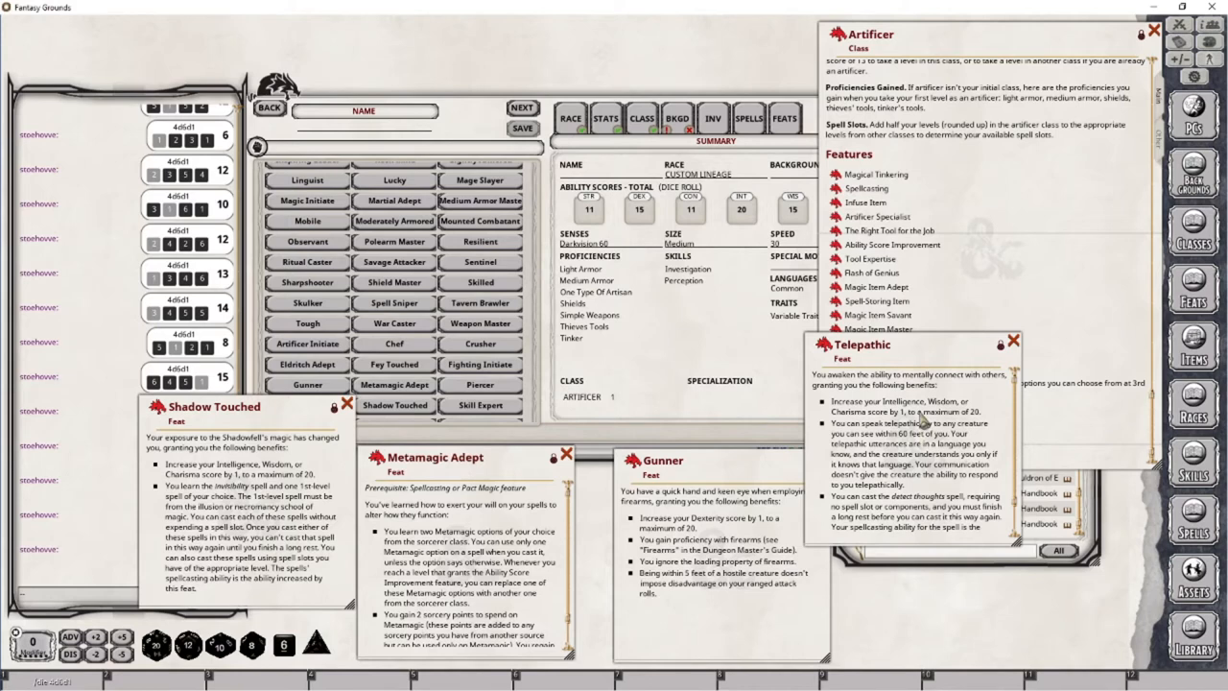
pyautogui.moveTo(931, 516)
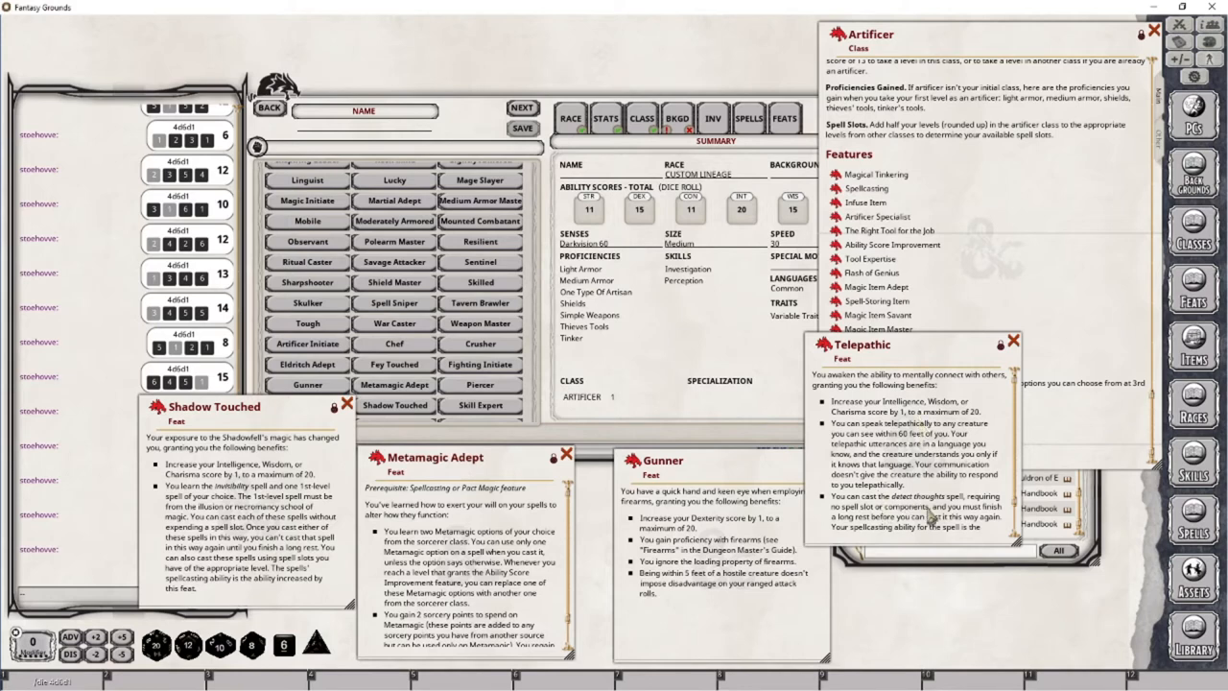
pyautogui.moveTo(945, 470)
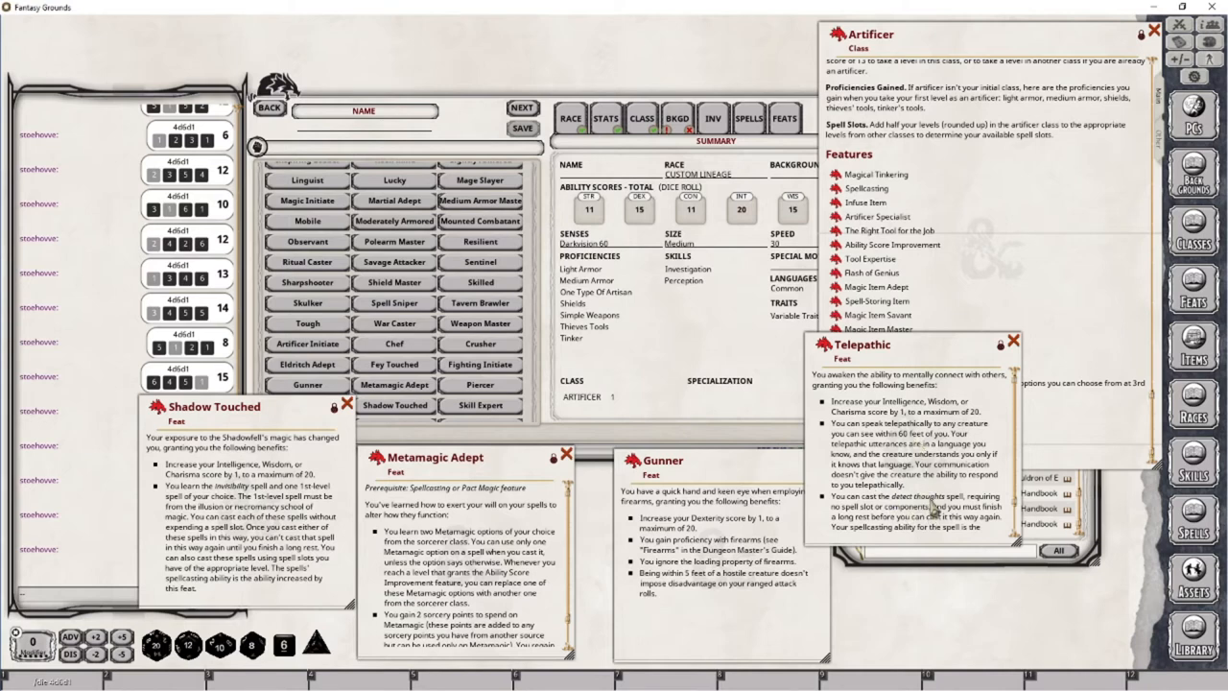
pyautogui.moveTo(935, 499)
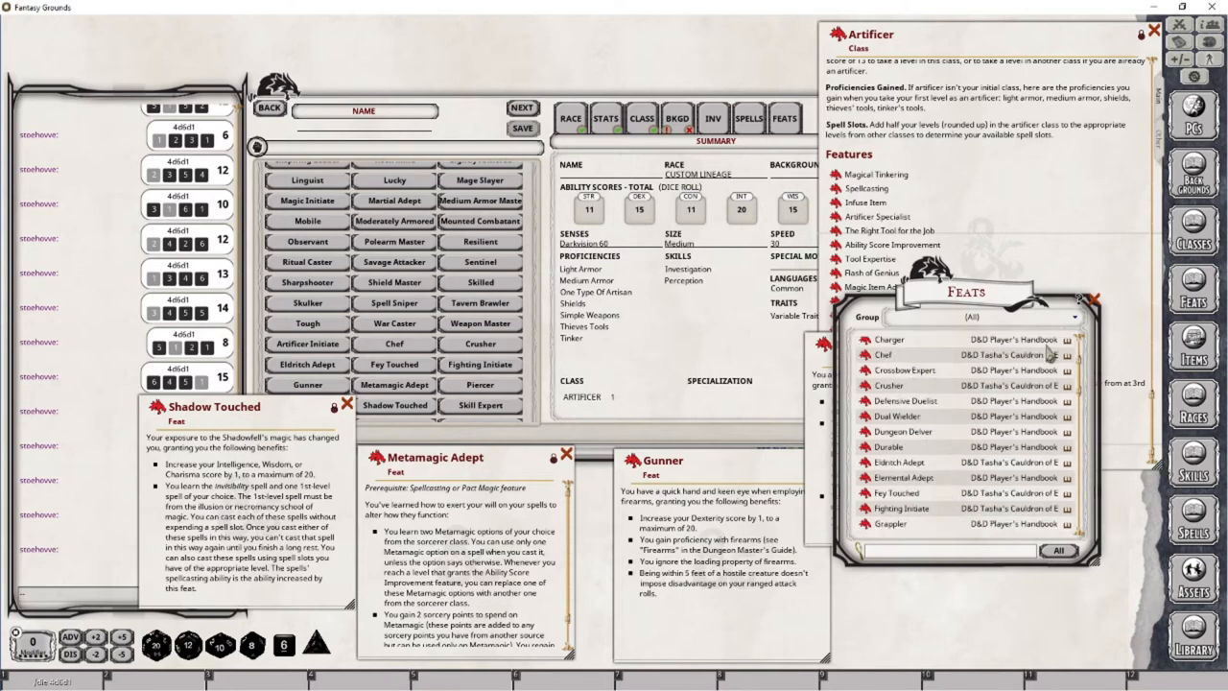
pyautogui.moveTo(906, 470)
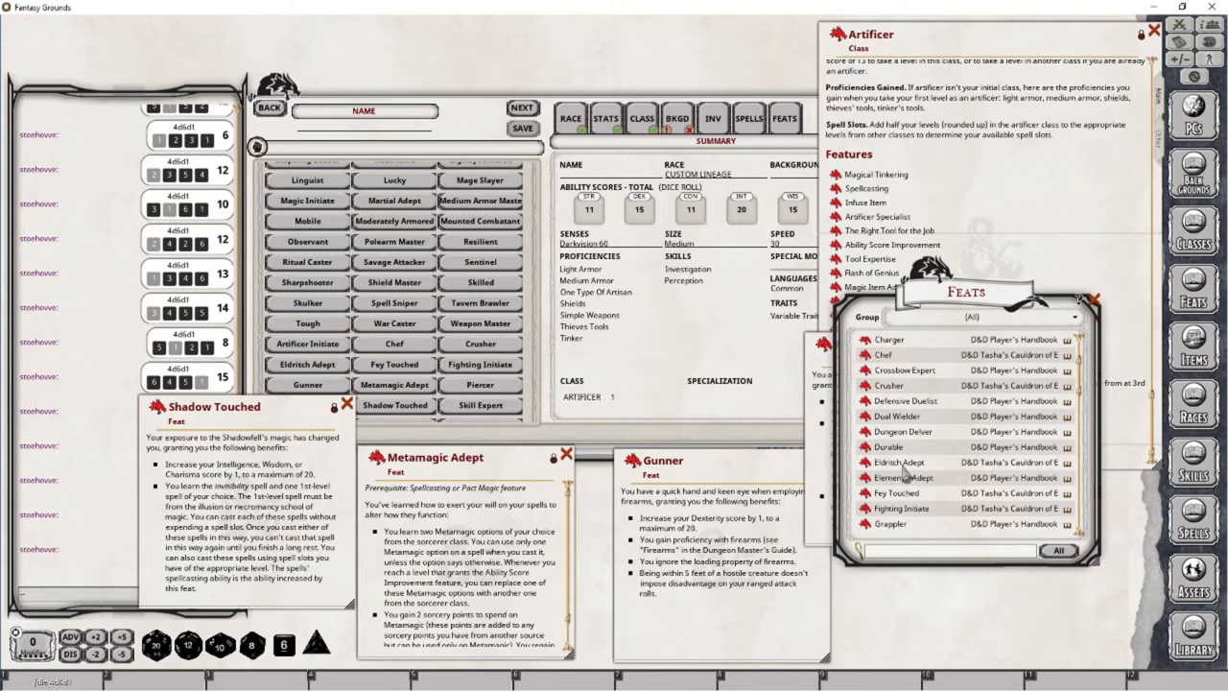
pyautogui.click(890, 461)
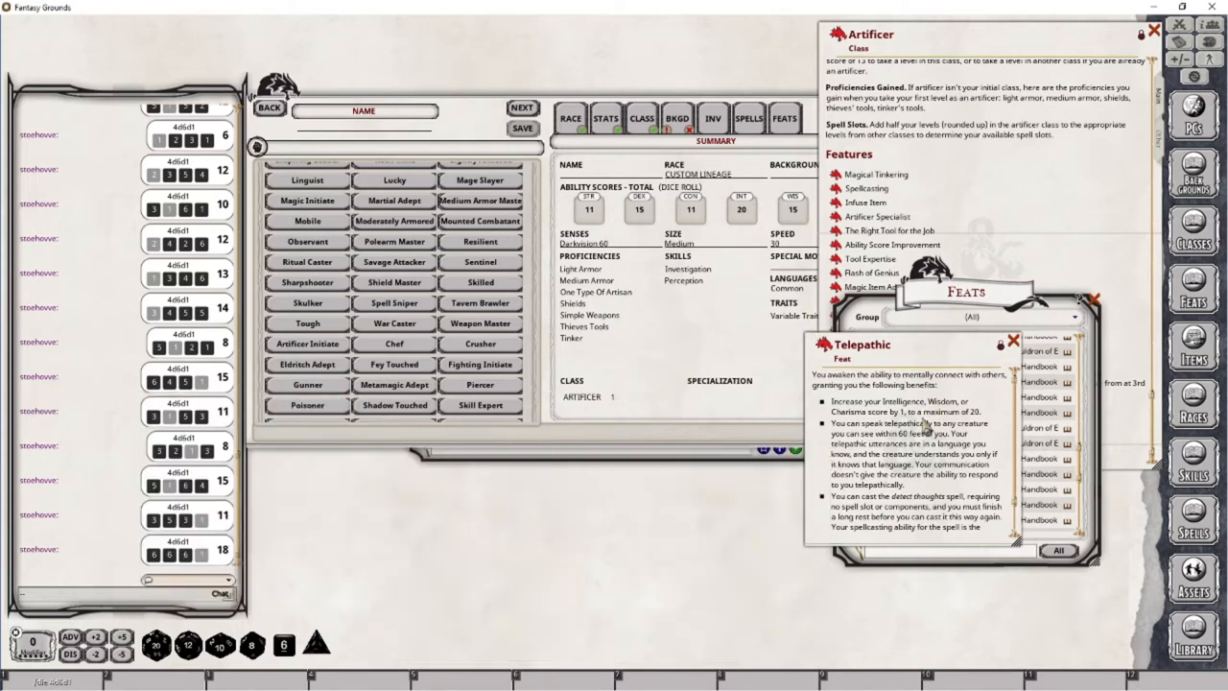
pyautogui.moveTo(484, 216)
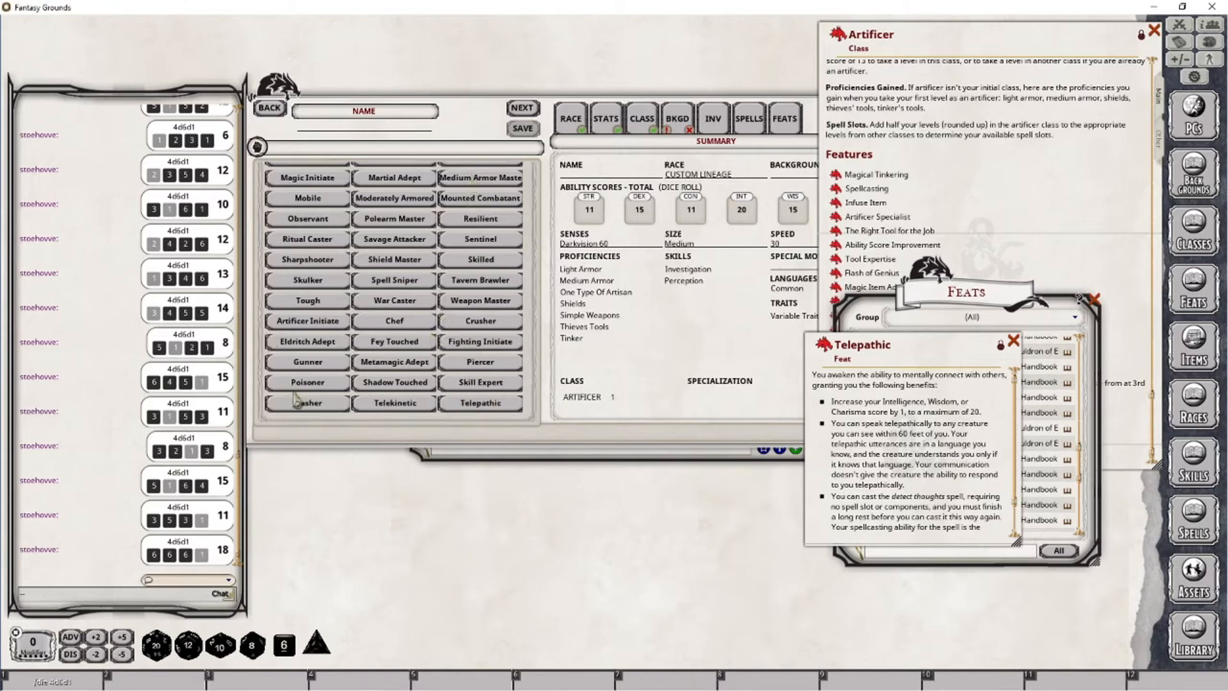
pyautogui.moveTo(480, 362)
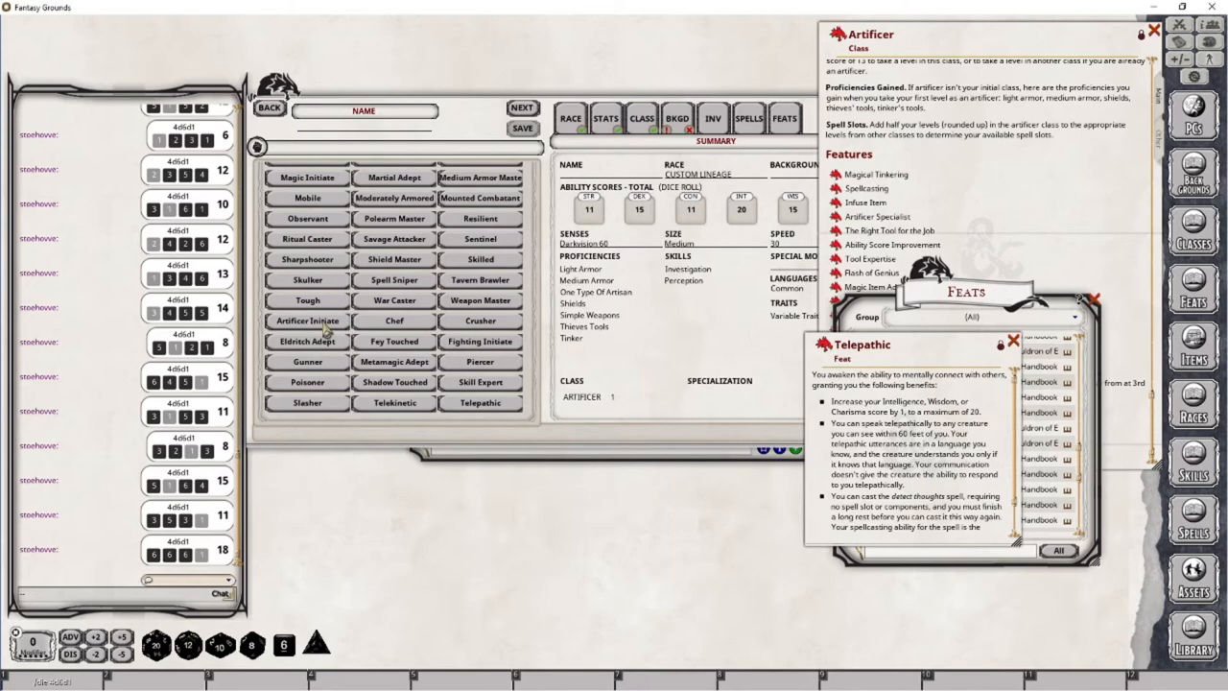
pyautogui.moveTo(479, 414)
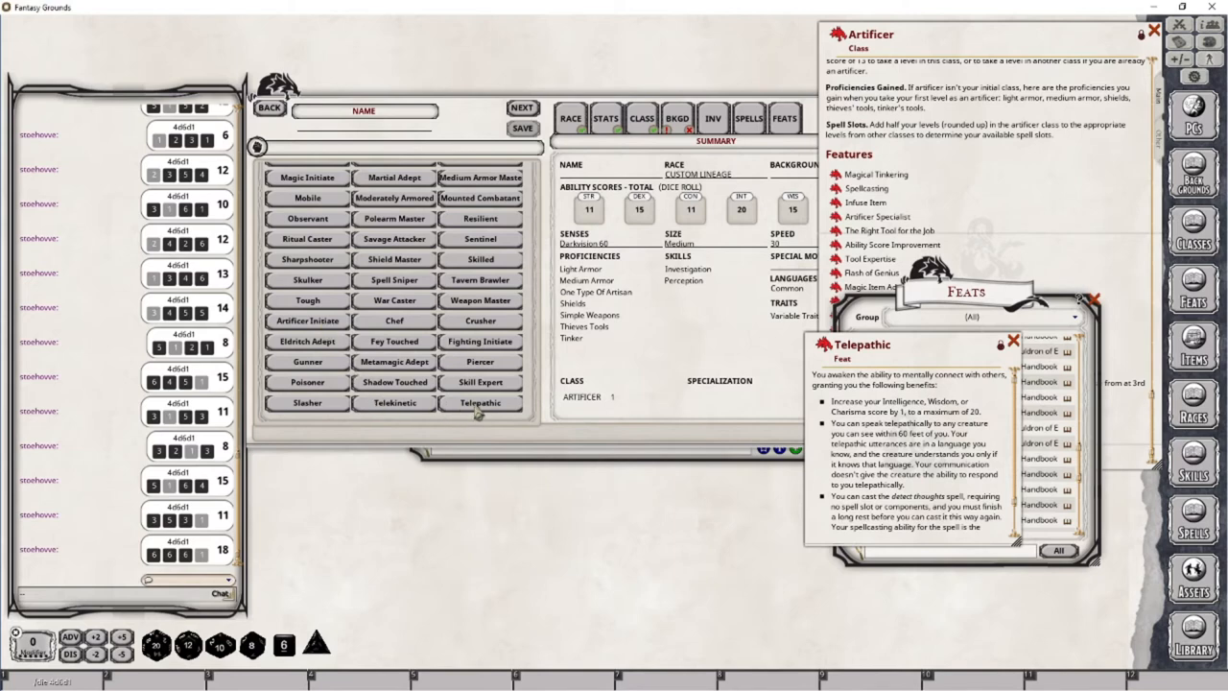
# Select the Telepathic feat and return to the ability scores step.
pyautogui.click(479, 402)
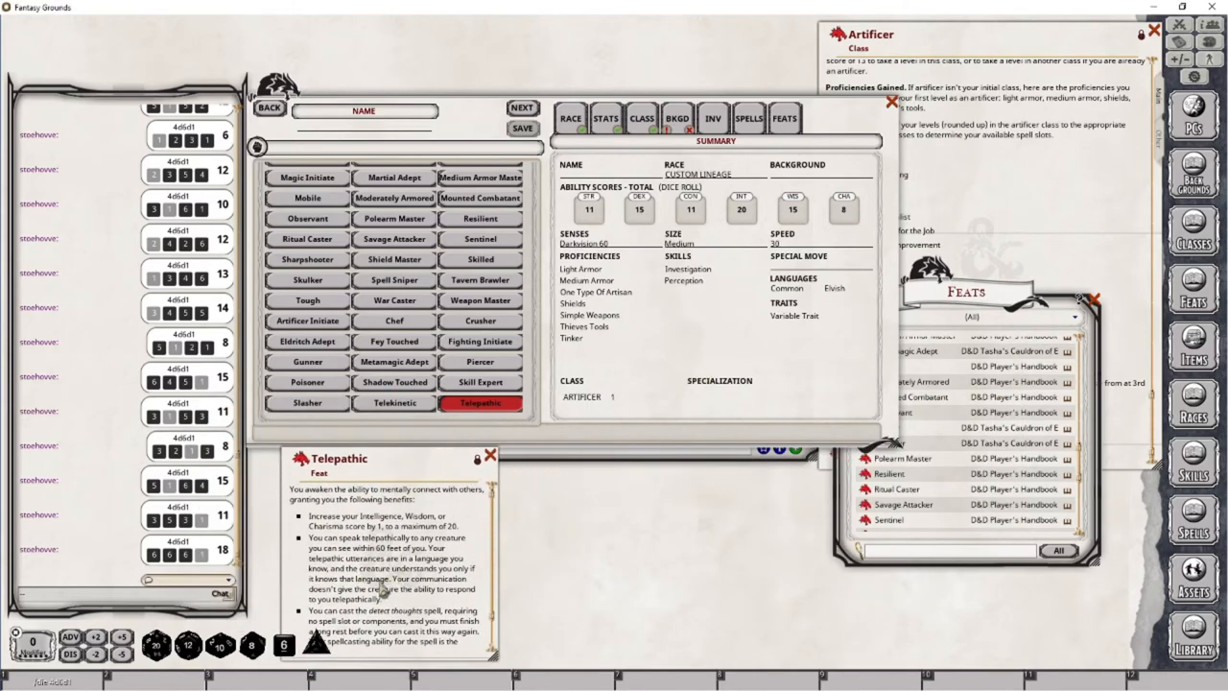
pyautogui.moveTo(560, 491)
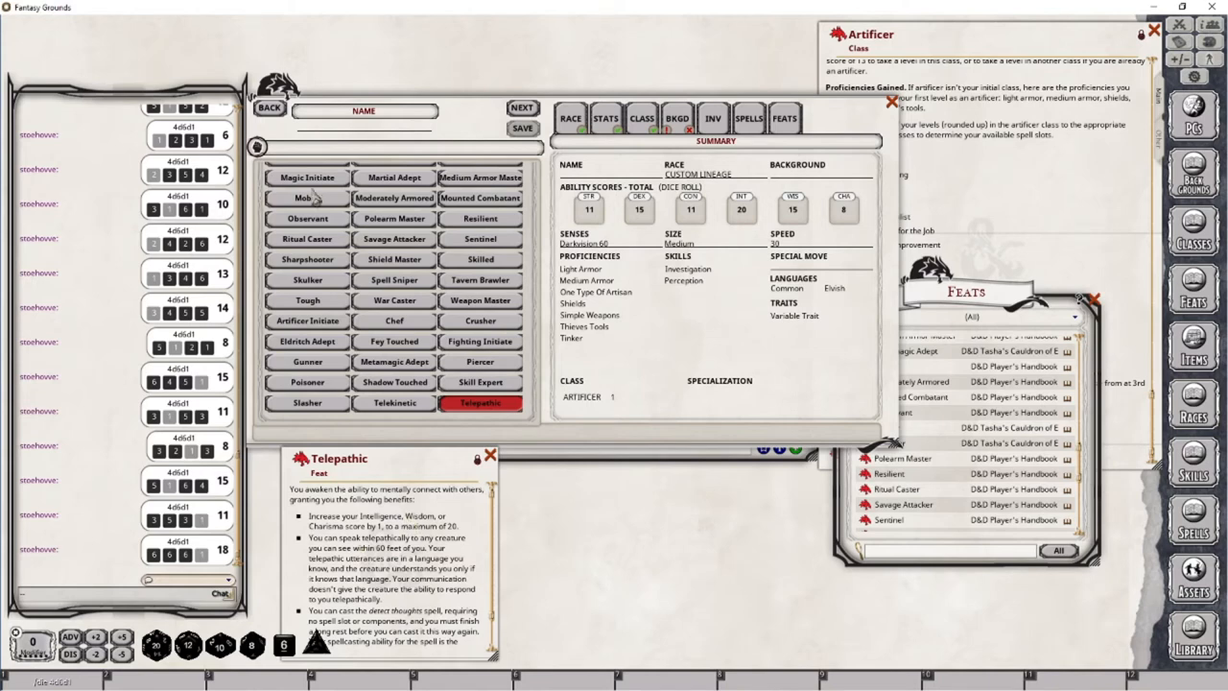
pyautogui.click(605, 118)
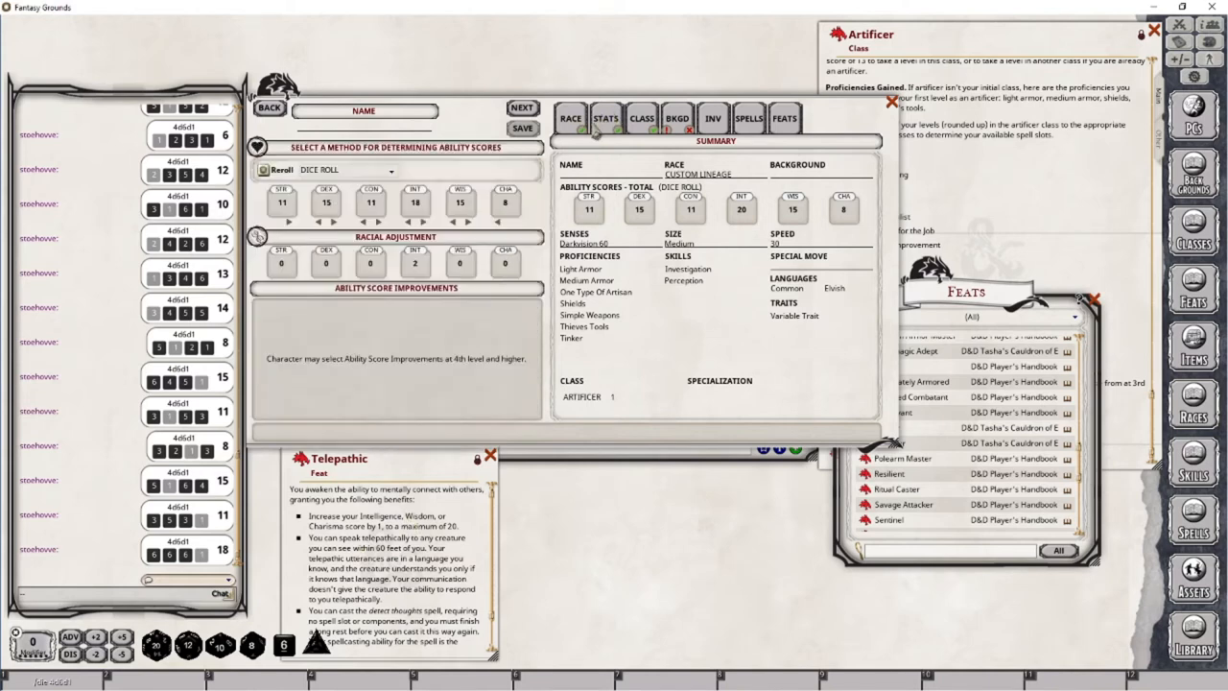
pyautogui.moveTo(655, 279)
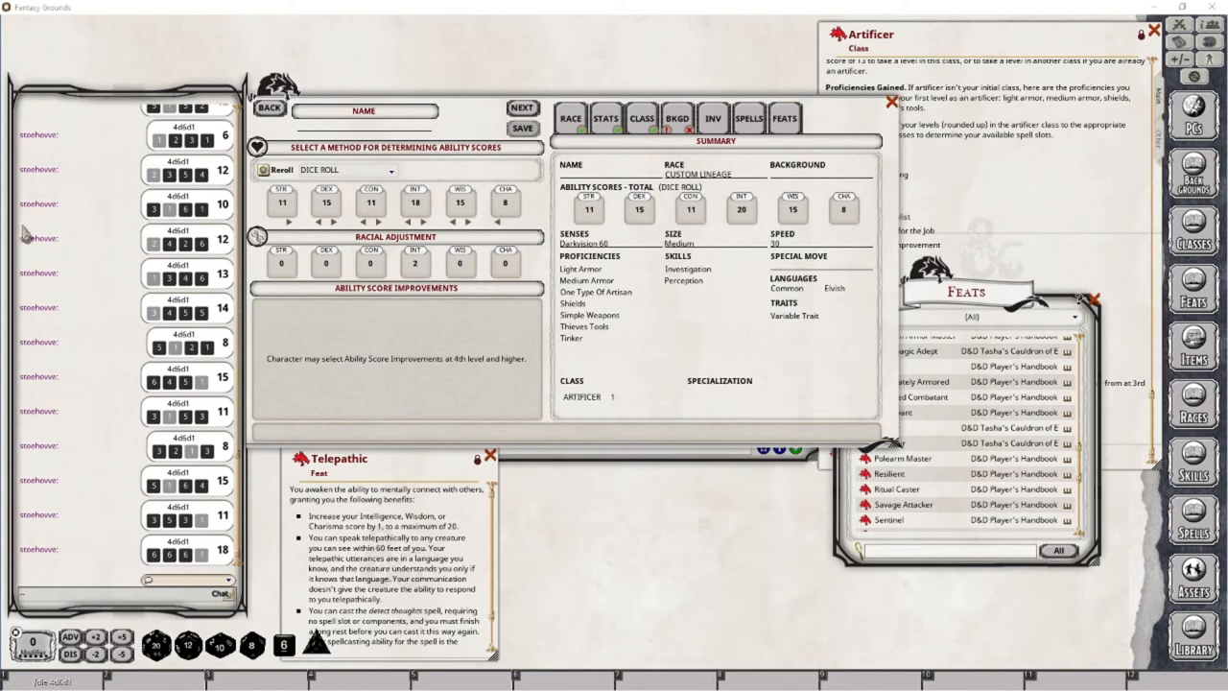
pyautogui.moveTo(674, 126)
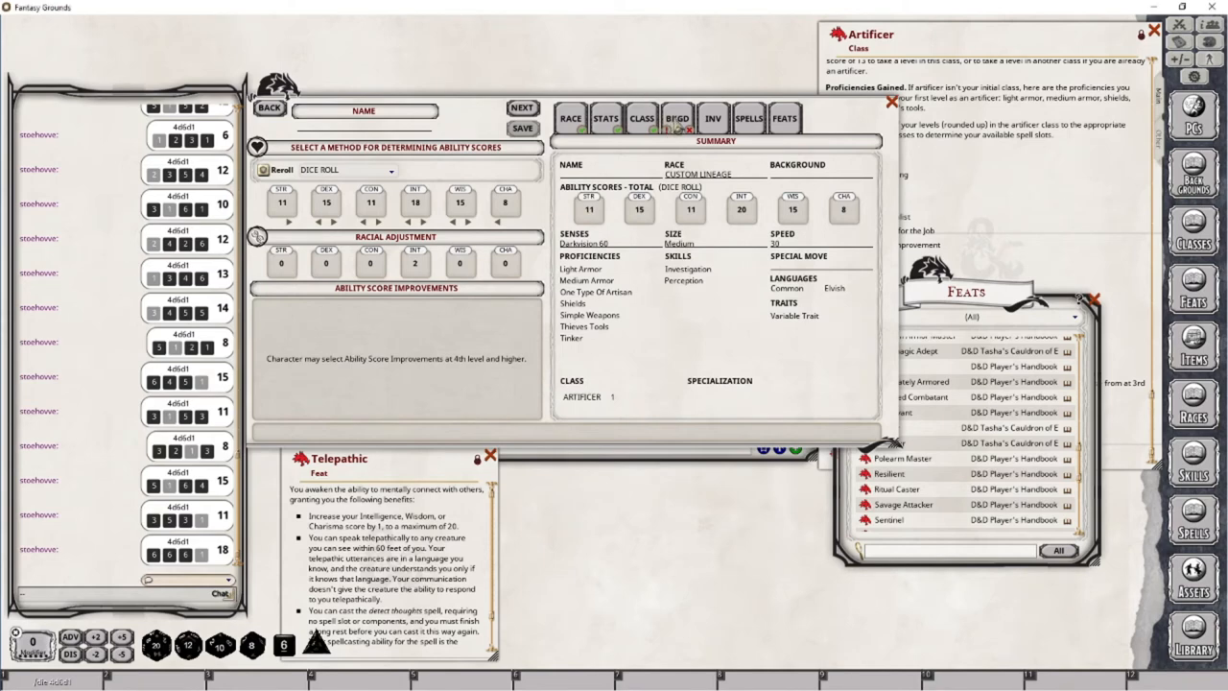
# Switch to the background step, where Sage is selected.
pyautogui.click(676, 118)
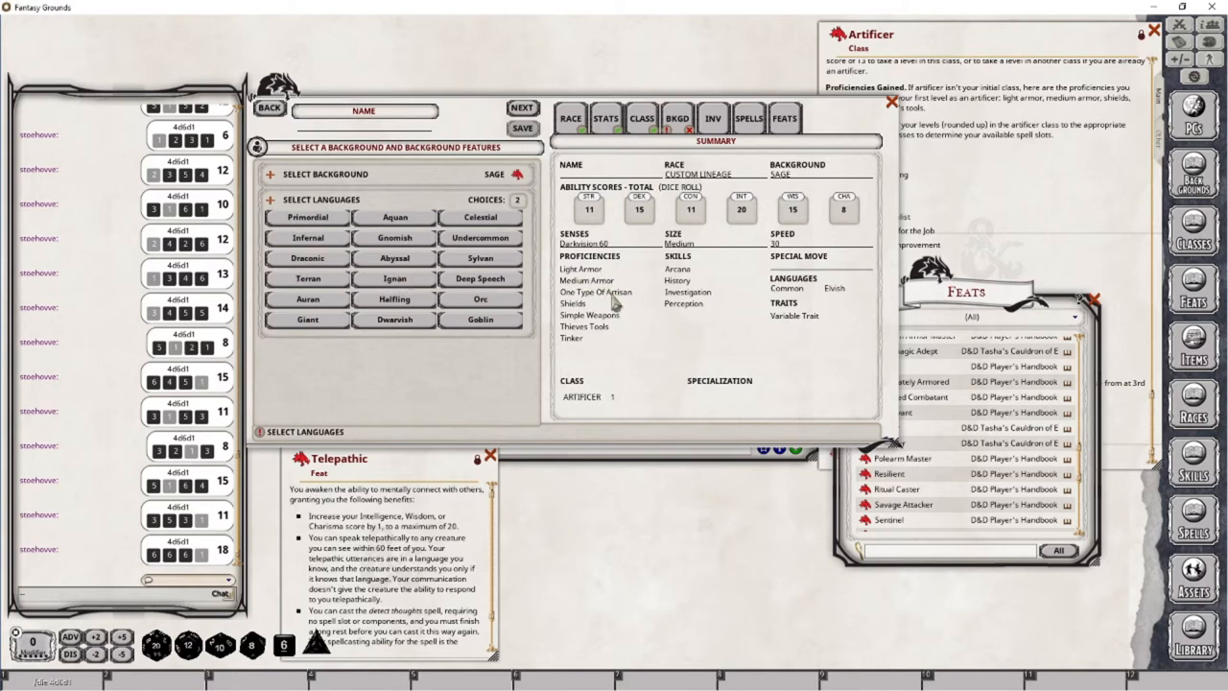
pyautogui.moveTo(672, 334)
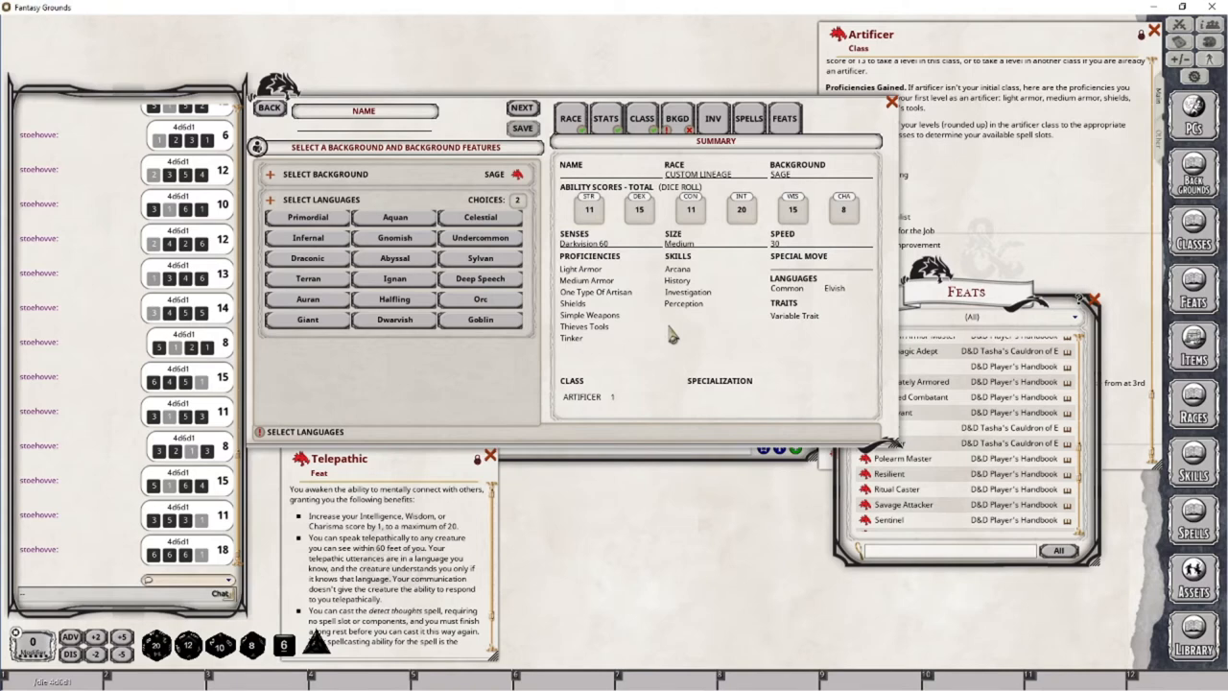
pyautogui.moveTo(664, 341)
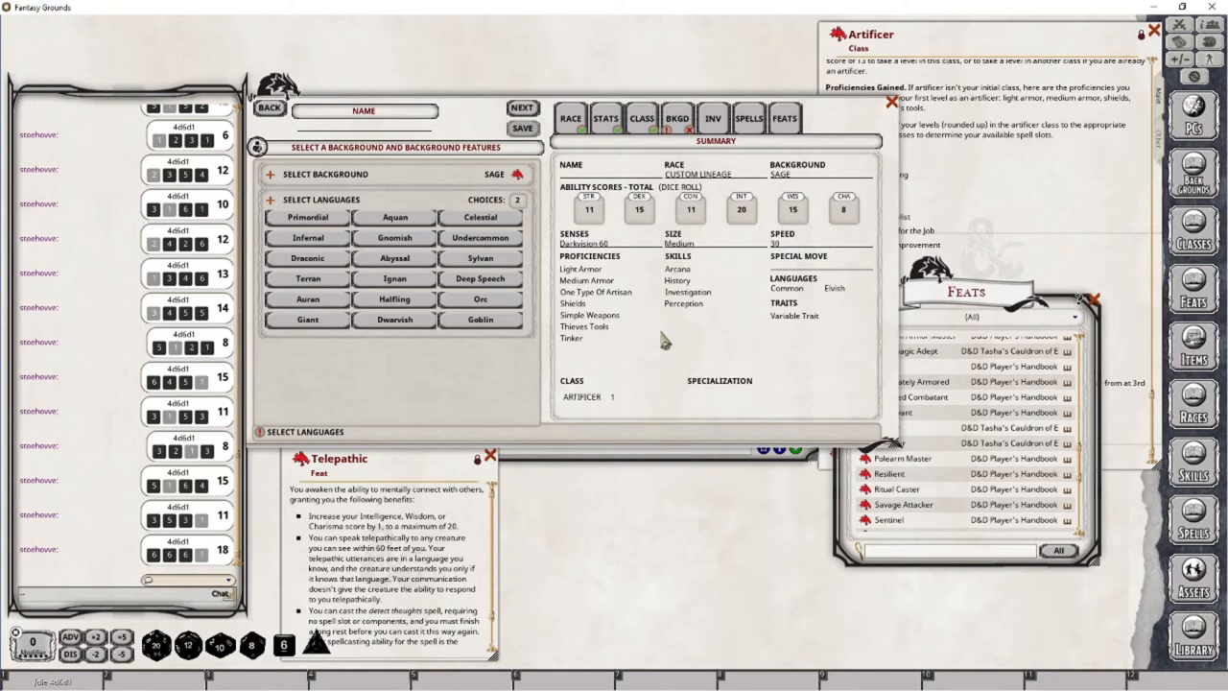
pyautogui.moveTo(503, 247)
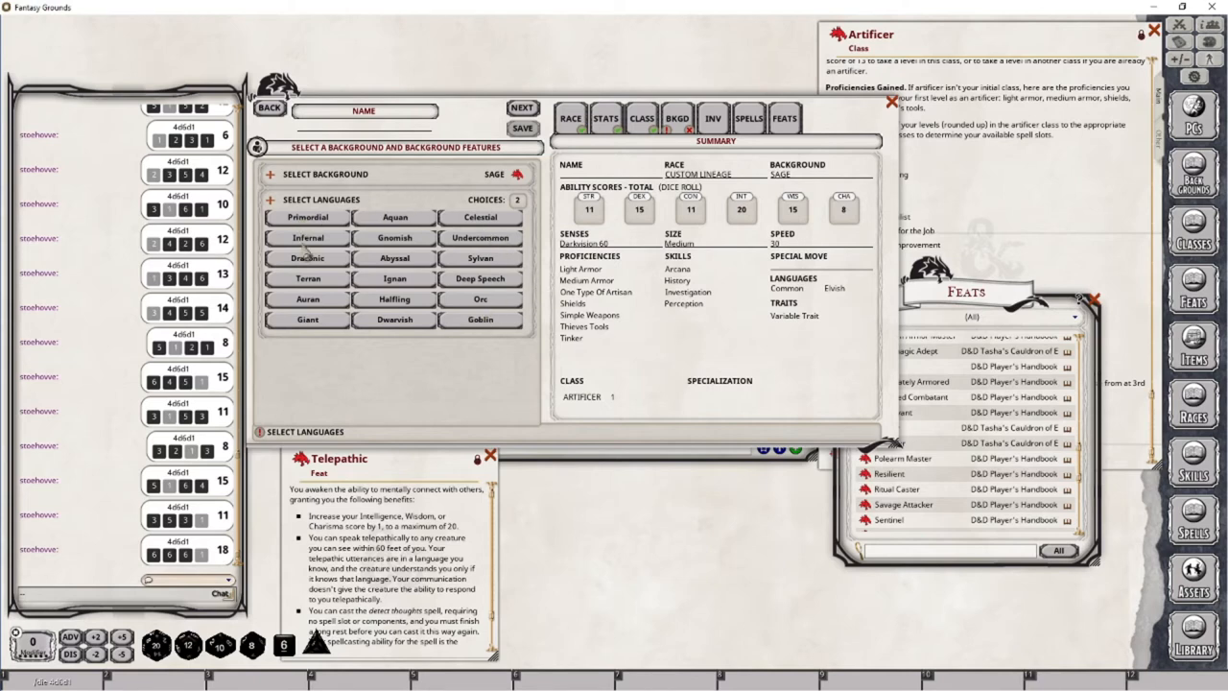
pyautogui.moveTo(326, 331)
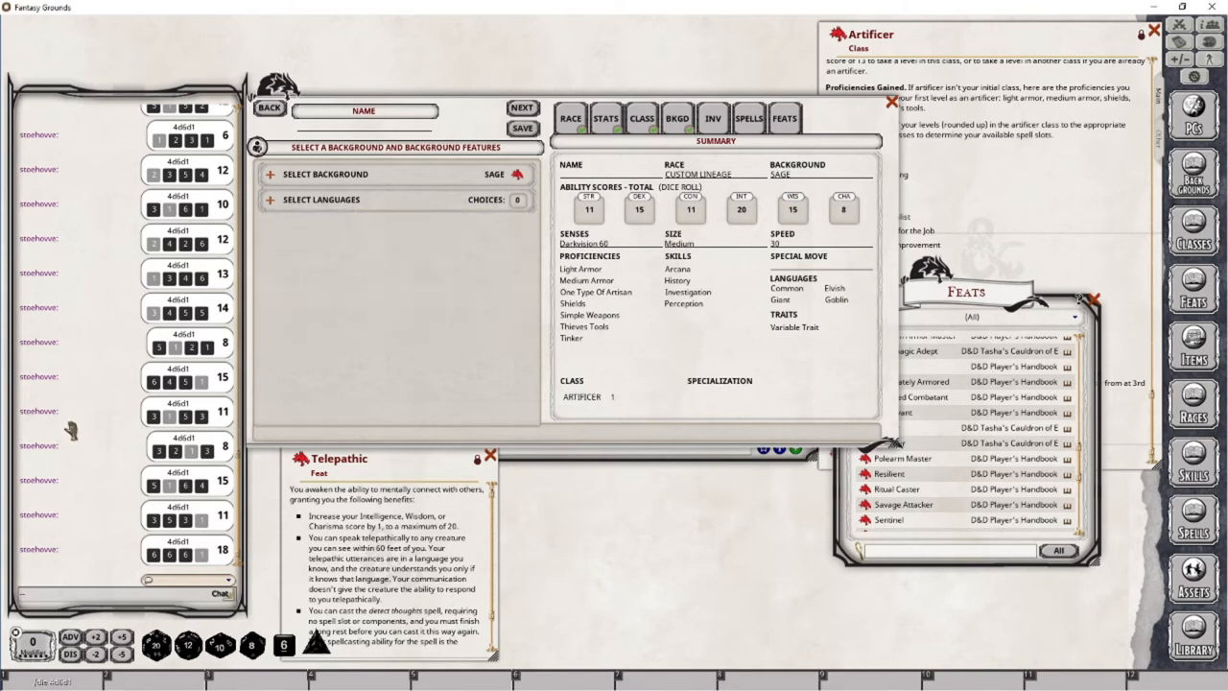
pyautogui.moveTo(949, 249)
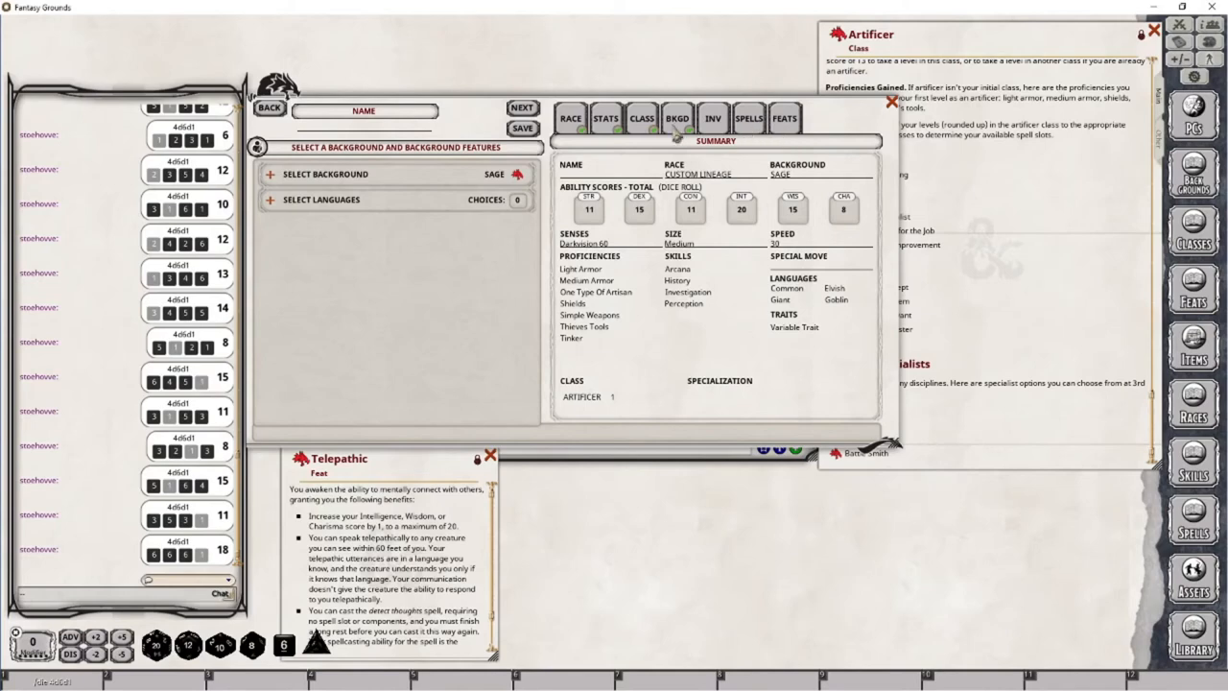
# Choose Green-flame Blade and Thunderclap as the character's two cantrips.
pyautogui.click(748, 118)
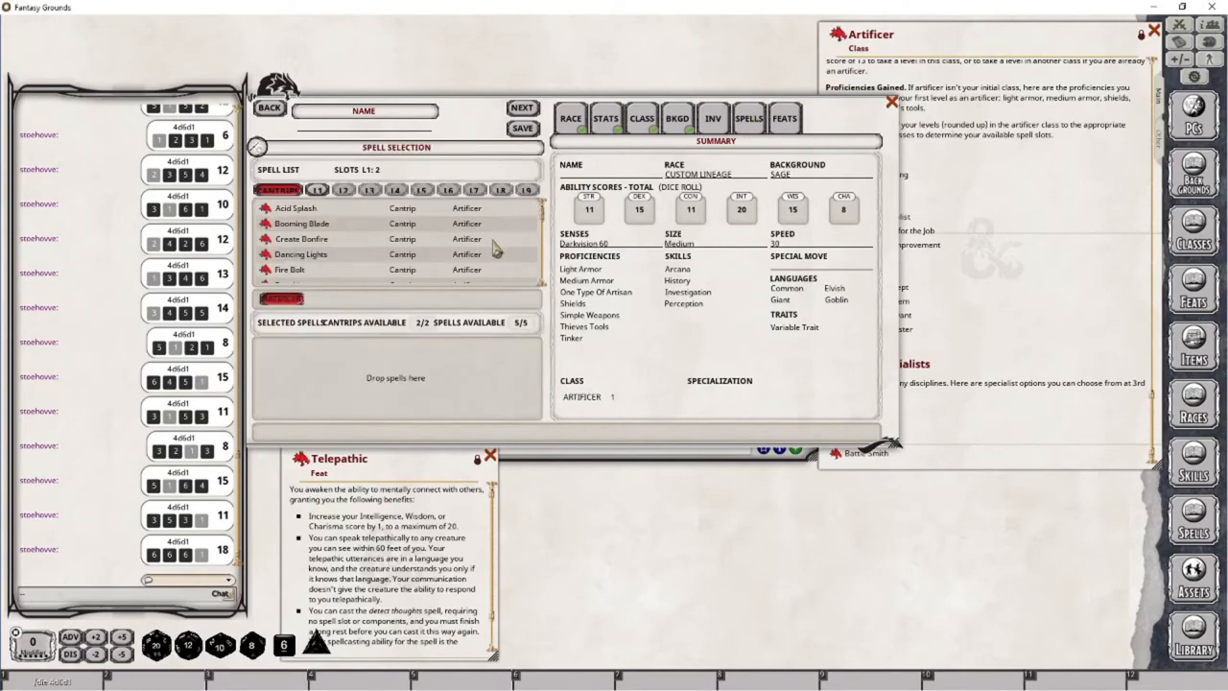
pyautogui.moveTo(403, 322)
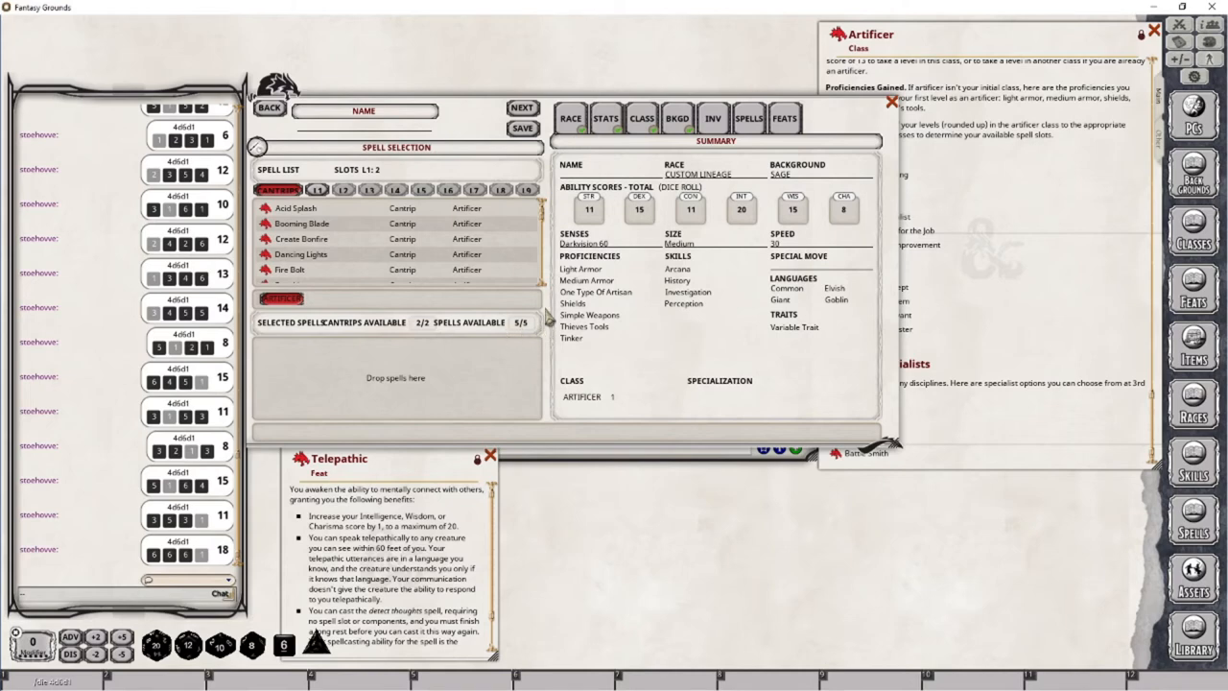
pyautogui.moveTo(550, 318)
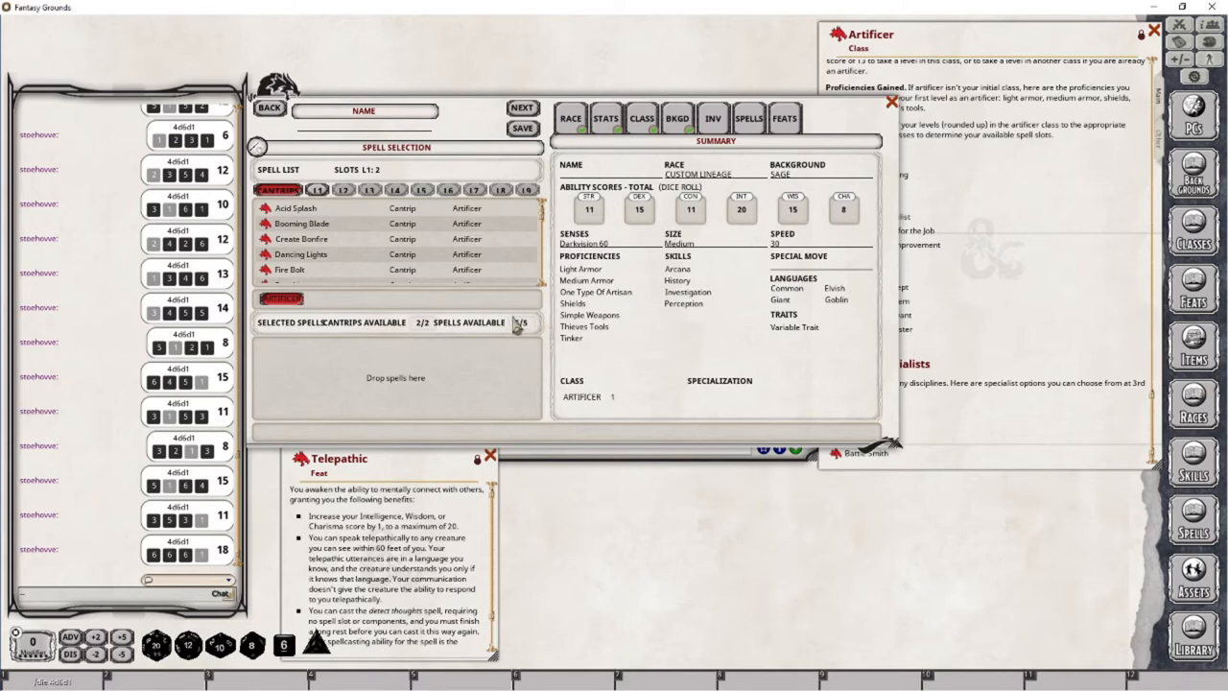
pyautogui.click(605, 118)
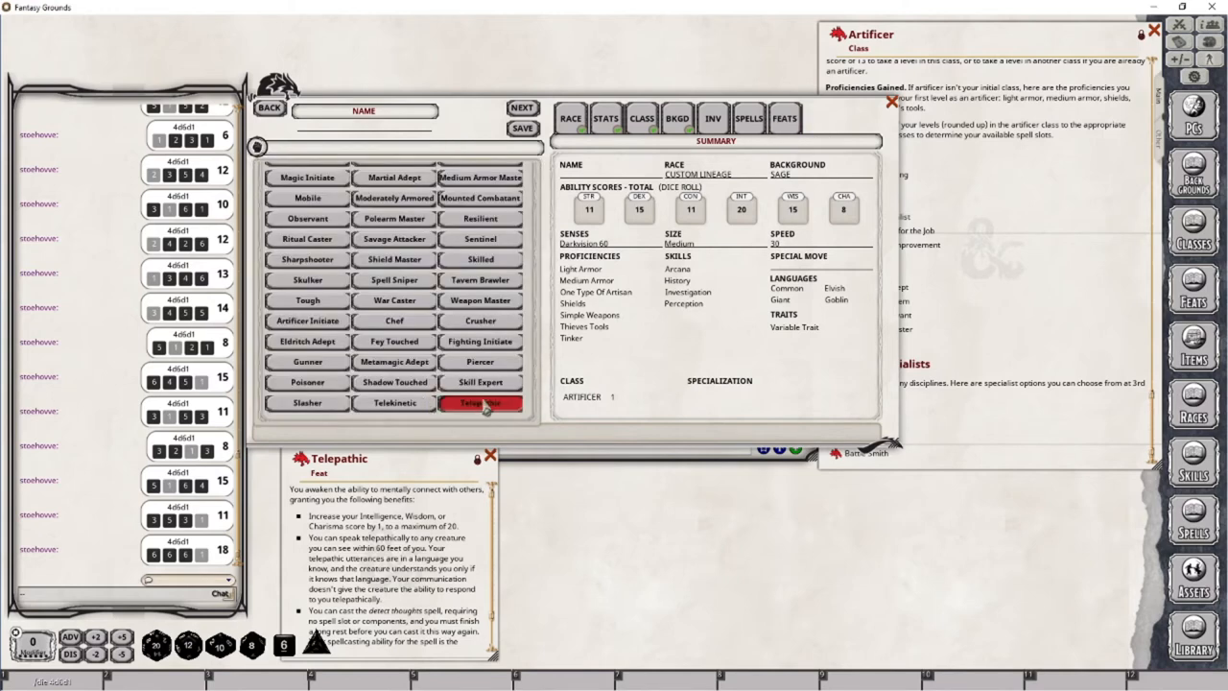
pyautogui.moveTo(758, 142)
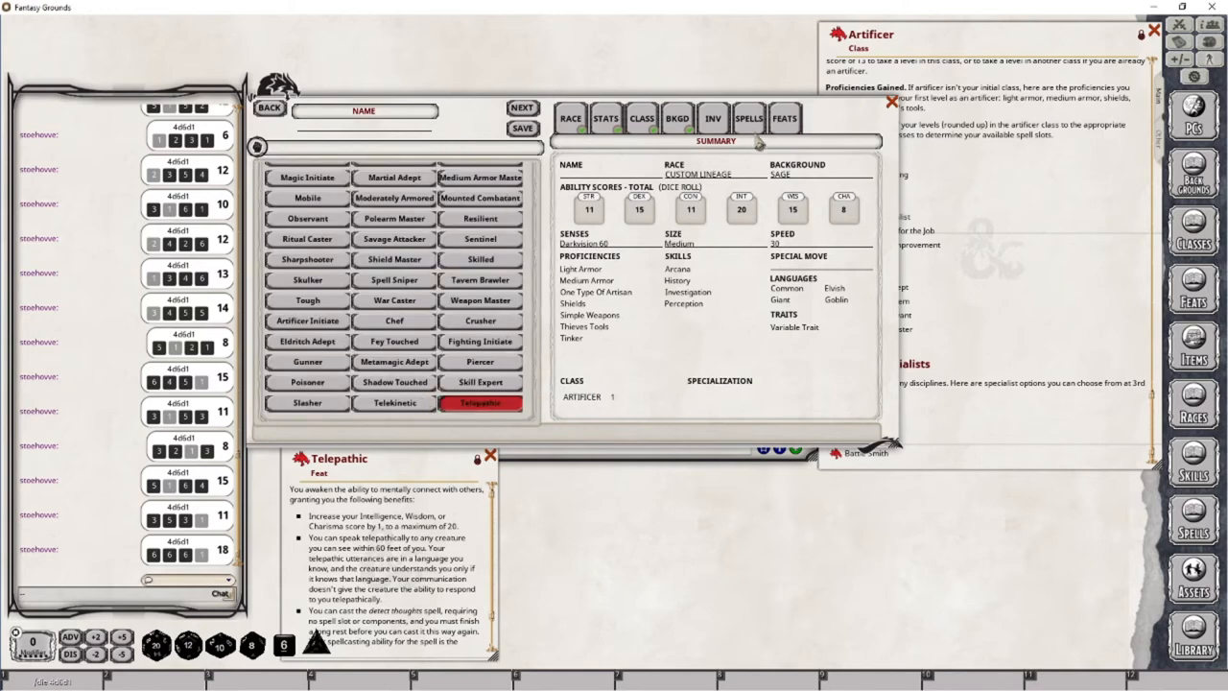
pyautogui.click(749, 118)
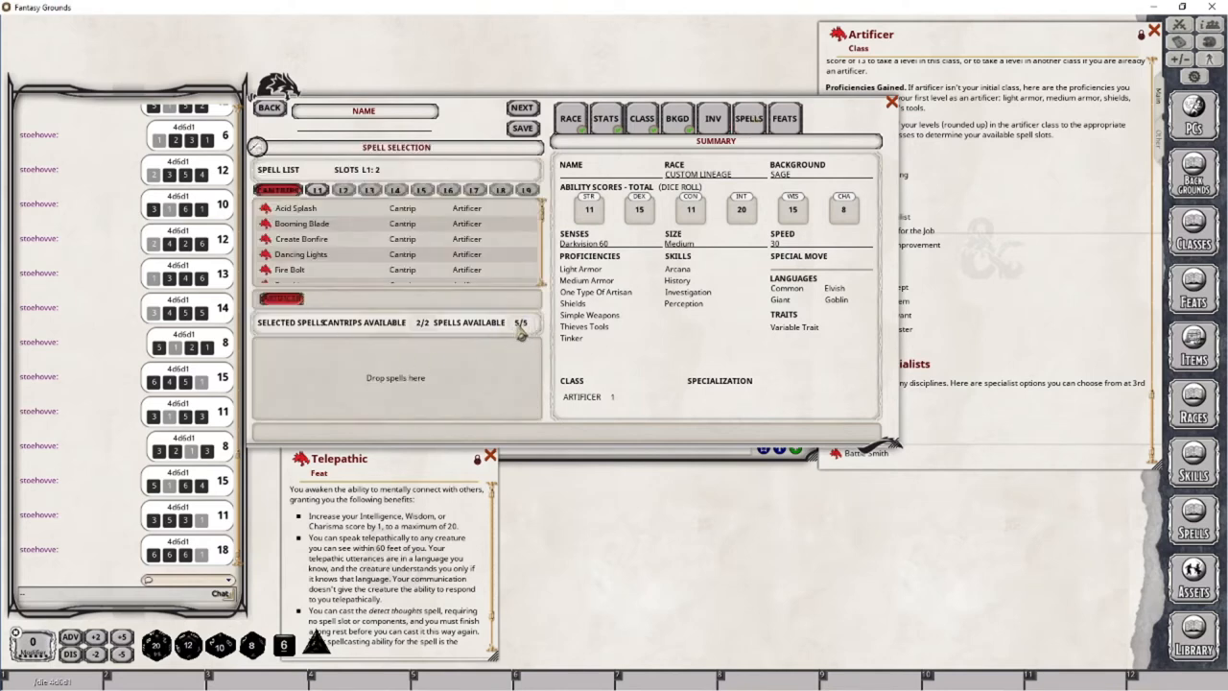
pyautogui.moveTo(516, 346)
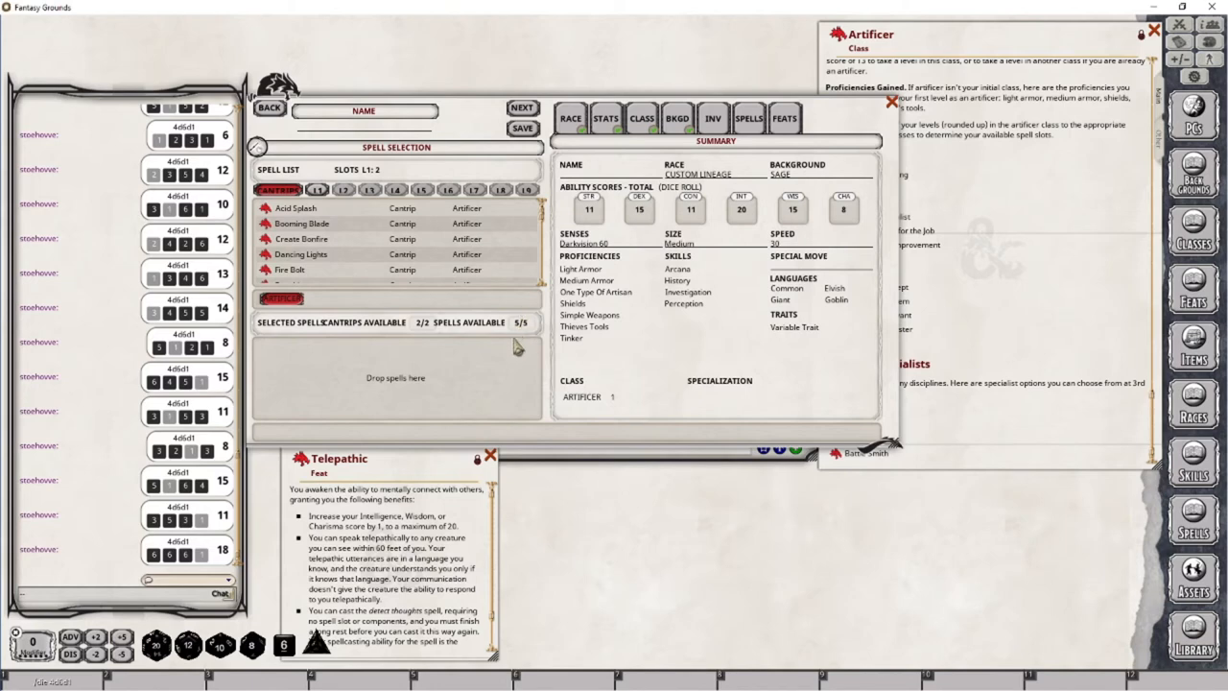
pyautogui.moveTo(532, 340)
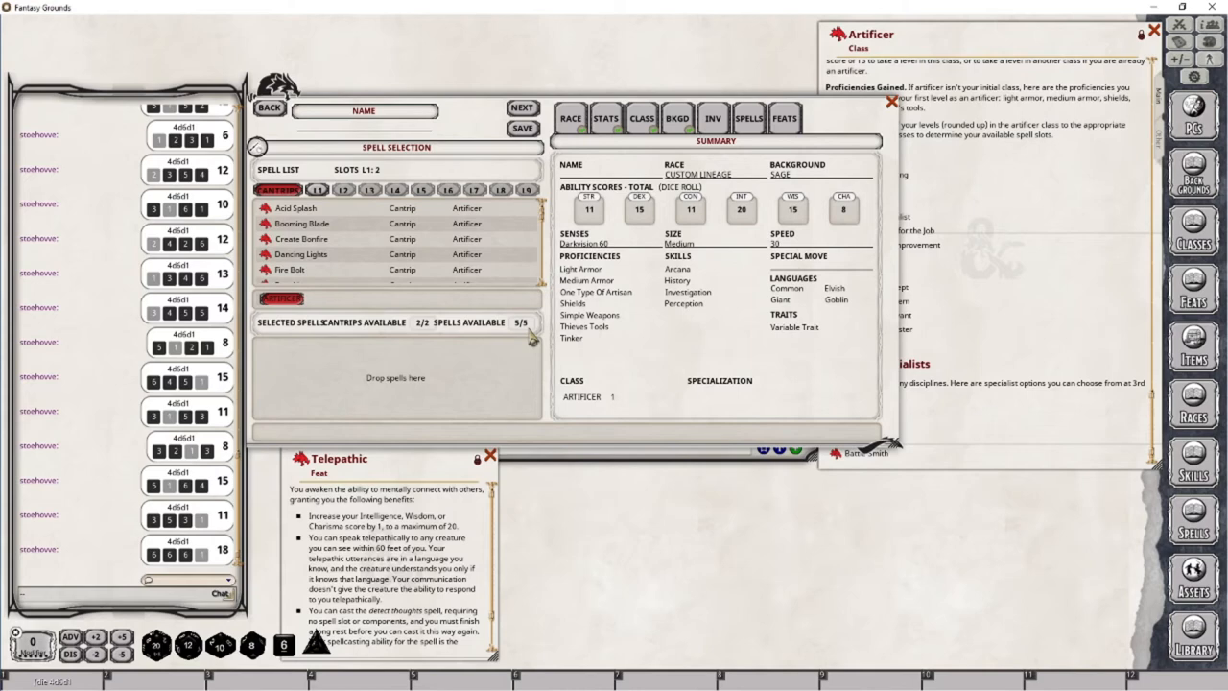
pyautogui.moveTo(403, 250)
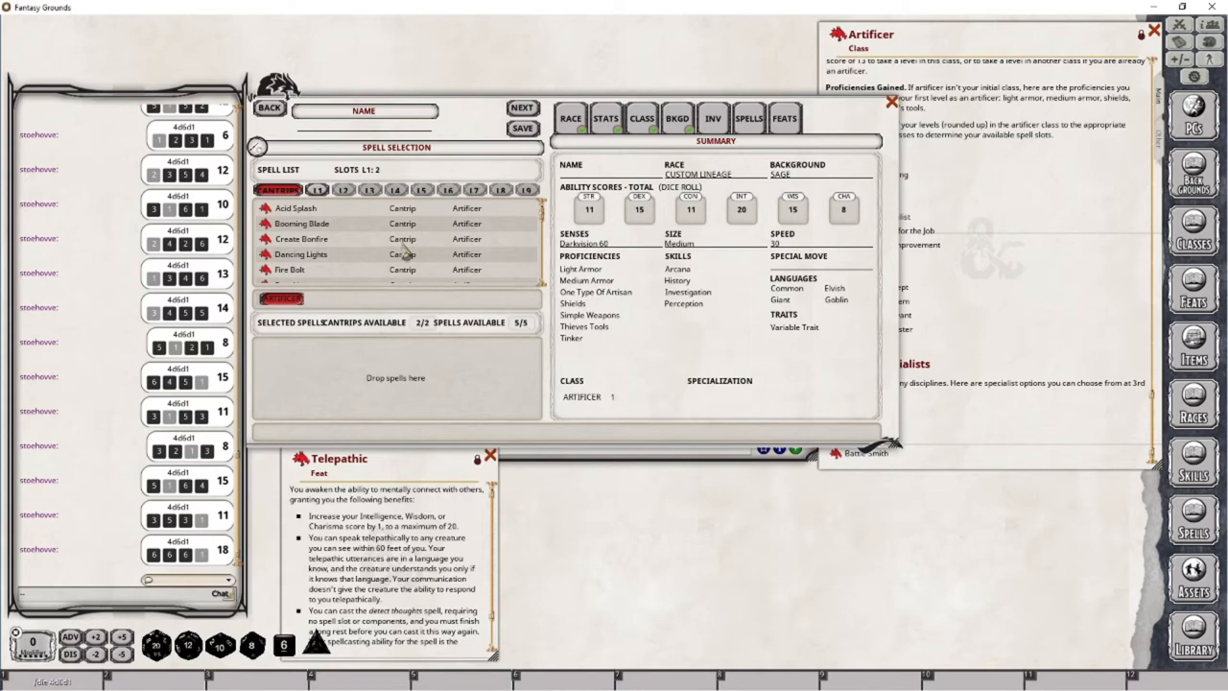
pyautogui.scroll(-3)
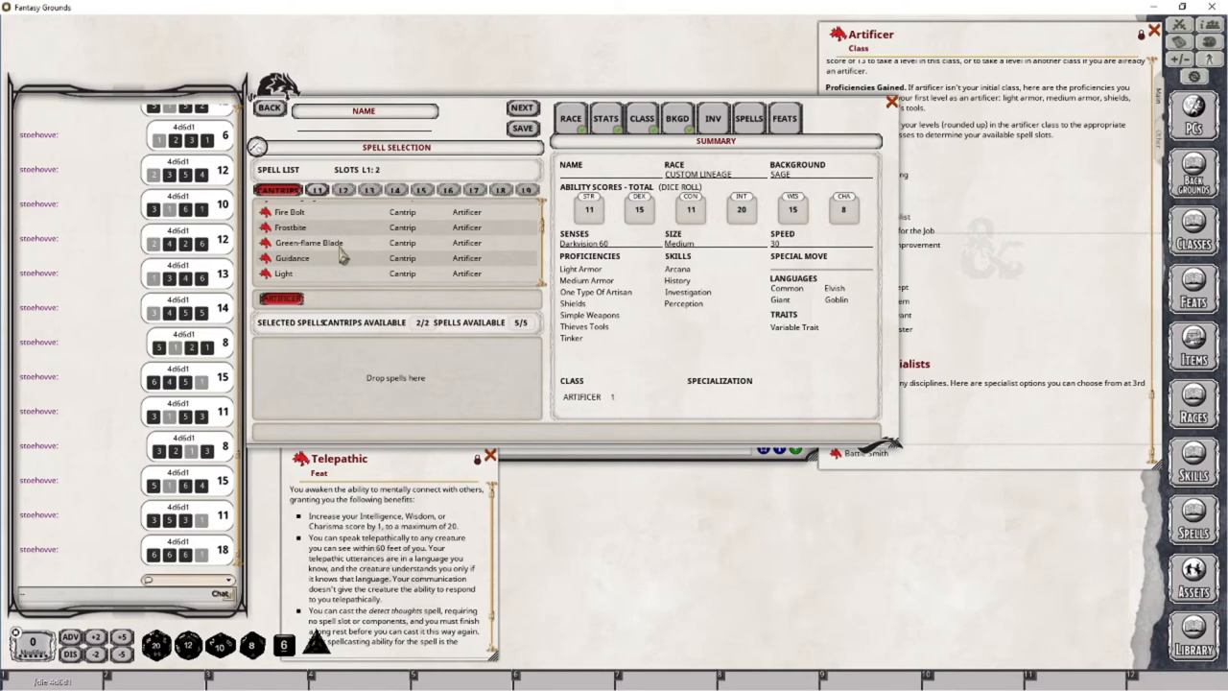
pyautogui.click(309, 242)
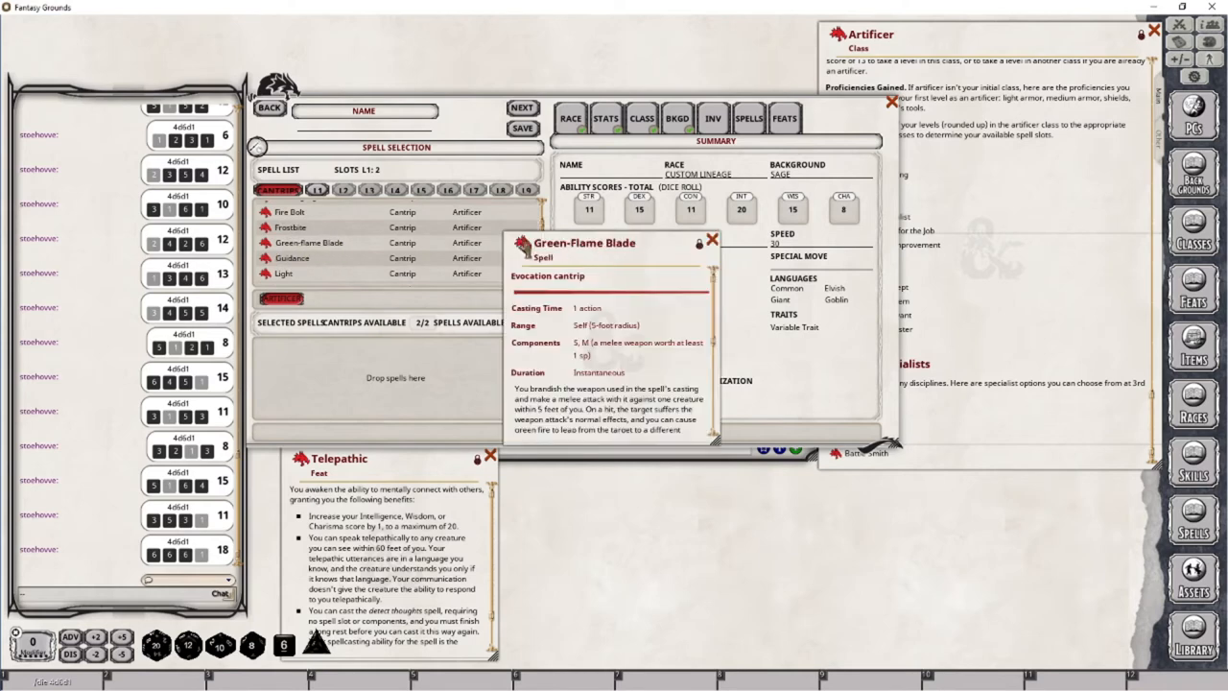
pyautogui.click(711, 239)
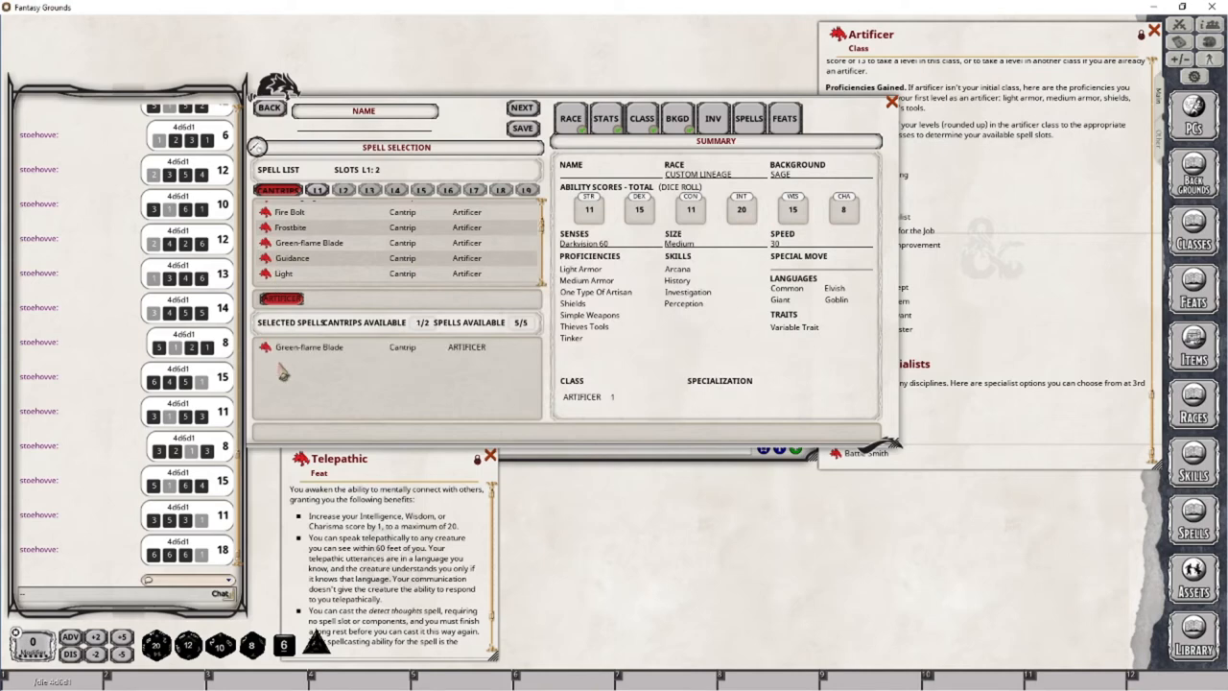
pyautogui.scroll(-3)
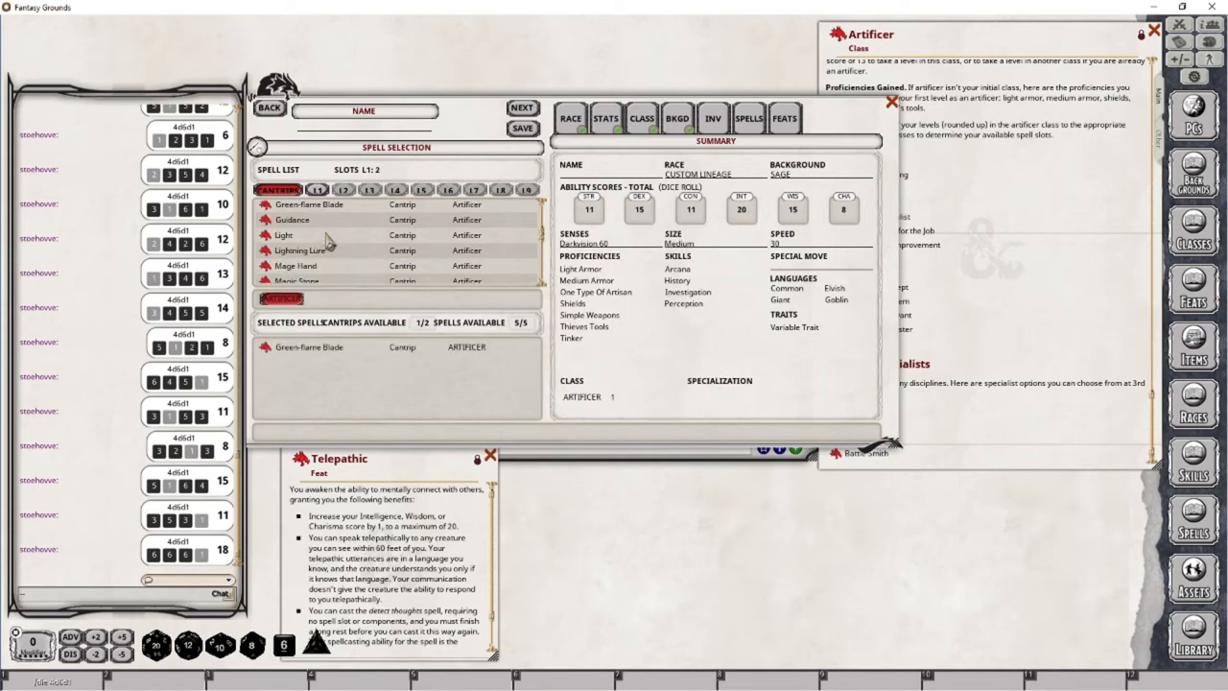
pyautogui.scroll(-3)
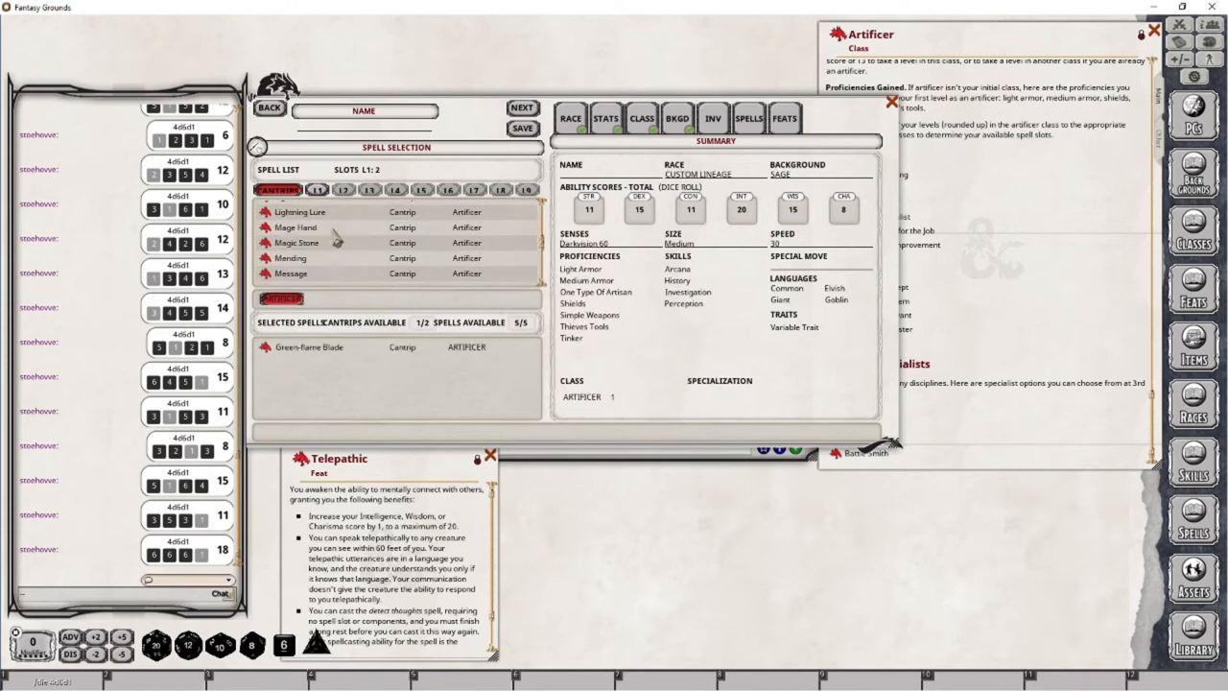
pyautogui.scroll(-3)
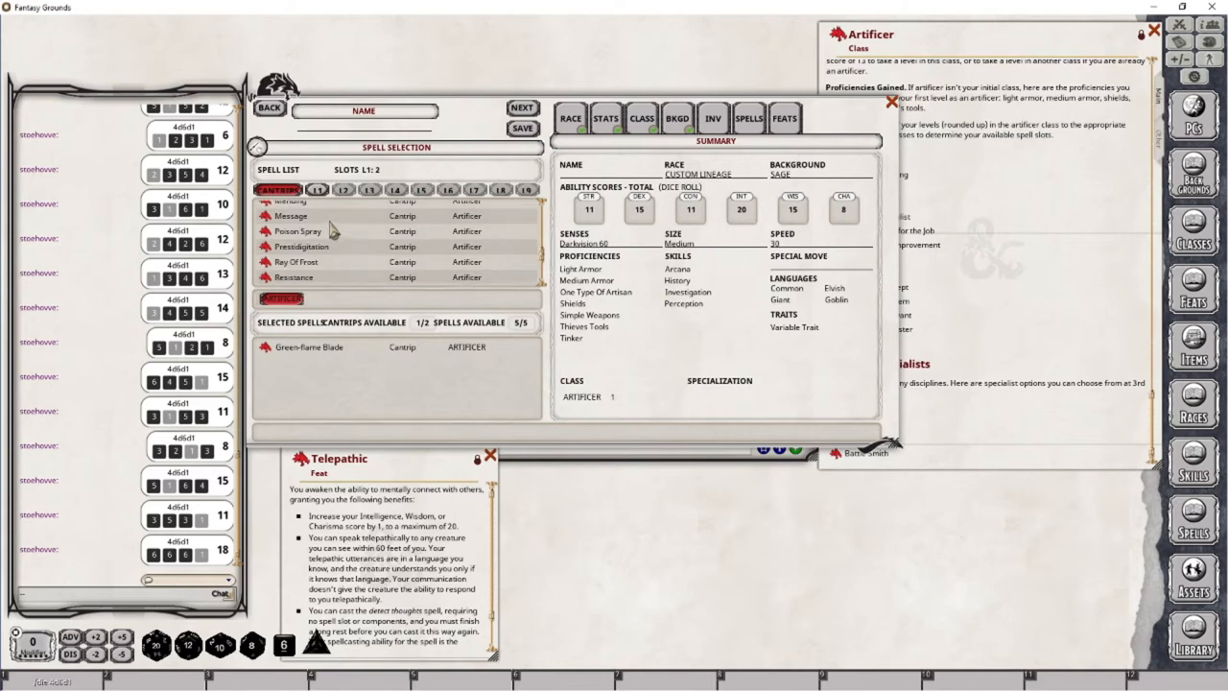
pyautogui.scroll(-3)
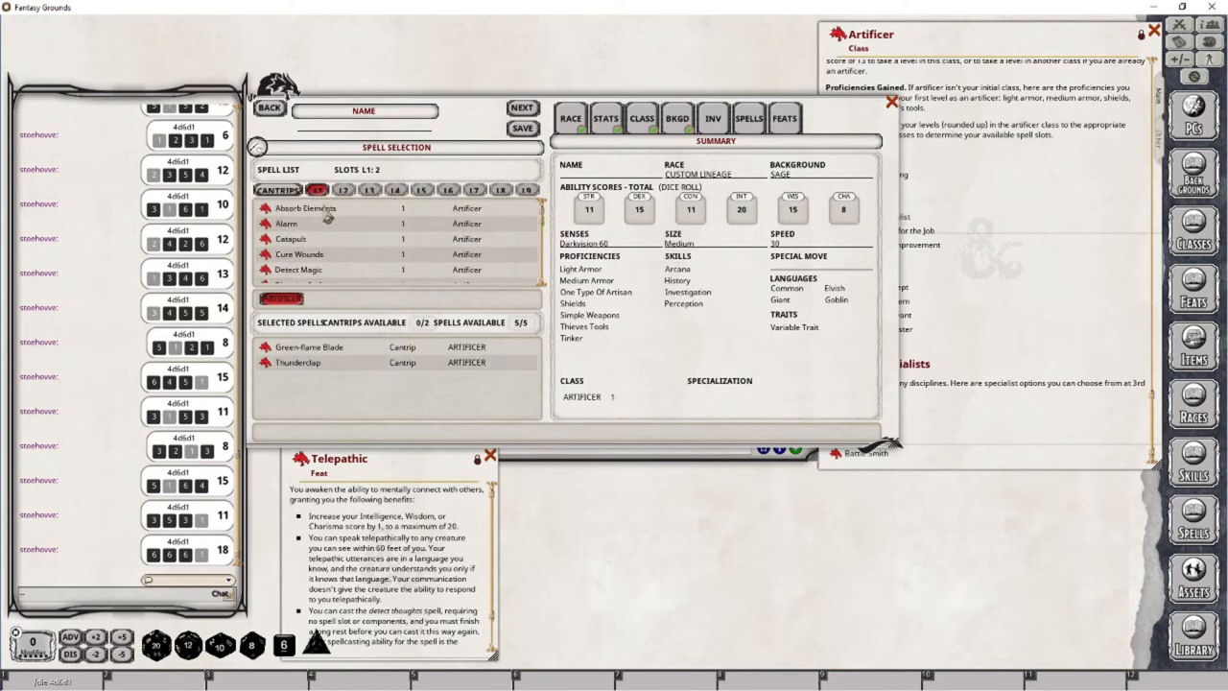
pyautogui.moveTo(518, 249)
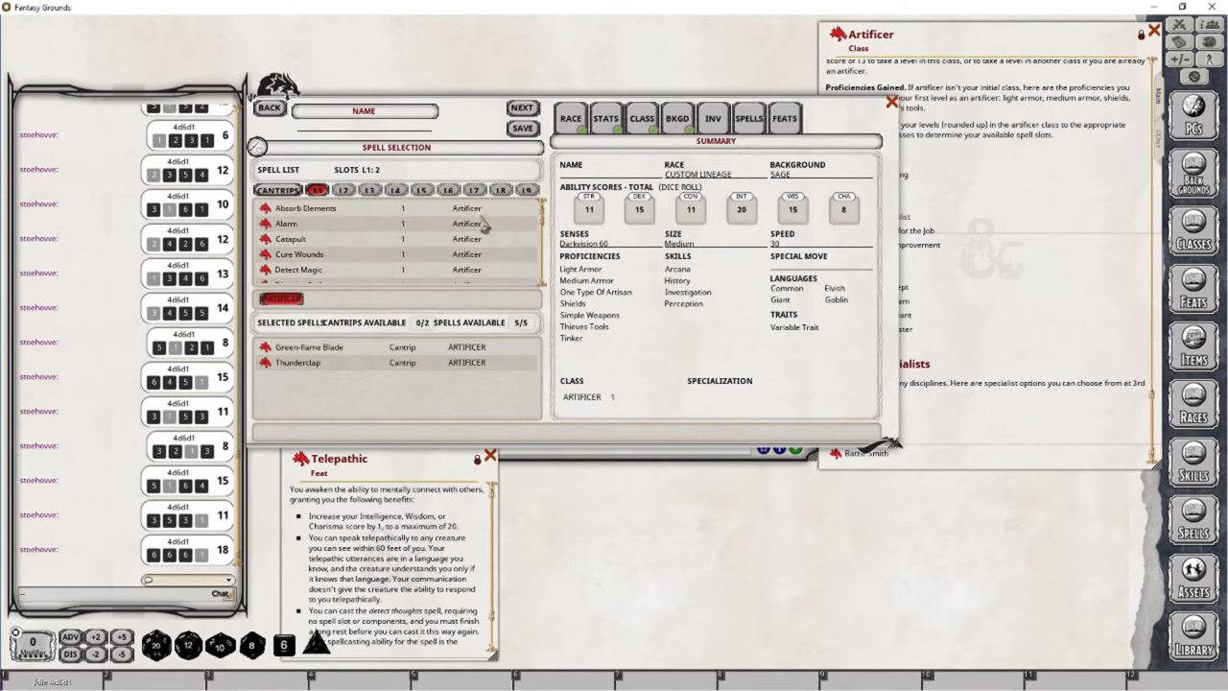
# Pick five level-1 spells including Cure Wounds, Identify and Catapult in place of Sanctuary.
pyautogui.scroll(-3)
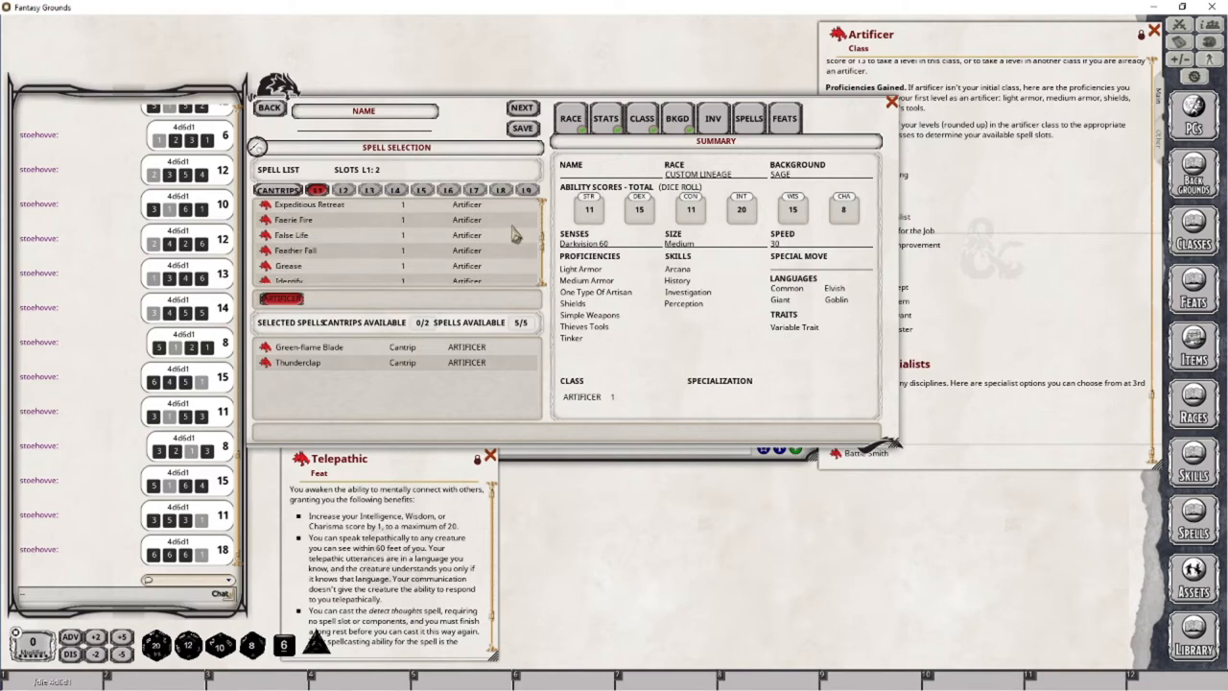
pyautogui.moveTo(508, 253)
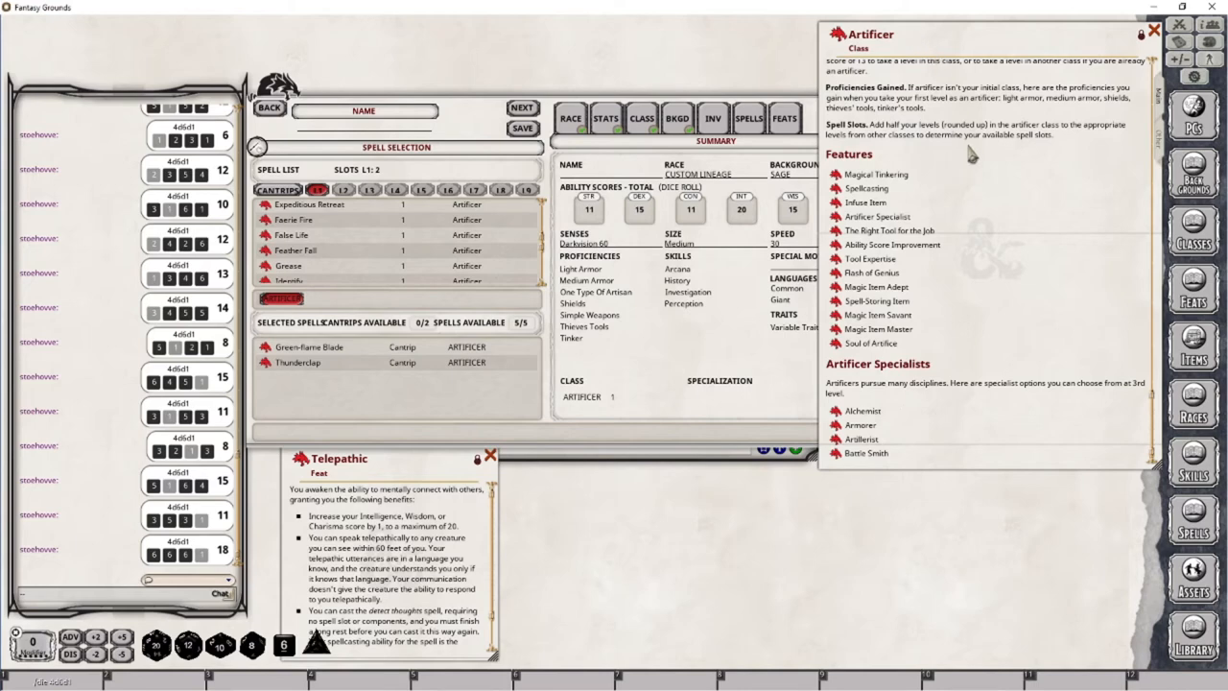
pyautogui.moveTo(821, 200)
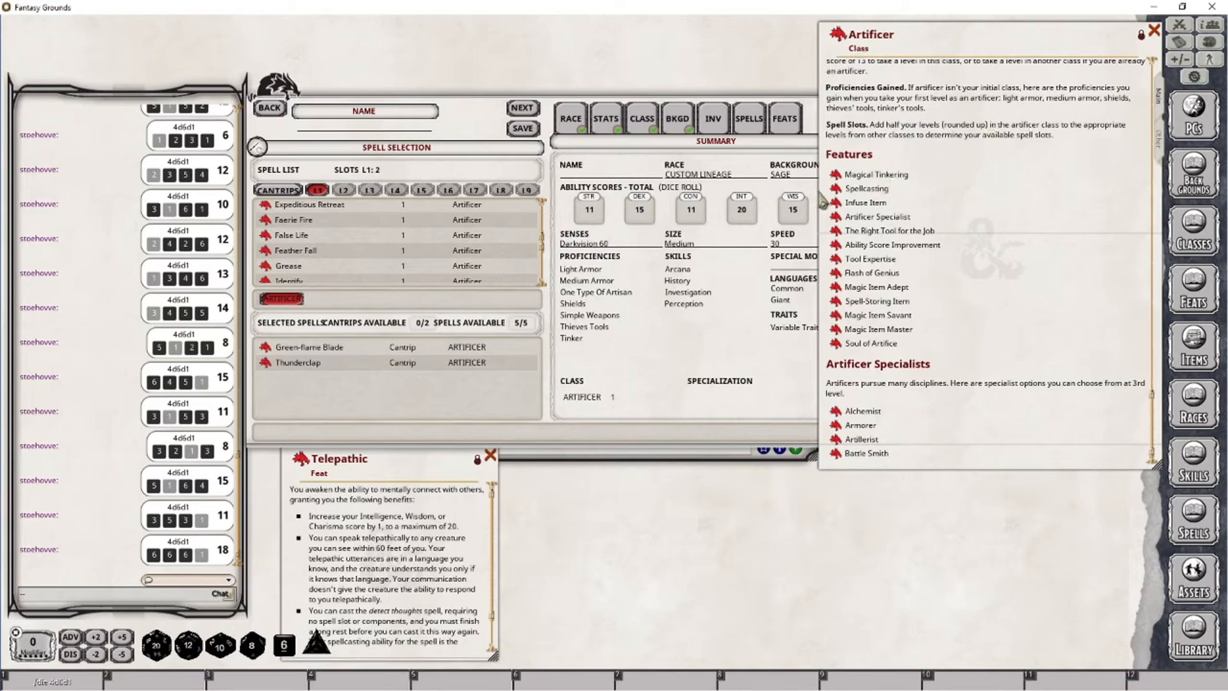
pyautogui.click(866, 188)
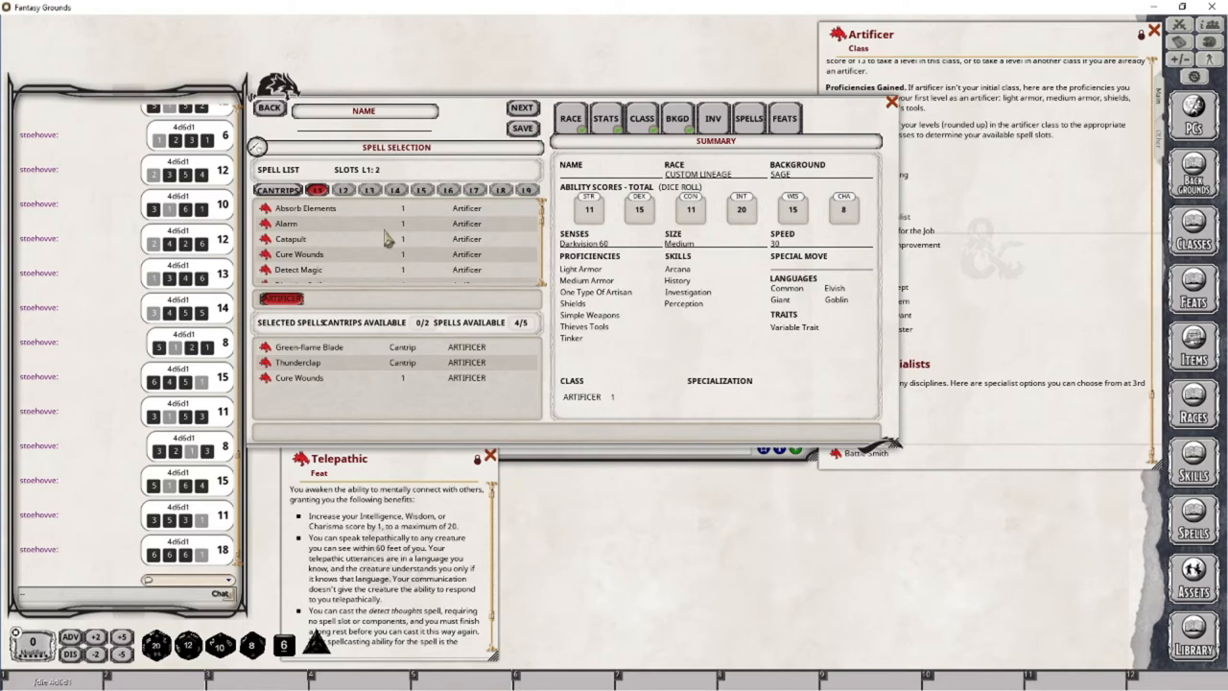
pyautogui.moveTo(353, 244)
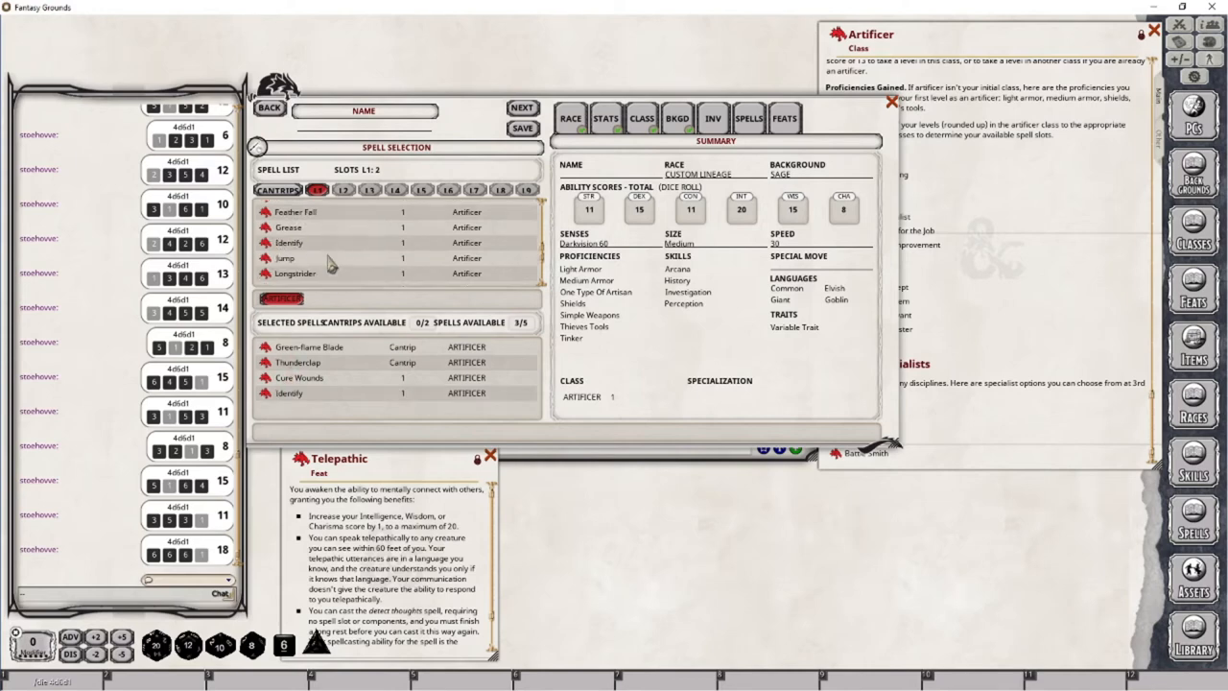
pyautogui.scroll(-3)
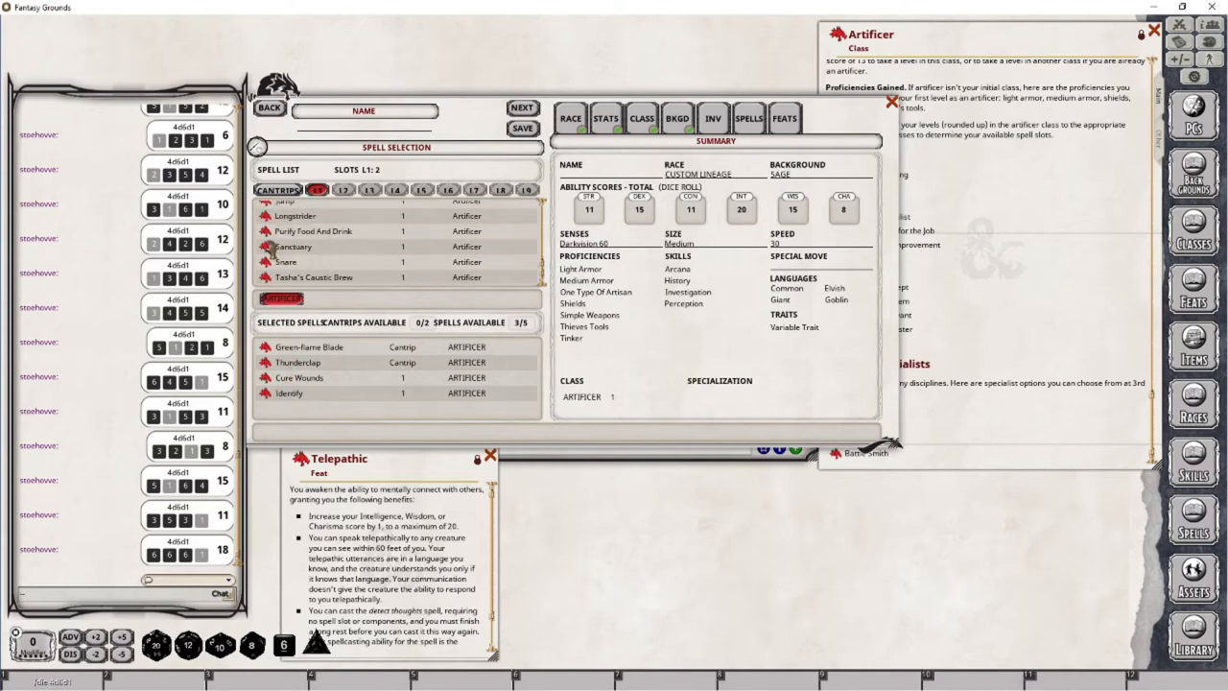
pyautogui.click(292, 246)
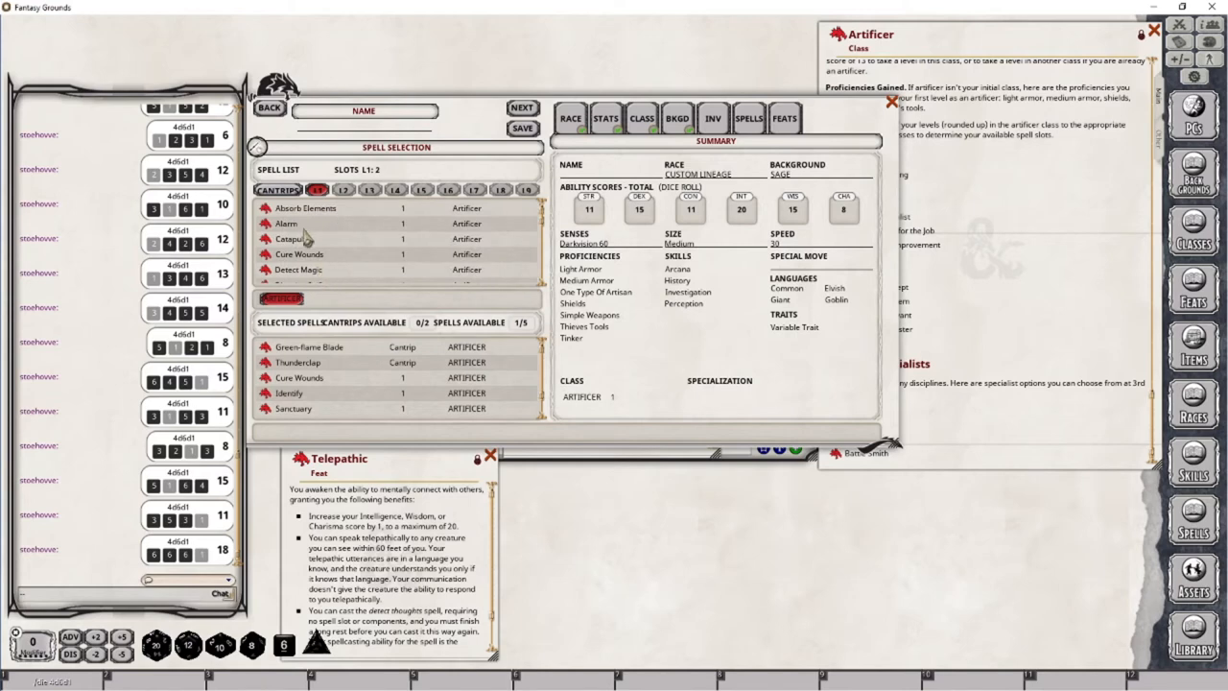
pyautogui.click(290, 238)
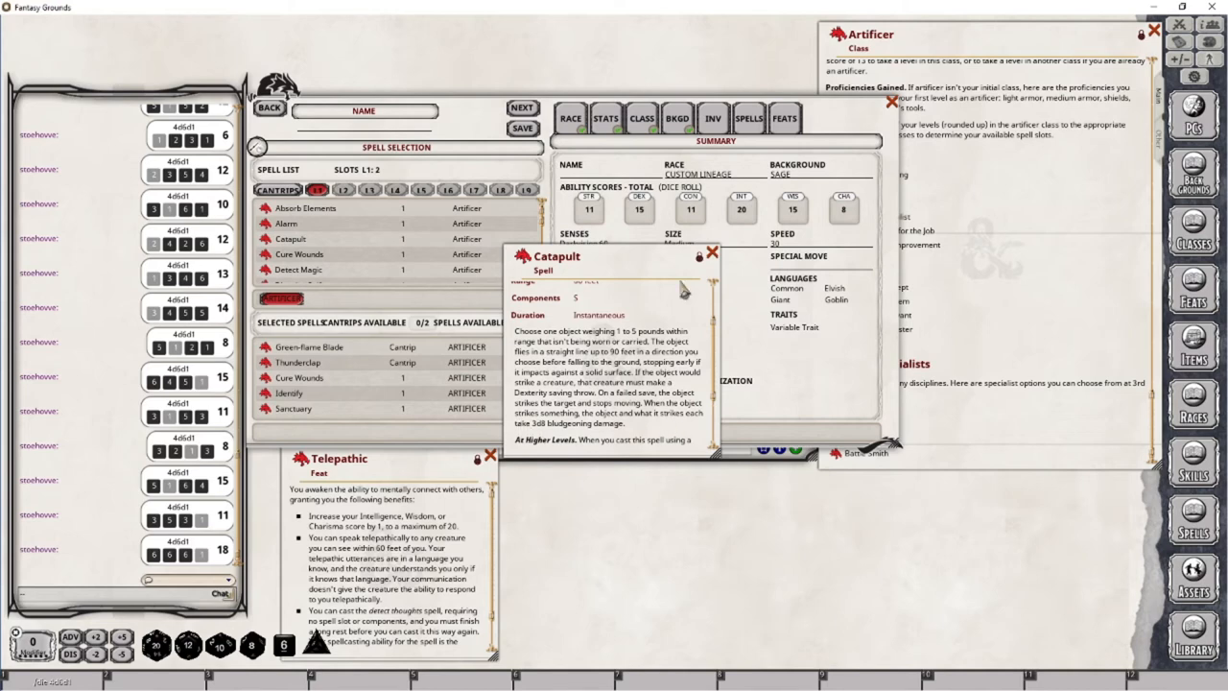
pyautogui.click(712, 252)
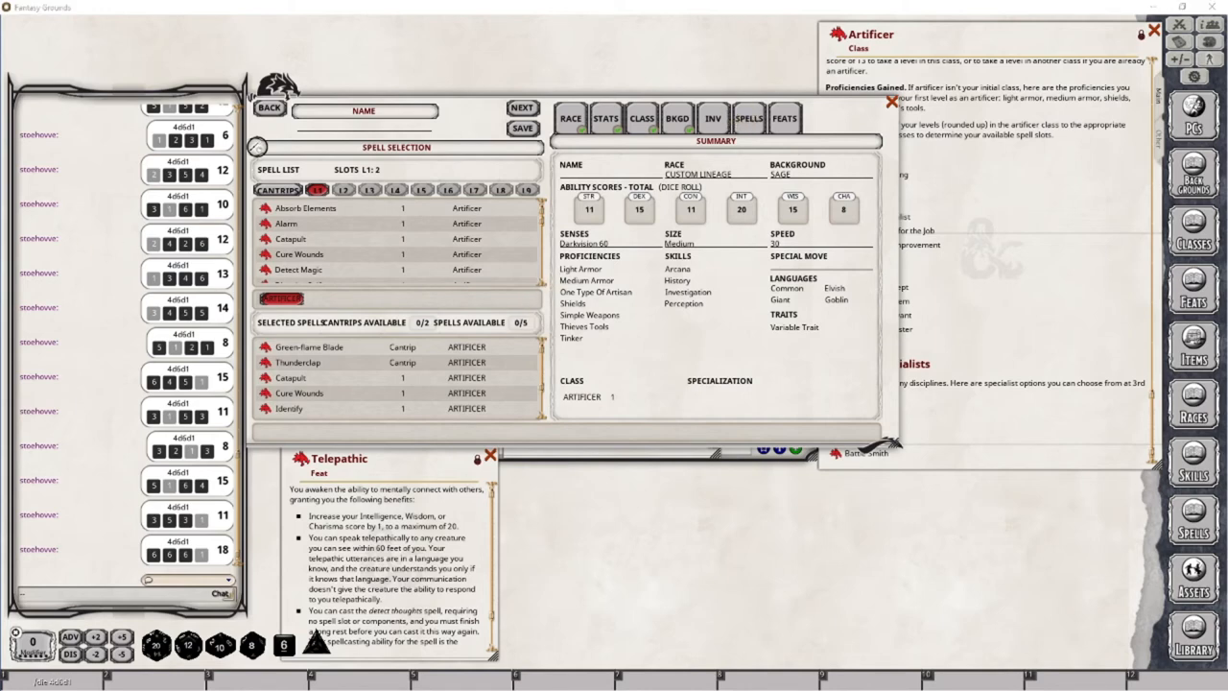
pyautogui.click(711, 118)
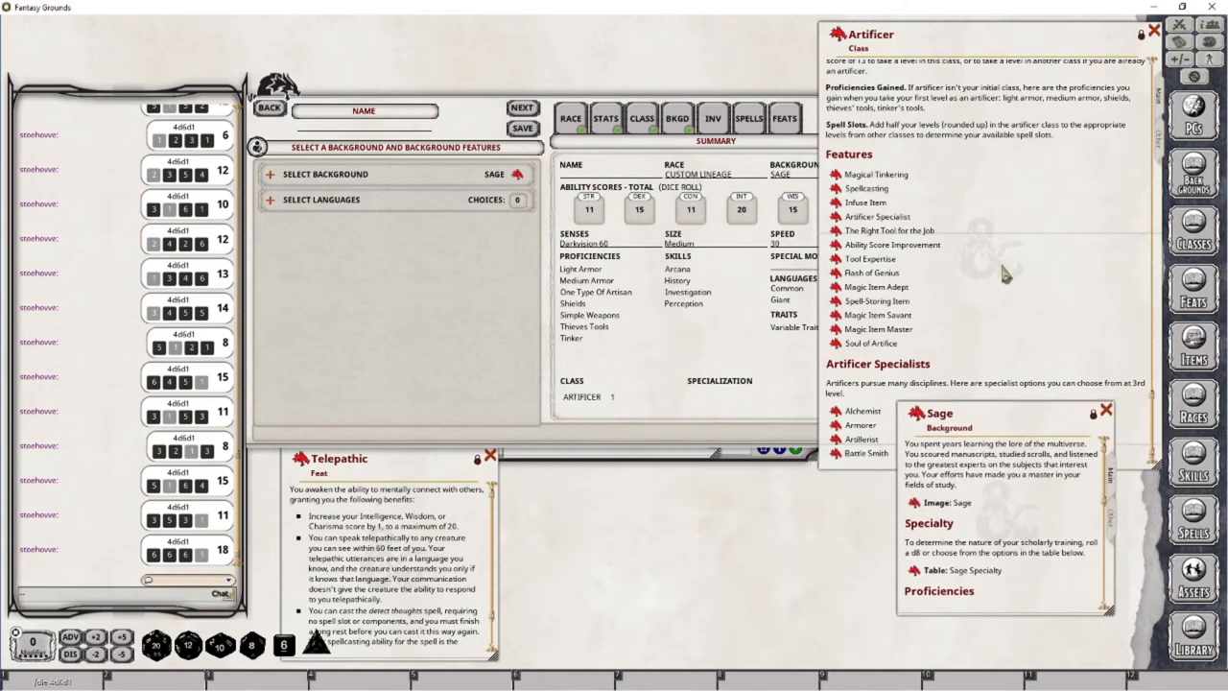
pyautogui.moveTo(1015, 278)
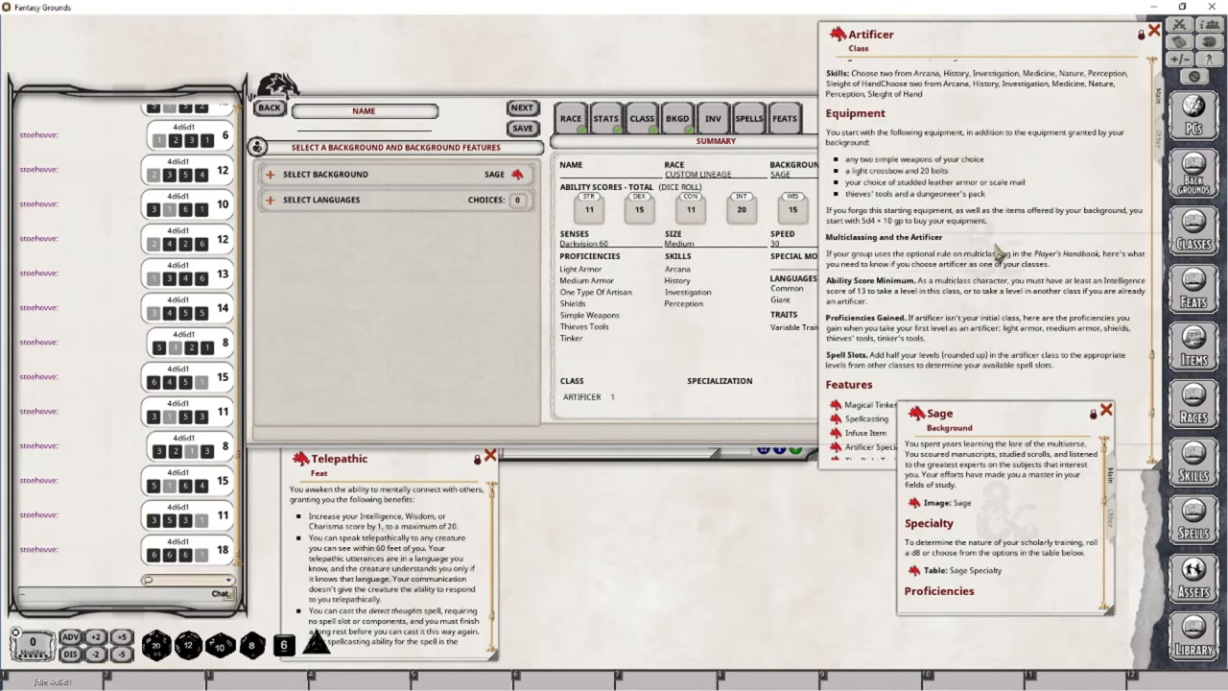
pyautogui.moveTo(1046, 522)
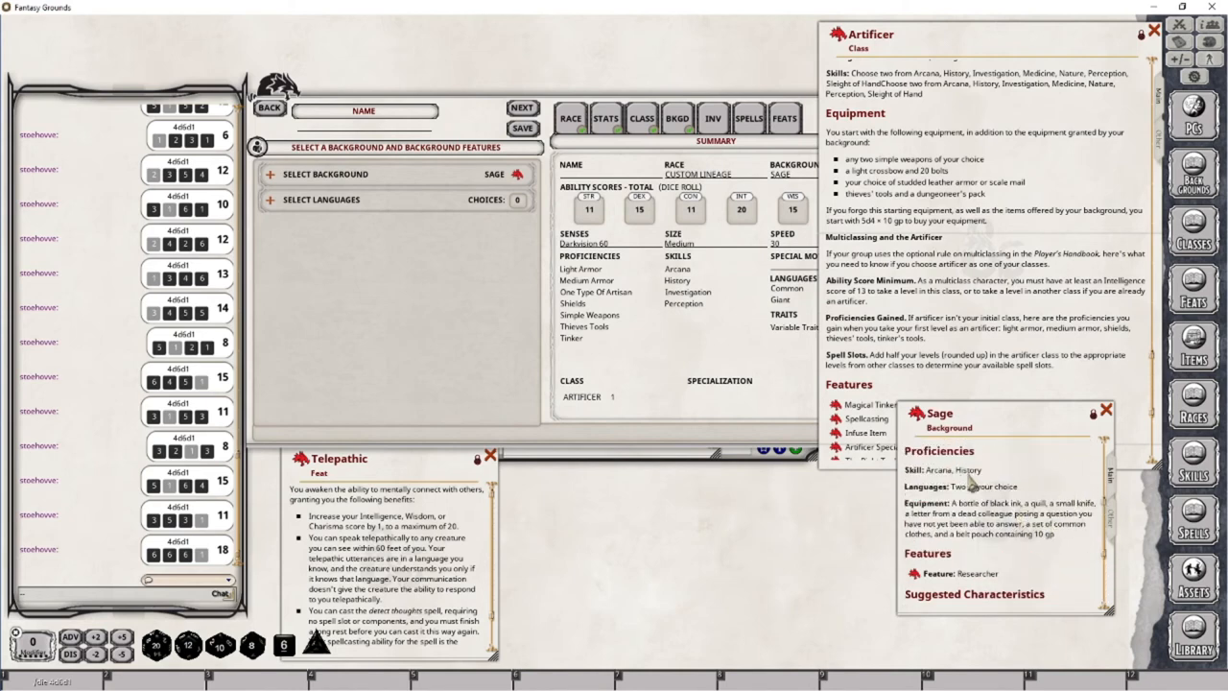
pyautogui.moveTo(508, 323)
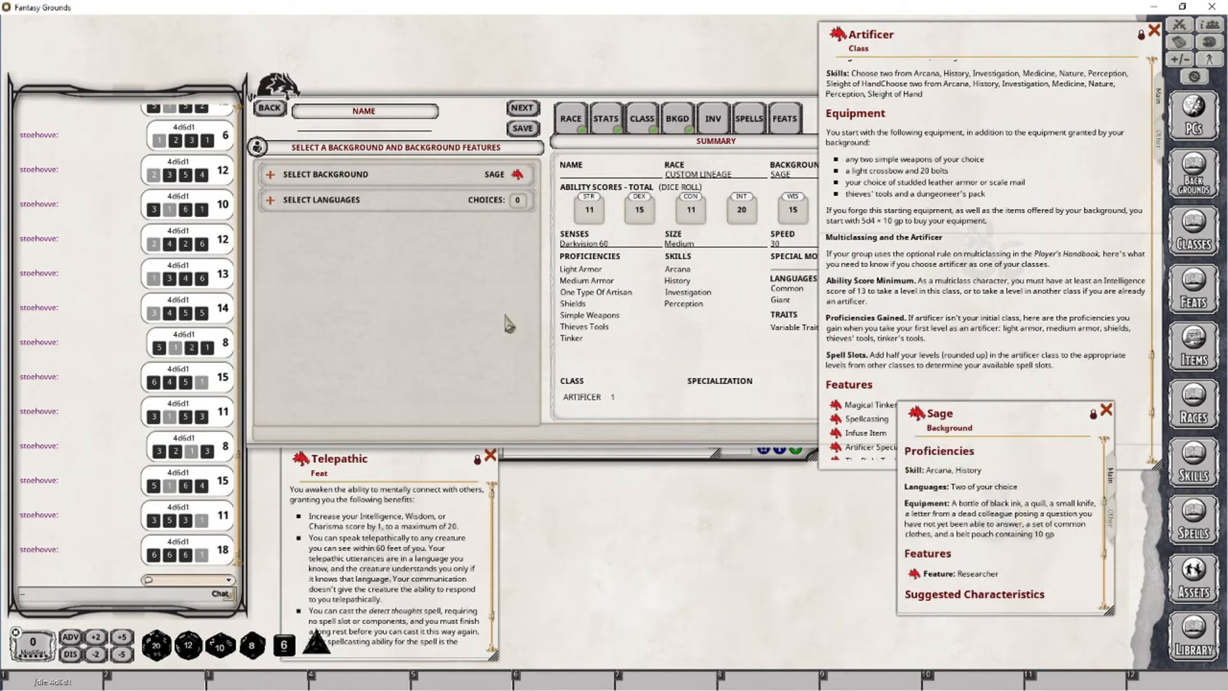
# Advance from the Sage background to the inventory selection step.
pyautogui.click(713, 118)
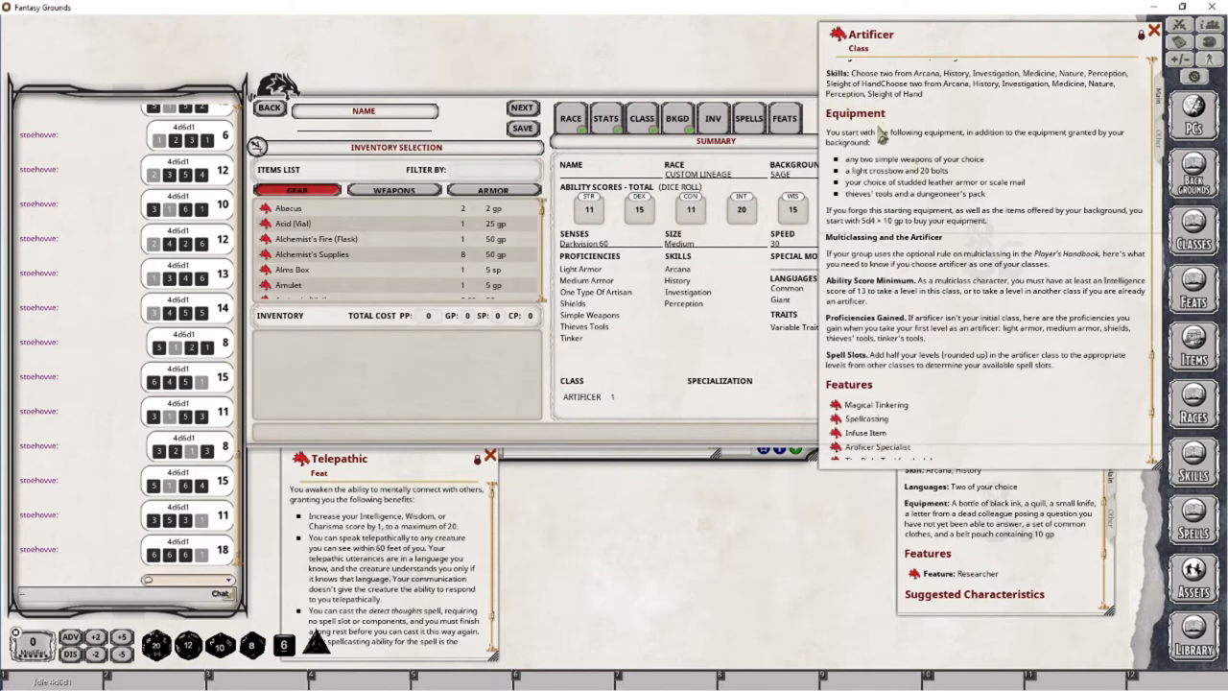
pyautogui.moveTo(901, 283)
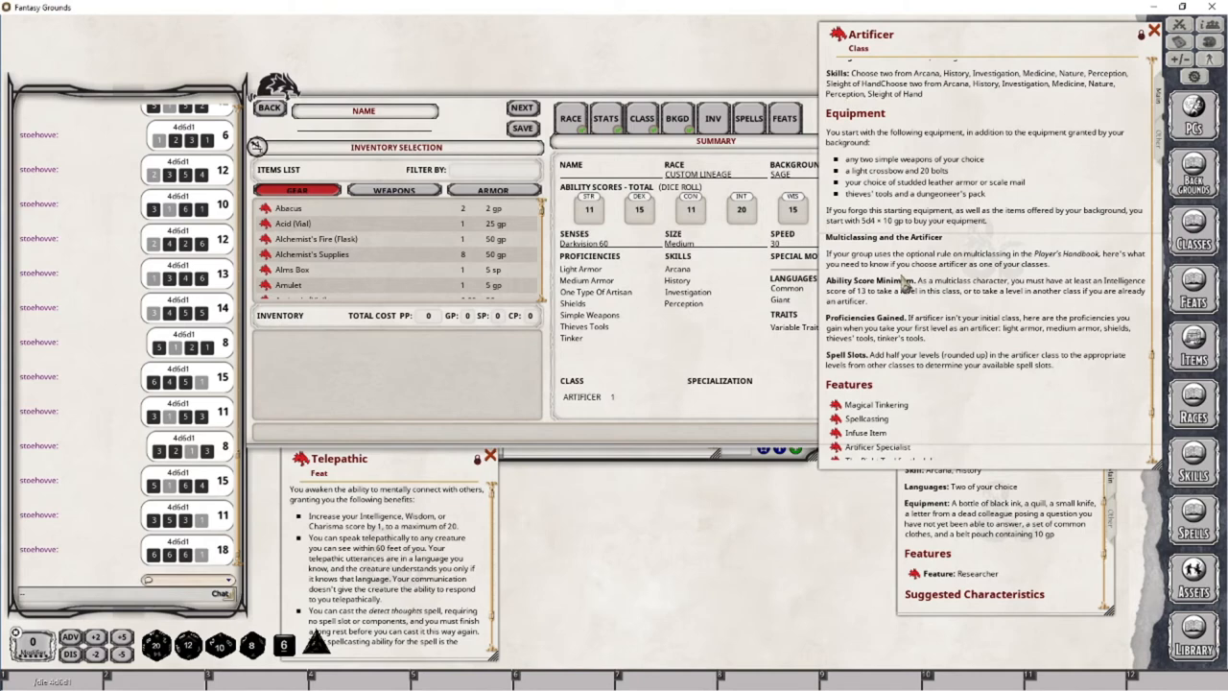
pyautogui.moveTo(906, 302)
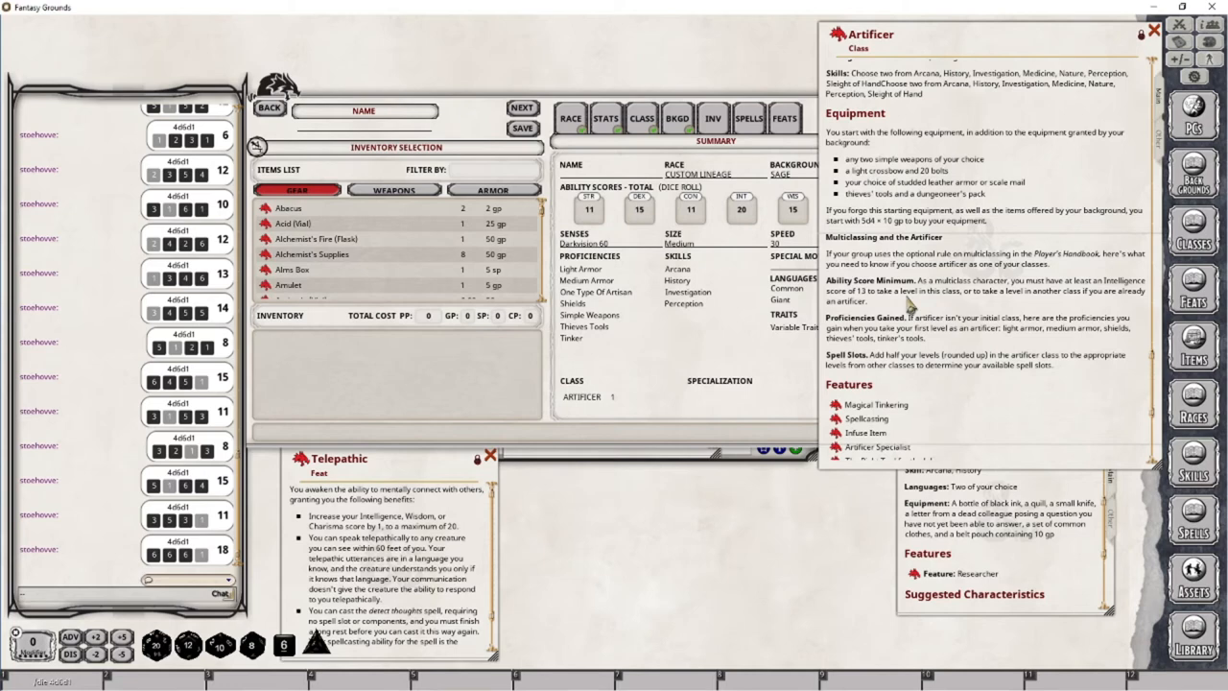
pyautogui.moveTo(875, 468)
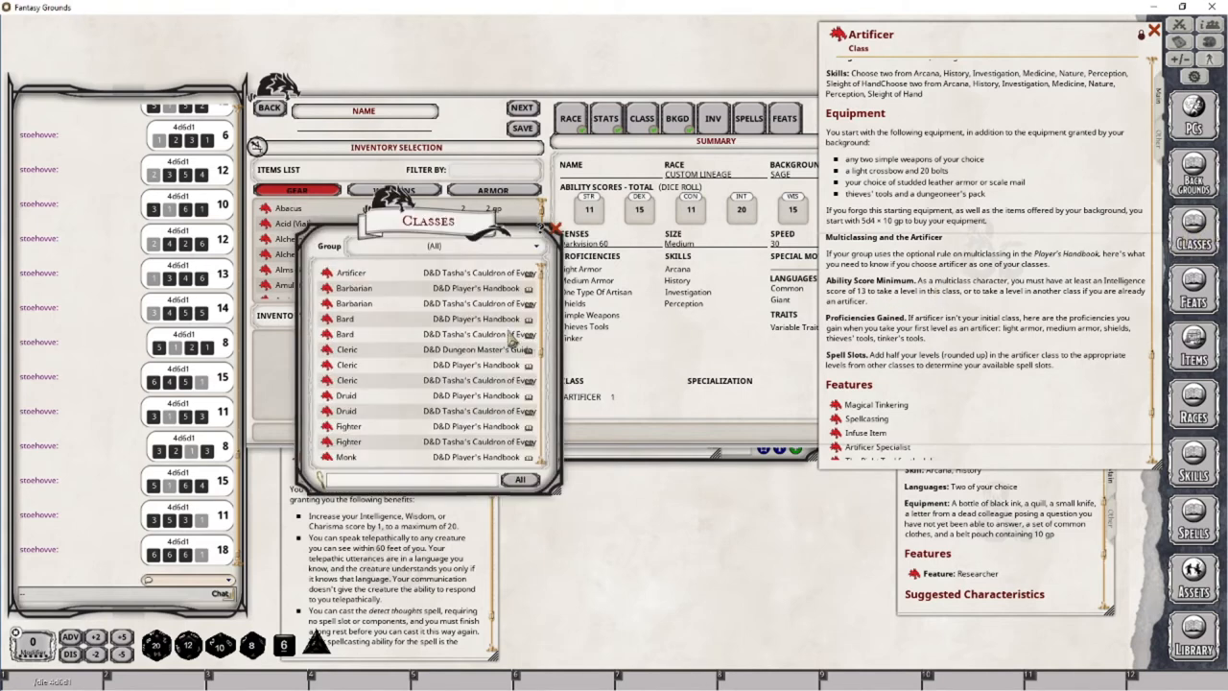
pyautogui.moveTo(585, 359)
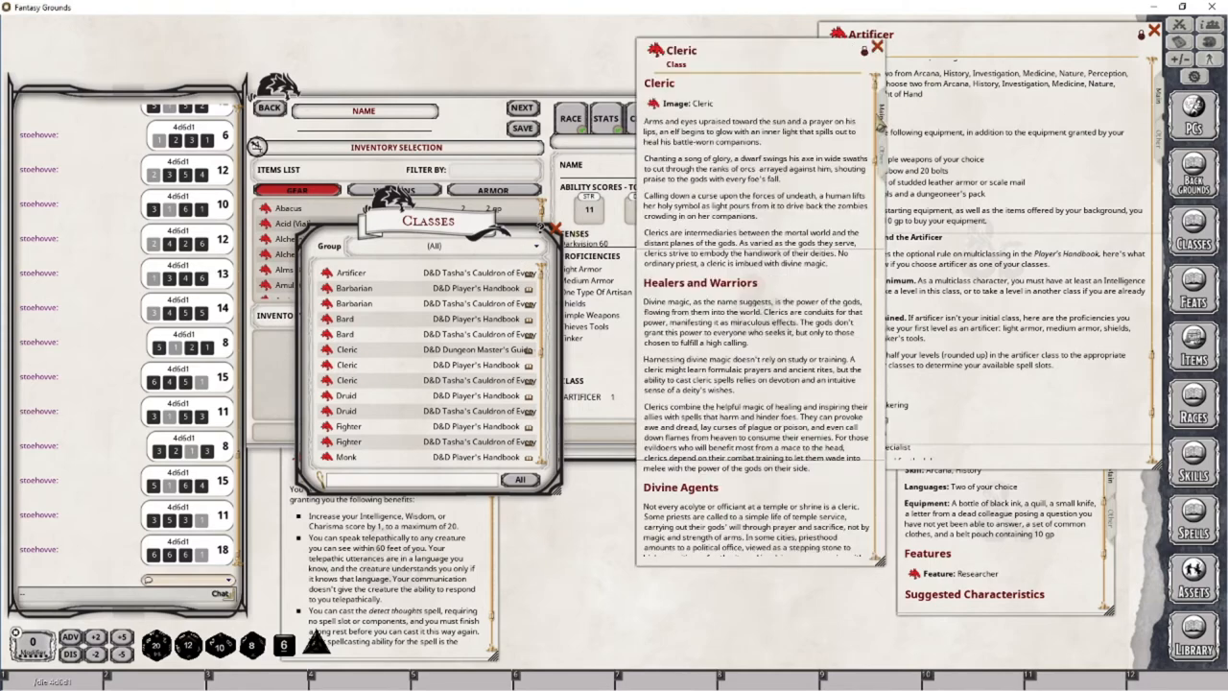
# Scroll through the Cleric class details from the Player's Handbook.
pyautogui.scroll(-3)
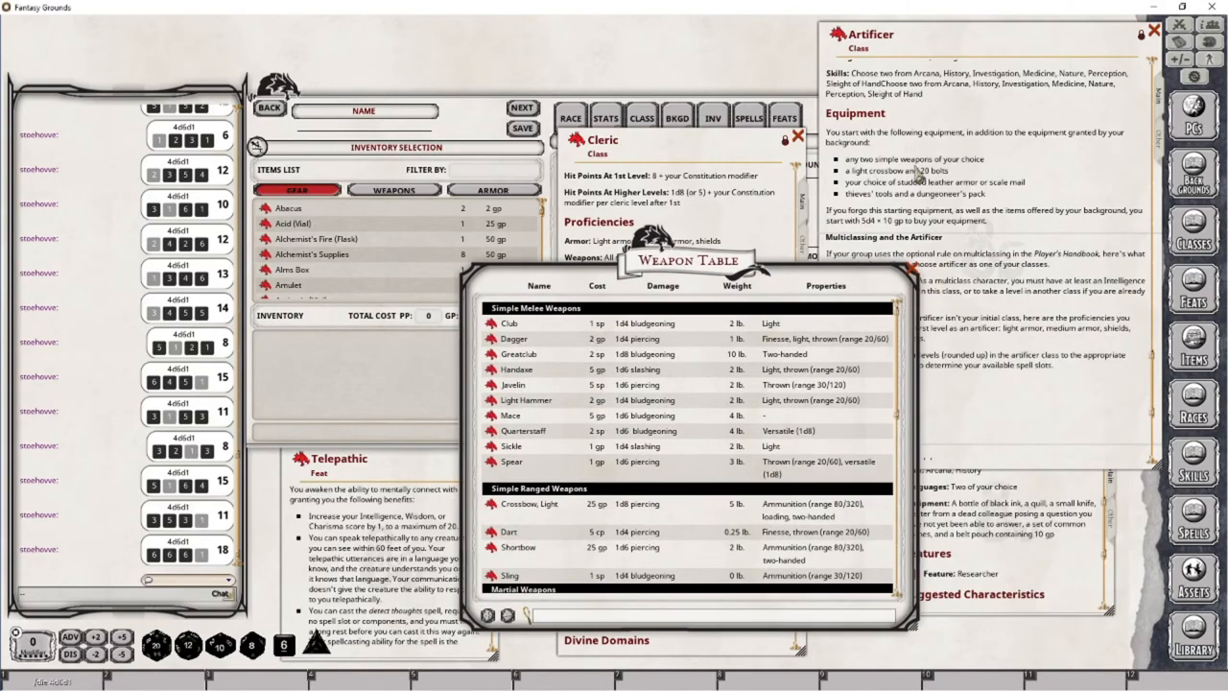
pyautogui.moveTo(925, 182)
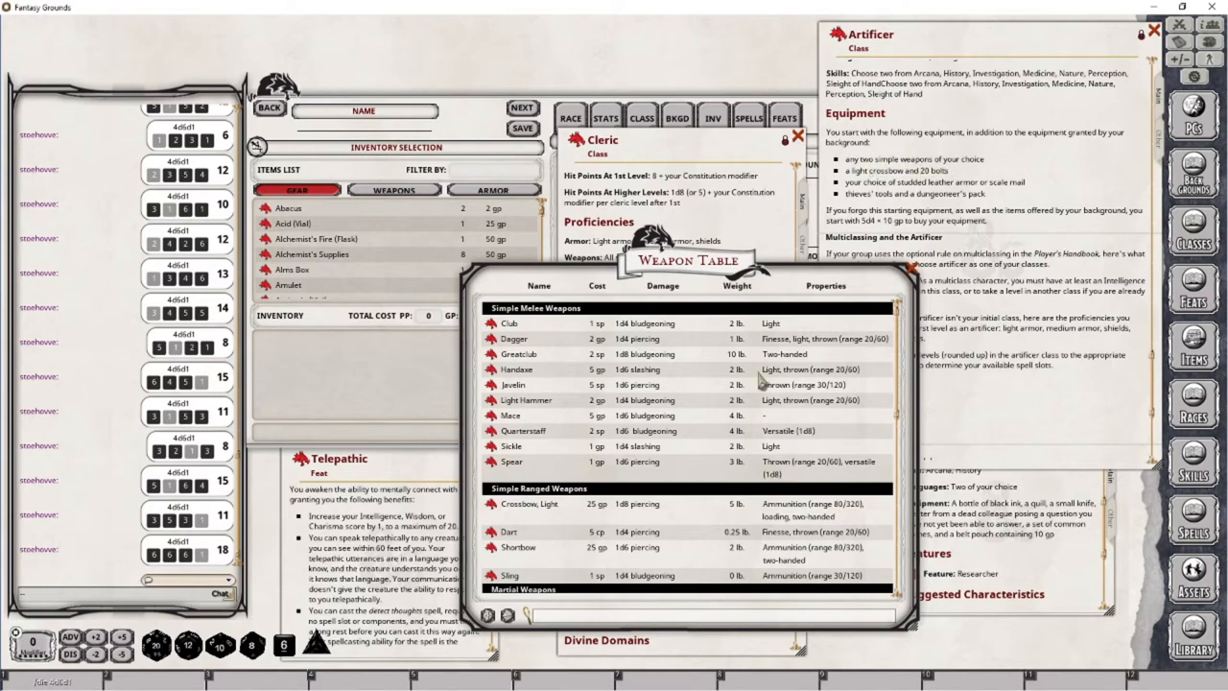
pyautogui.moveTo(540, 320)
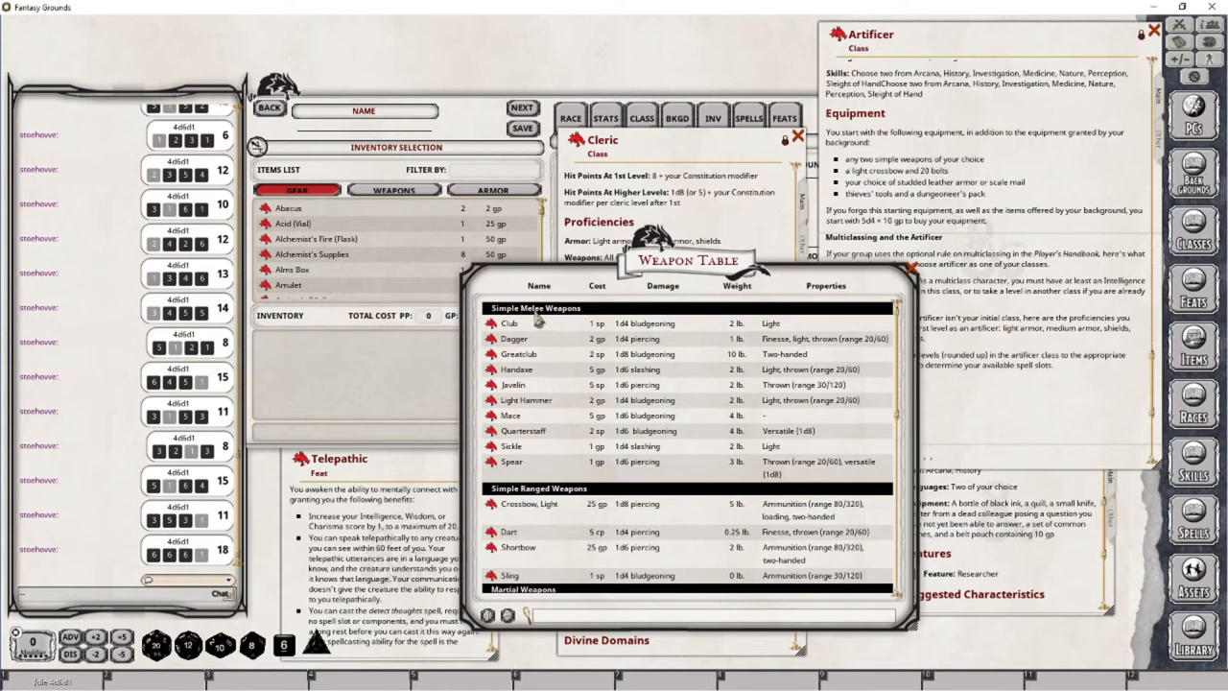
pyautogui.moveTo(539, 500)
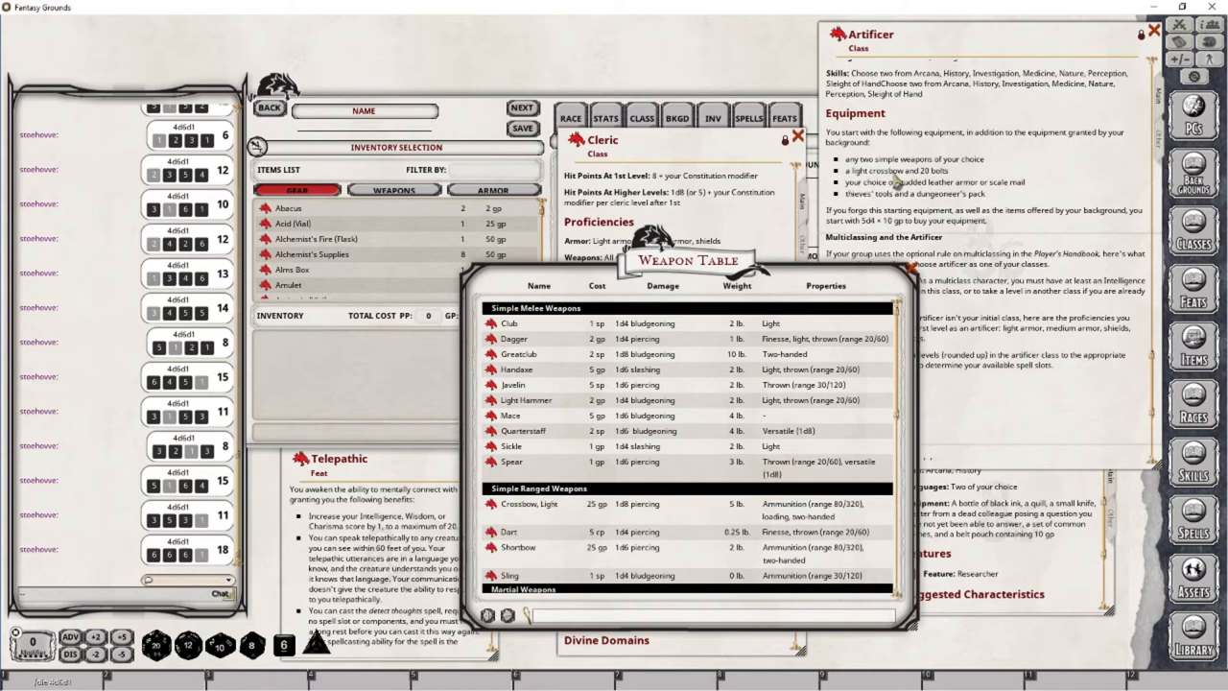
pyautogui.moveTo(554, 520)
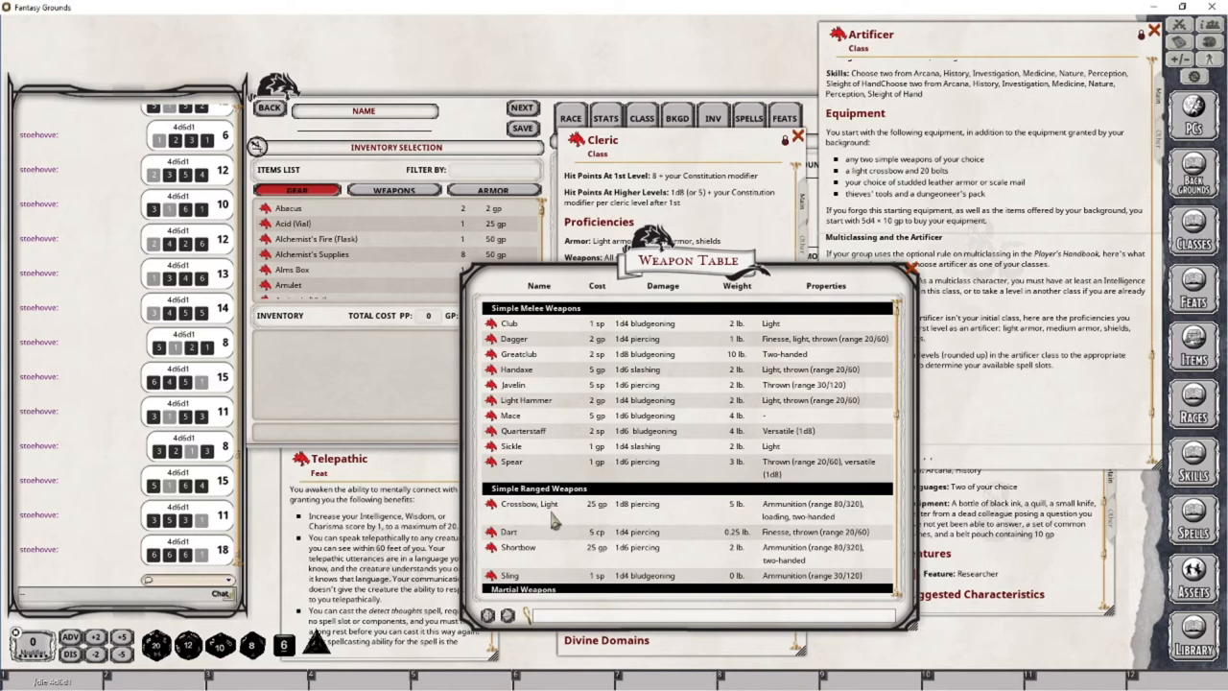
pyautogui.moveTo(533, 537)
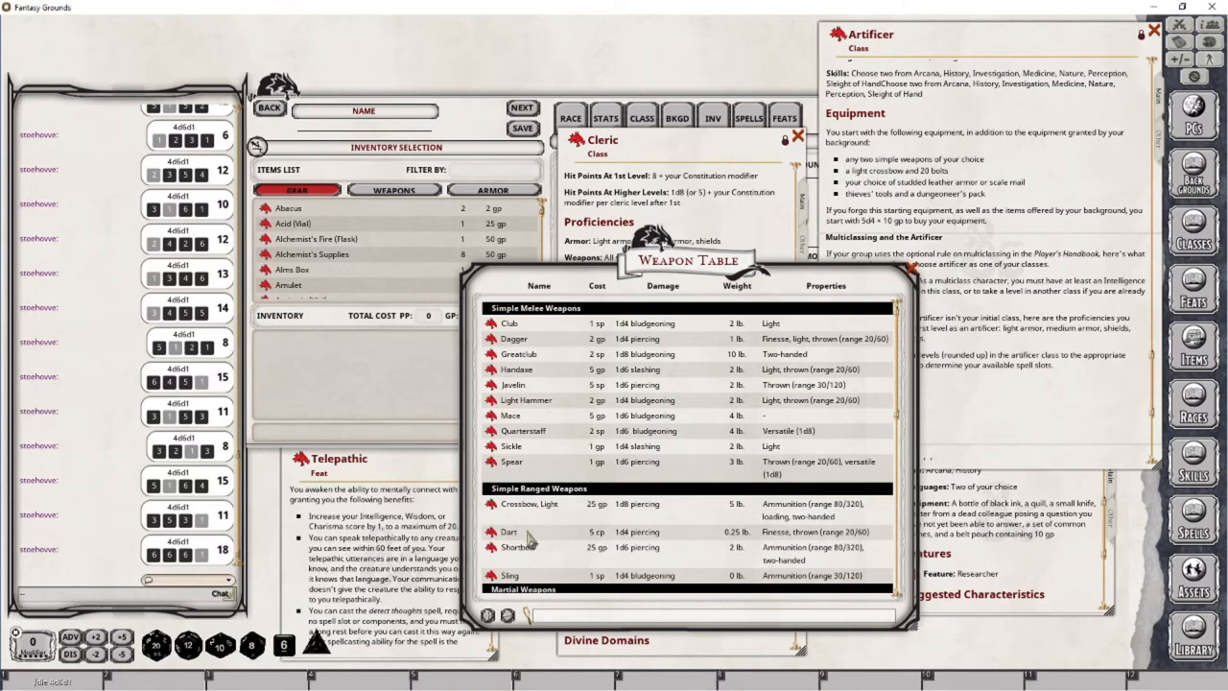
pyautogui.moveTo(535, 432)
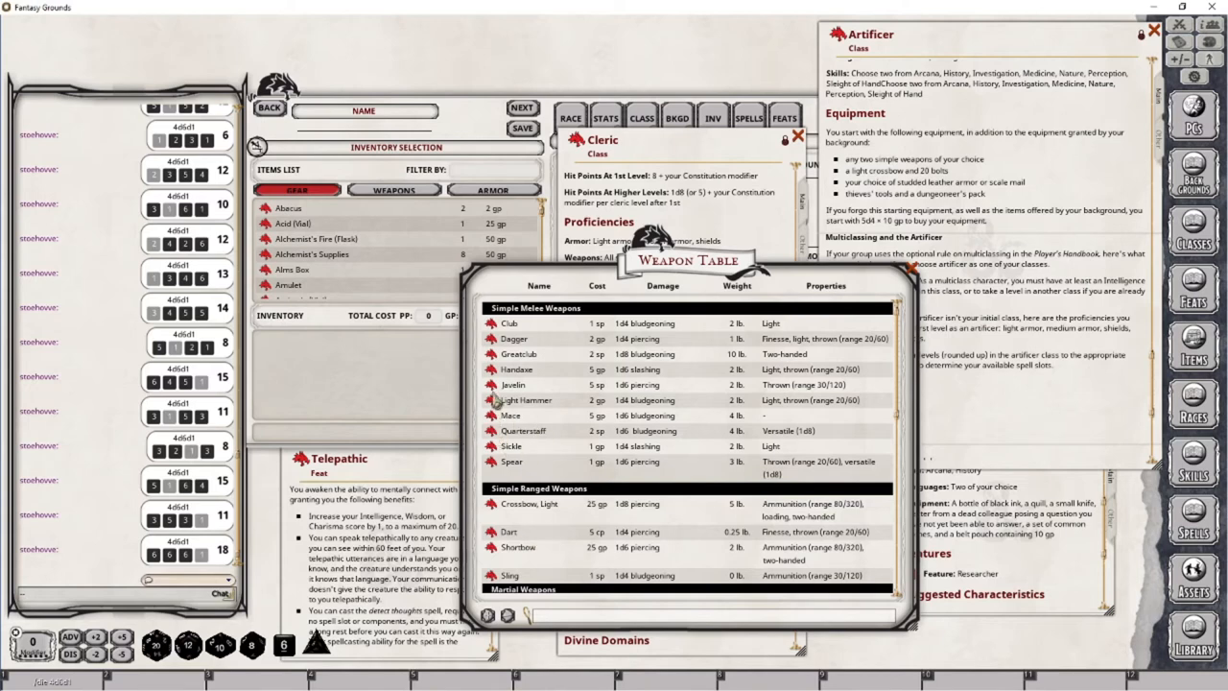
pyautogui.moveTo(827, 282)
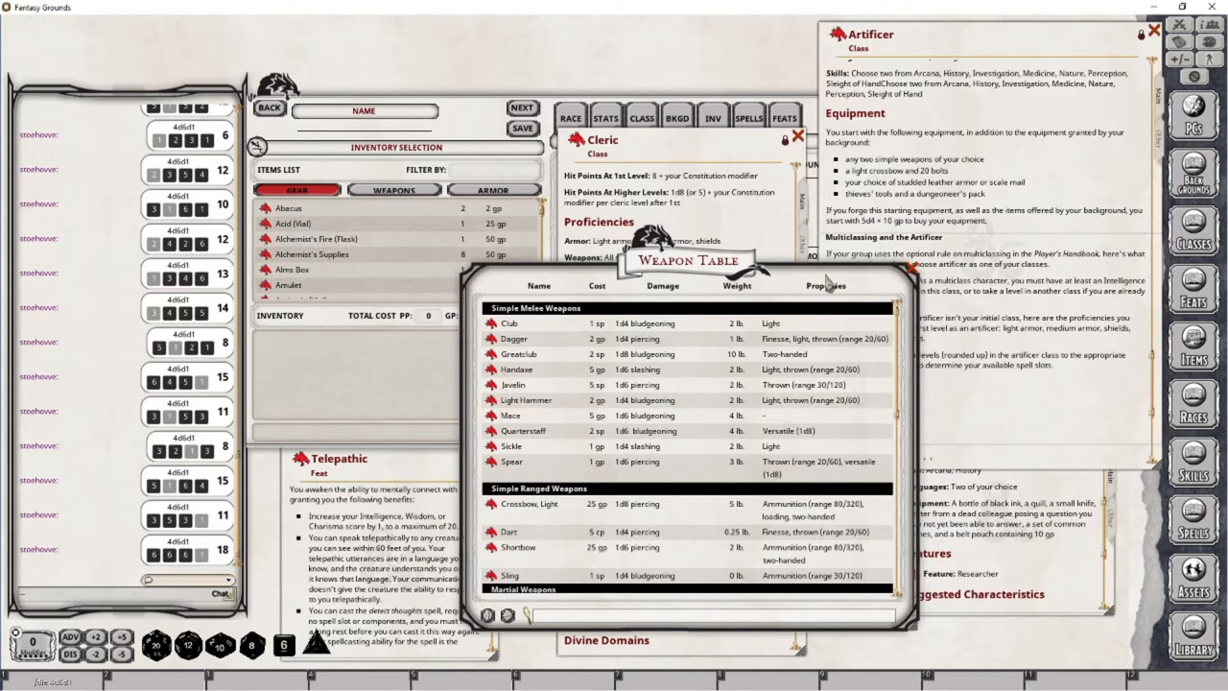
pyautogui.moveTo(555, 357)
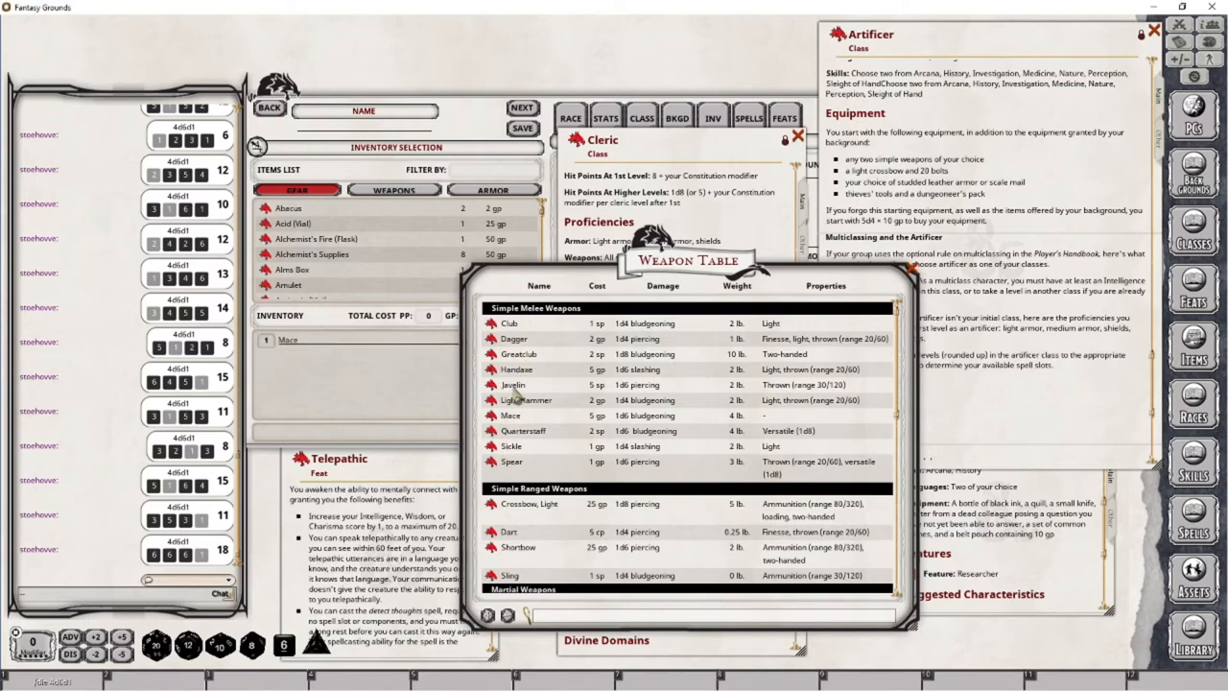
pyautogui.moveTo(498, 446)
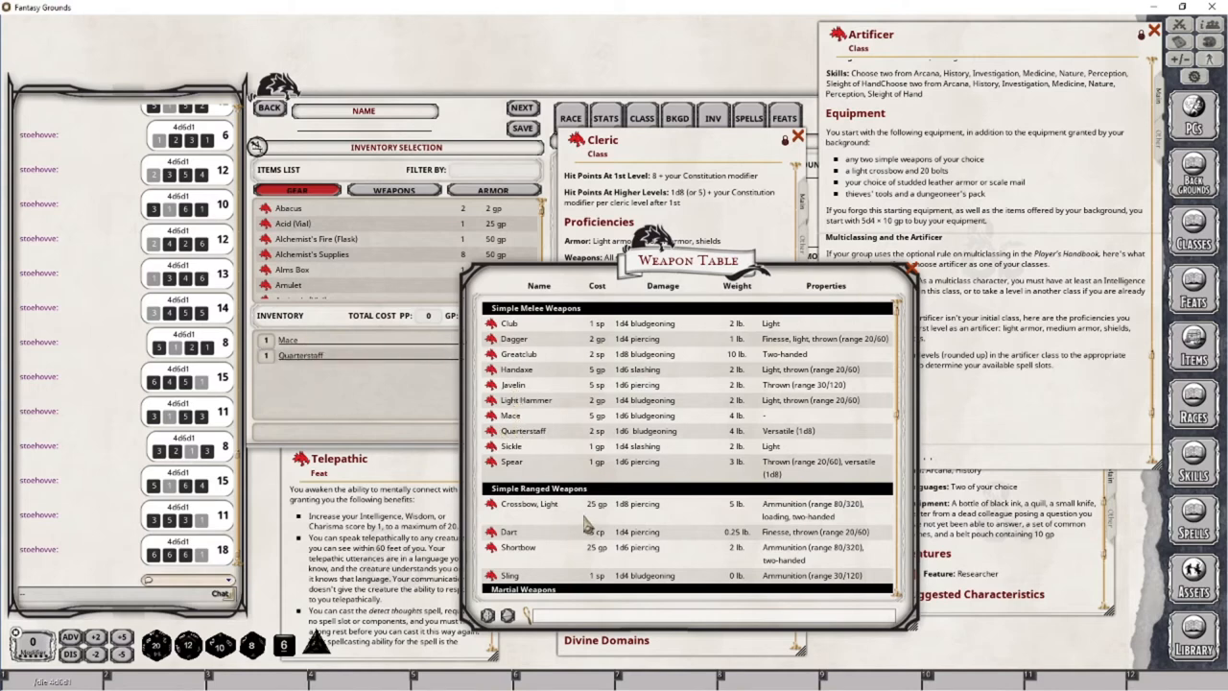
pyautogui.moveTo(864, 182)
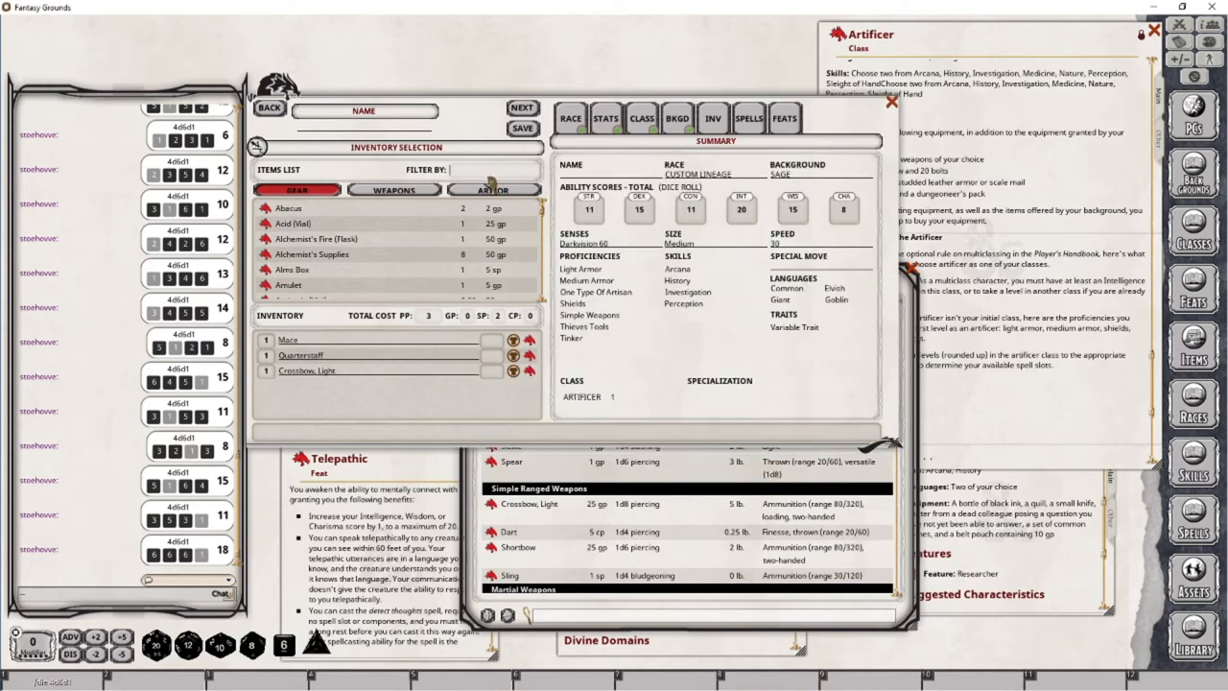
# Filter the gear list by 'bolt' to find Crossbow Bolts (20).
pyautogui.write('bolt')
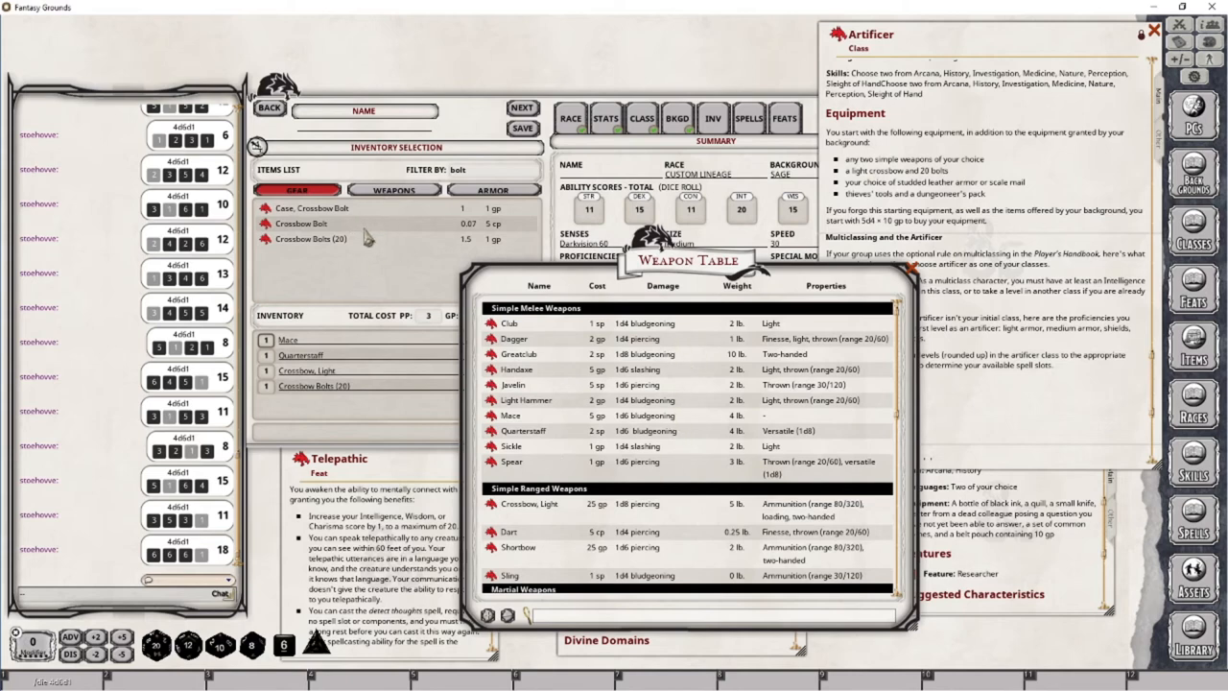
pyautogui.moveTo(377, 267)
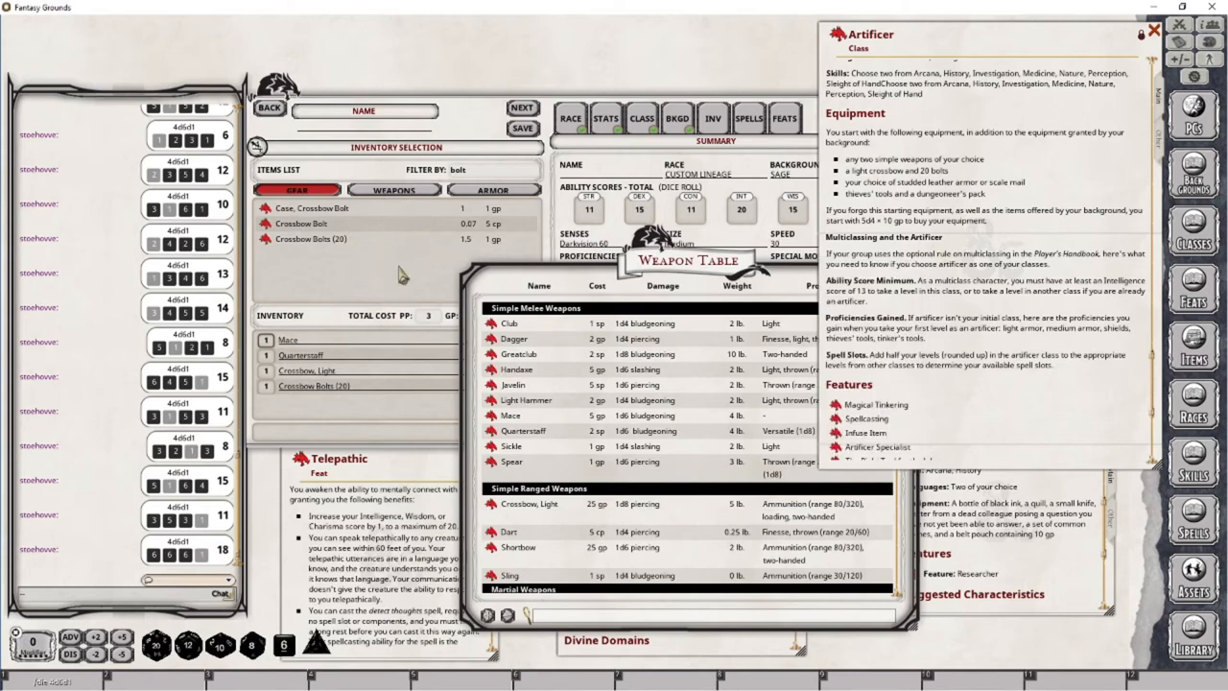
pyautogui.moveTo(853, 197)
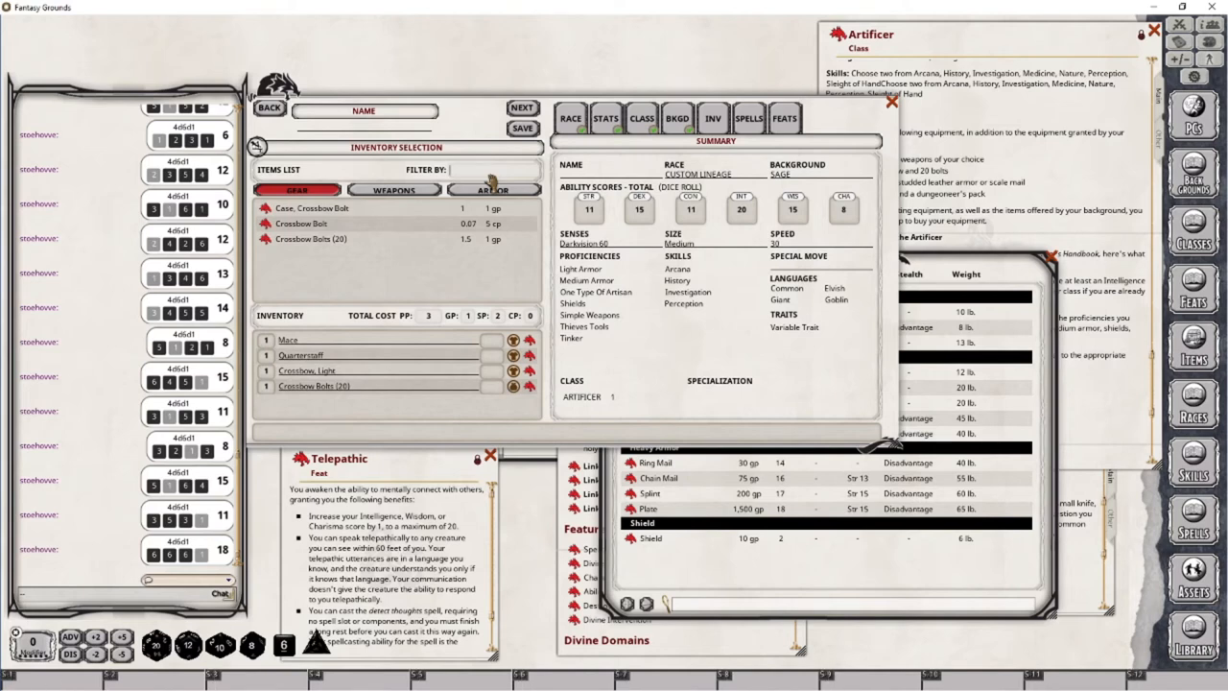
# Filter by 'Leather' and browse the weapon and armor lists for leather items.
pyautogui.write('Leather')
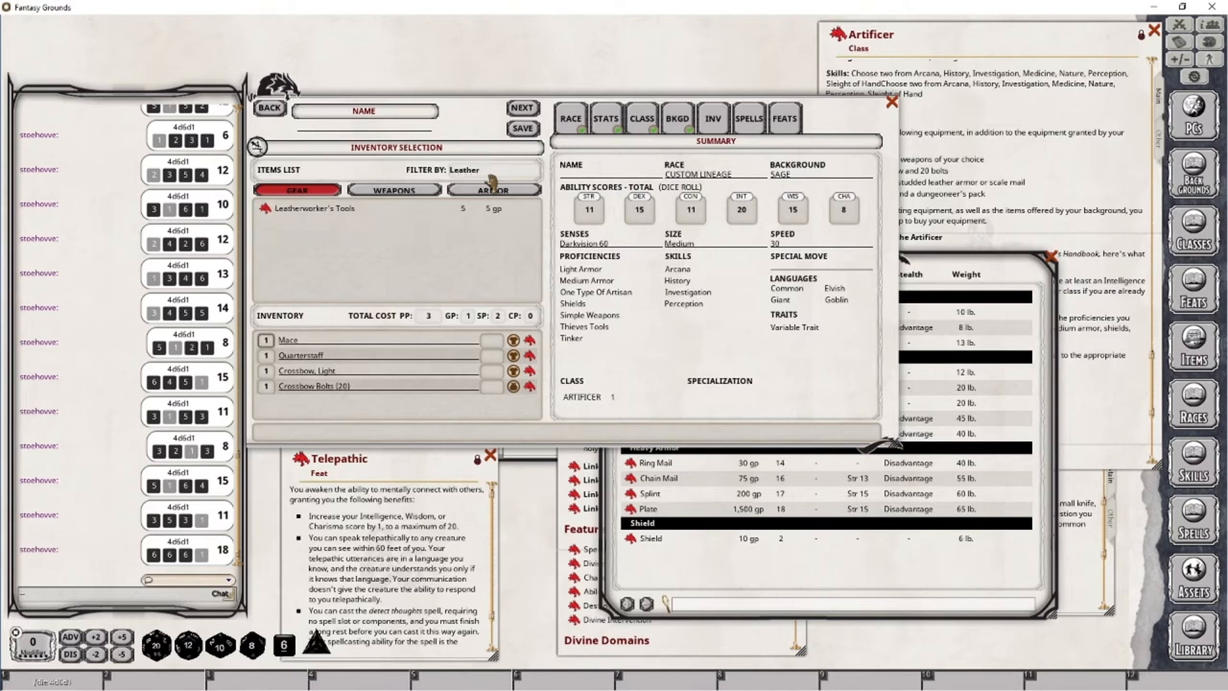
pyautogui.click(394, 189)
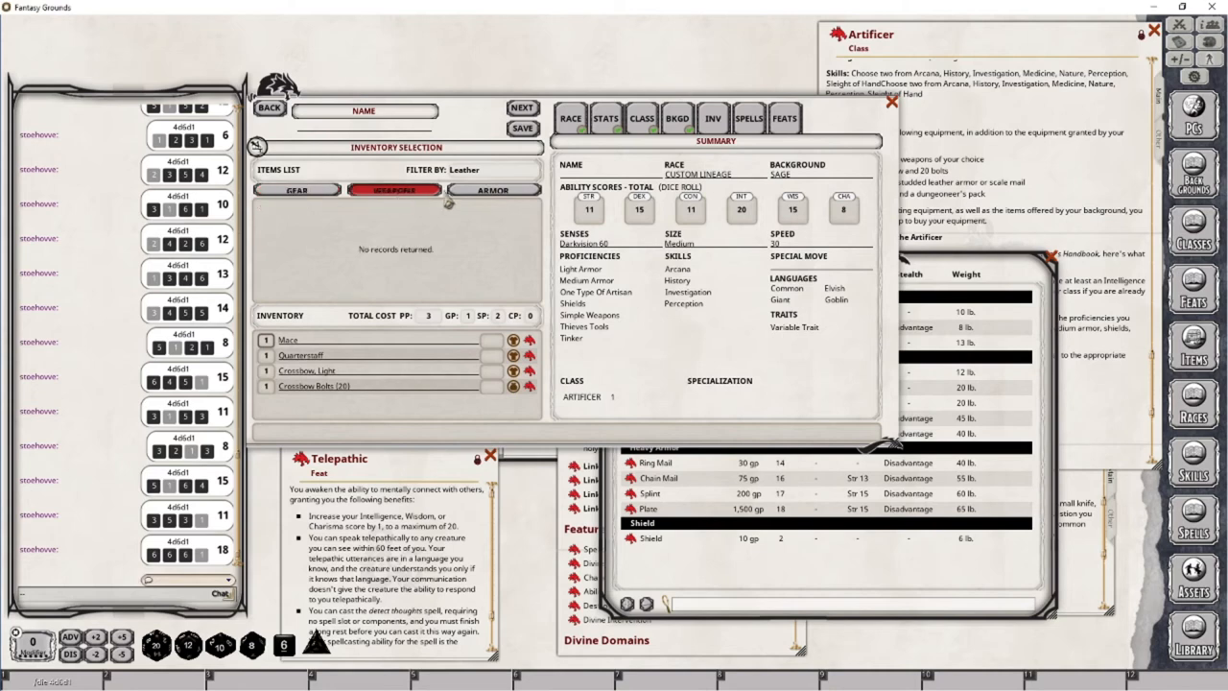
pyautogui.click(493, 189)
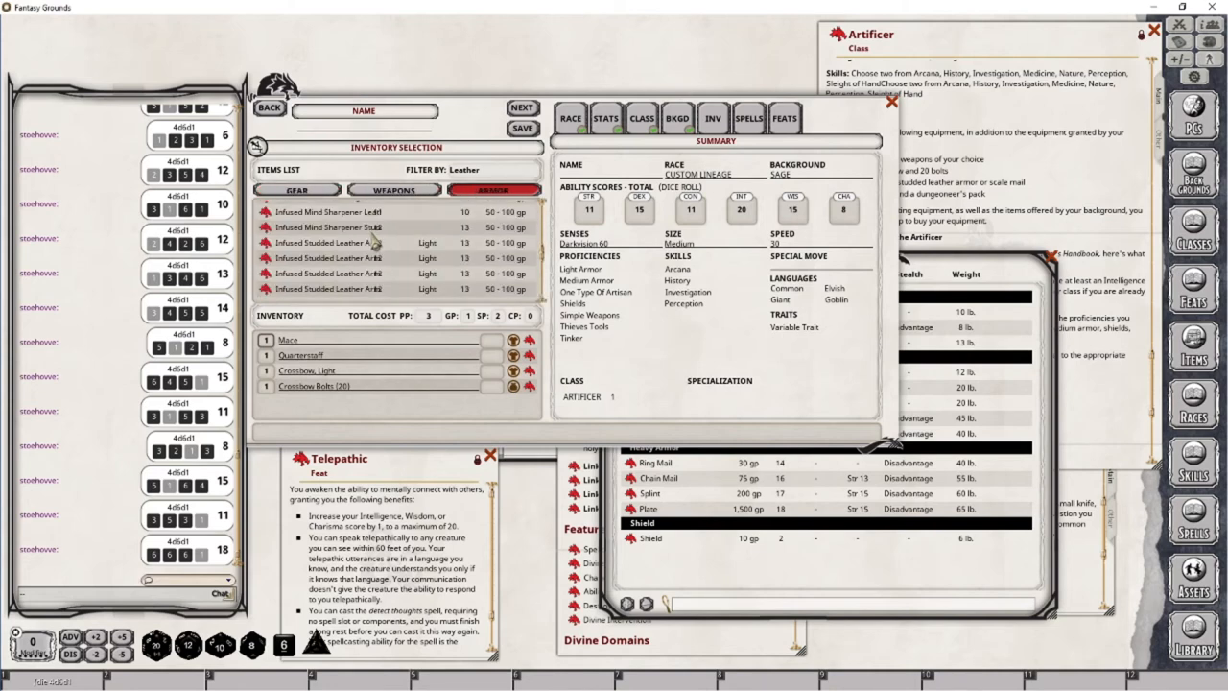
pyautogui.scroll(-3)
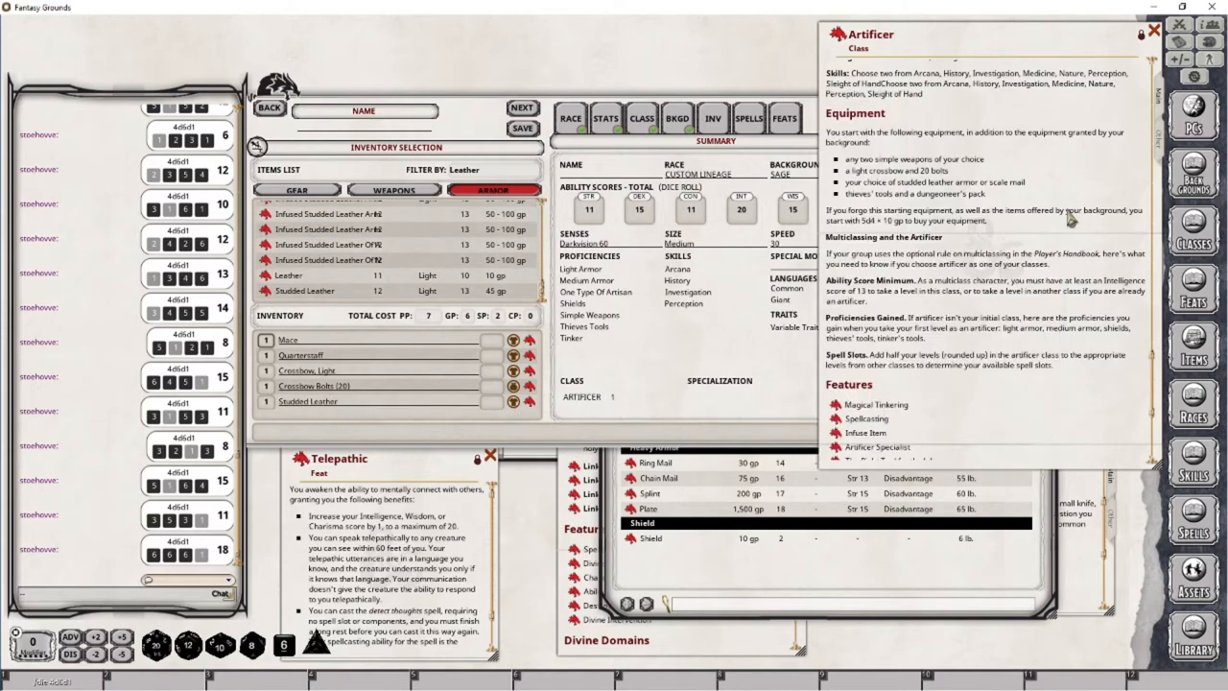
pyautogui.moveTo(1035, 185)
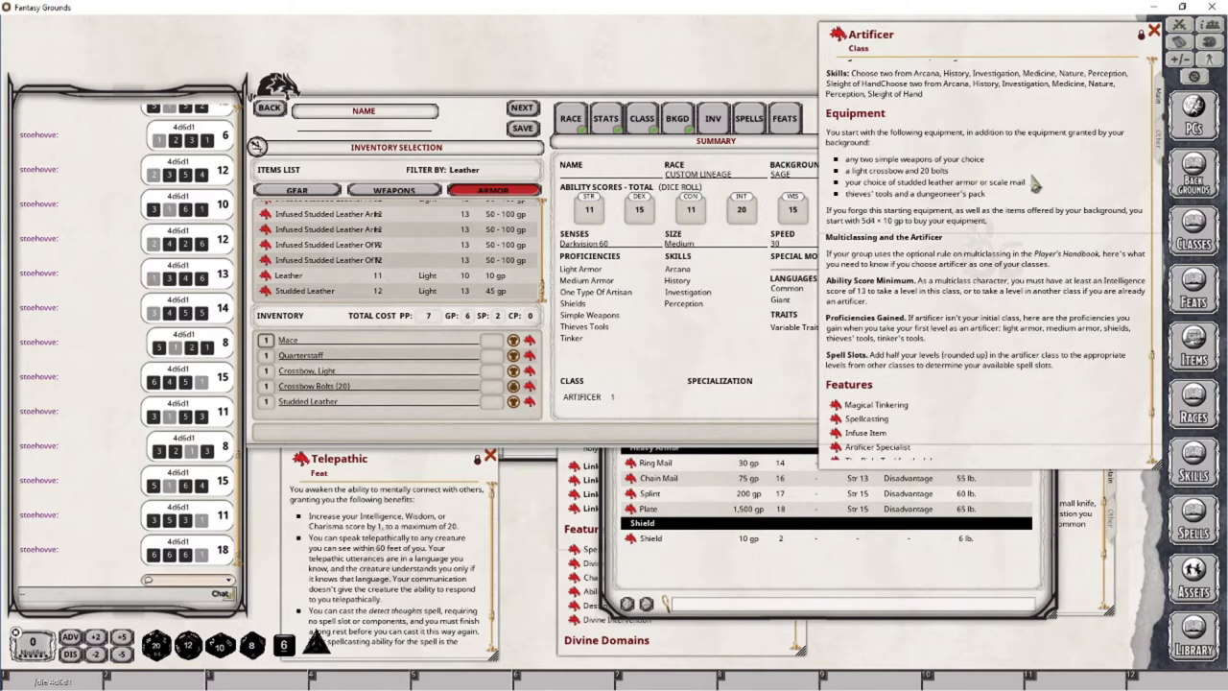
pyautogui.moveTo(341, 401)
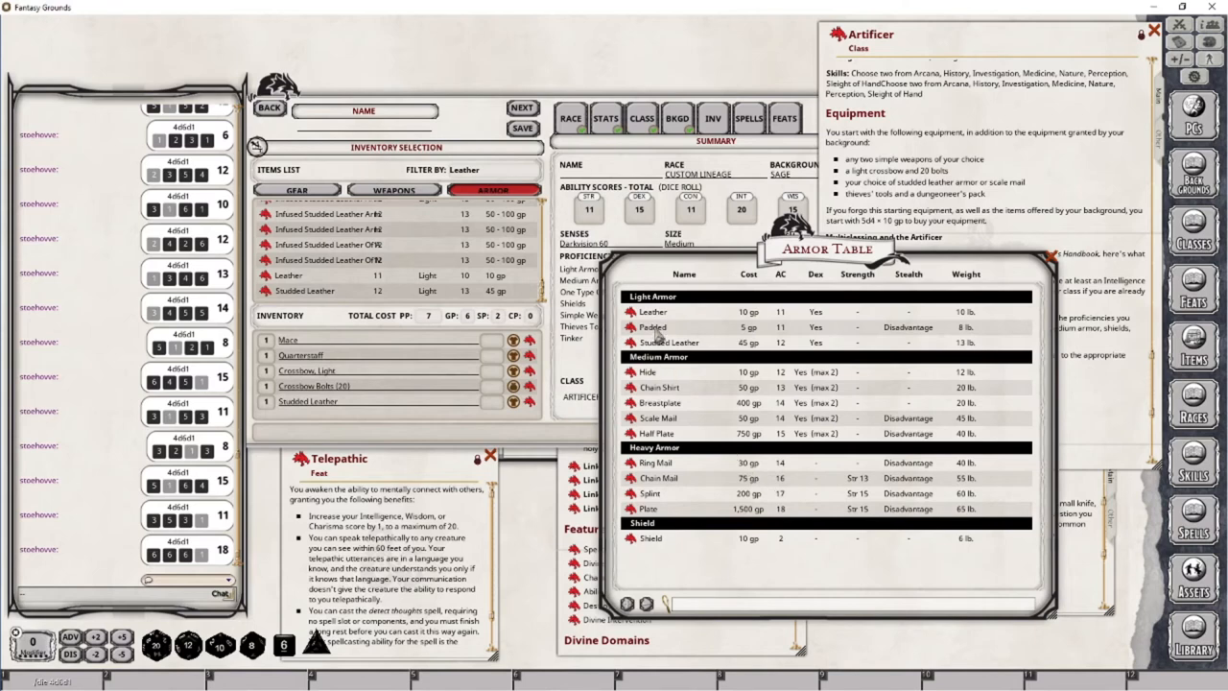
pyautogui.moveTo(657, 336)
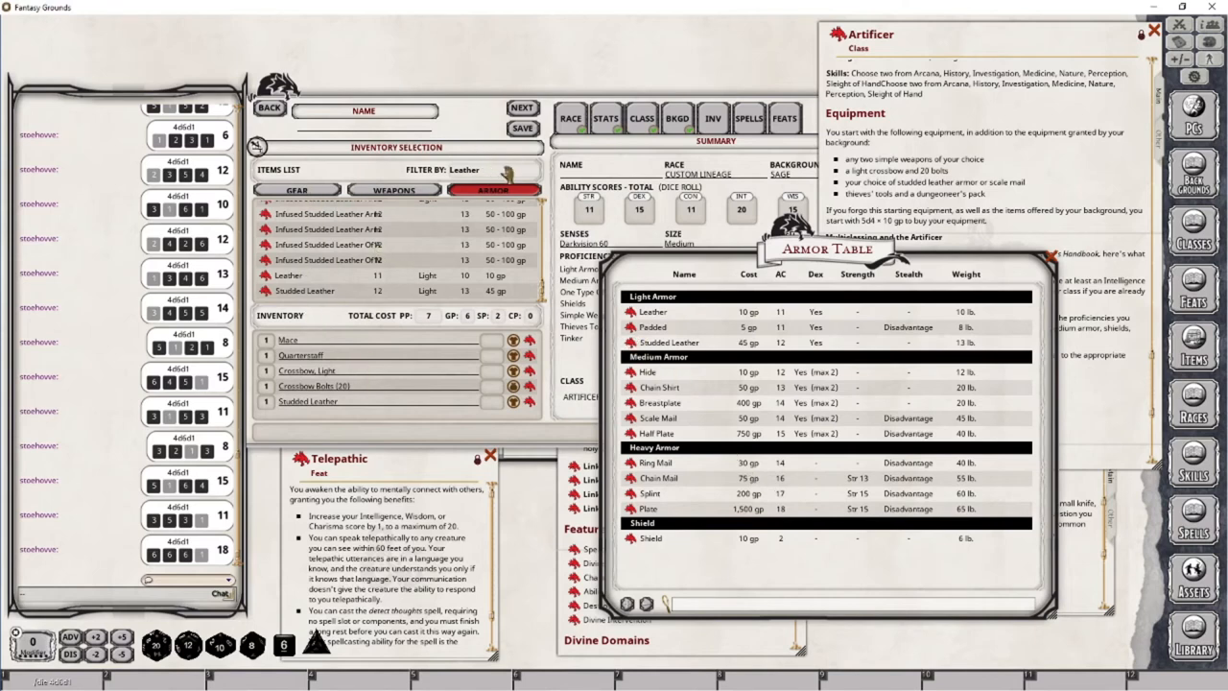
pyautogui.moveTo(919, 231)
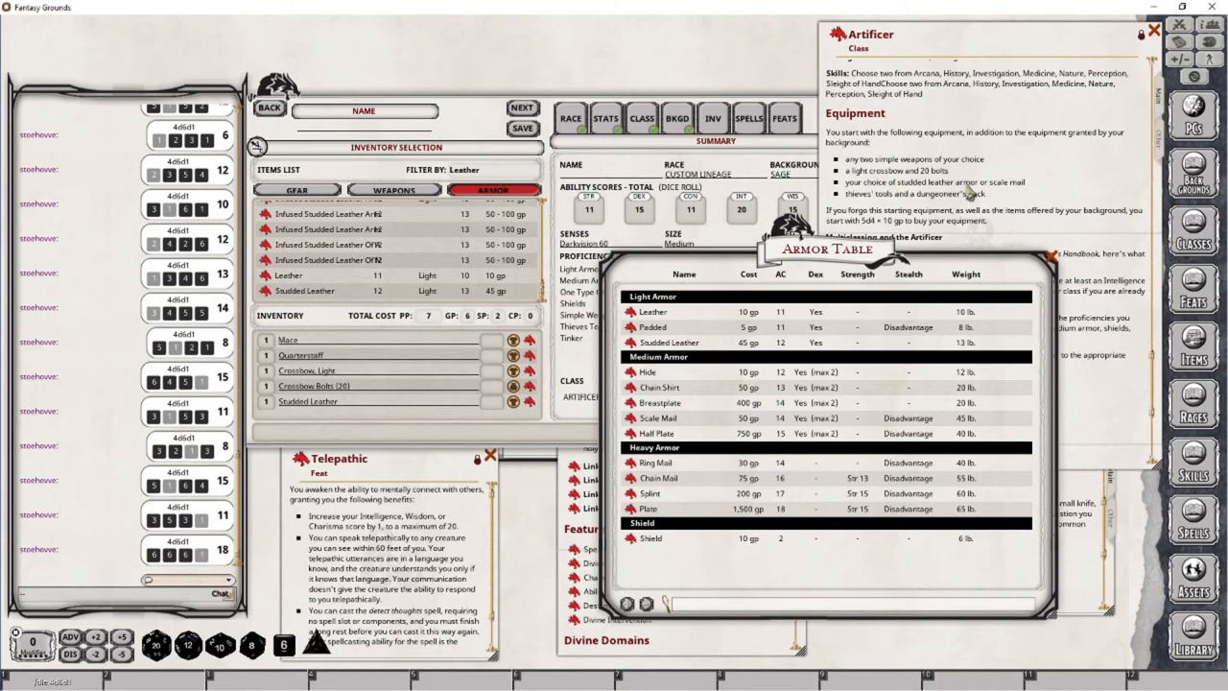
pyautogui.moveTo(969, 211)
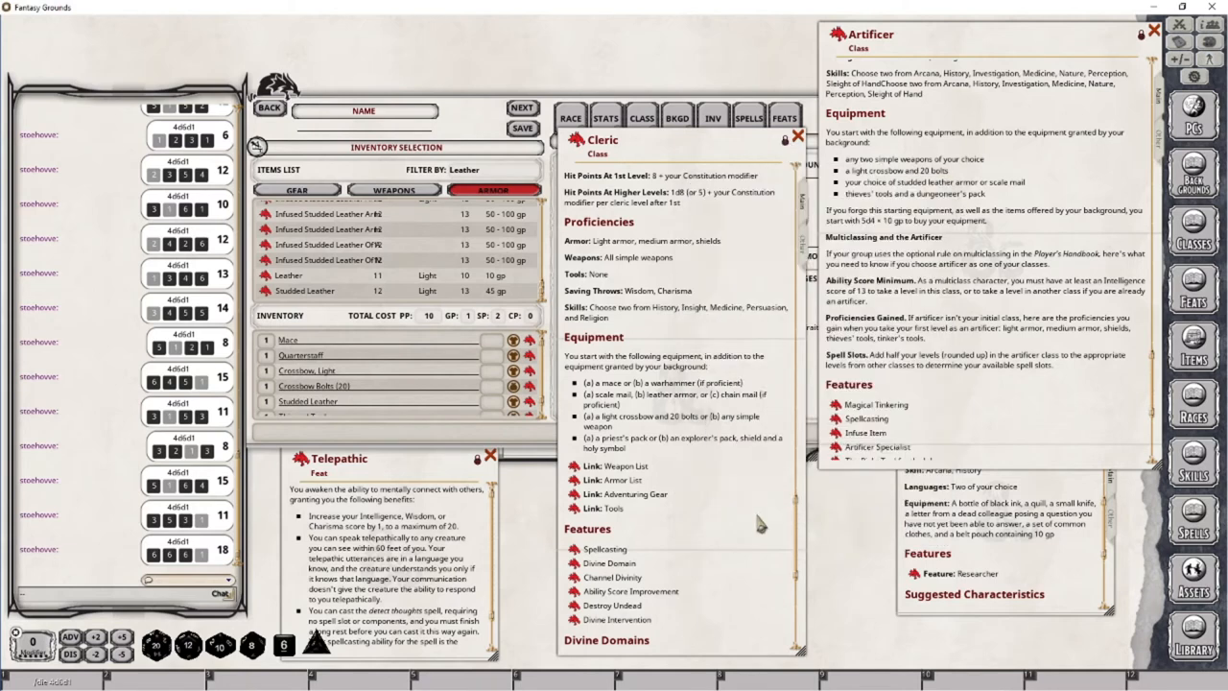
# Open the adventuring gear price table and scroll through it.
pyautogui.click(635, 493)
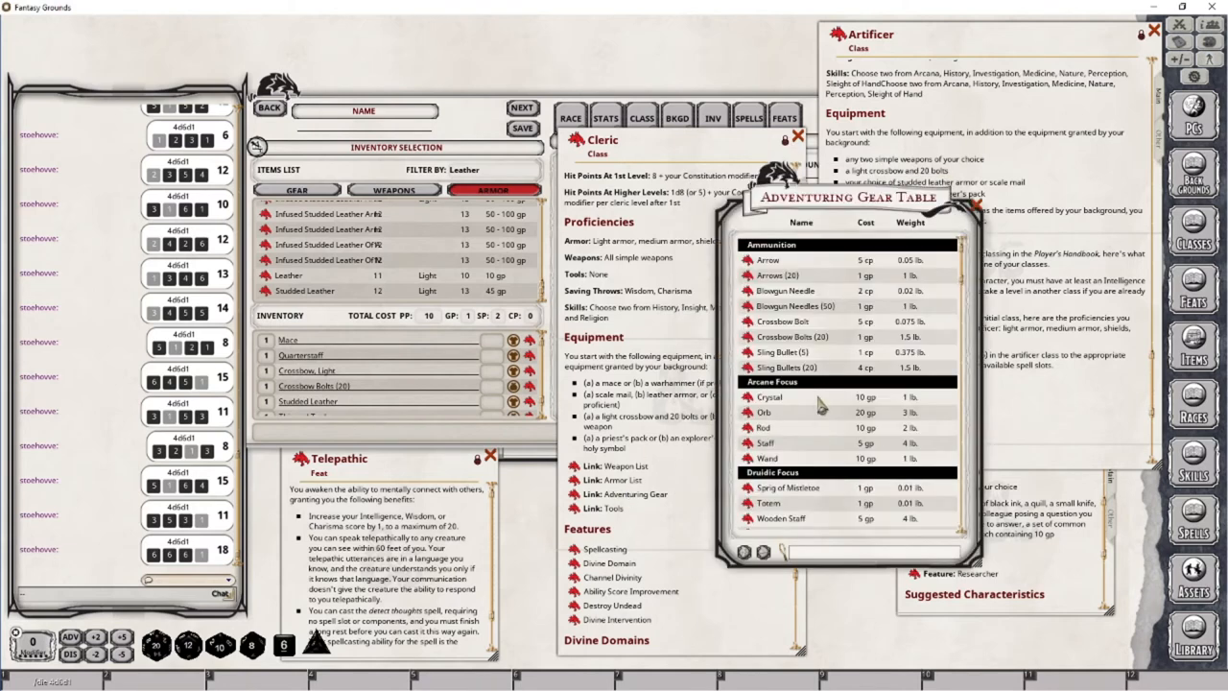
pyautogui.scroll(-3)
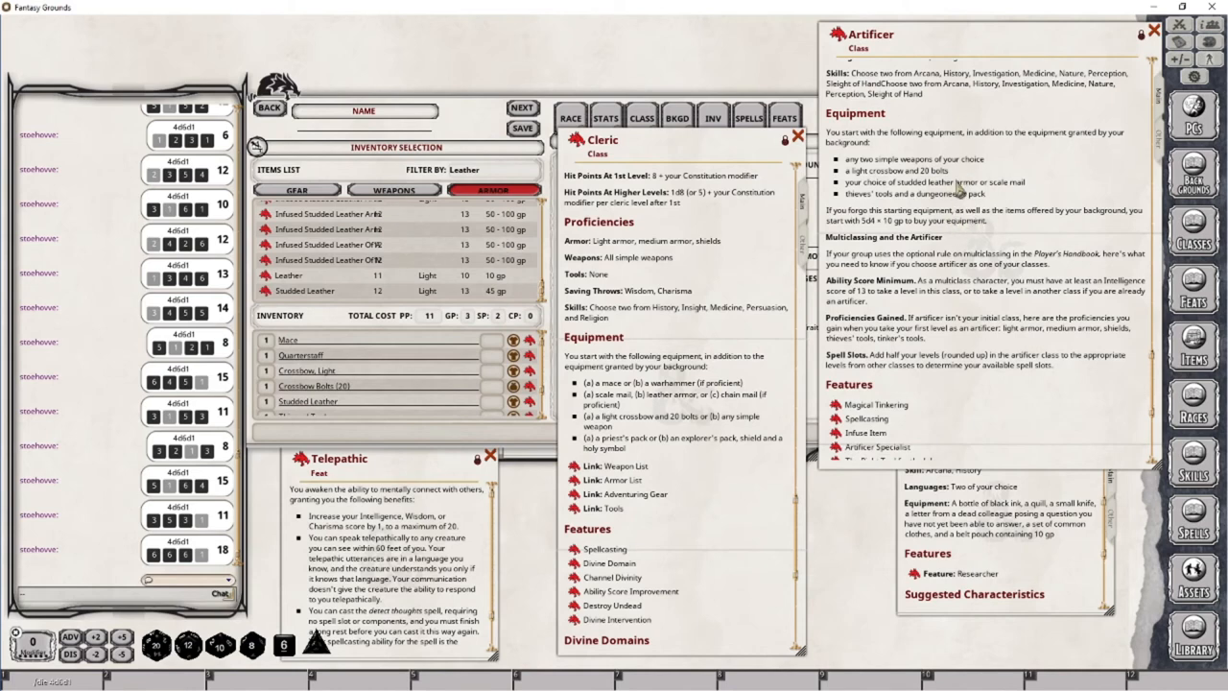
pyautogui.moveTo(926, 184)
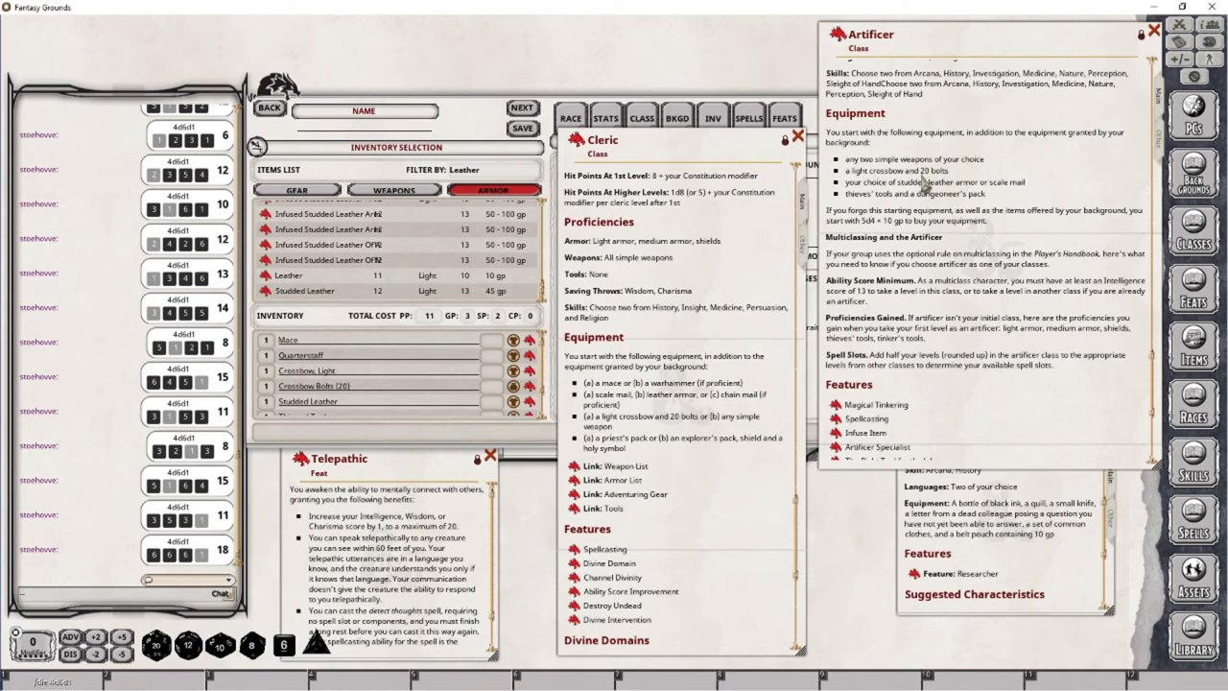
pyautogui.moveTo(744, 196)
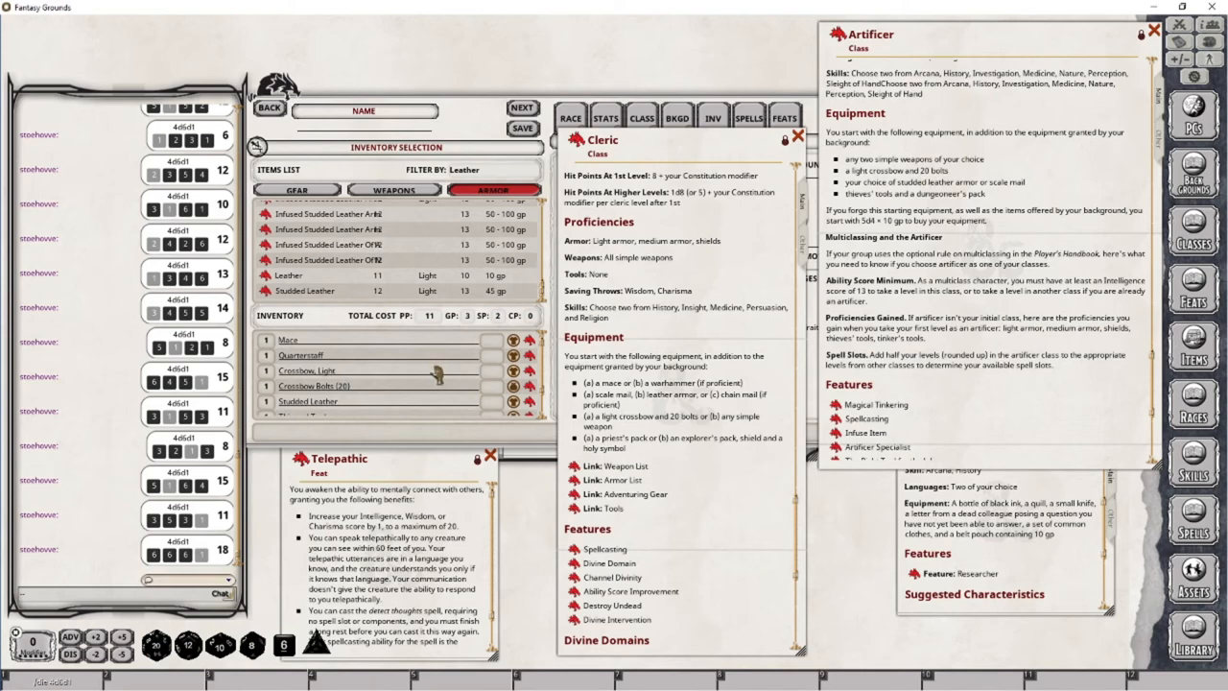
pyautogui.moveTo(853, 211)
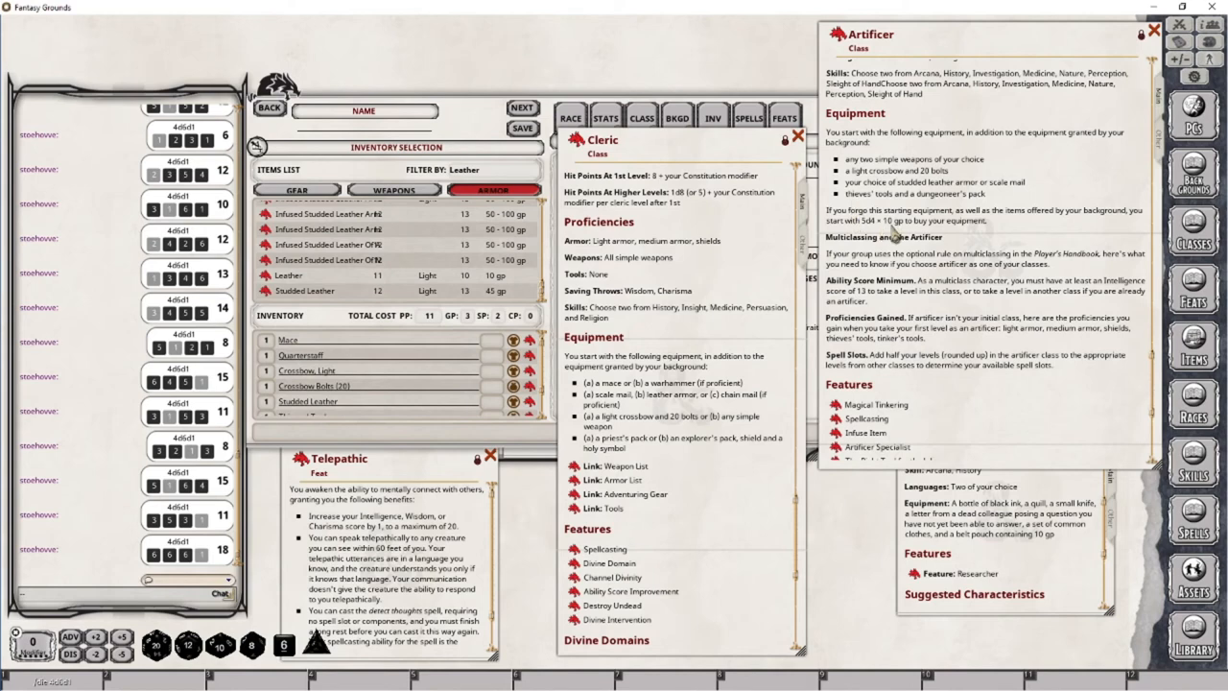
pyautogui.moveTo(897, 235)
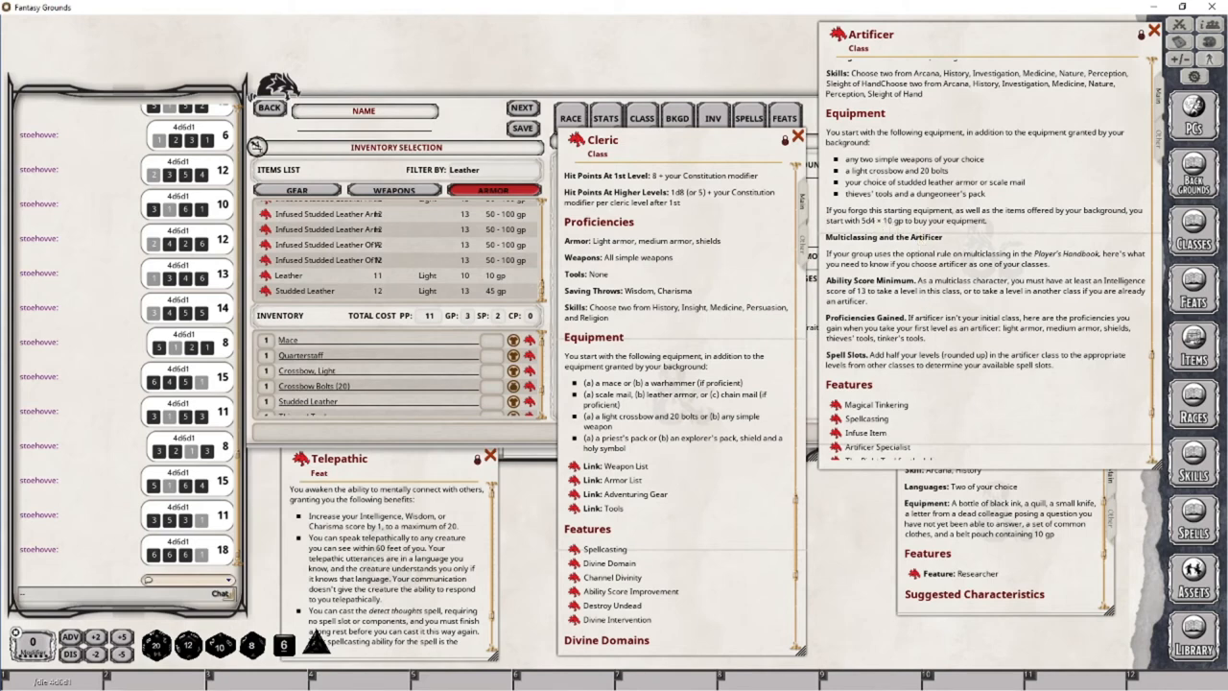
pyautogui.moveTo(875, 532)
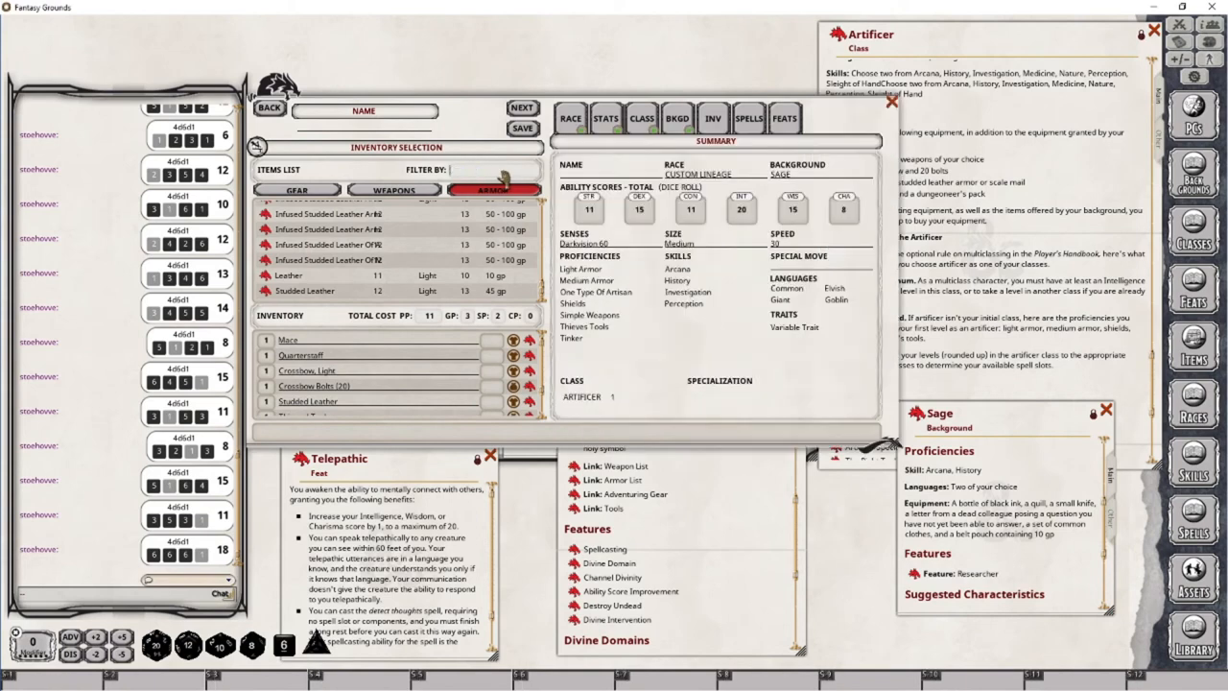
# Filter the gear list for ink, scroll case, clothes and pouch.
pyautogui.write('ink')
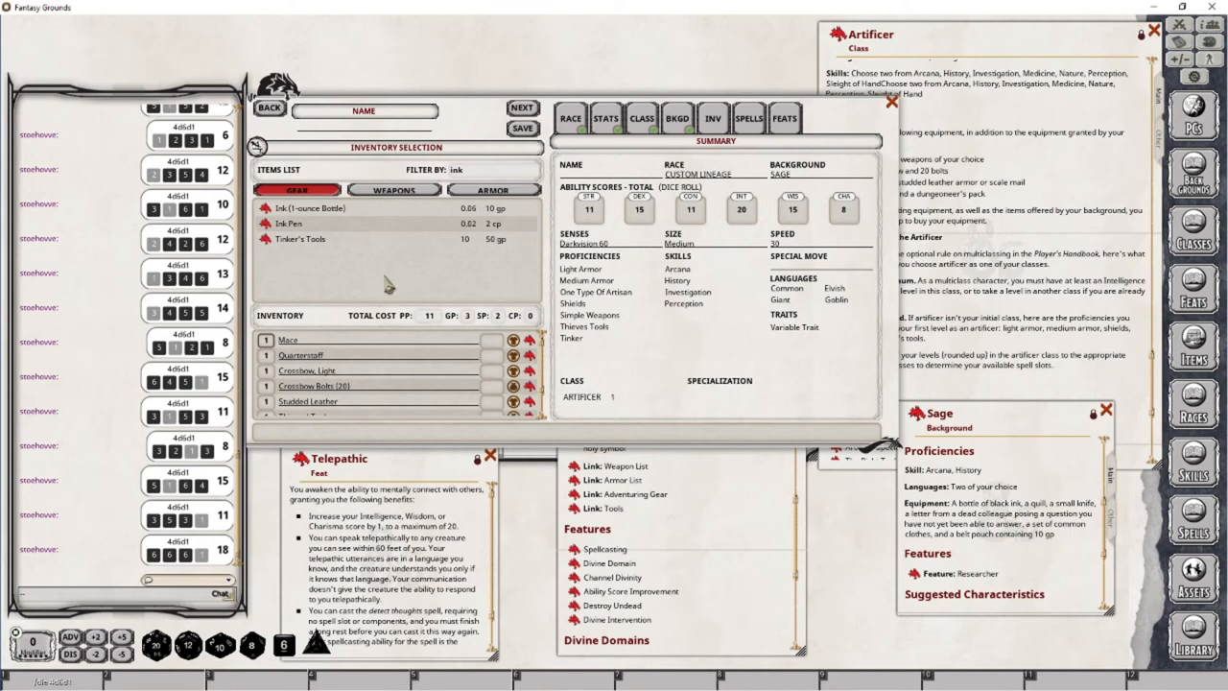
pyautogui.moveTo(363, 357)
pyautogui.write('knife')
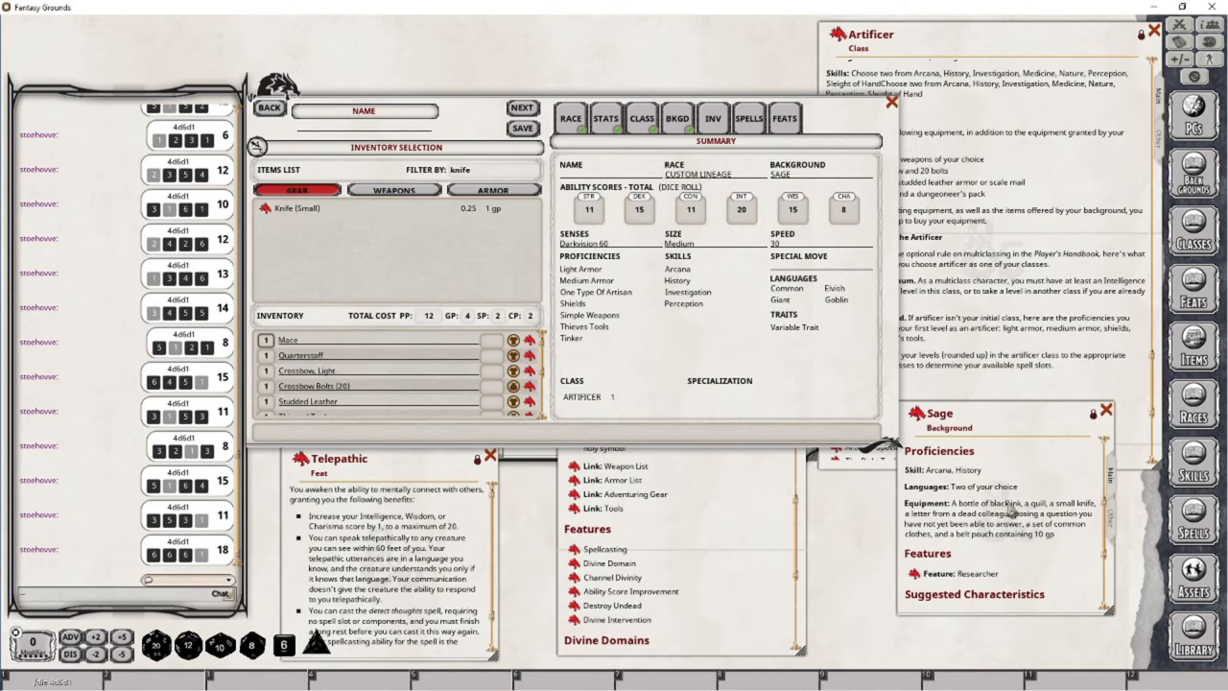
pyautogui.moveTo(1010, 513)
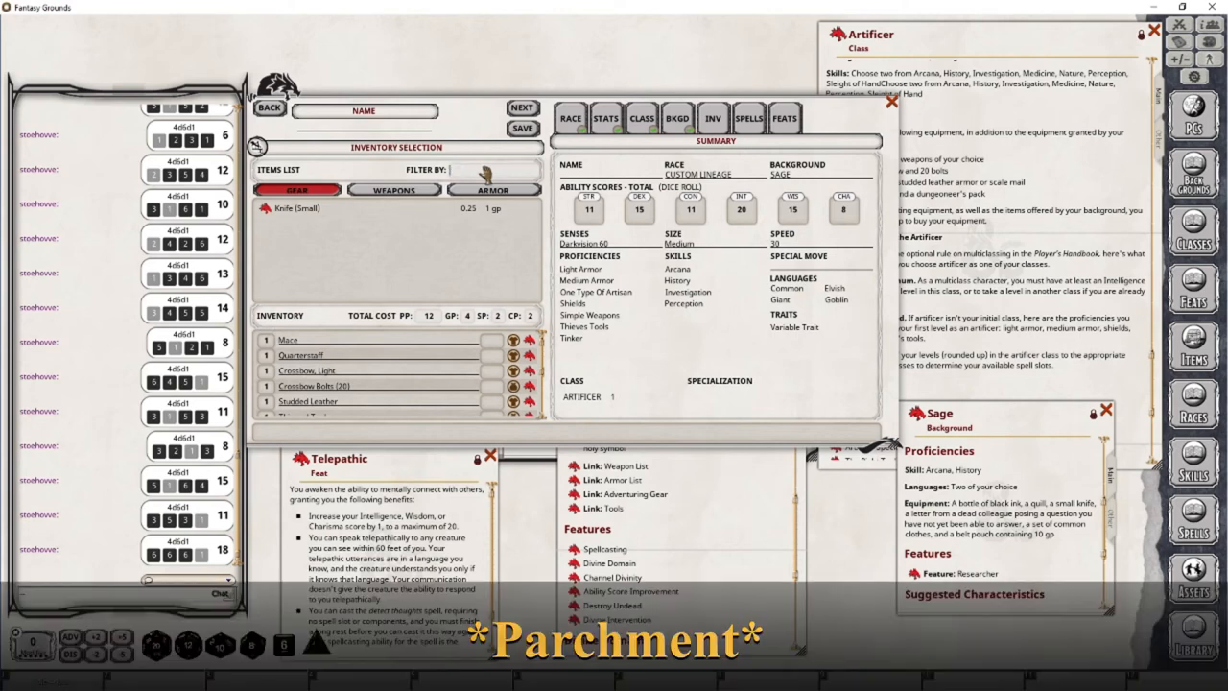
pyautogui.write('scoll')
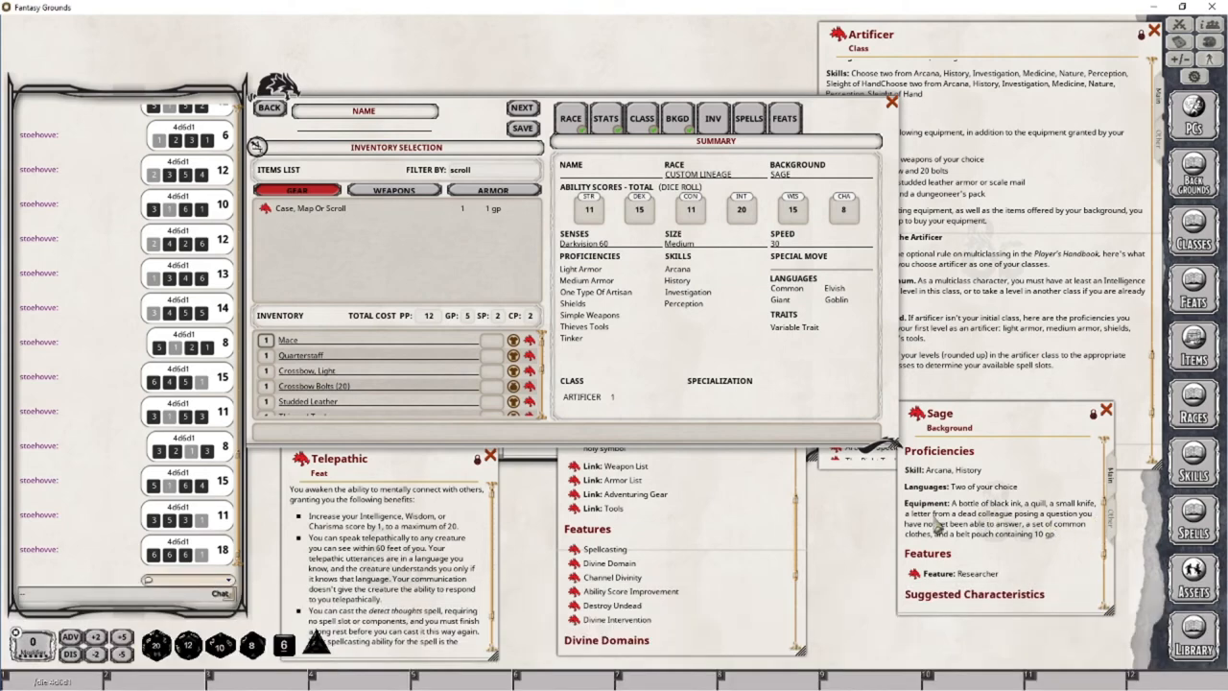
pyautogui.moveTo(564, 191)
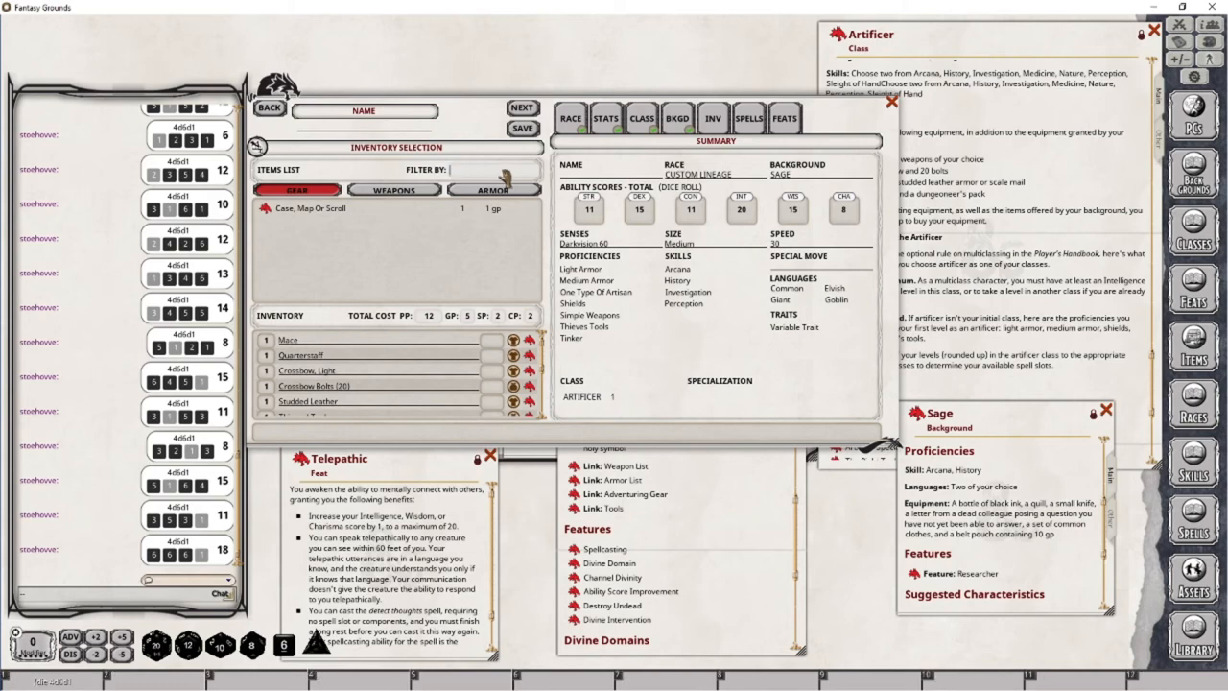
pyautogui.write('cloth4ex')
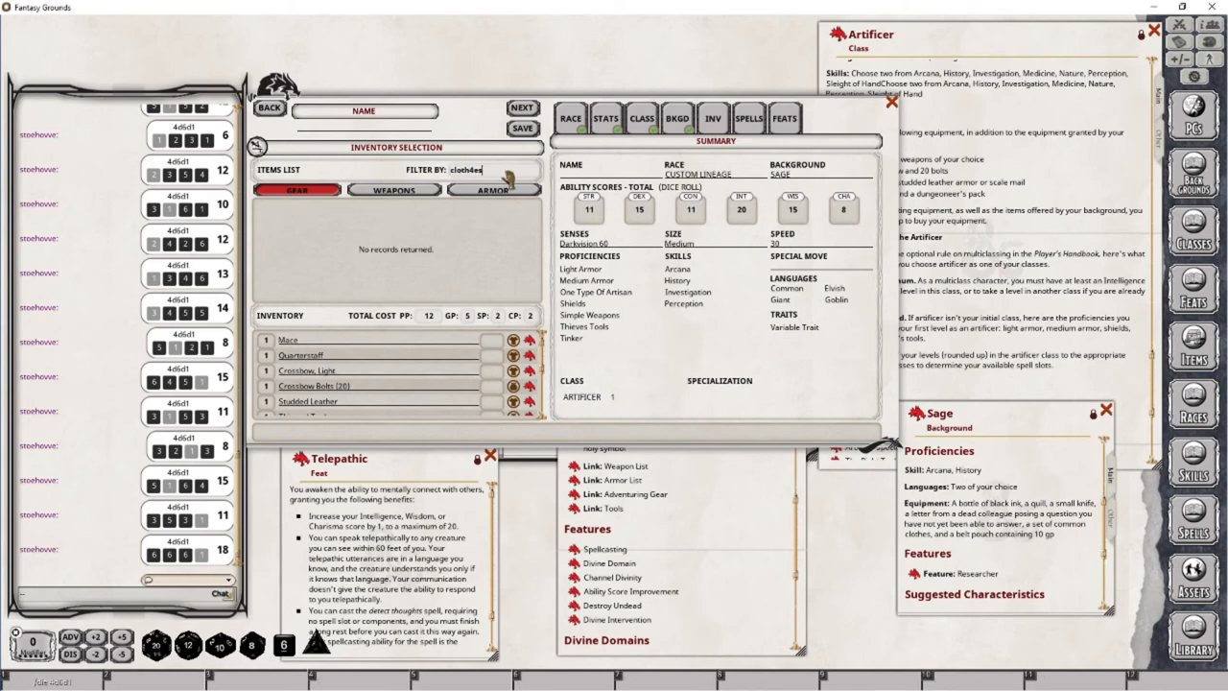
pyautogui.write('clothes')
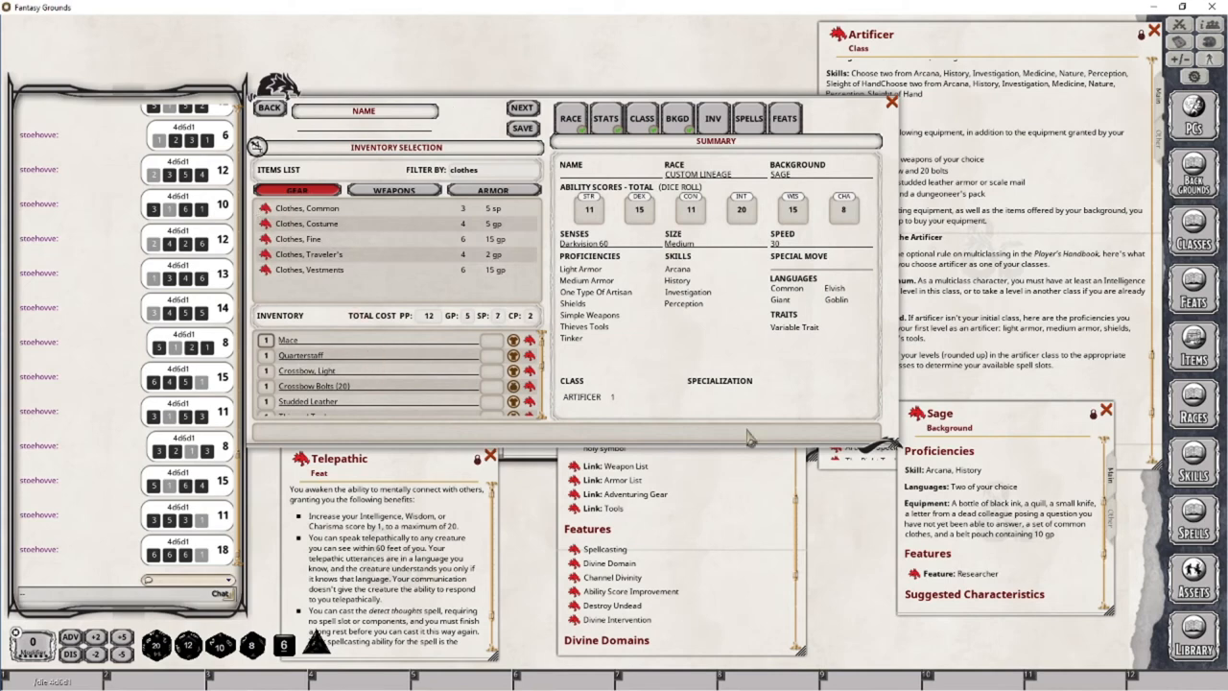
pyautogui.moveTo(914, 519)
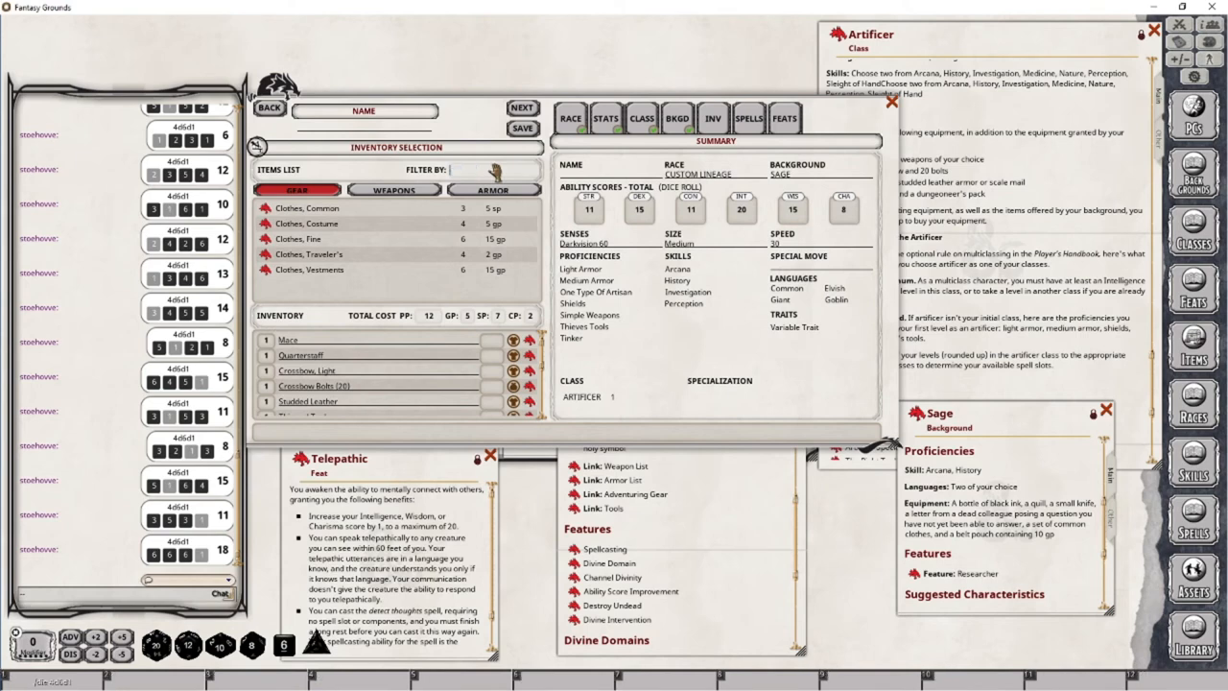
pyautogui.write('pouch')
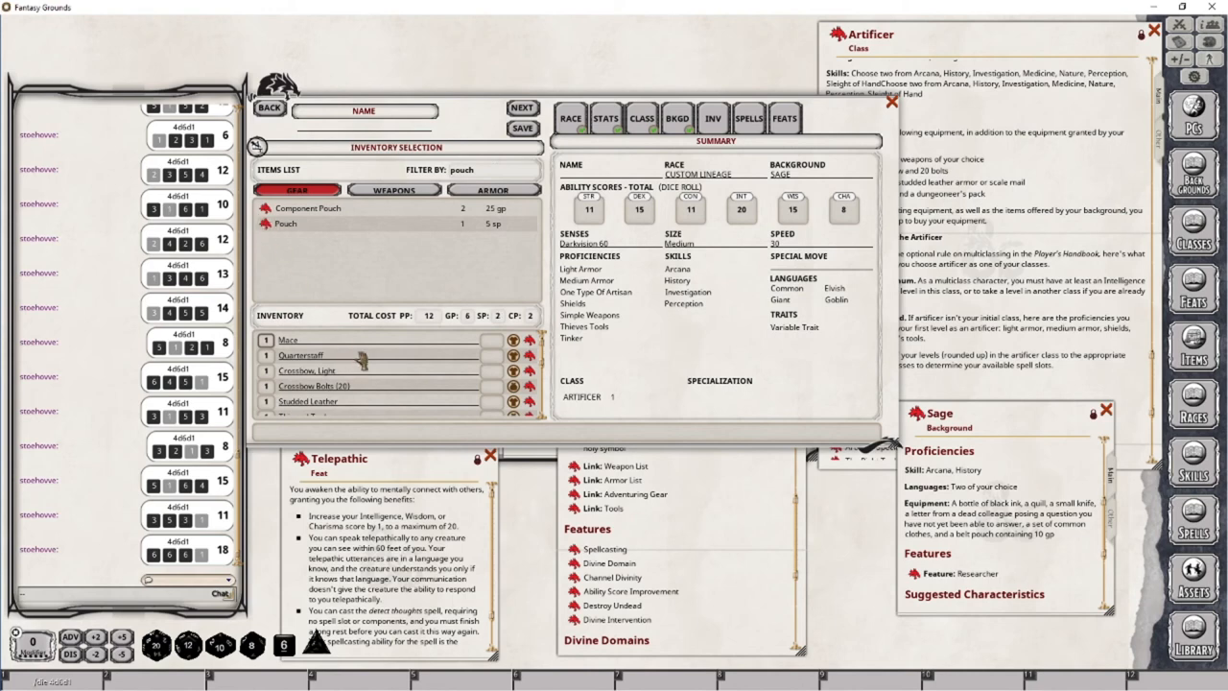
pyautogui.moveTo(1050, 544)
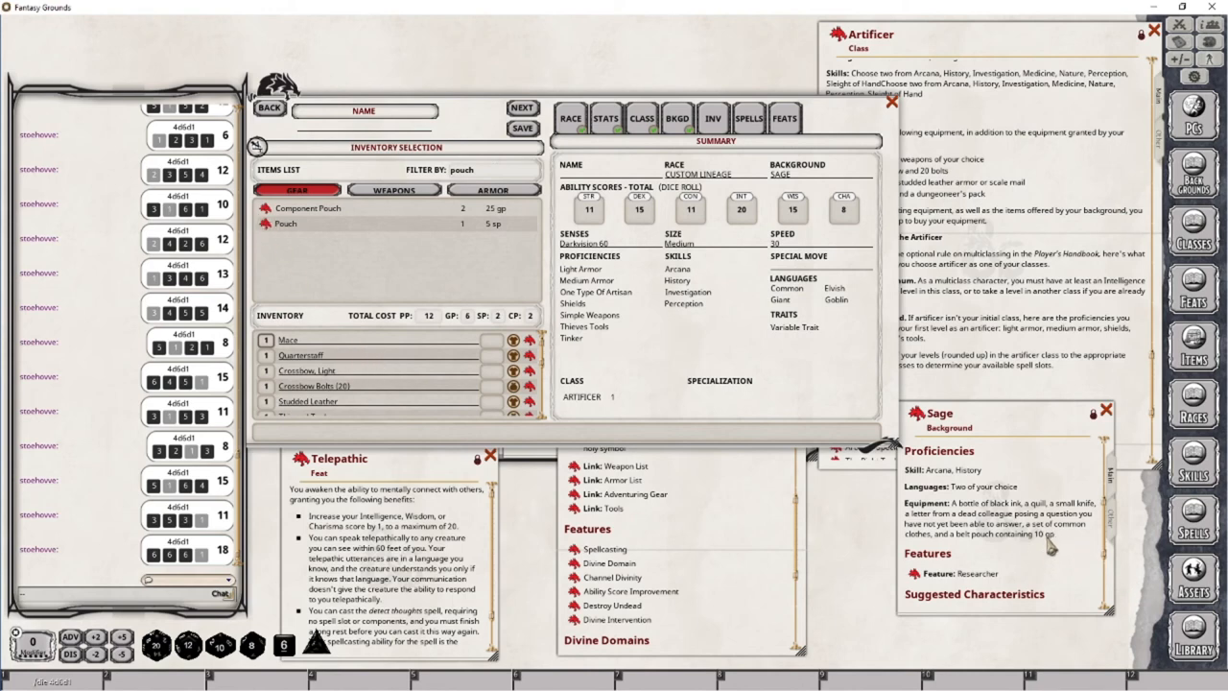
pyautogui.moveTo(453, 270)
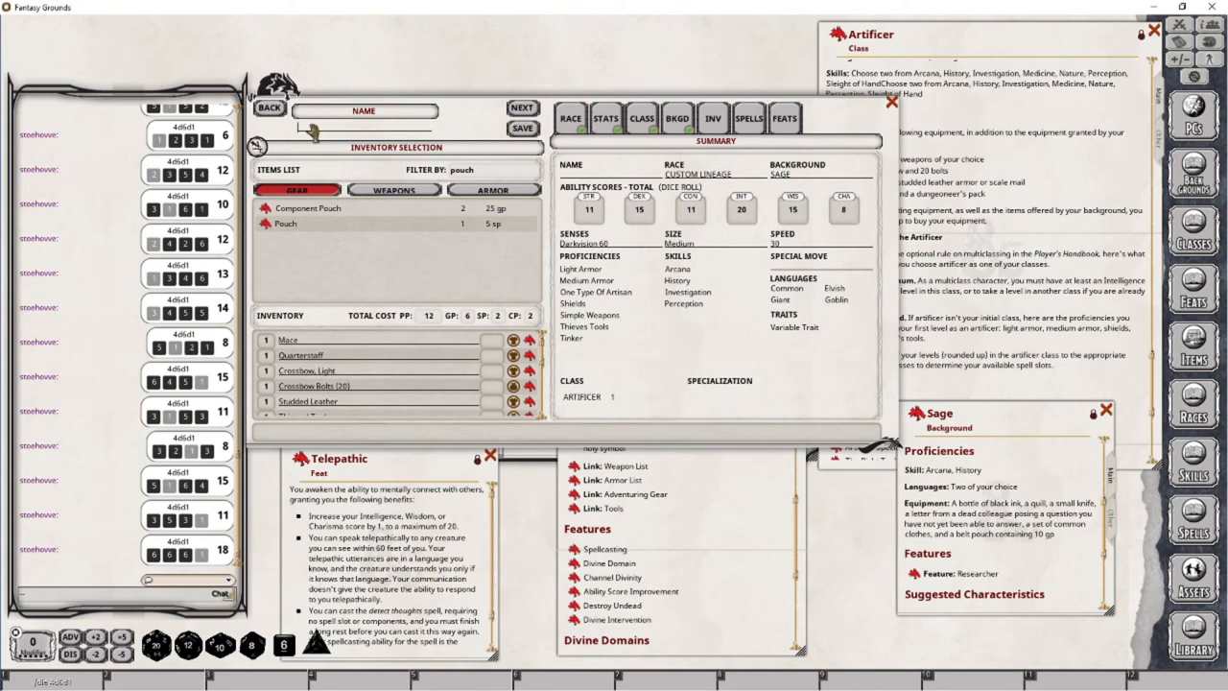
# Enter 'The Artificer' in the character wizard's Name field.
pyautogui.write('the')
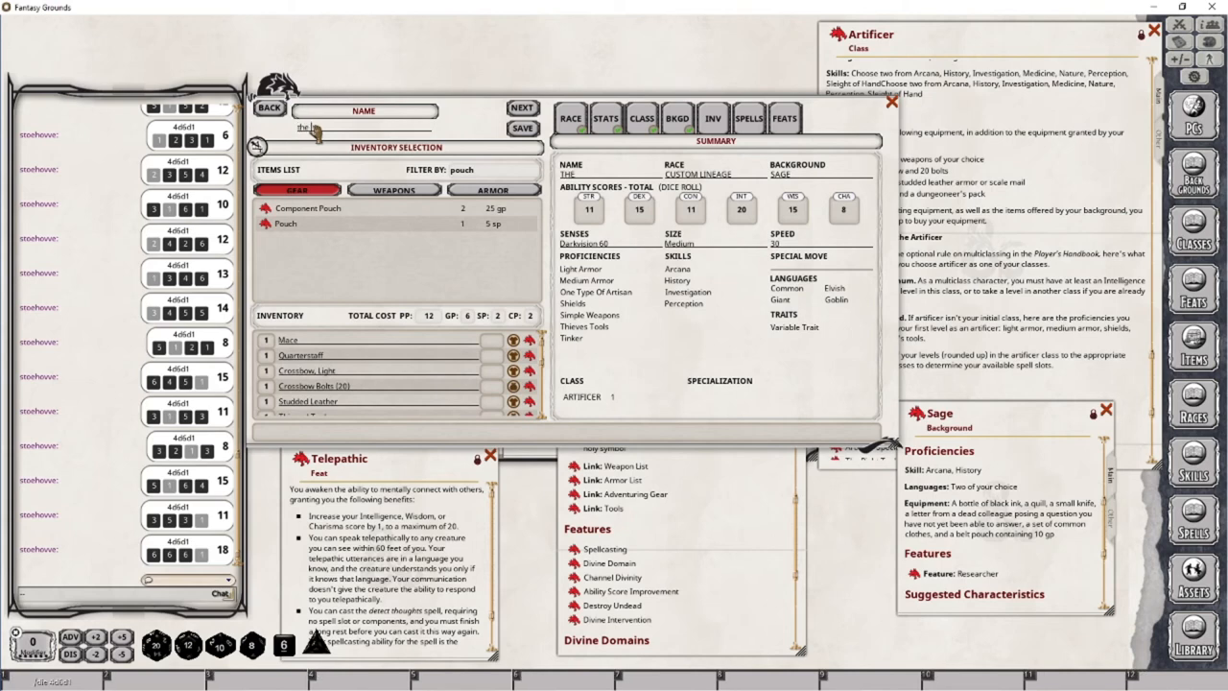
pyautogui.write('The Artificer')
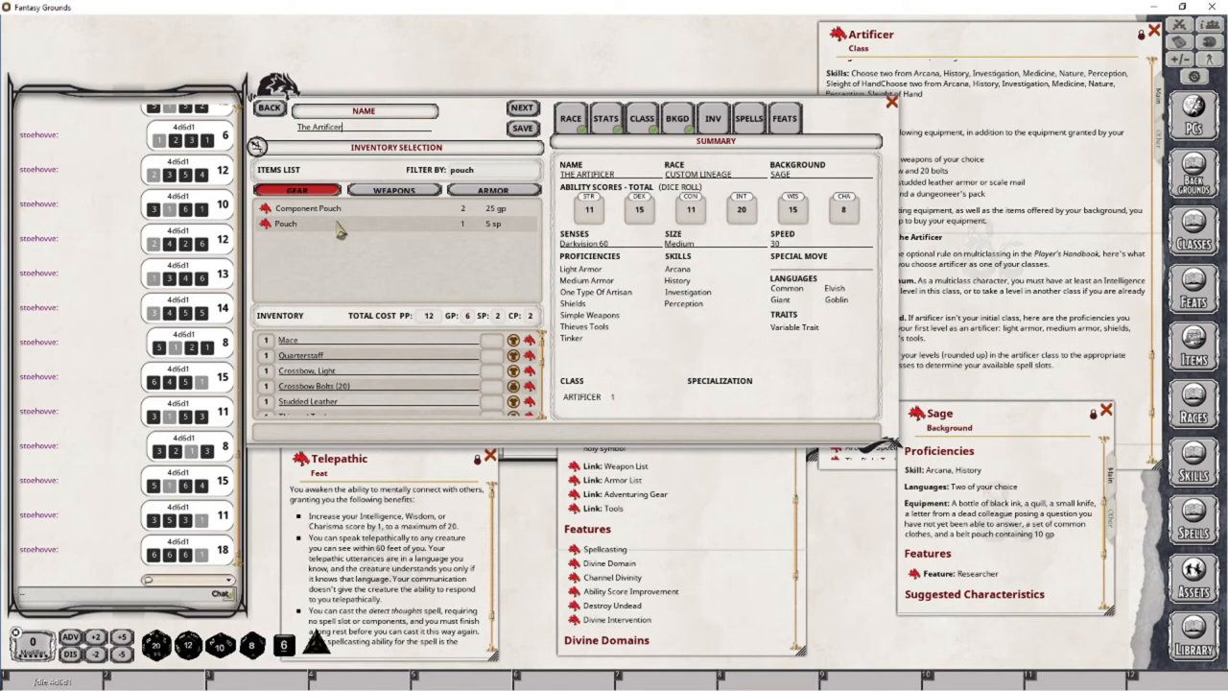
pyautogui.moveTo(642, 257)
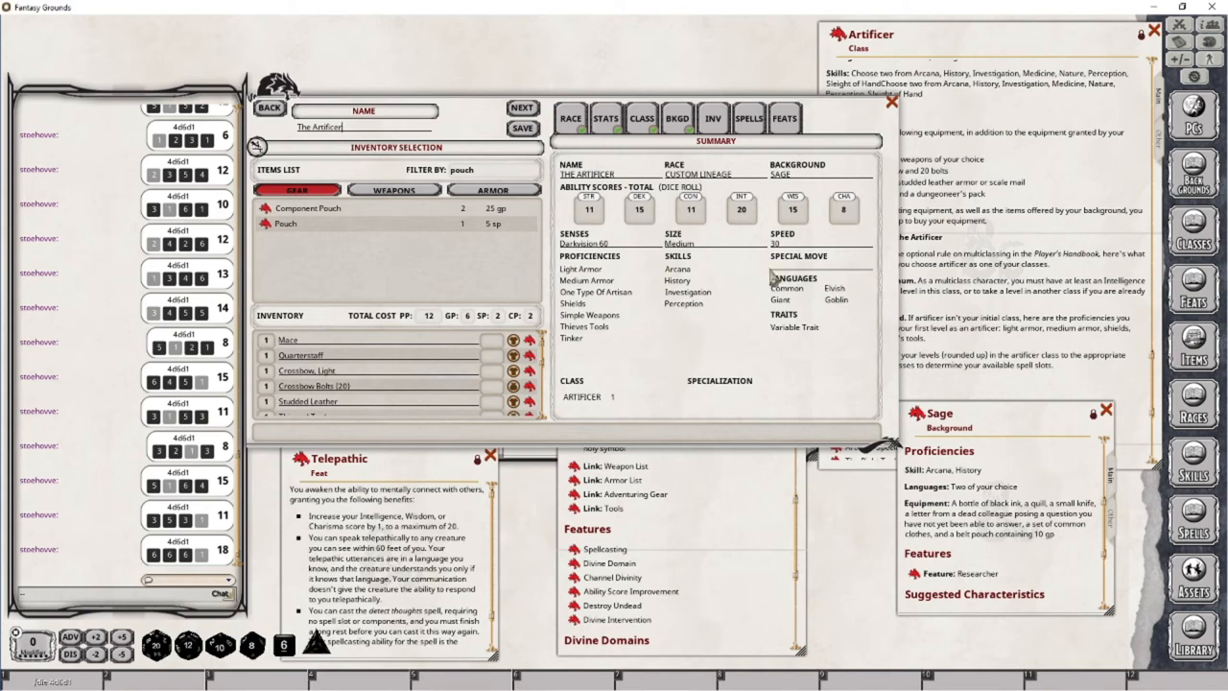
pyautogui.moveTo(522, 107)
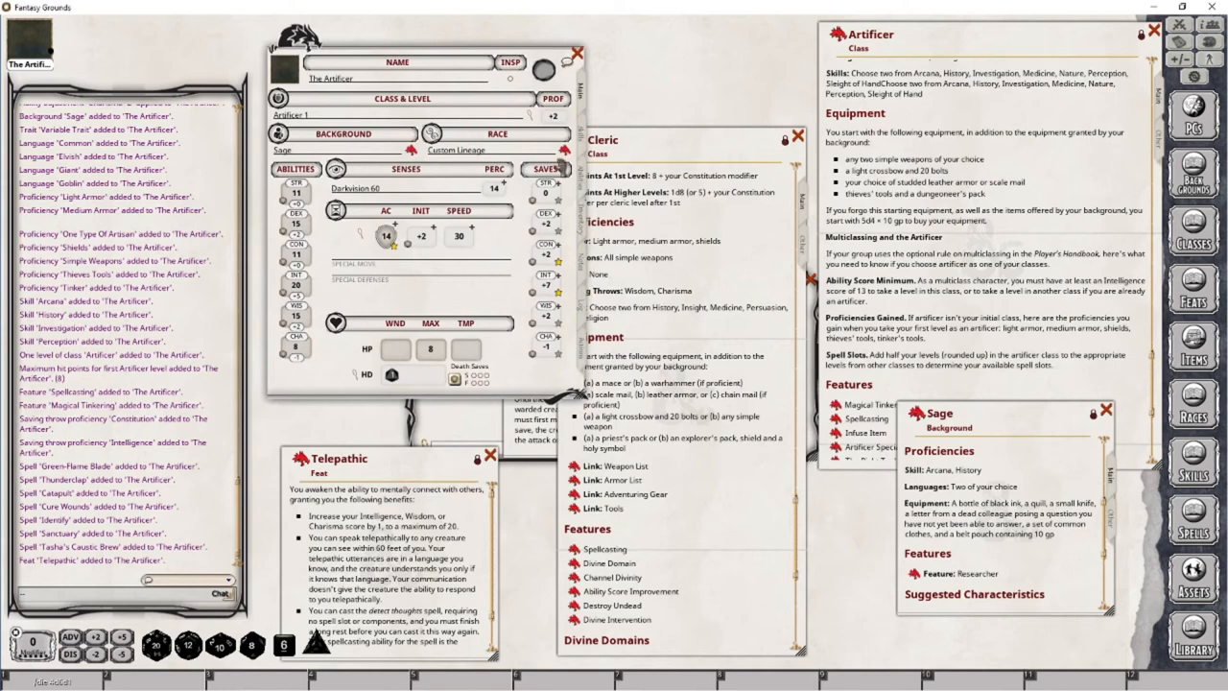
pyautogui.moveTo(575, 264)
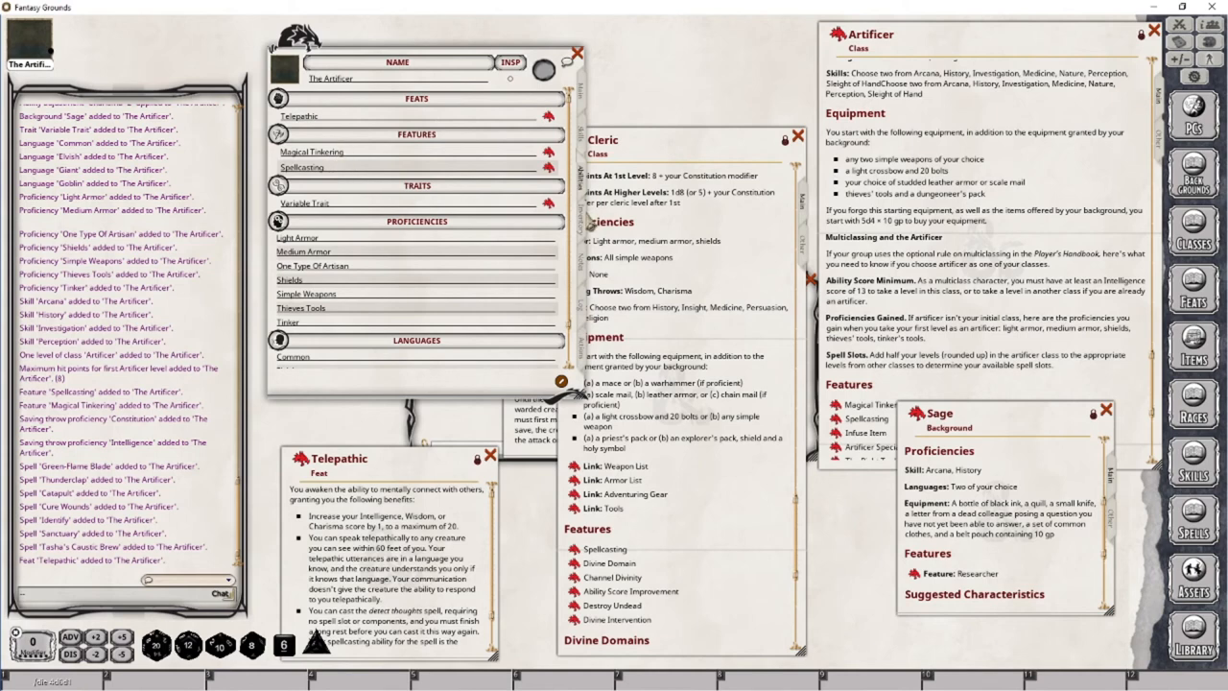
# Show the Actions tab and scroll through The Artificer's weapons and spells.
pyautogui.click(278, 98)
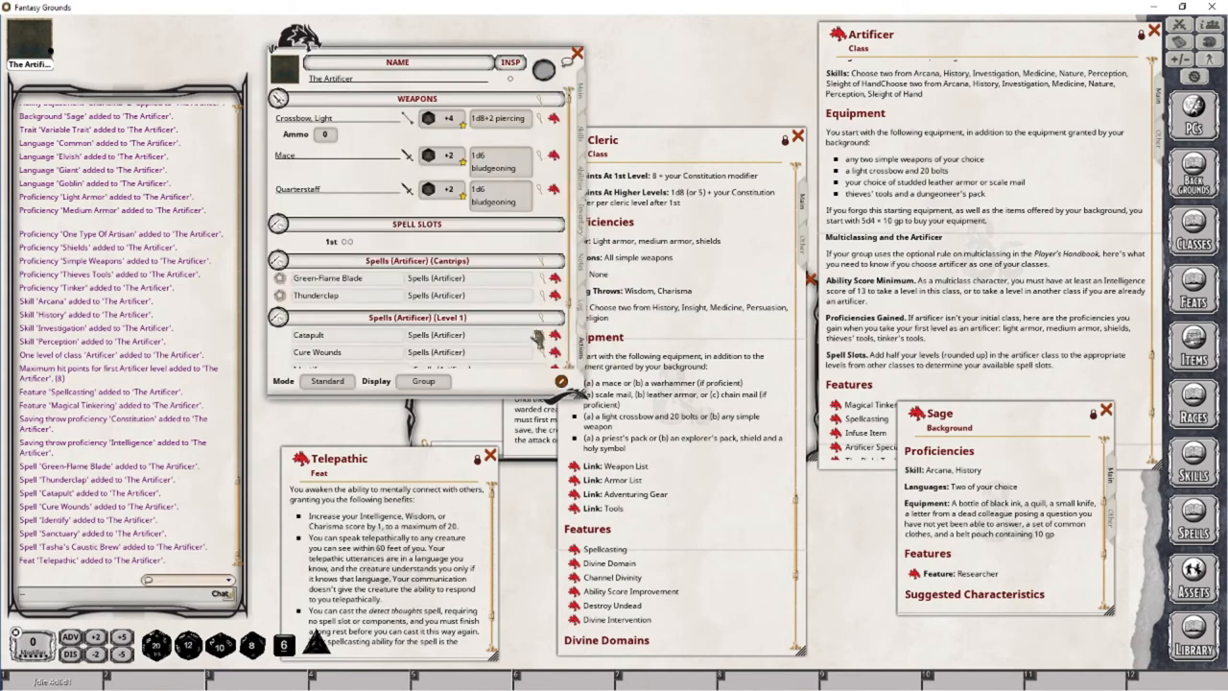
pyautogui.scroll(-3)
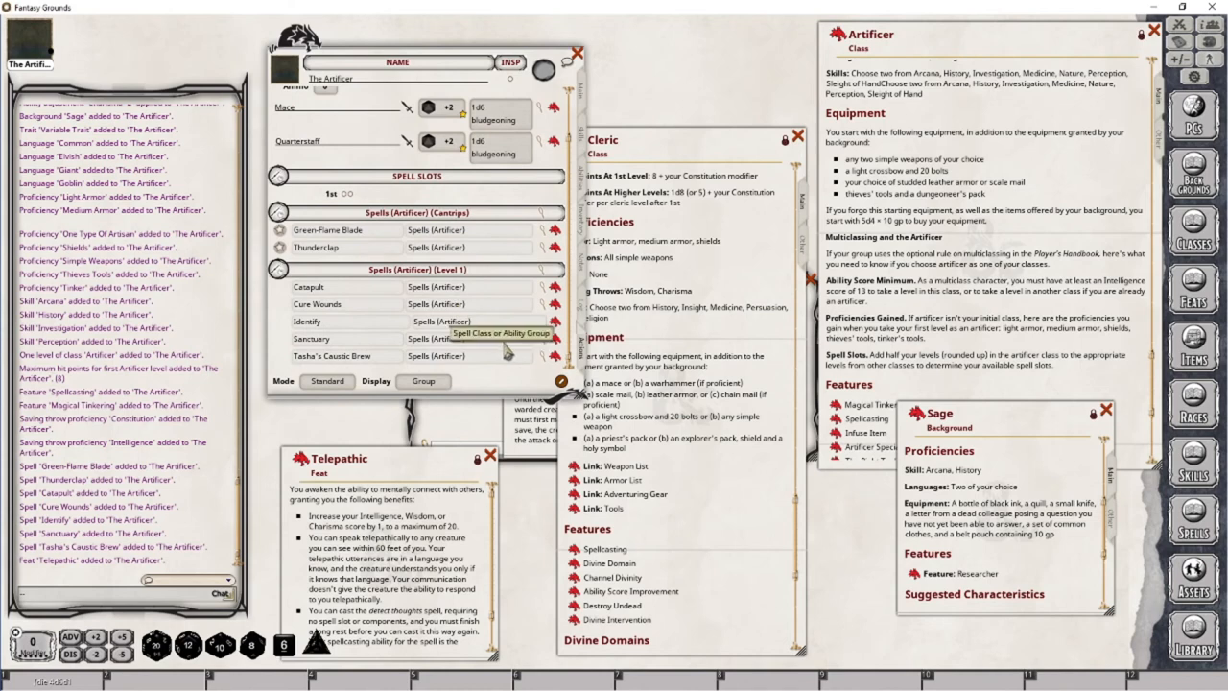
pyautogui.moveTo(350, 345)
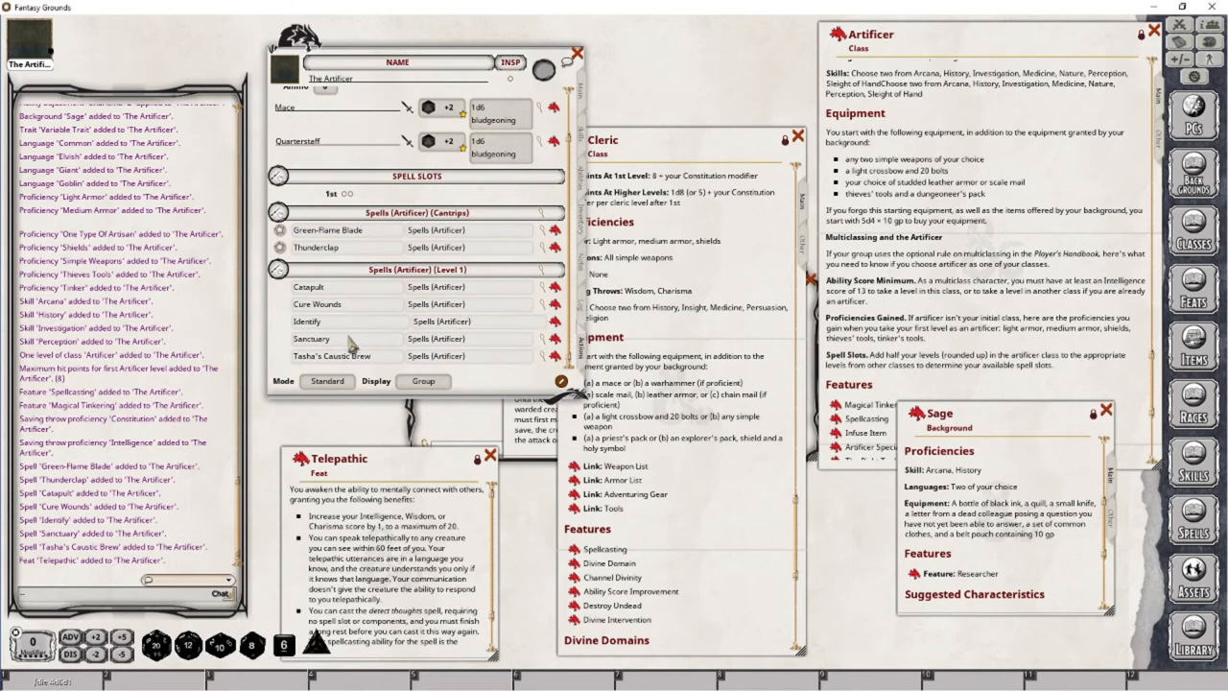
pyautogui.moveTo(352, 345)
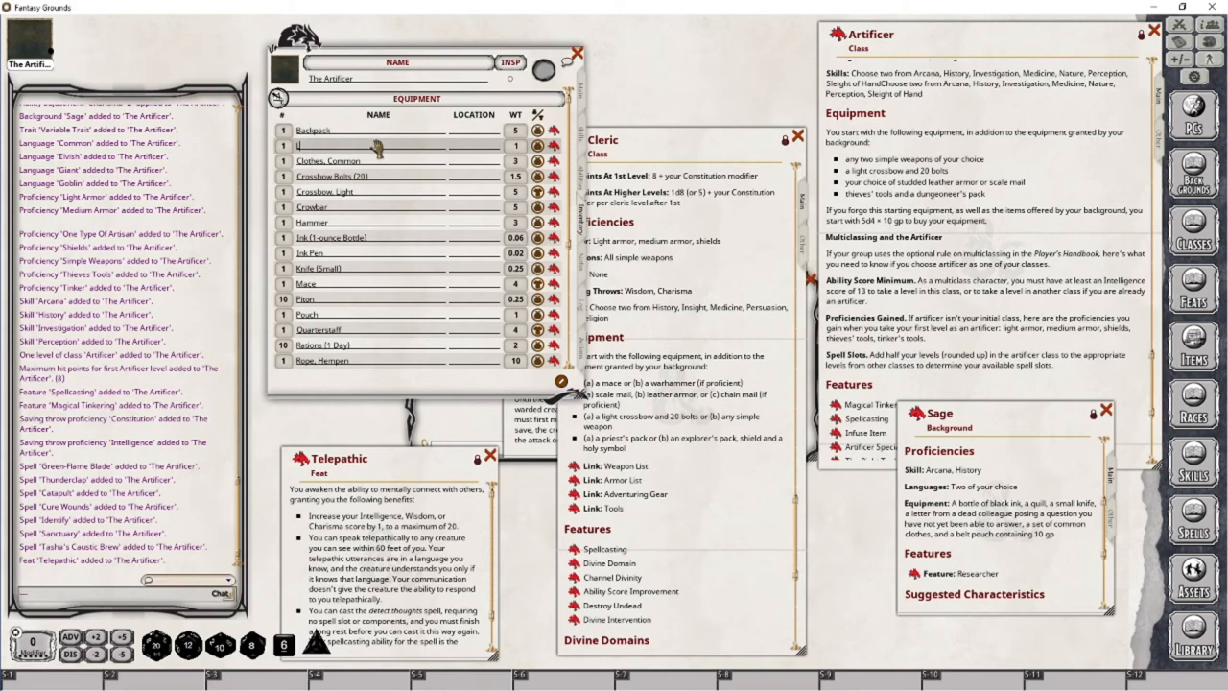
# Type a new name for the letter item, 'Letter from Rushmore'.
pyautogui.write('Letter (')
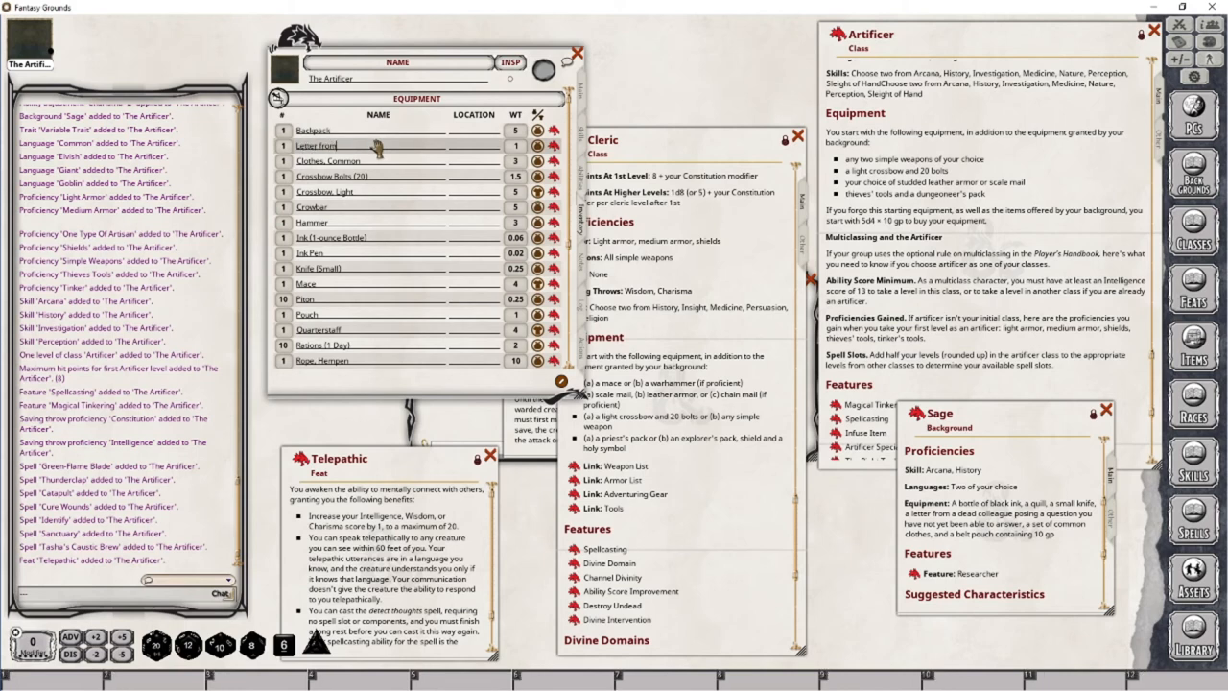
pyautogui.write('Rul')
pyautogui.click(474, 161)
pyautogui.write('Worn')
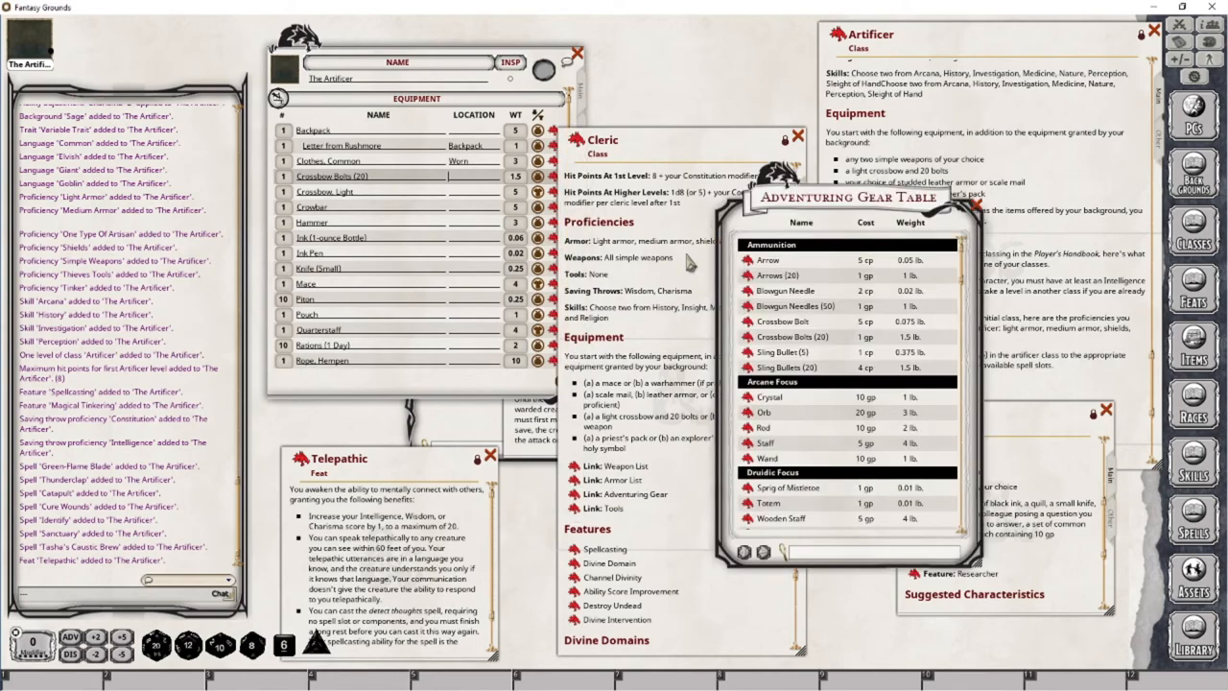
# Scroll through the Adventuring Gear Table.
pyautogui.scroll(-3)
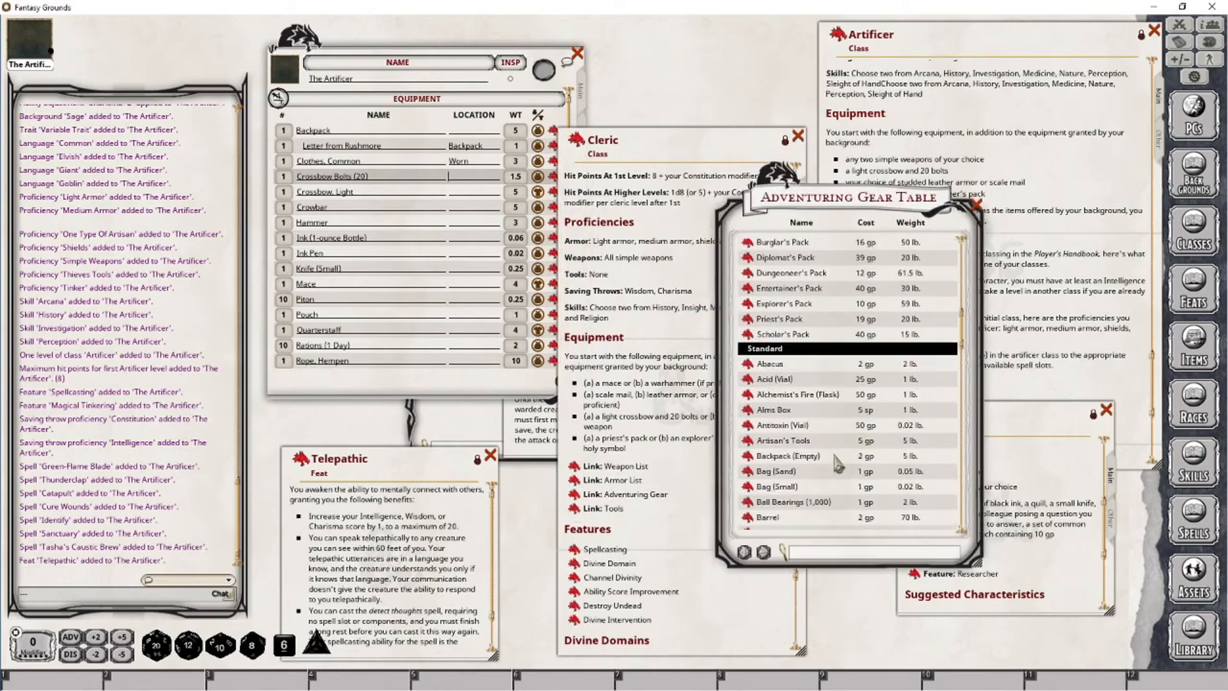
pyautogui.scroll(-3)
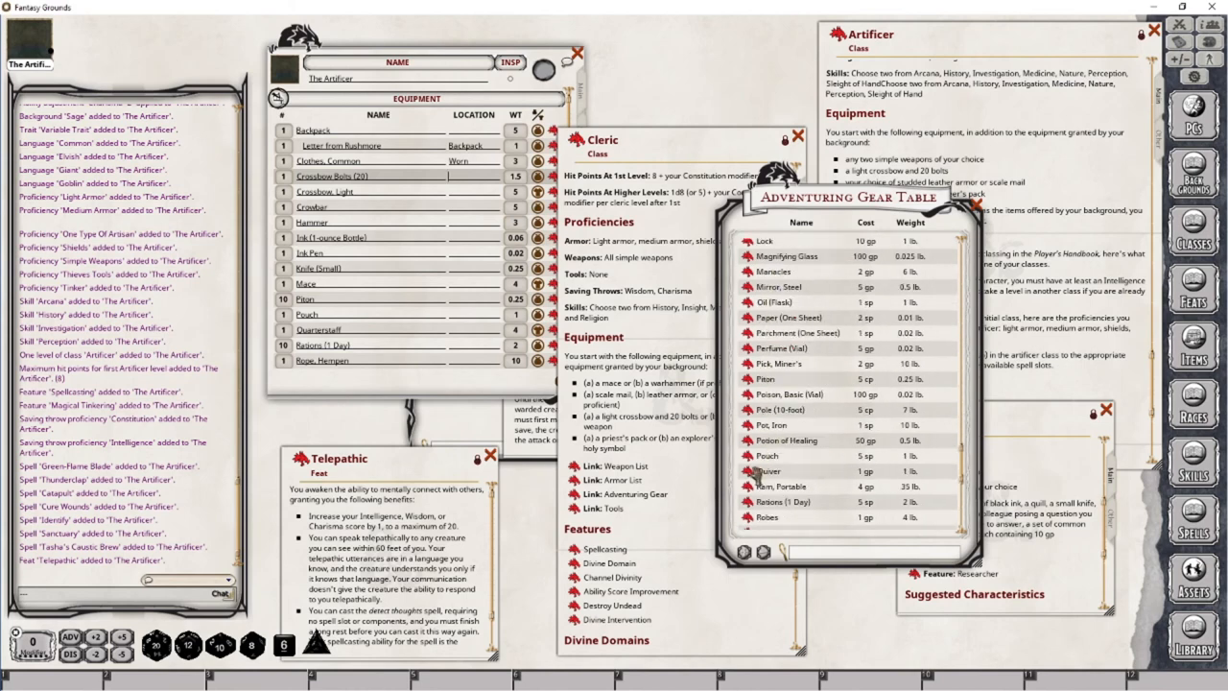
pyautogui.scroll(-3)
pyautogui.write('Quiver')
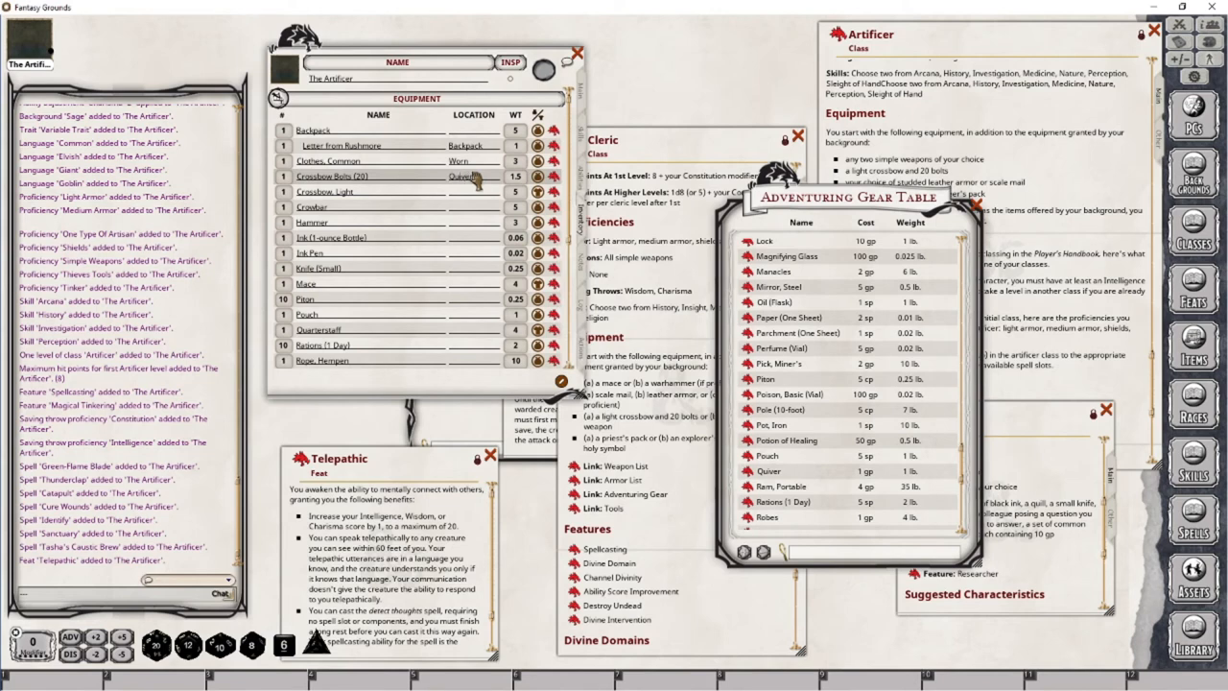
pyautogui.scroll(-3)
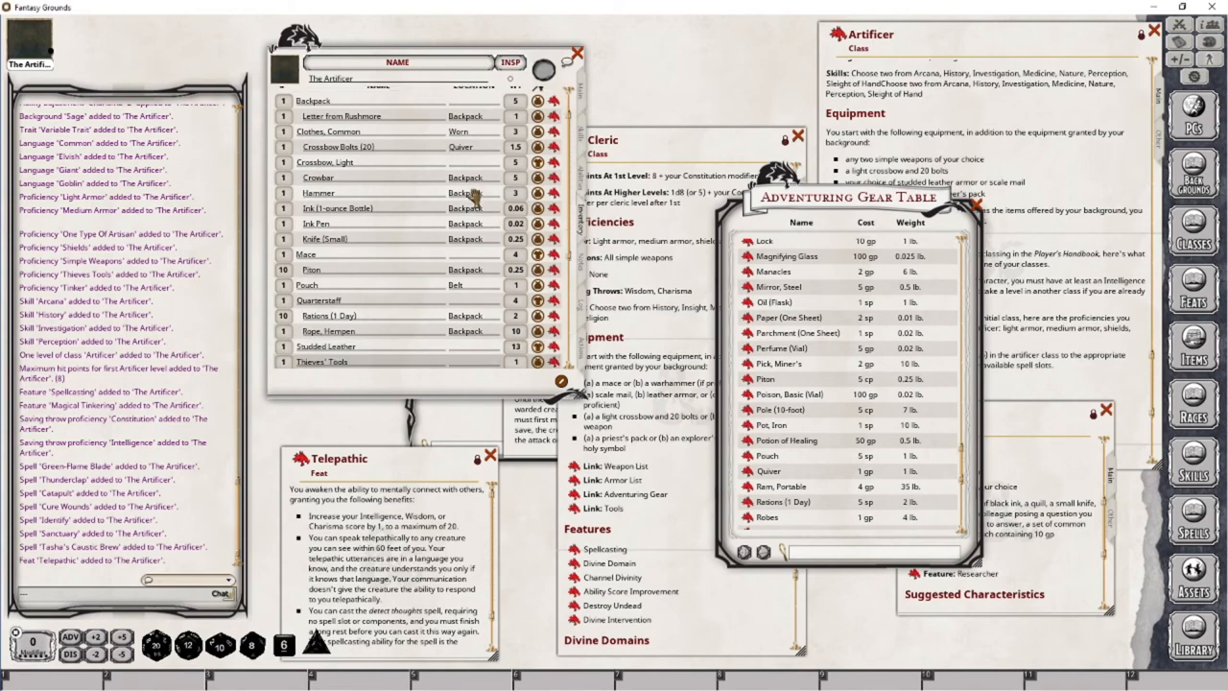
# Scroll the item lists to find the quiver, quill, armour, tools and camping gear.
pyautogui.scroll(-3)
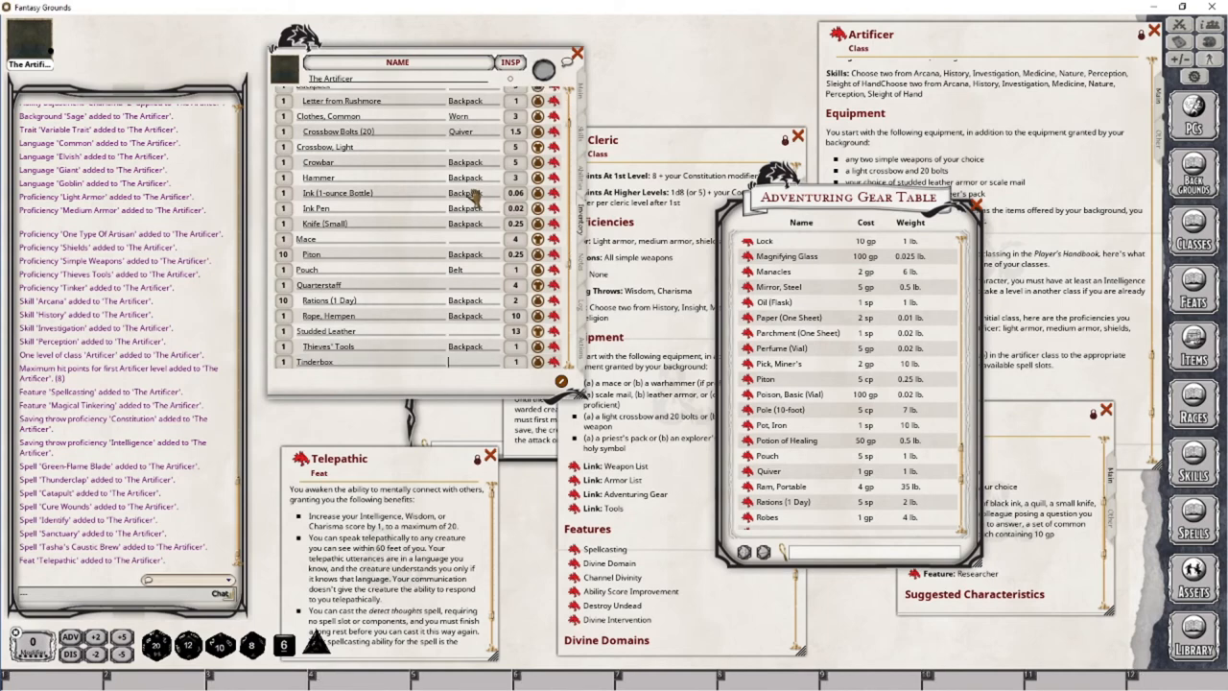
pyautogui.scroll(-3)
pyautogui.write('Backpack')
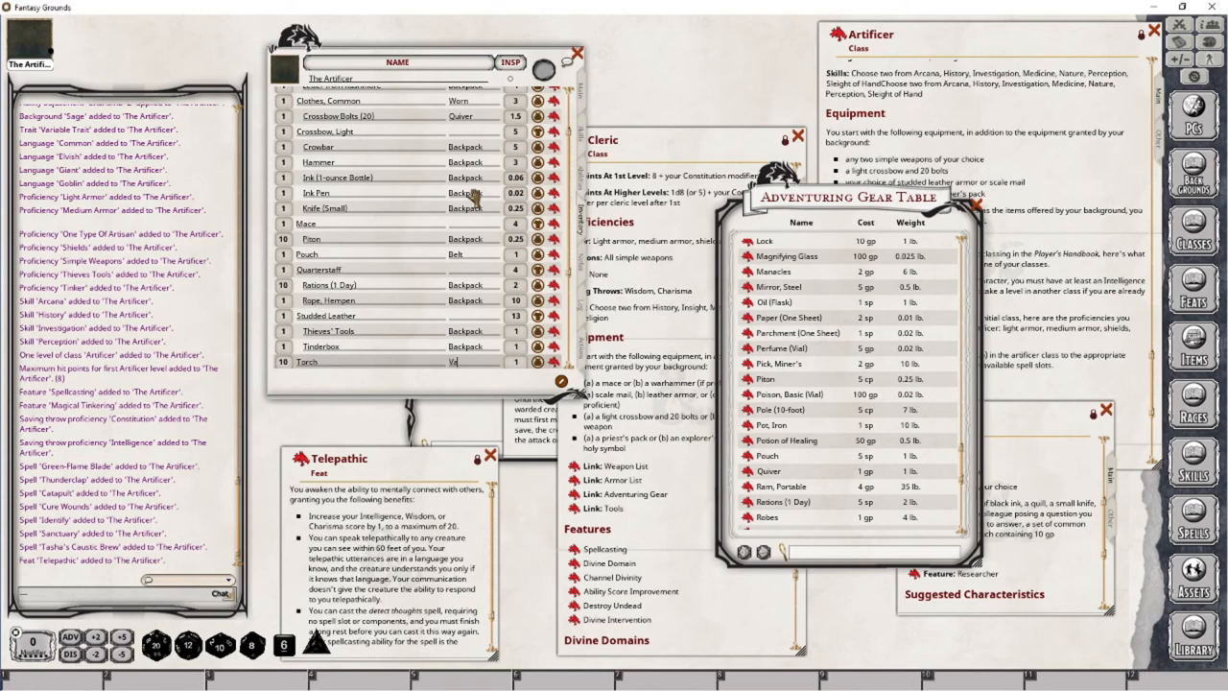
pyautogui.scroll(-3)
pyautogui.write('Quill')
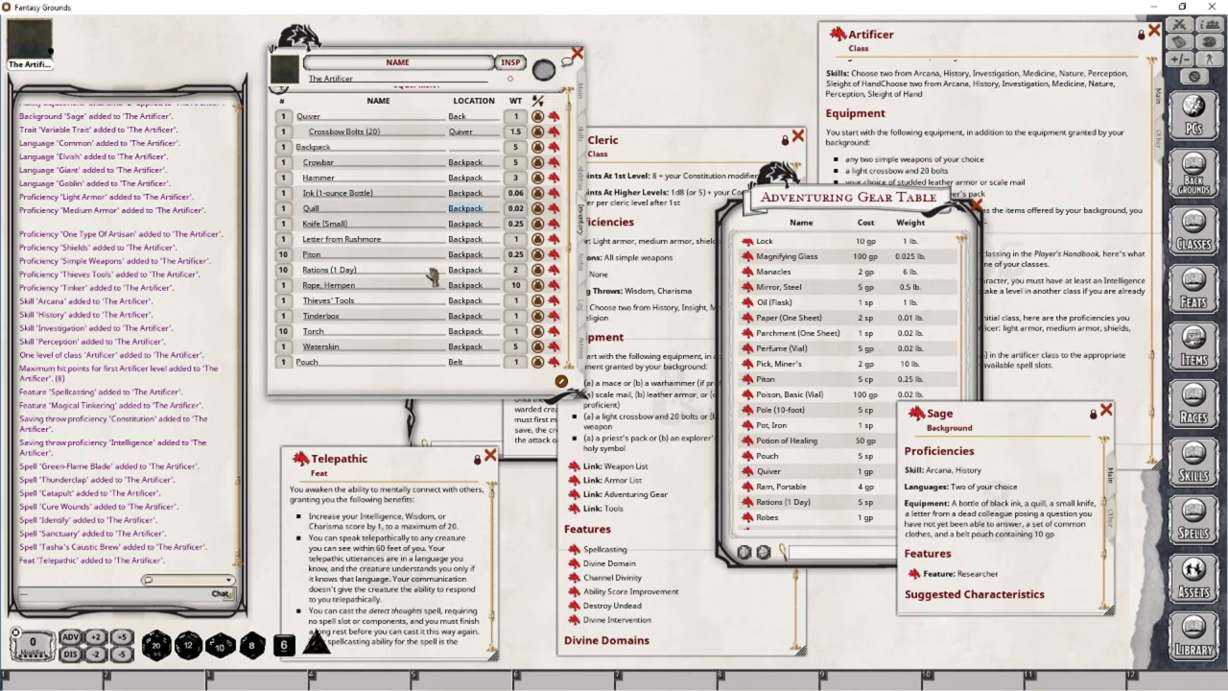
pyautogui.moveTo(427, 278)
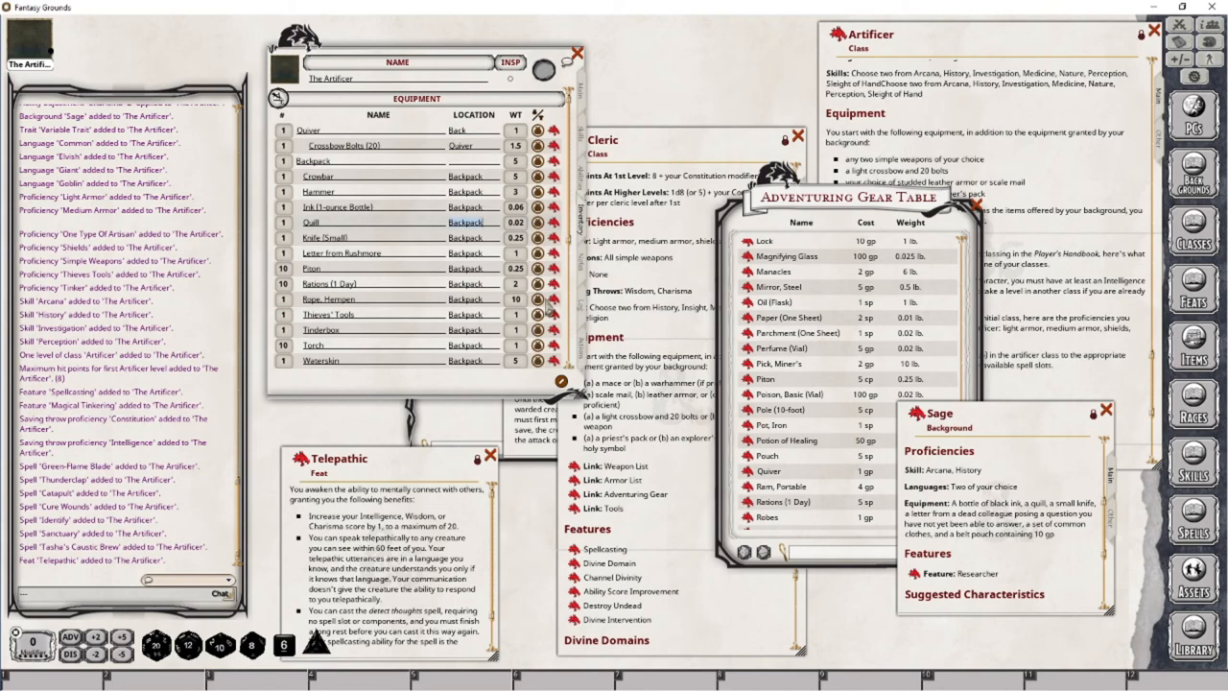
# Set the backpack items in The Artificer's inventory to carried but not equipped.
pyautogui.scroll(-3)
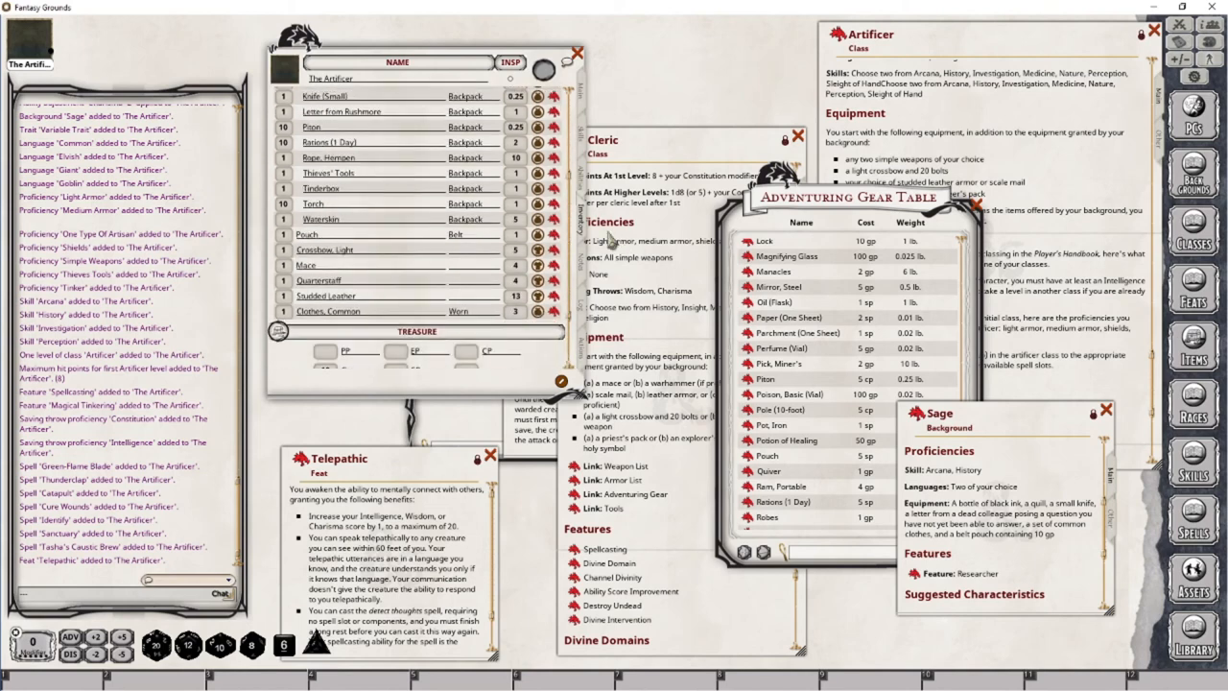
pyautogui.click(277, 97)
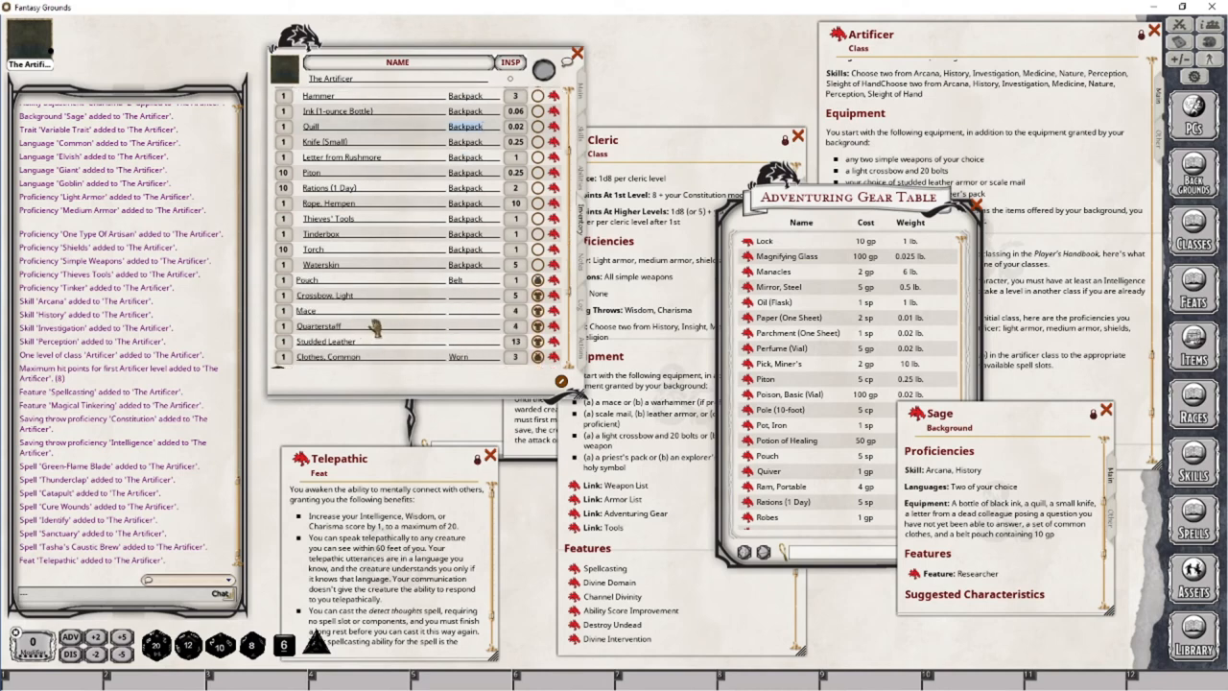
pyautogui.moveTo(470, 309)
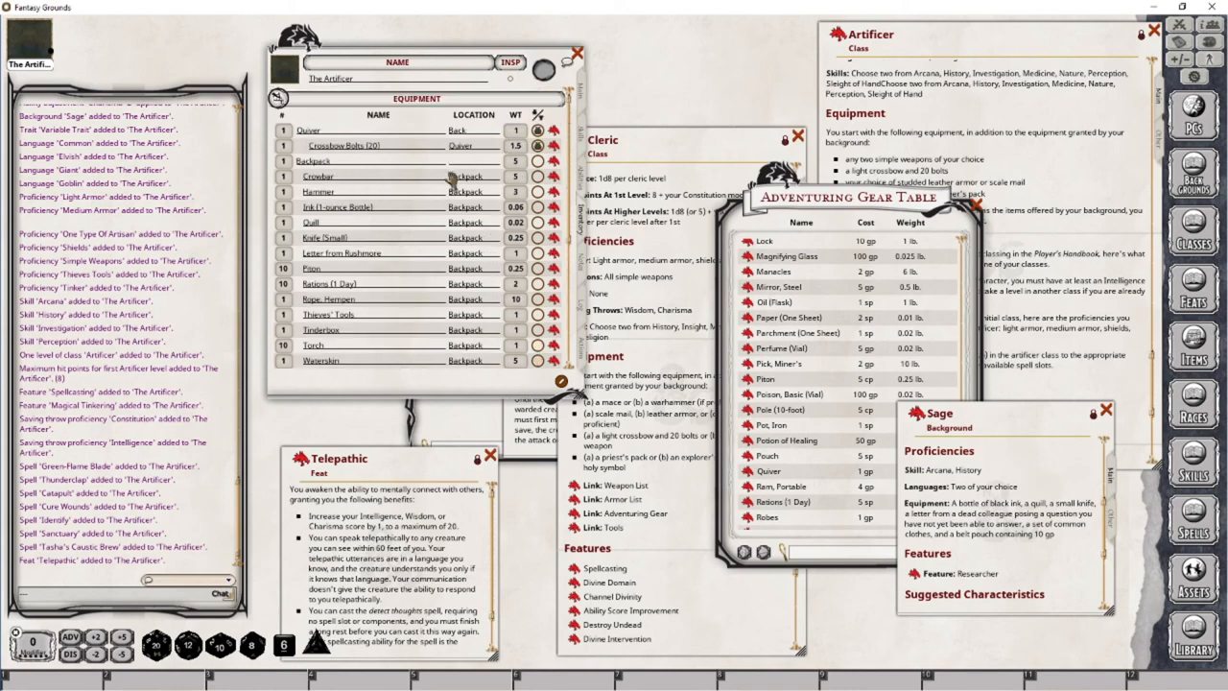
pyautogui.scroll(-3)
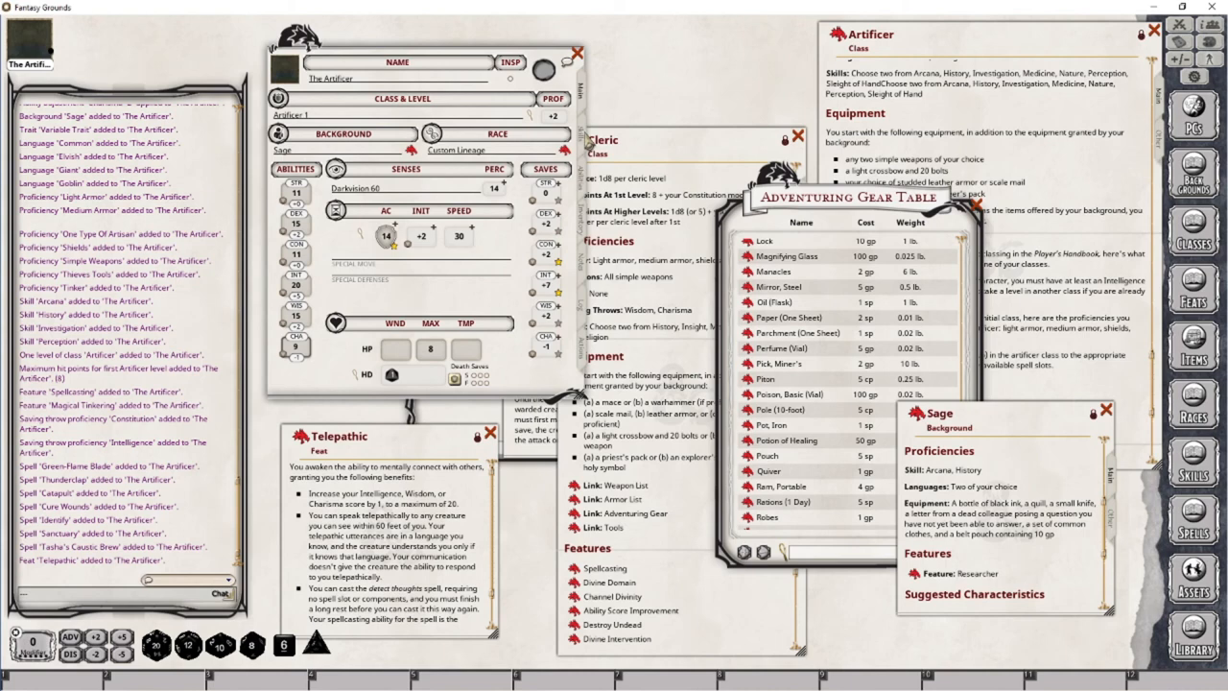
pyautogui.moveTo(328, 355)
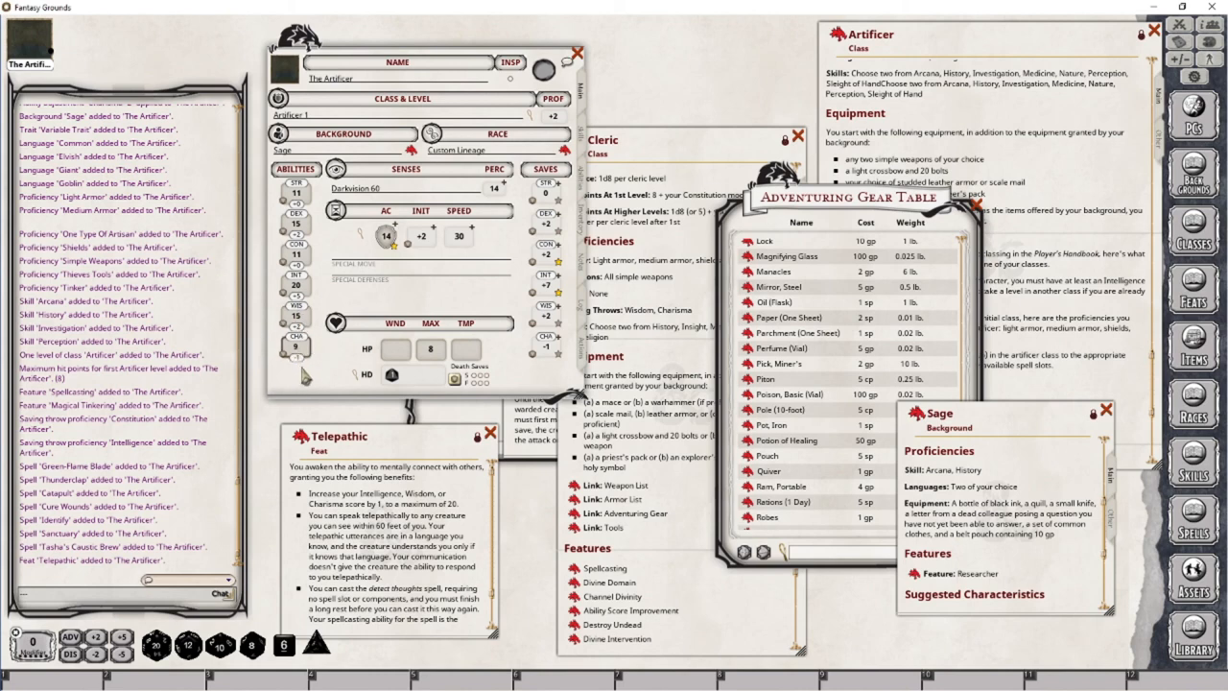
pyautogui.moveTo(303, 384)
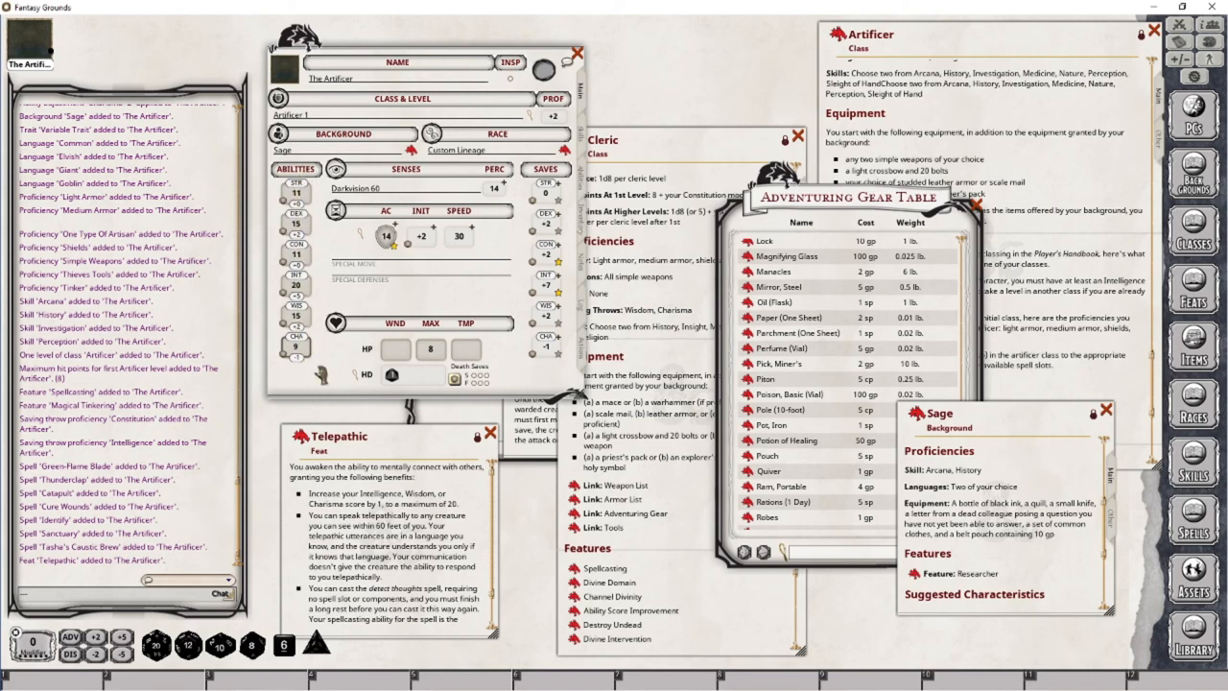
pyautogui.moveTo(1034, 464)
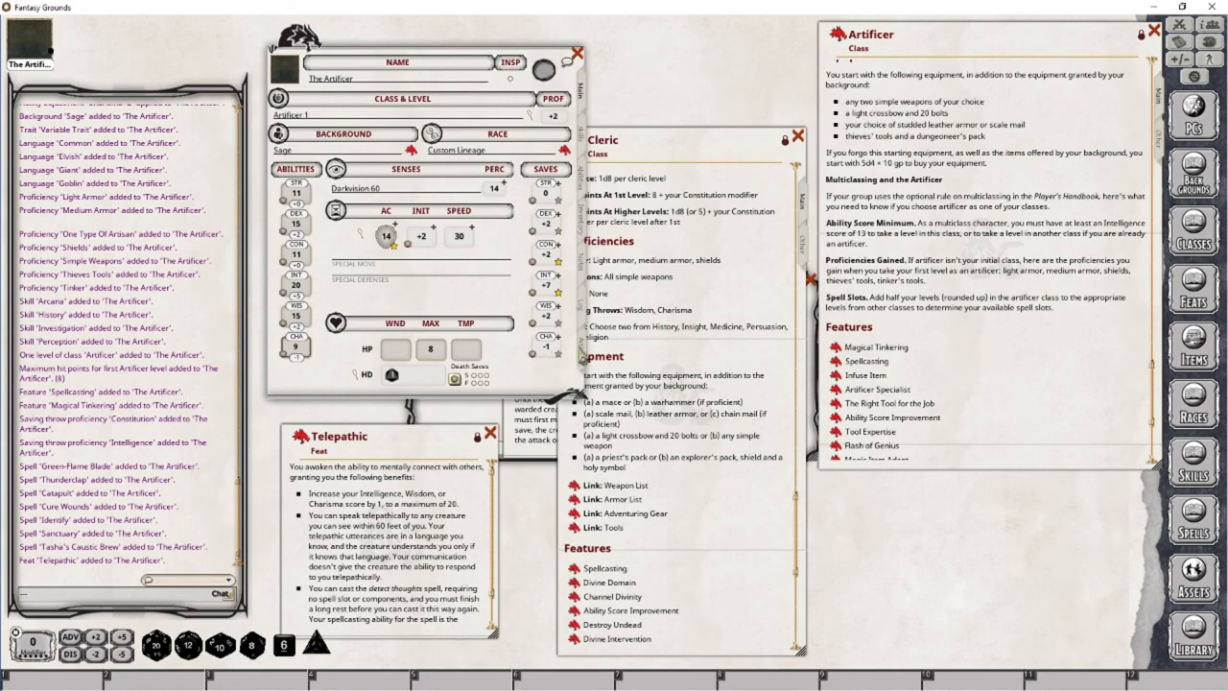
# Show the Abilities page, close Character Selection, and nudge the Telepathic feat window right.
pyautogui.click(431, 133)
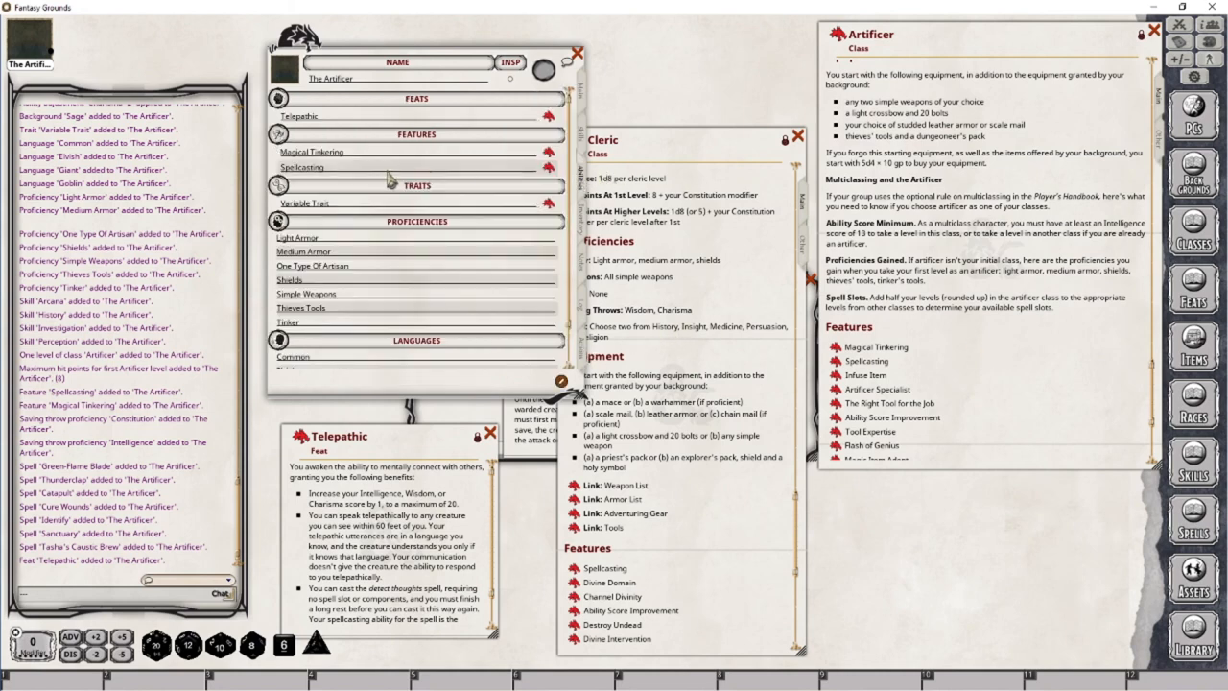
pyautogui.moveTo(391, 163)
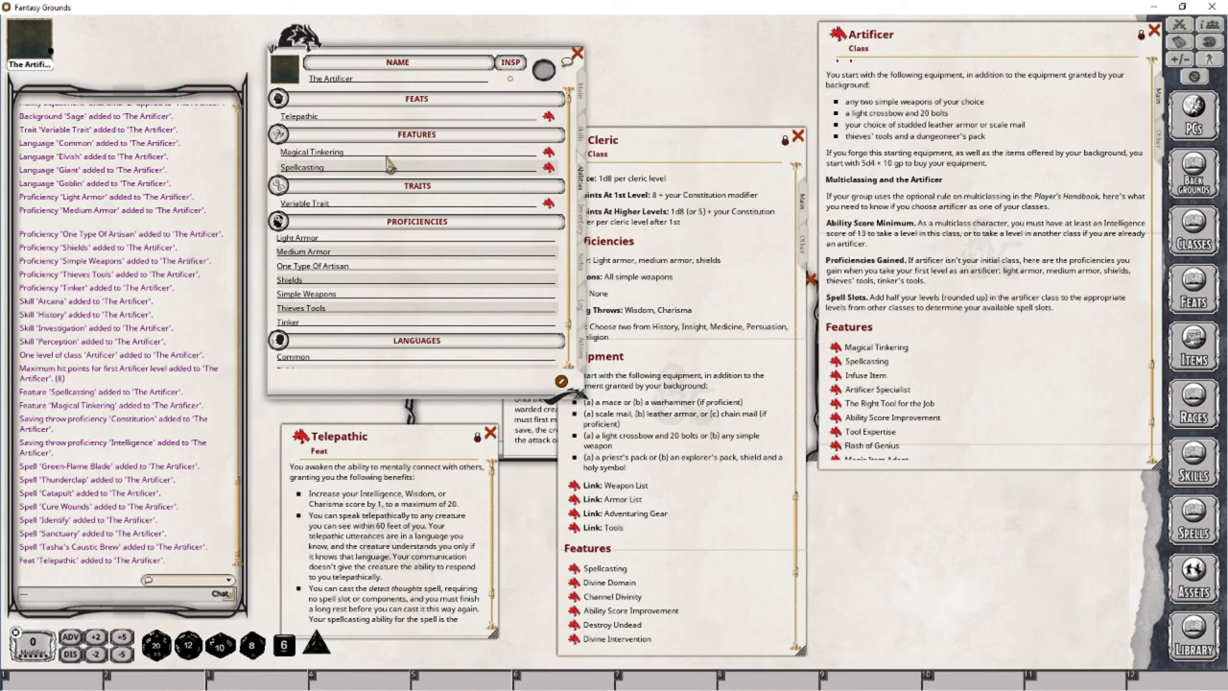
pyautogui.moveTo(588, 349)
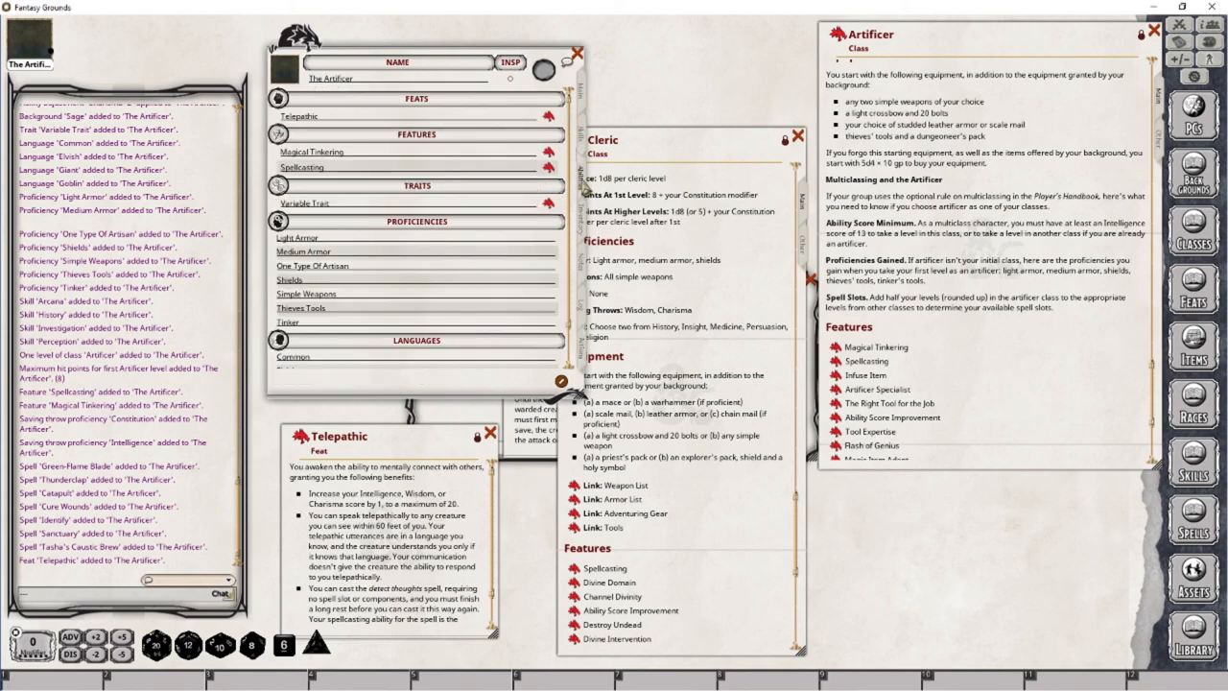
pyautogui.moveTo(1091, 73)
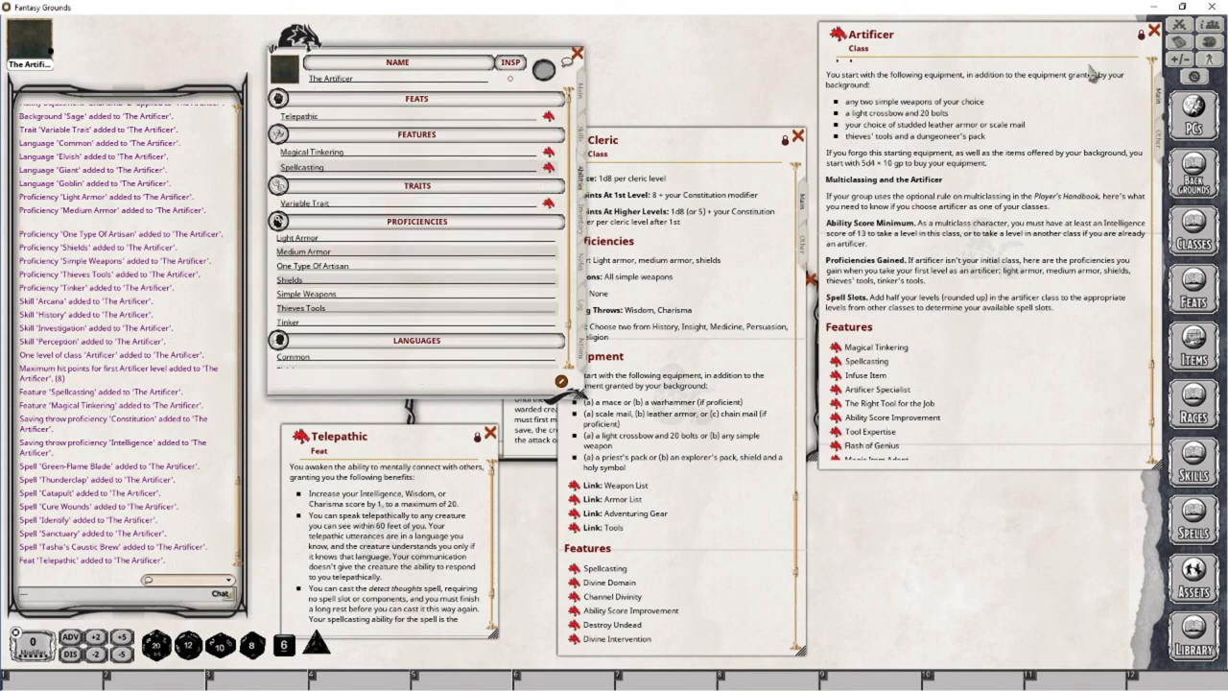
pyautogui.moveTo(1053, 121)
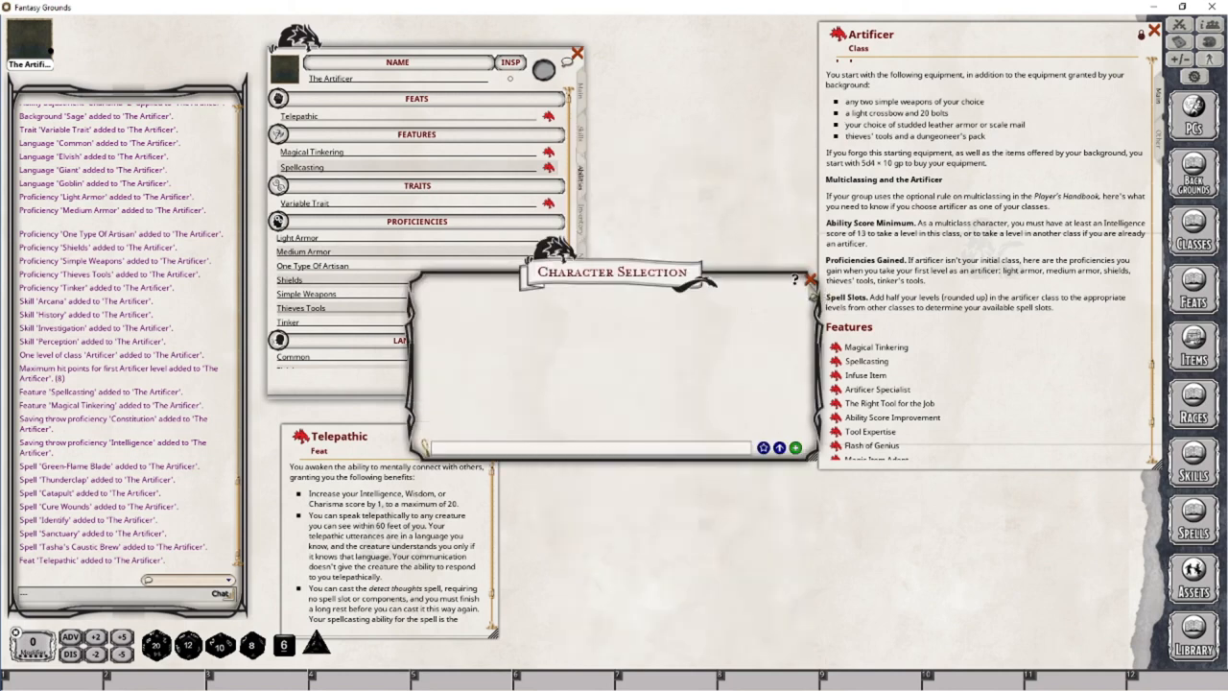
pyautogui.click(811, 278)
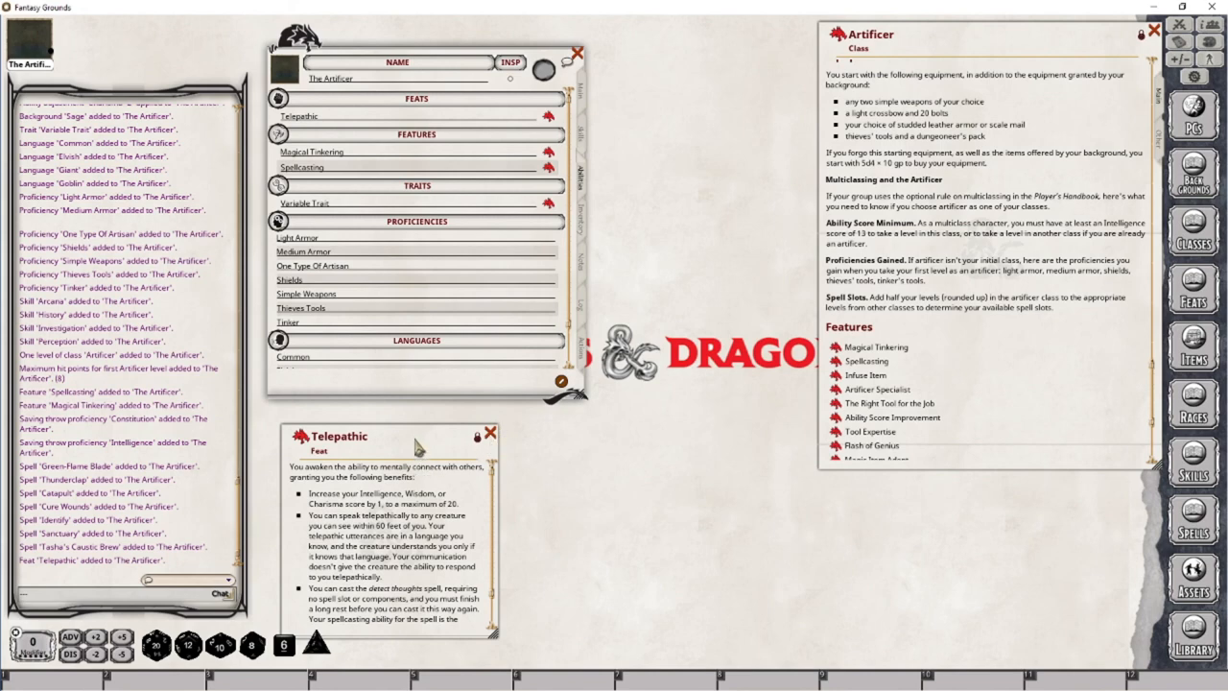
pyautogui.moveTo(336, 436); pyautogui.dragTo(384, 431)
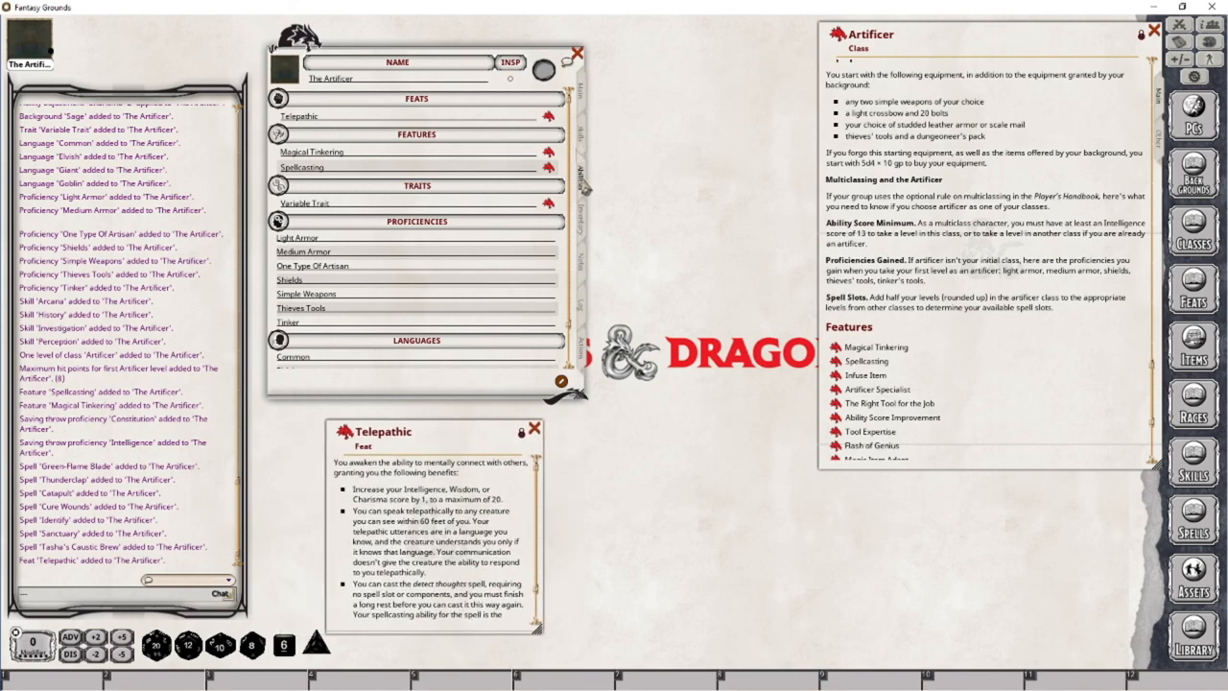